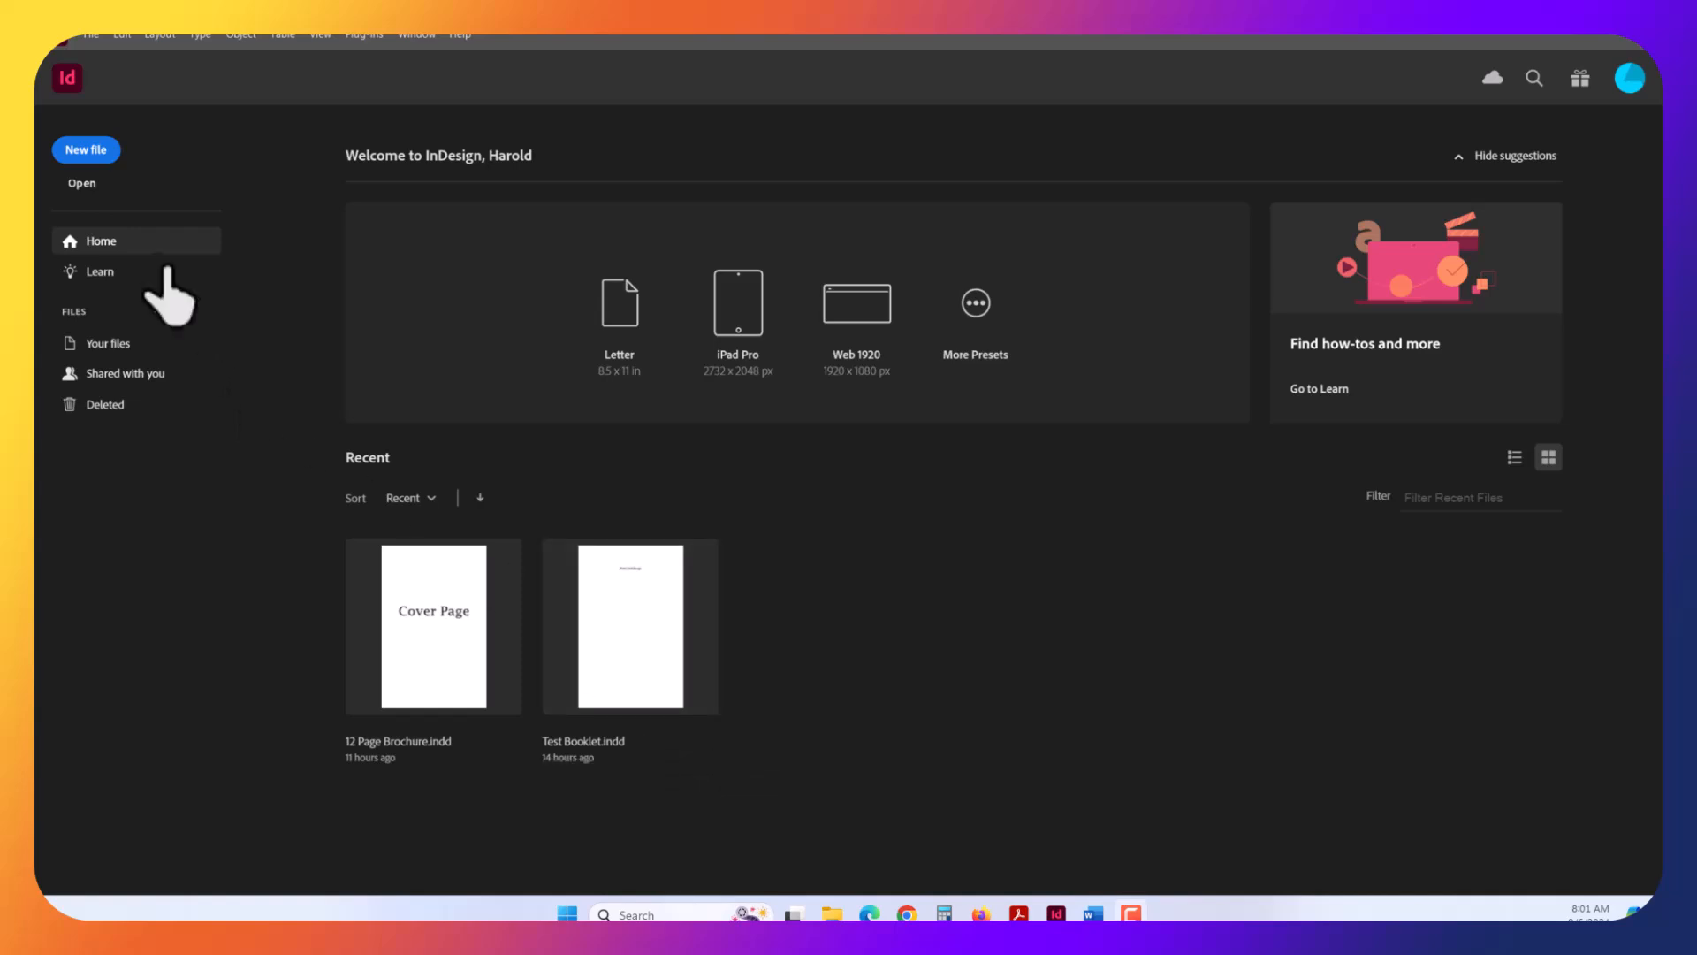
mouse_move(92, 45)
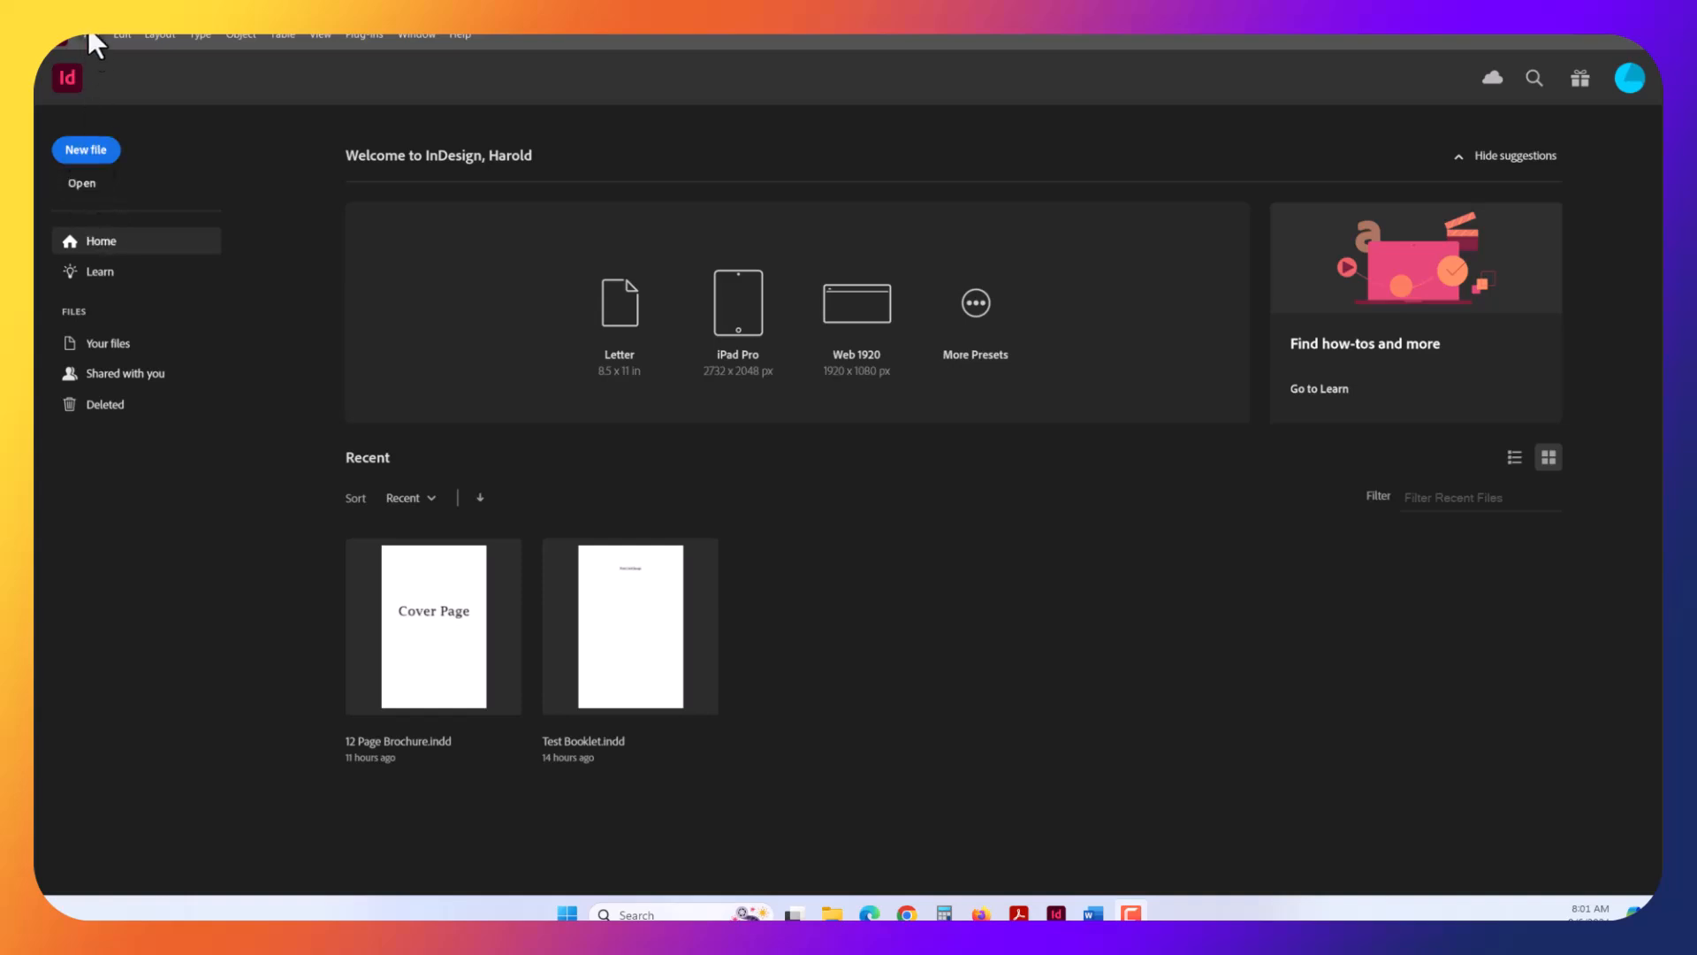
- From the InDesign home screen, bring up the File > New submenu
left_click(90, 34)
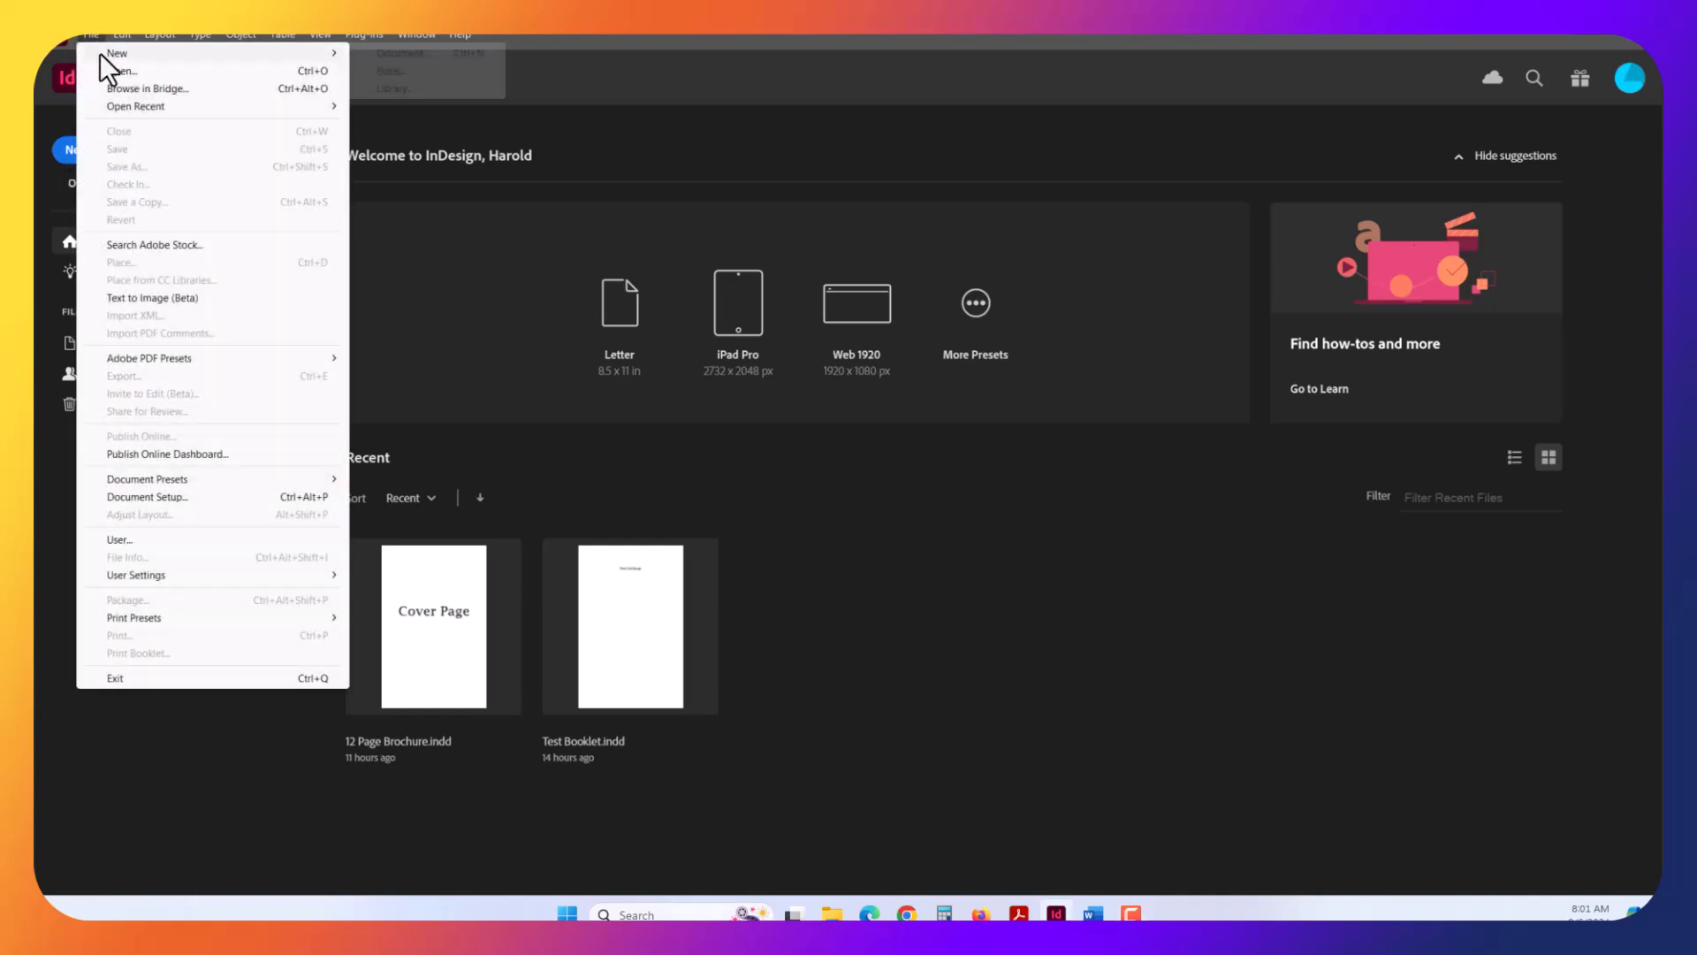
left_click(117, 53)
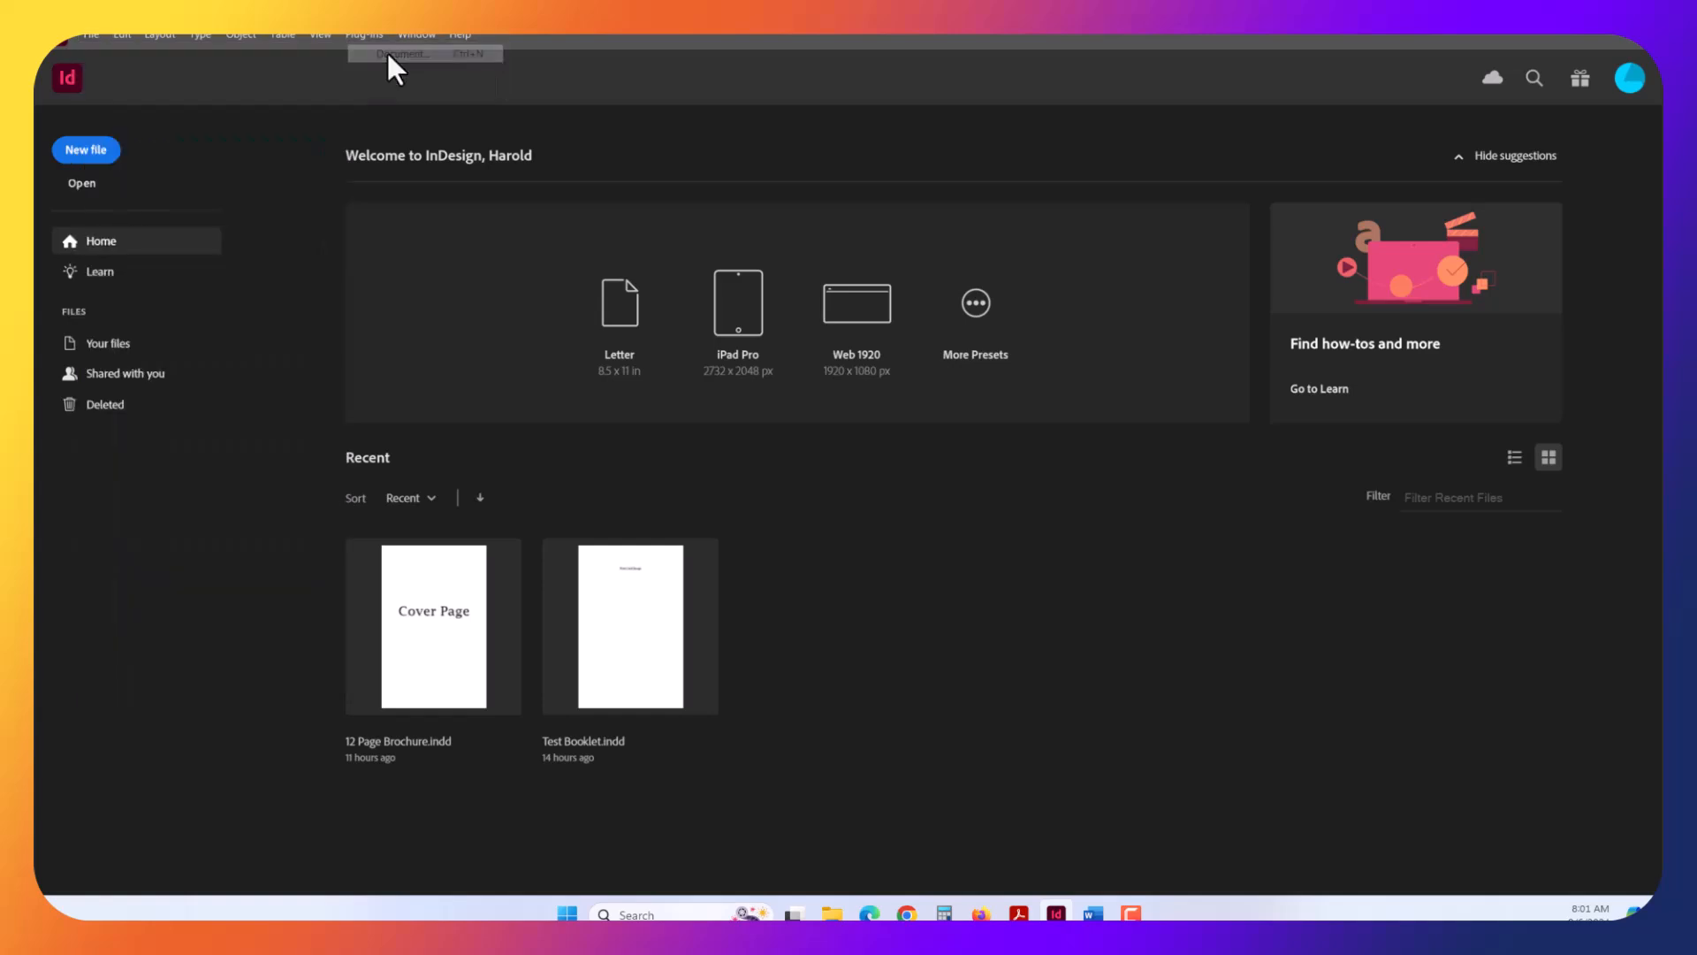
- Start a new document and name it 'Lab a Hamernik'
left_click(402, 54)
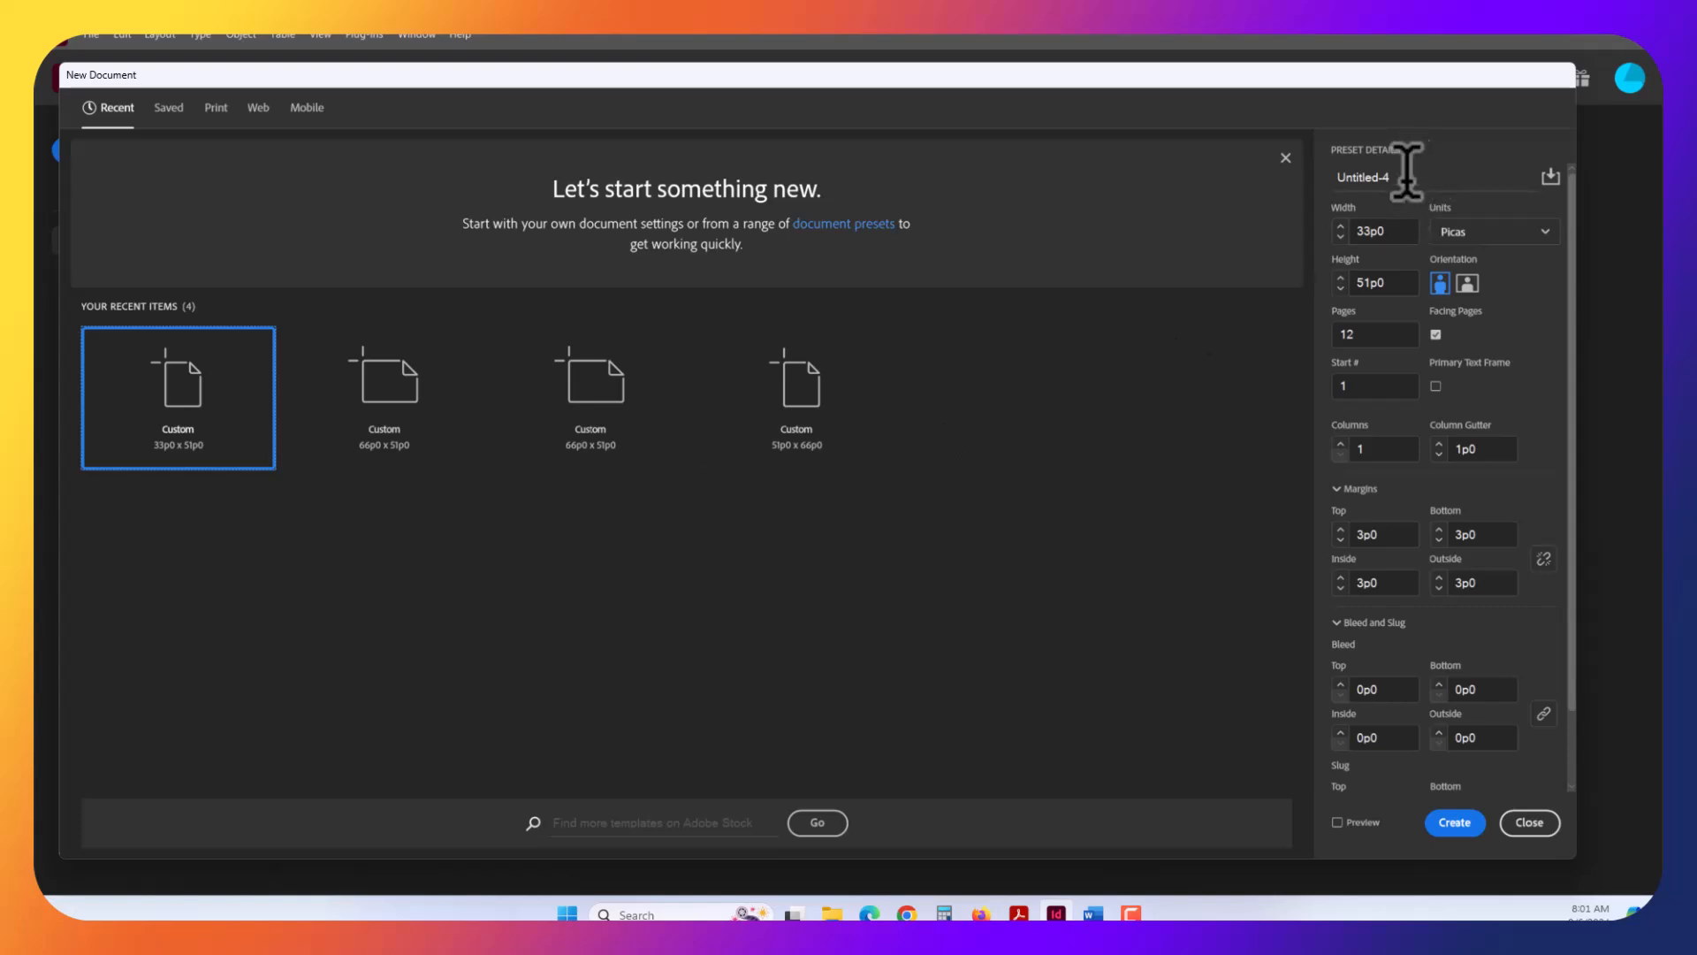
type("Lab a")
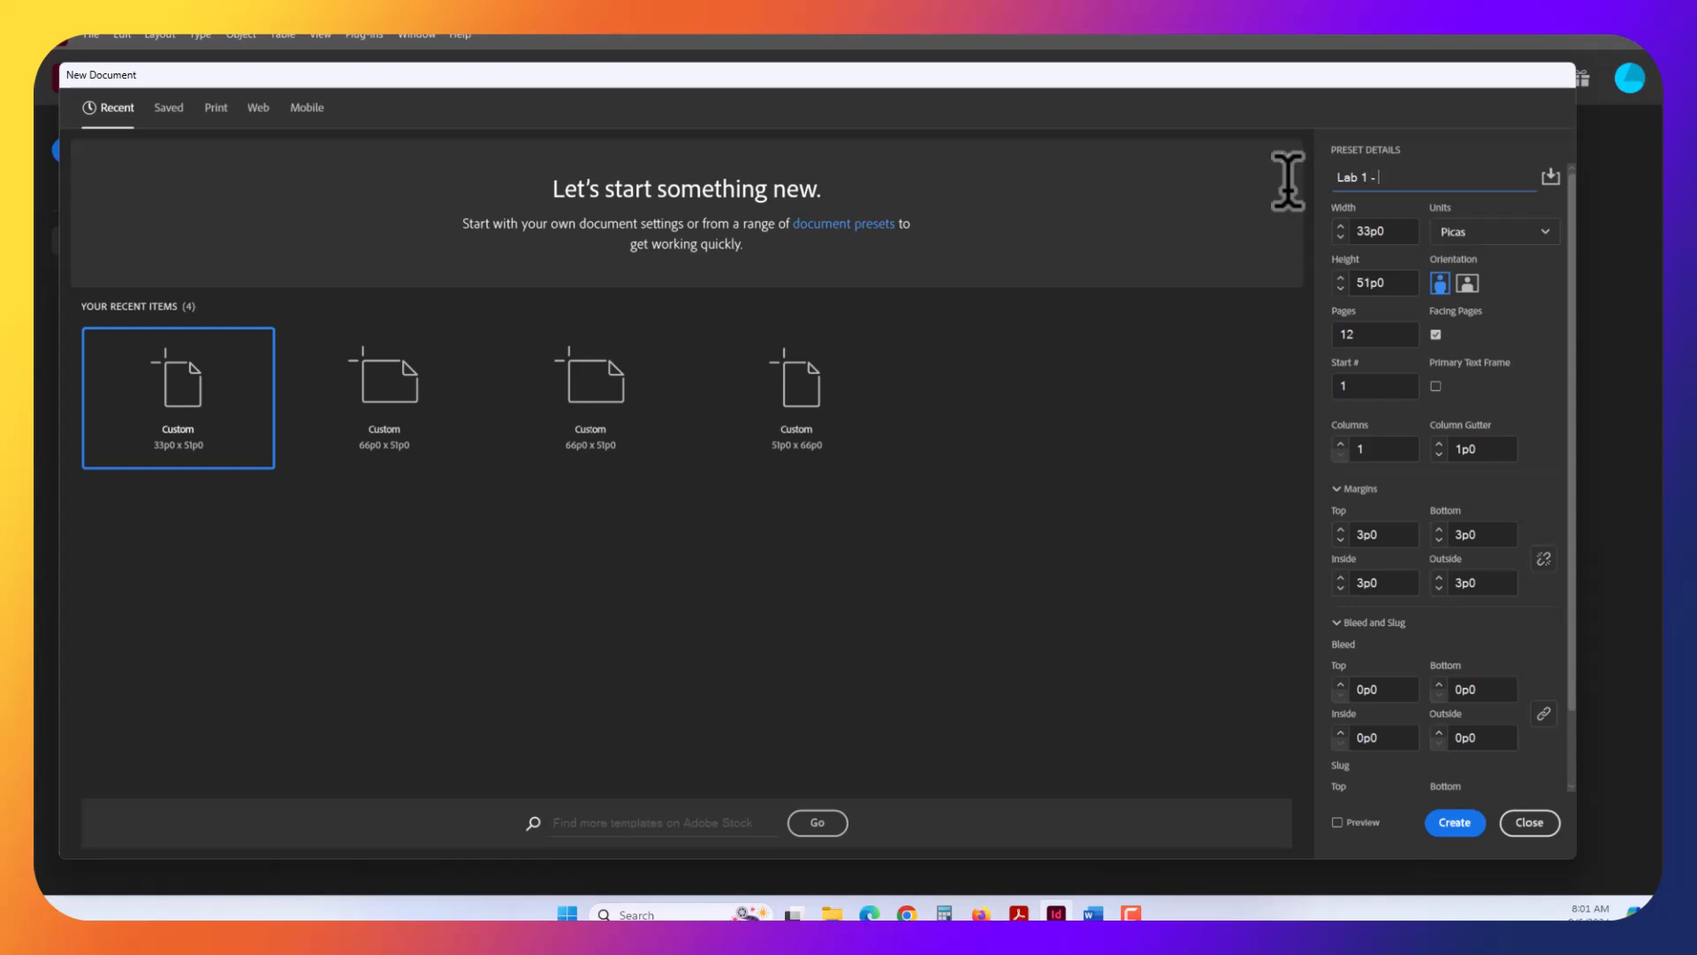
type("Hamernik")
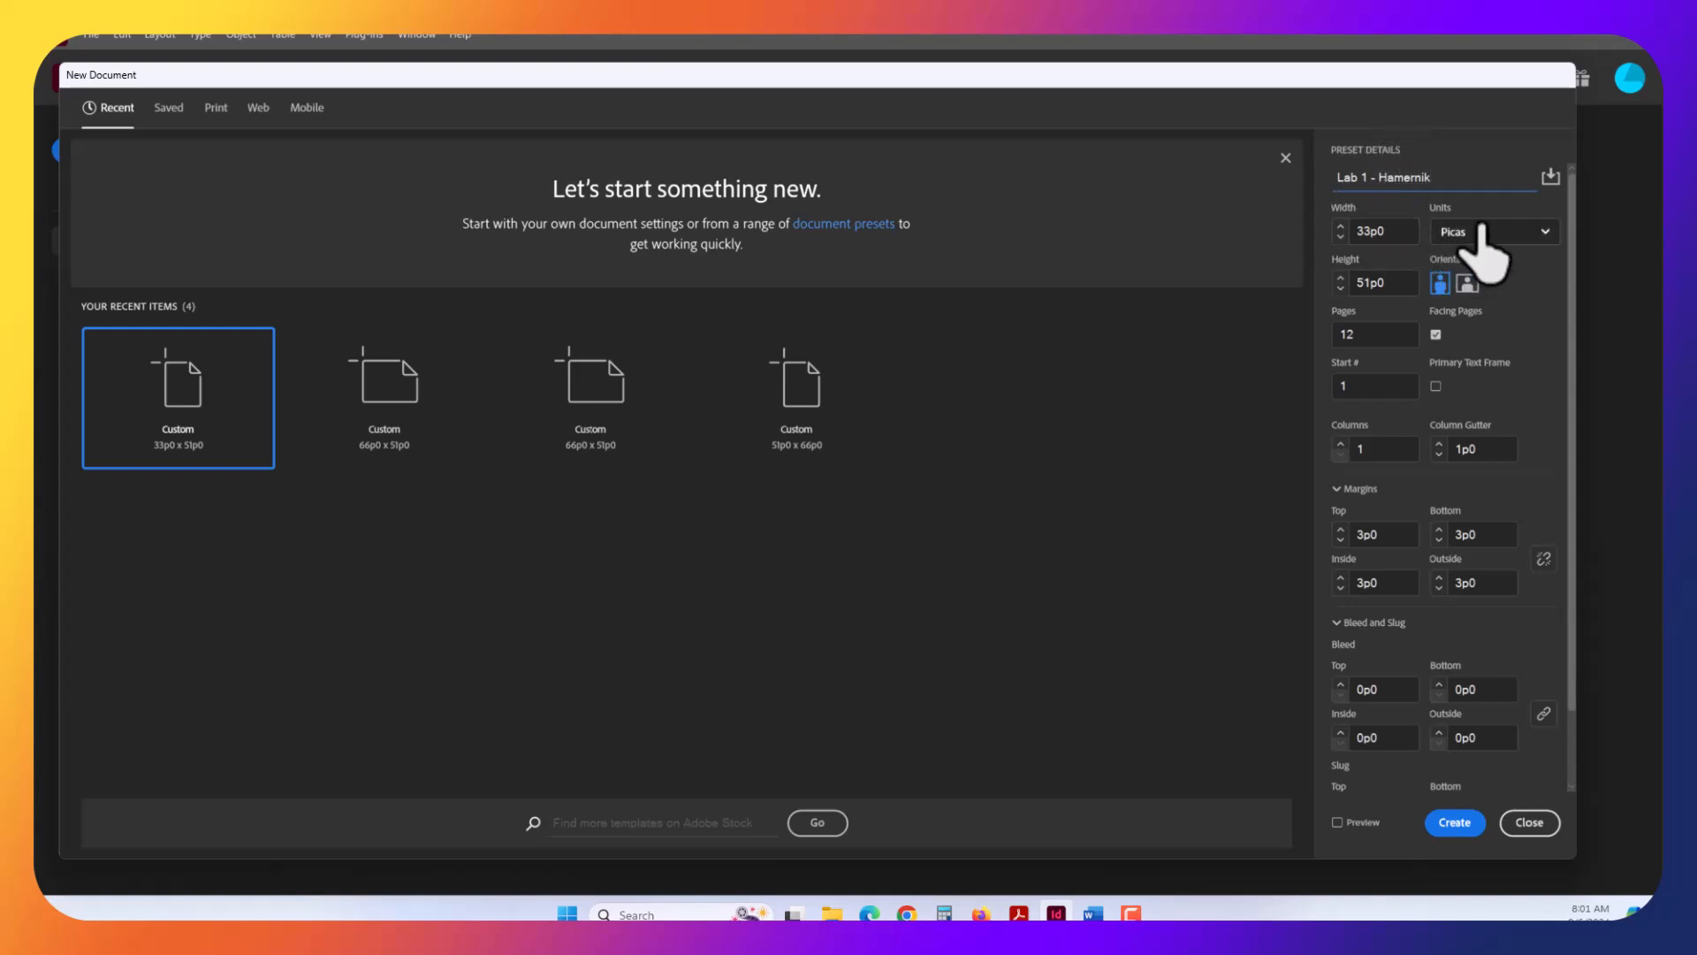
- Set the units to inches, keep portrait orientation, and select the page count
left_click(1491, 231)
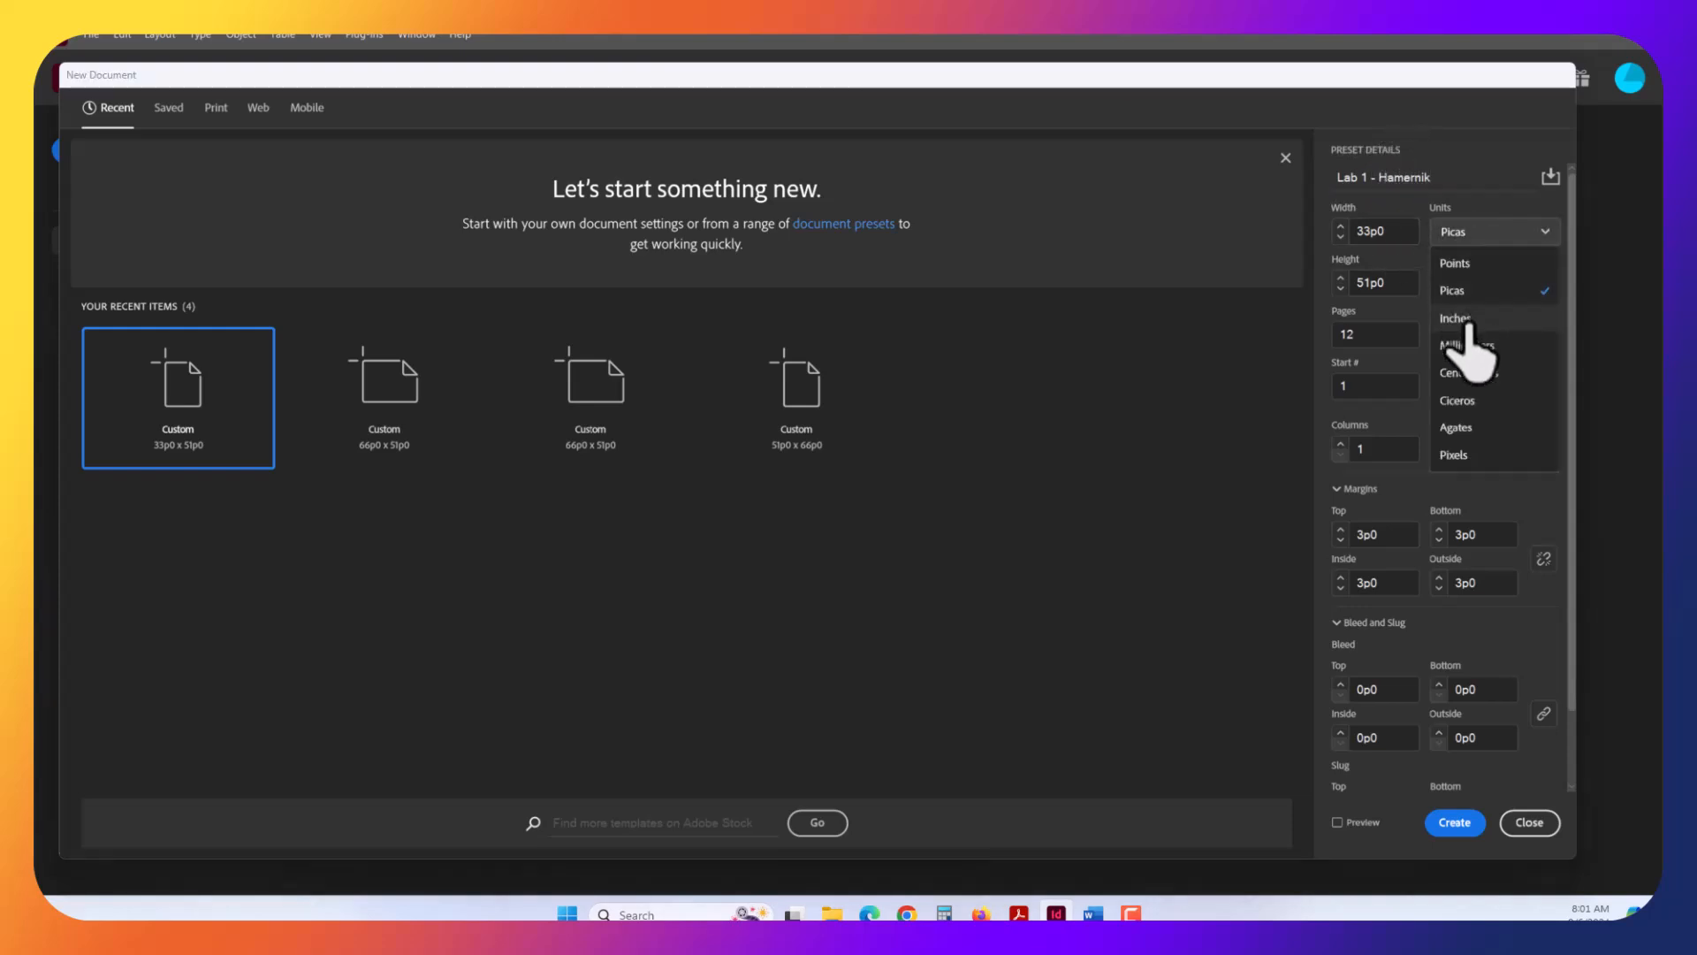
left_click(1455, 318)
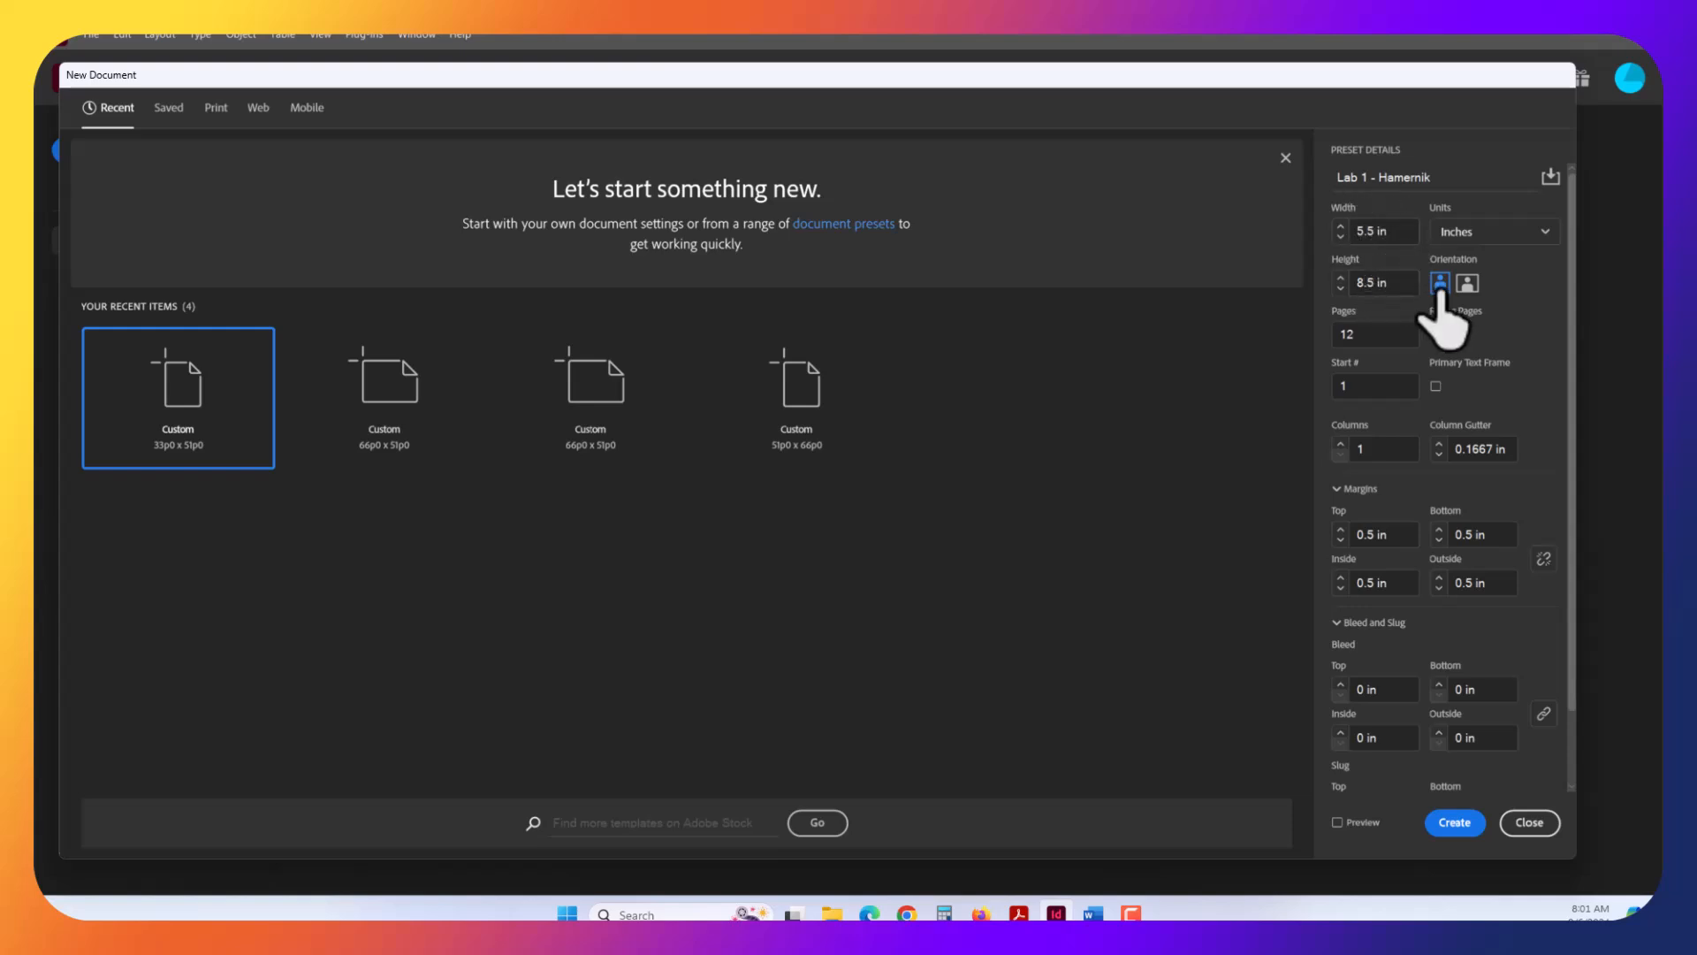
left_click(1436, 334)
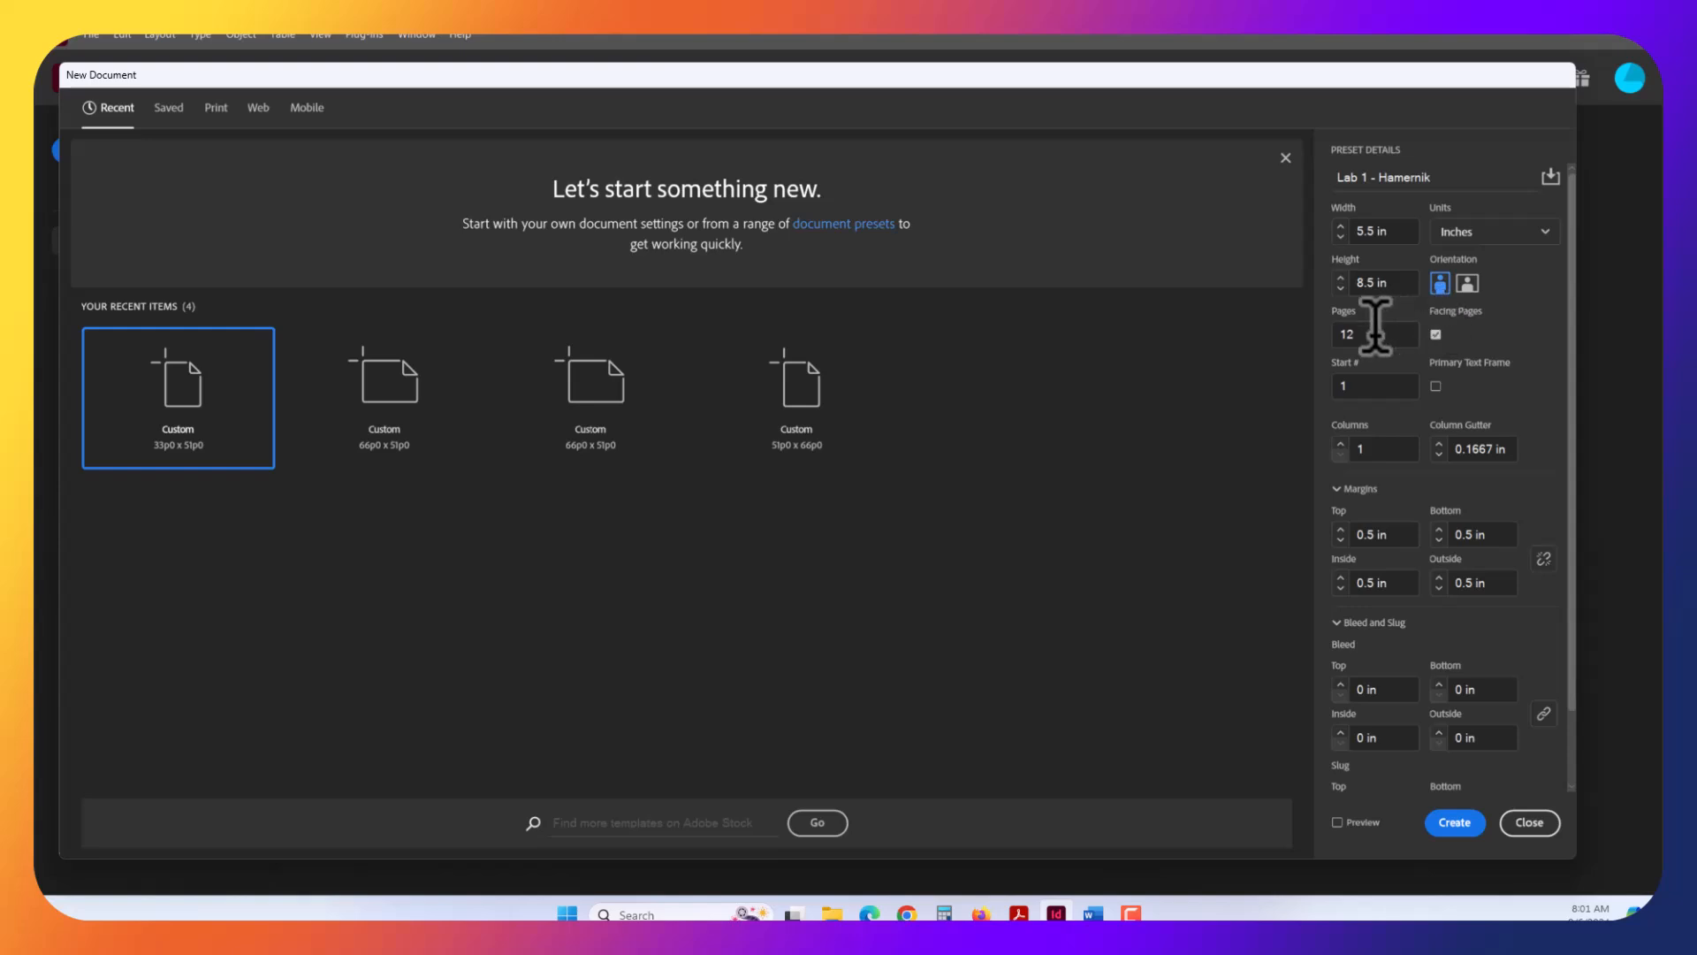
triple_click(1374, 333)
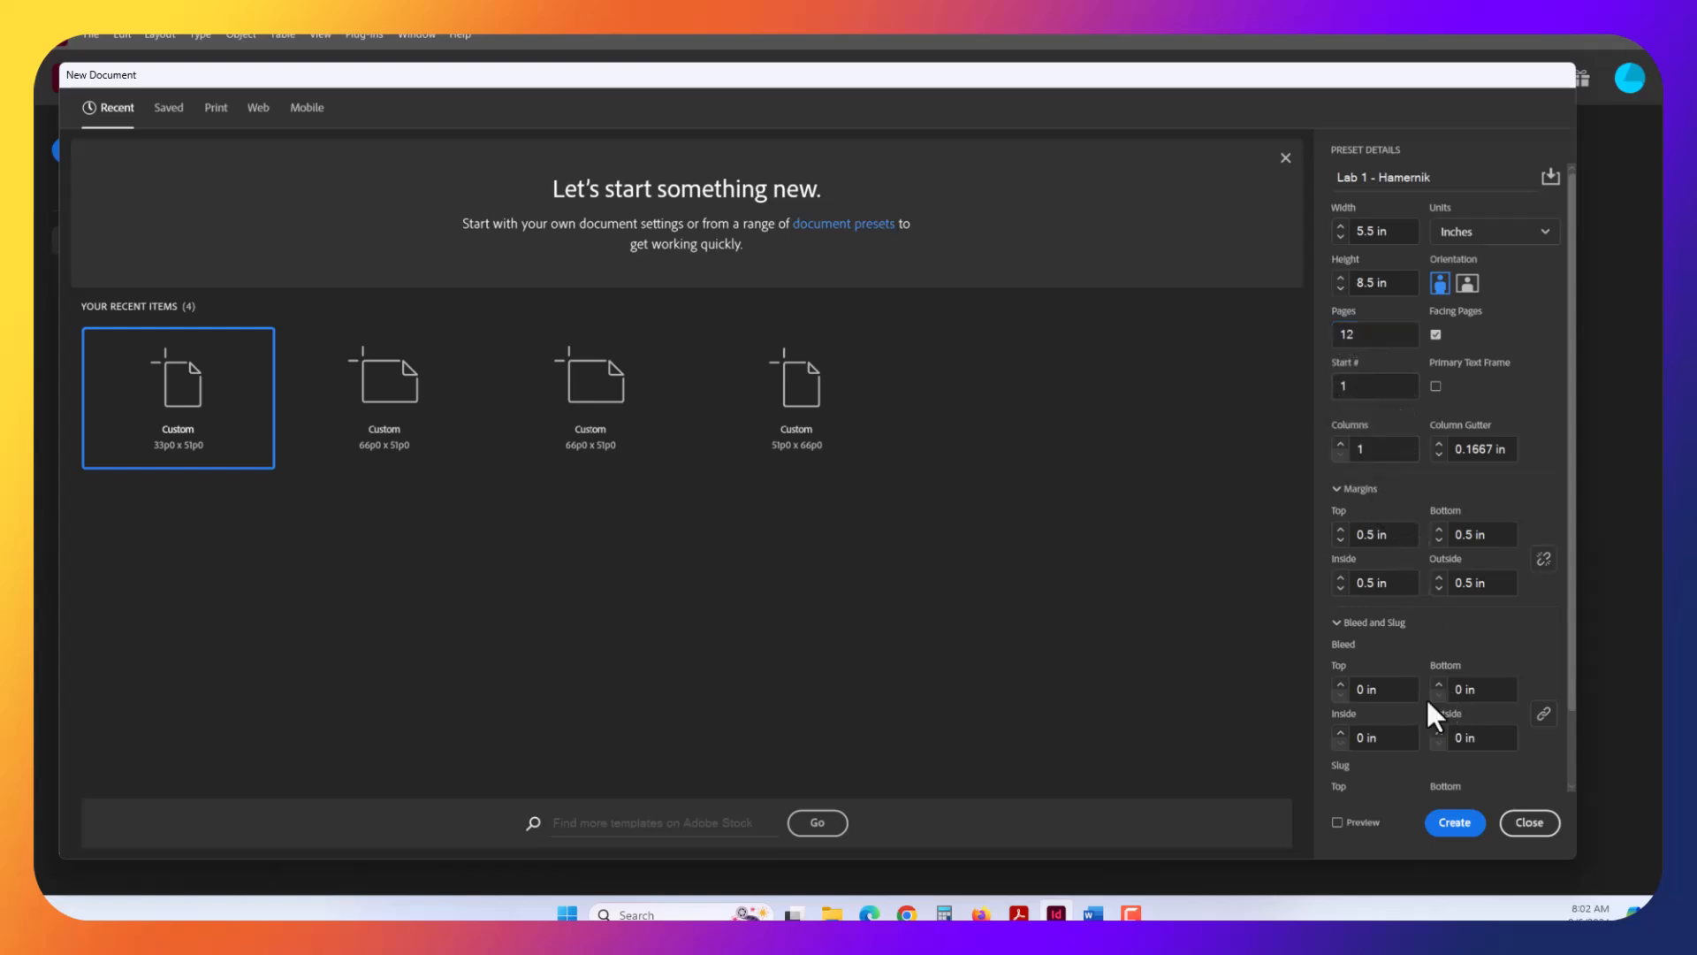
mouse_move(1470, 737)
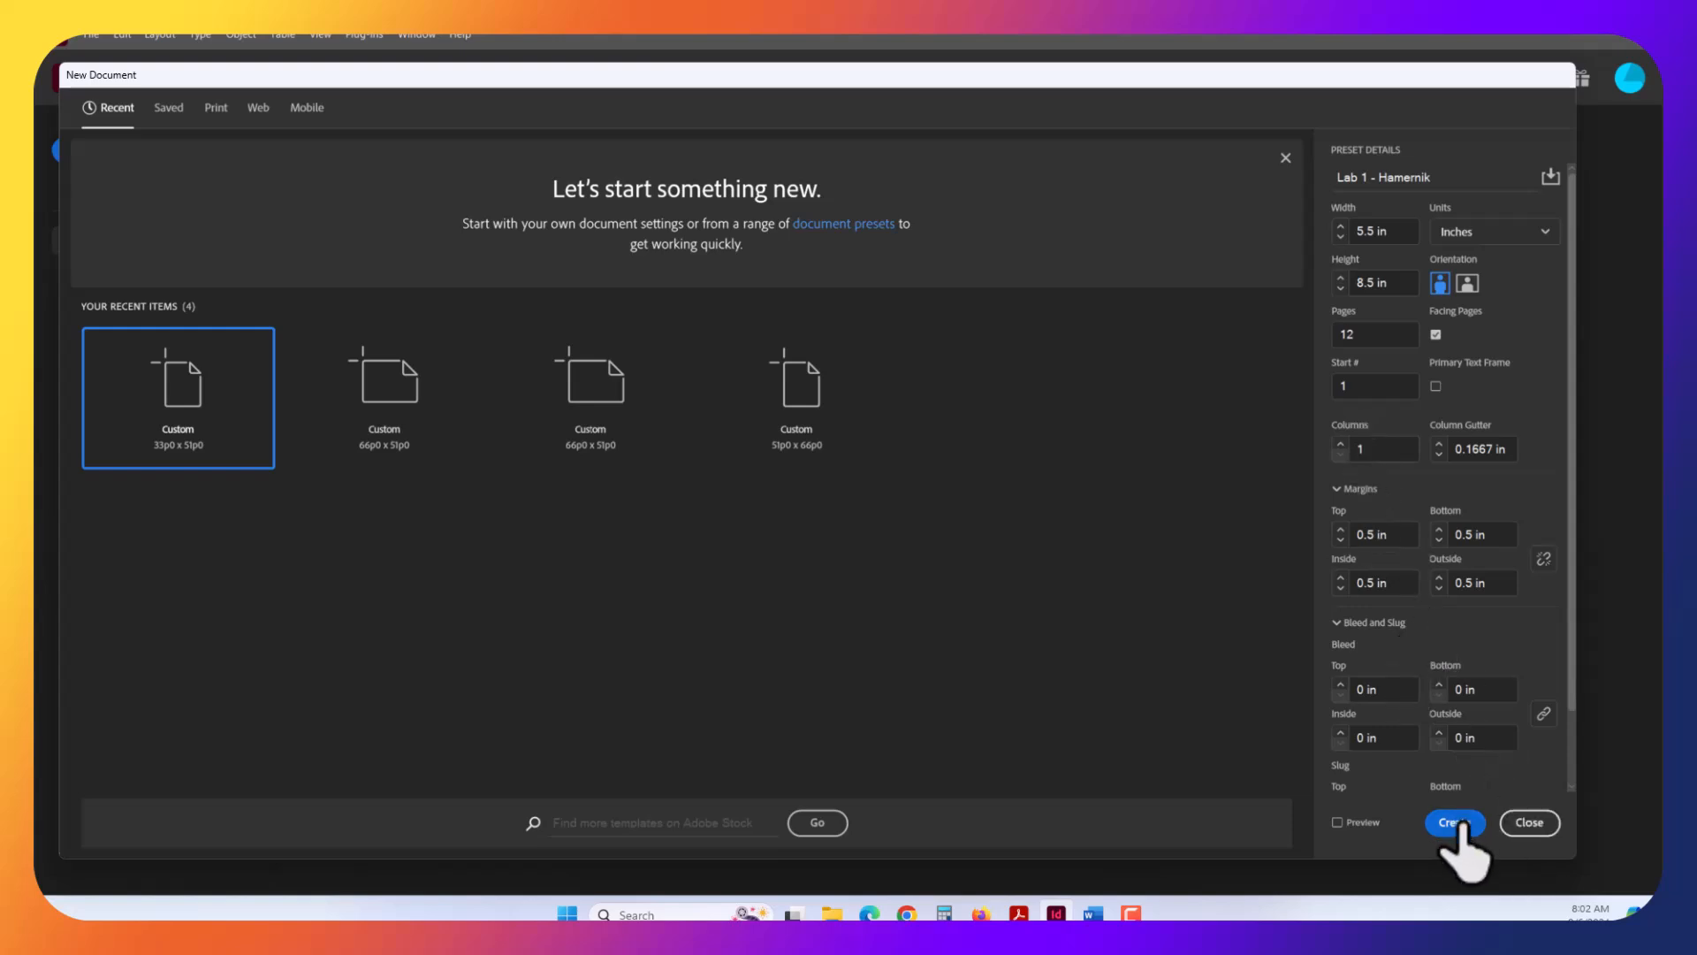
- Create the 12-page facing-pages document and zoom out to view its spreads
left_click(1453, 823)
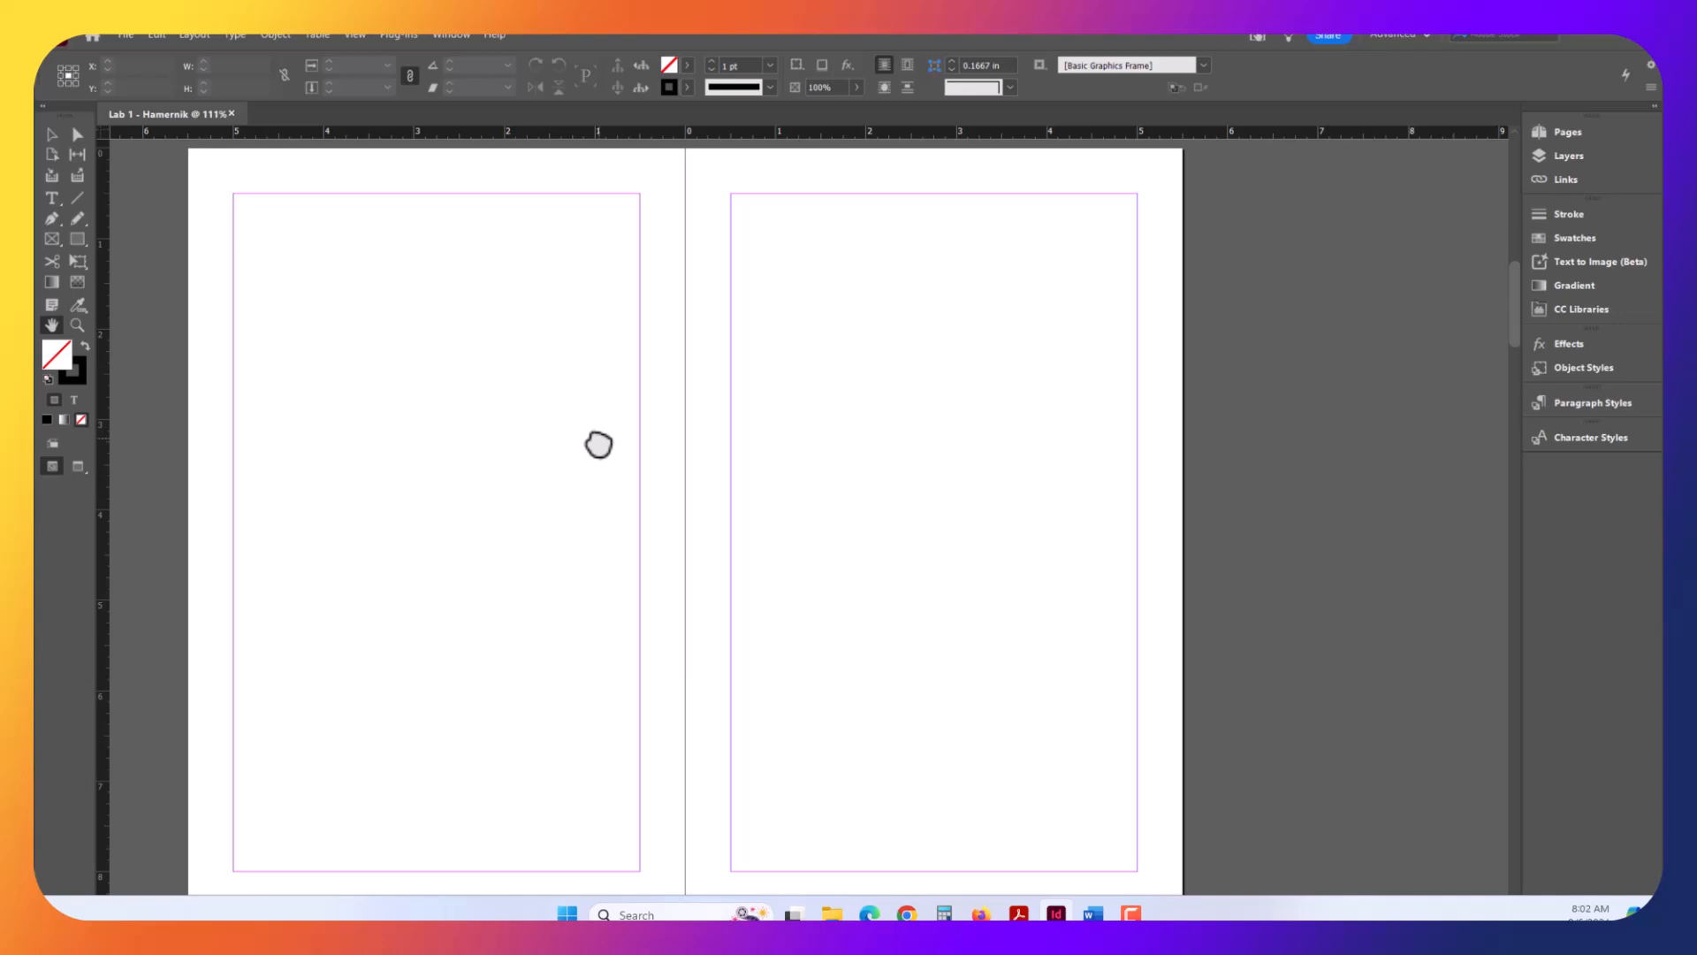
mouse_move(92, 355)
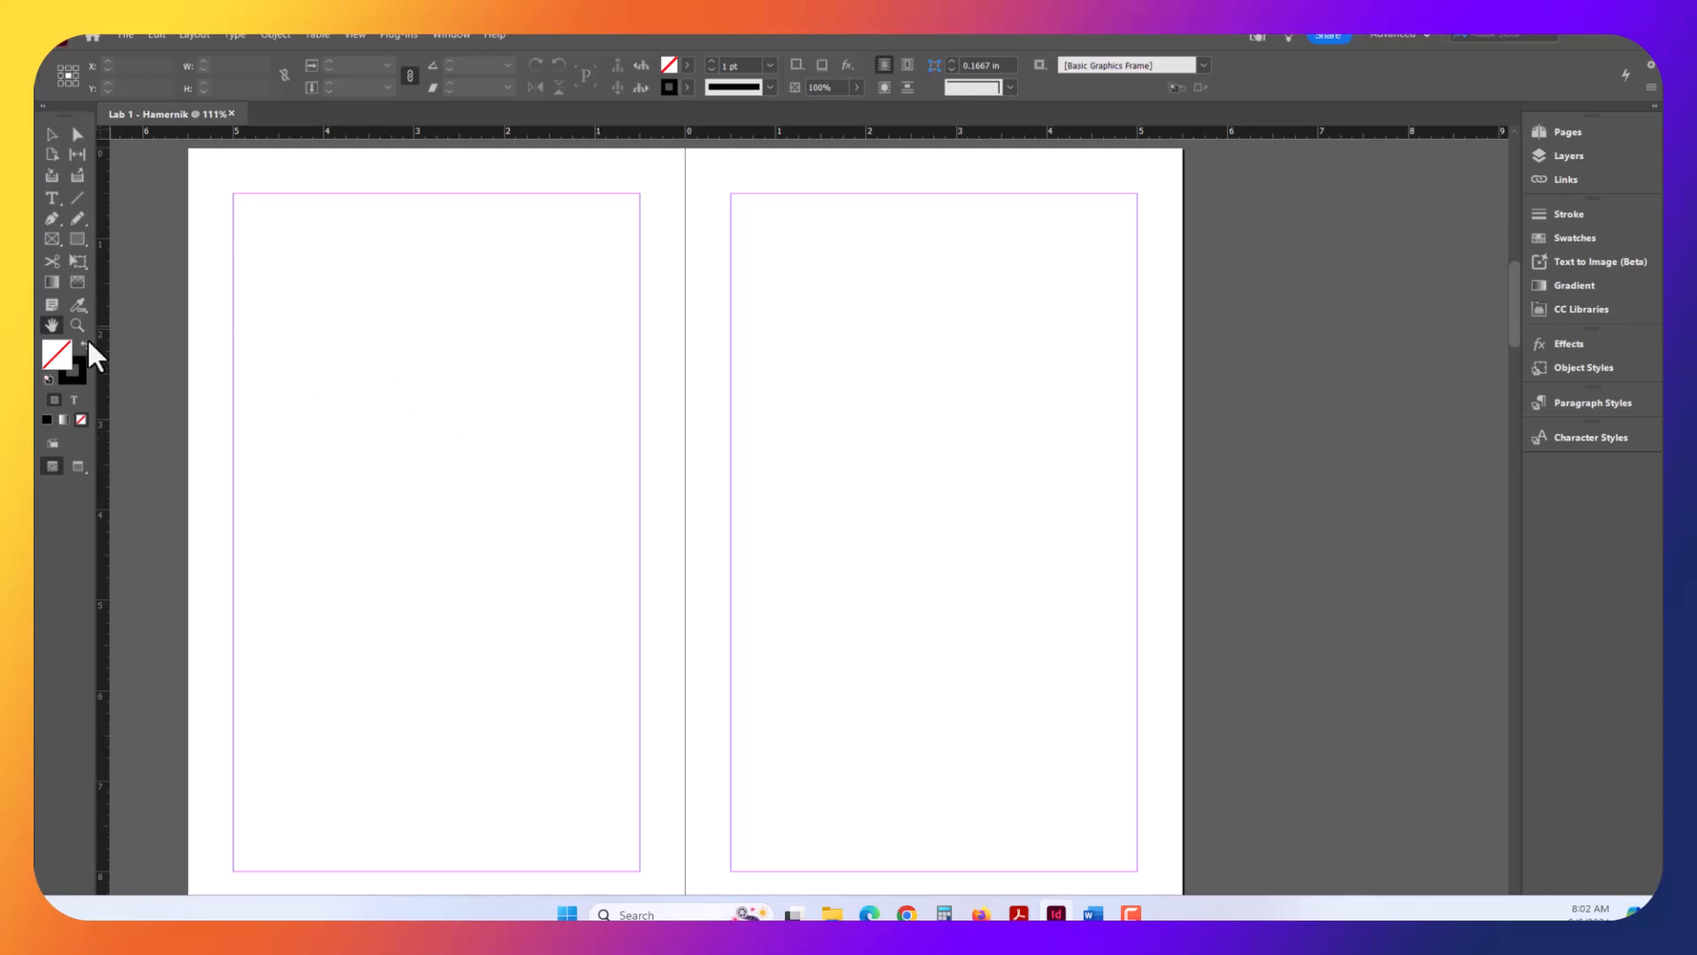
left_click(77, 326)
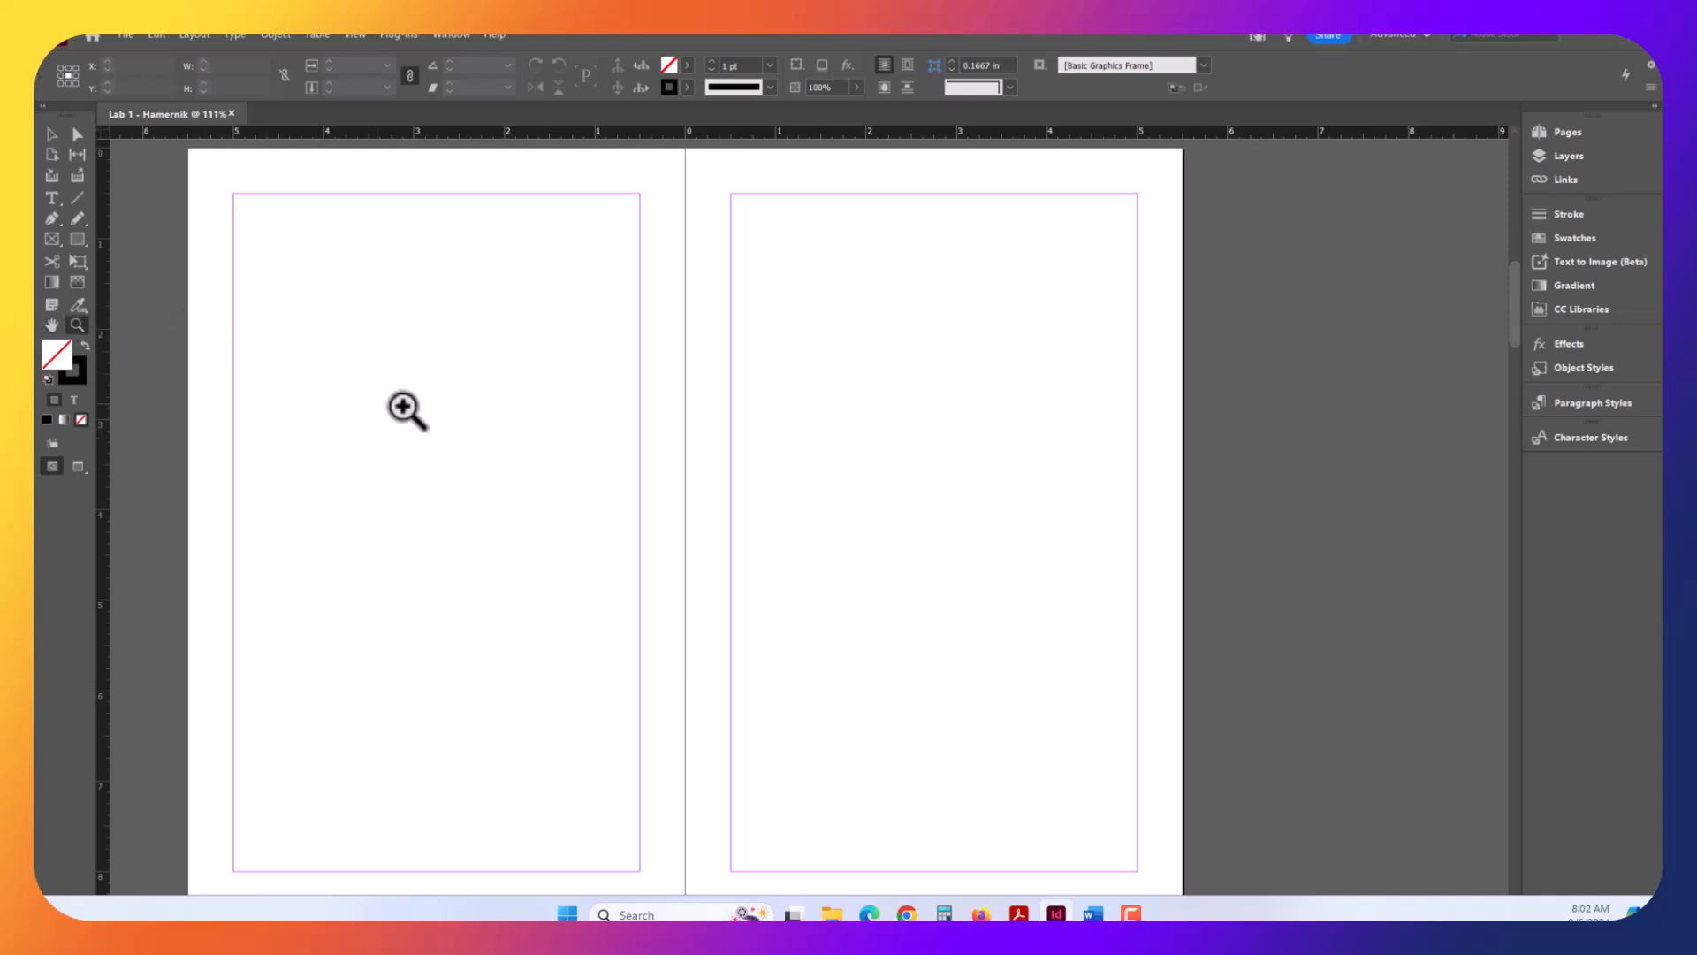
mouse_move(471, 428)
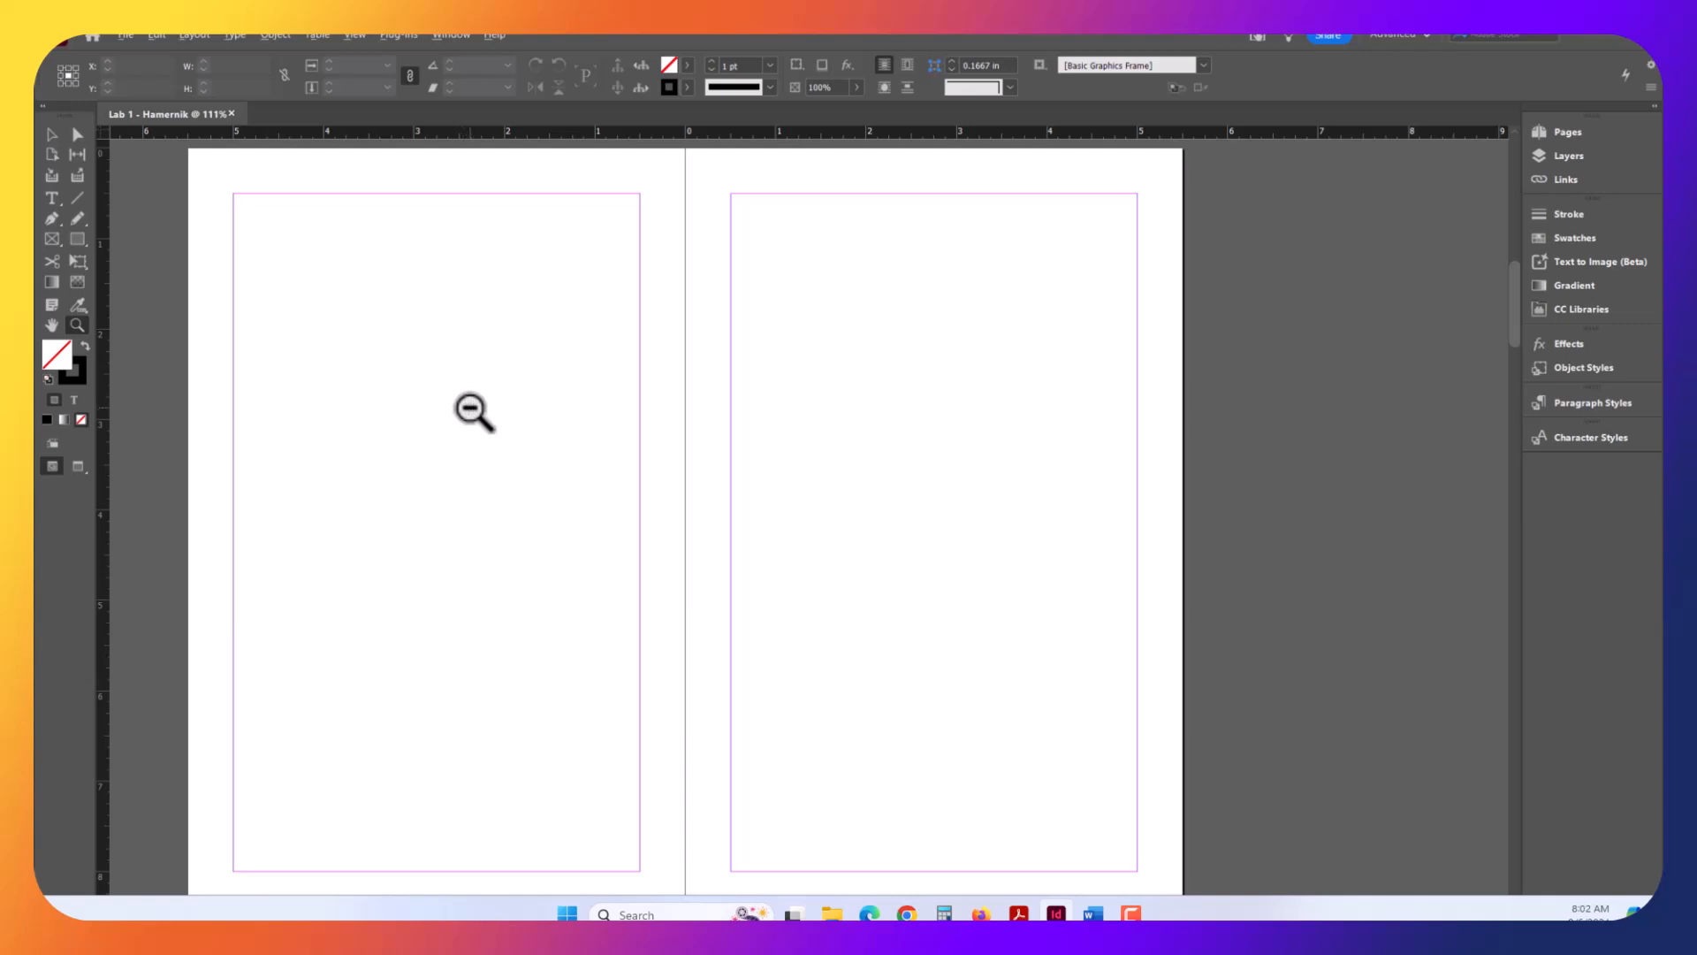
left_click(473, 413)
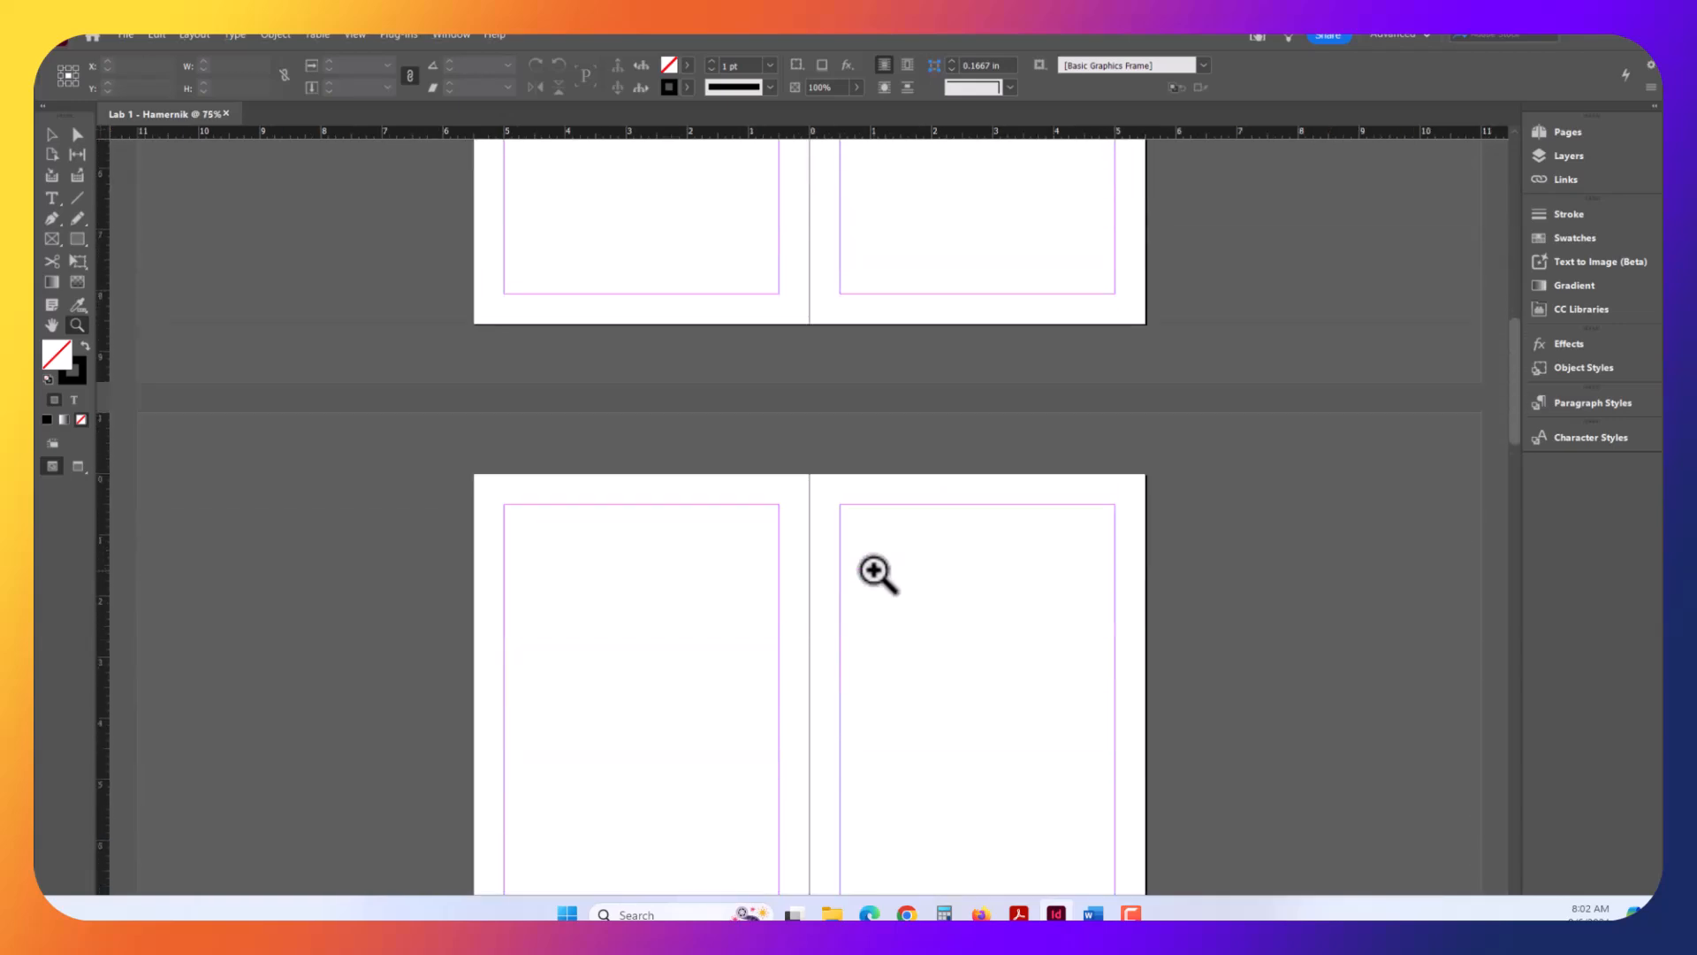
left_click(878, 572)
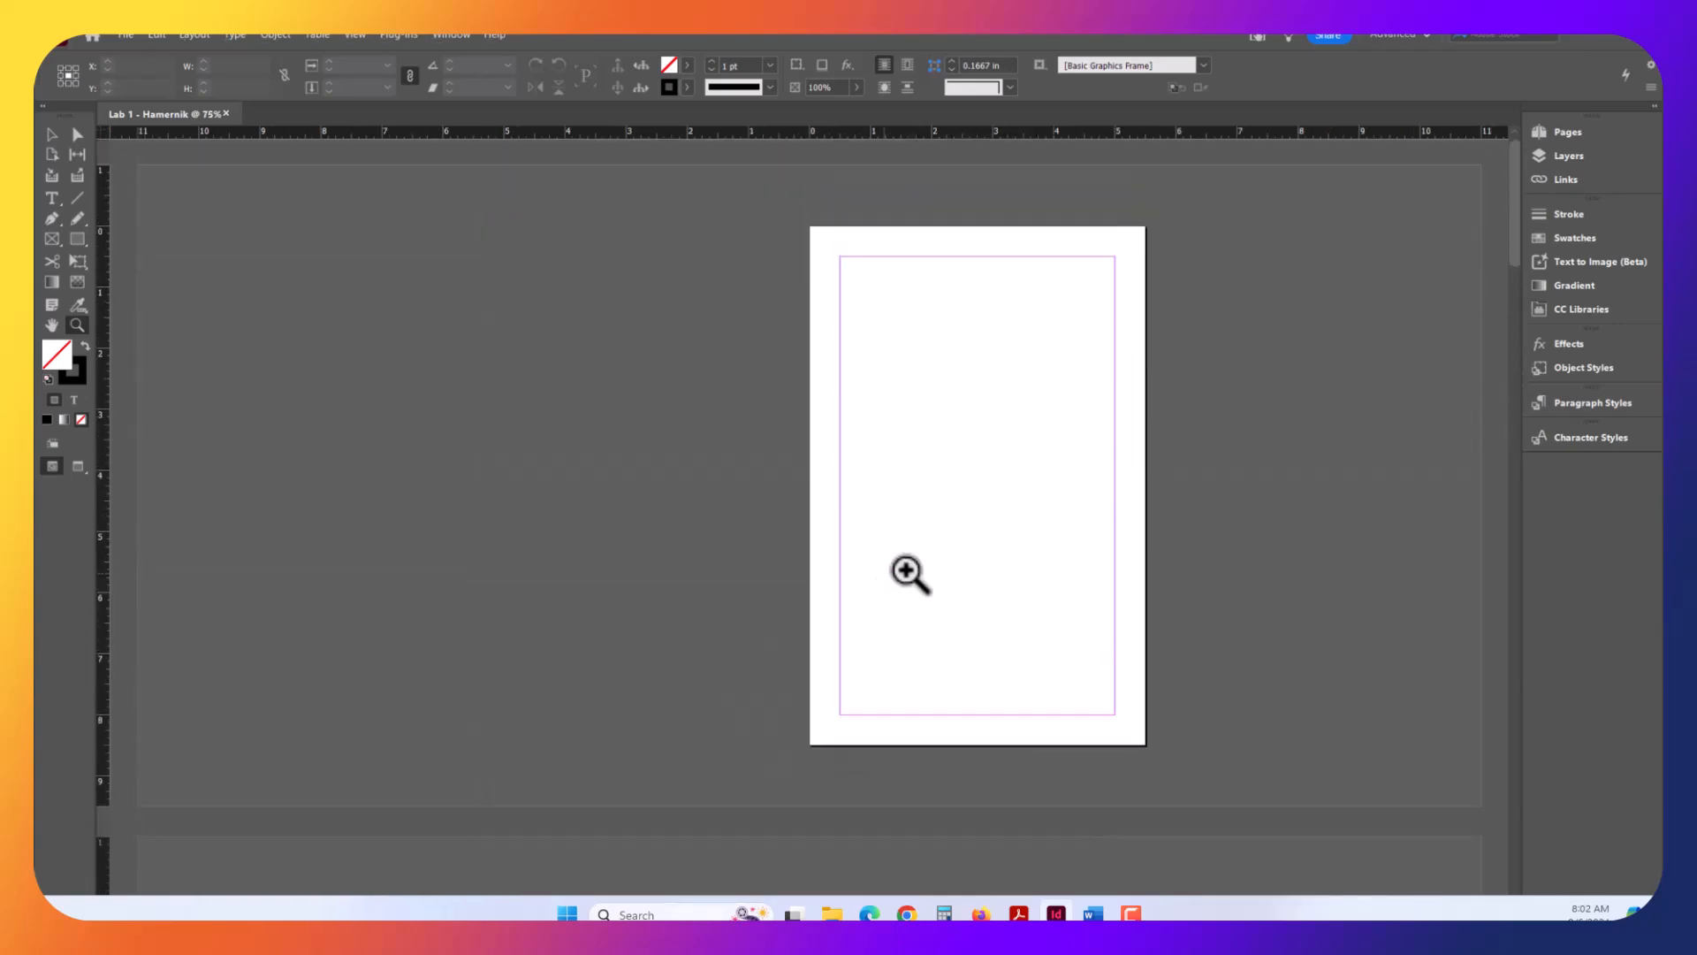
- Show the Pages panel and confirm the Advanced workspace stays selected
left_click(1566, 130)
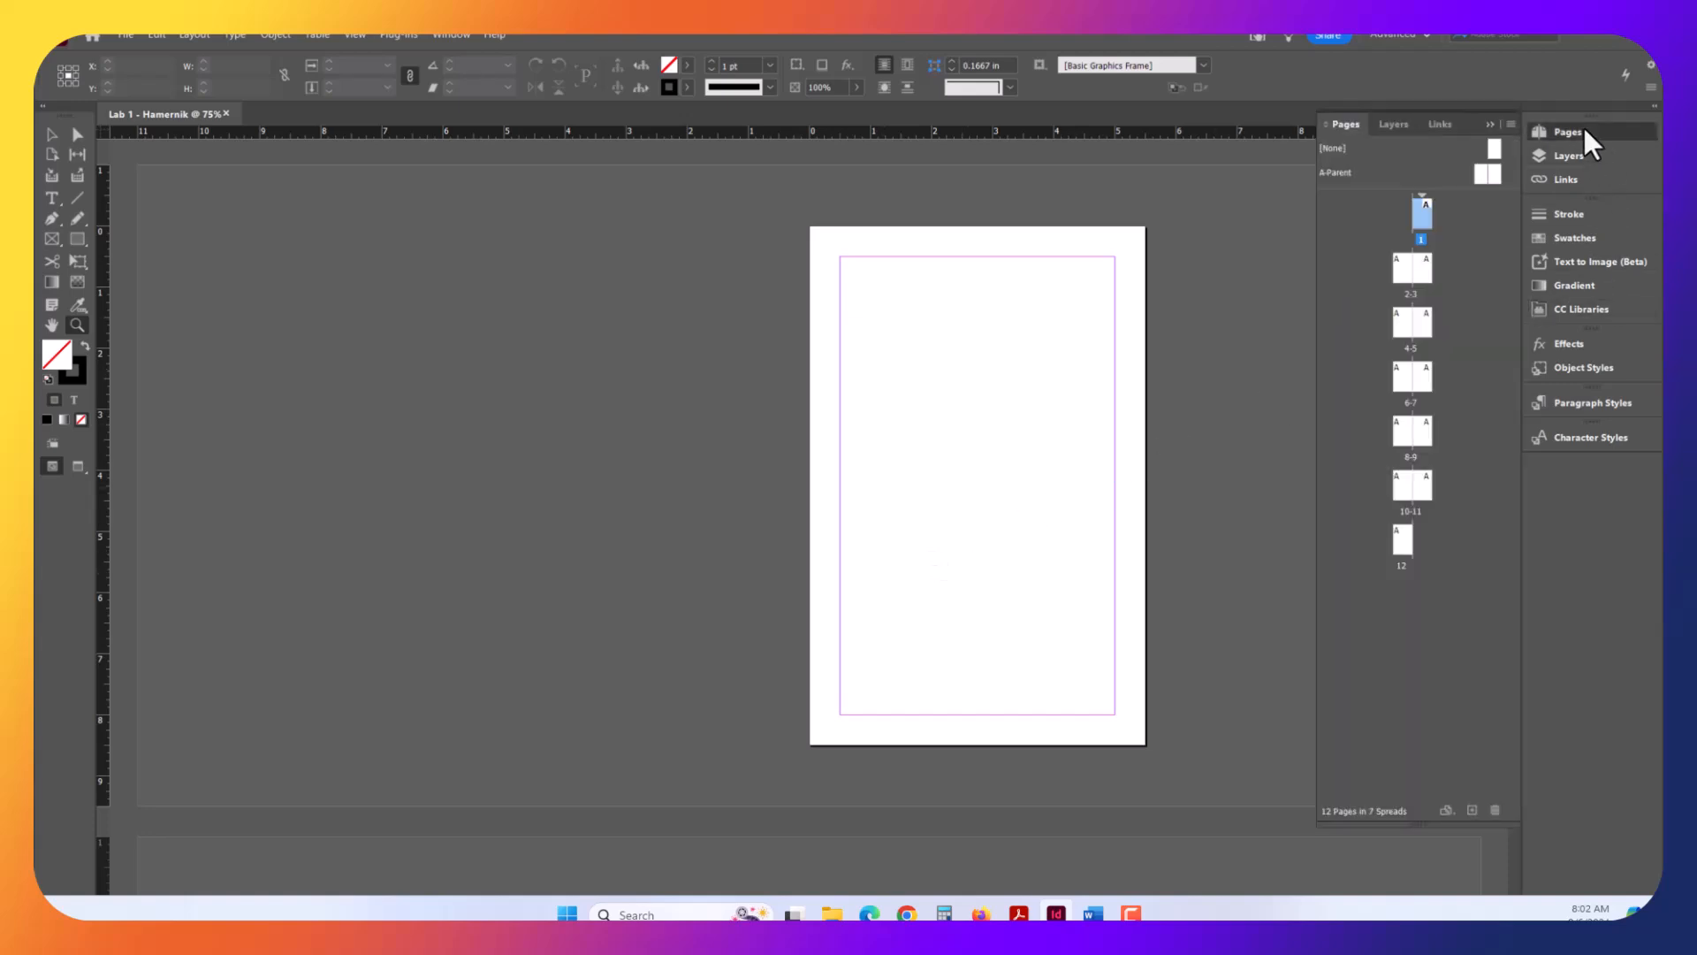
mouse_move(122, 400)
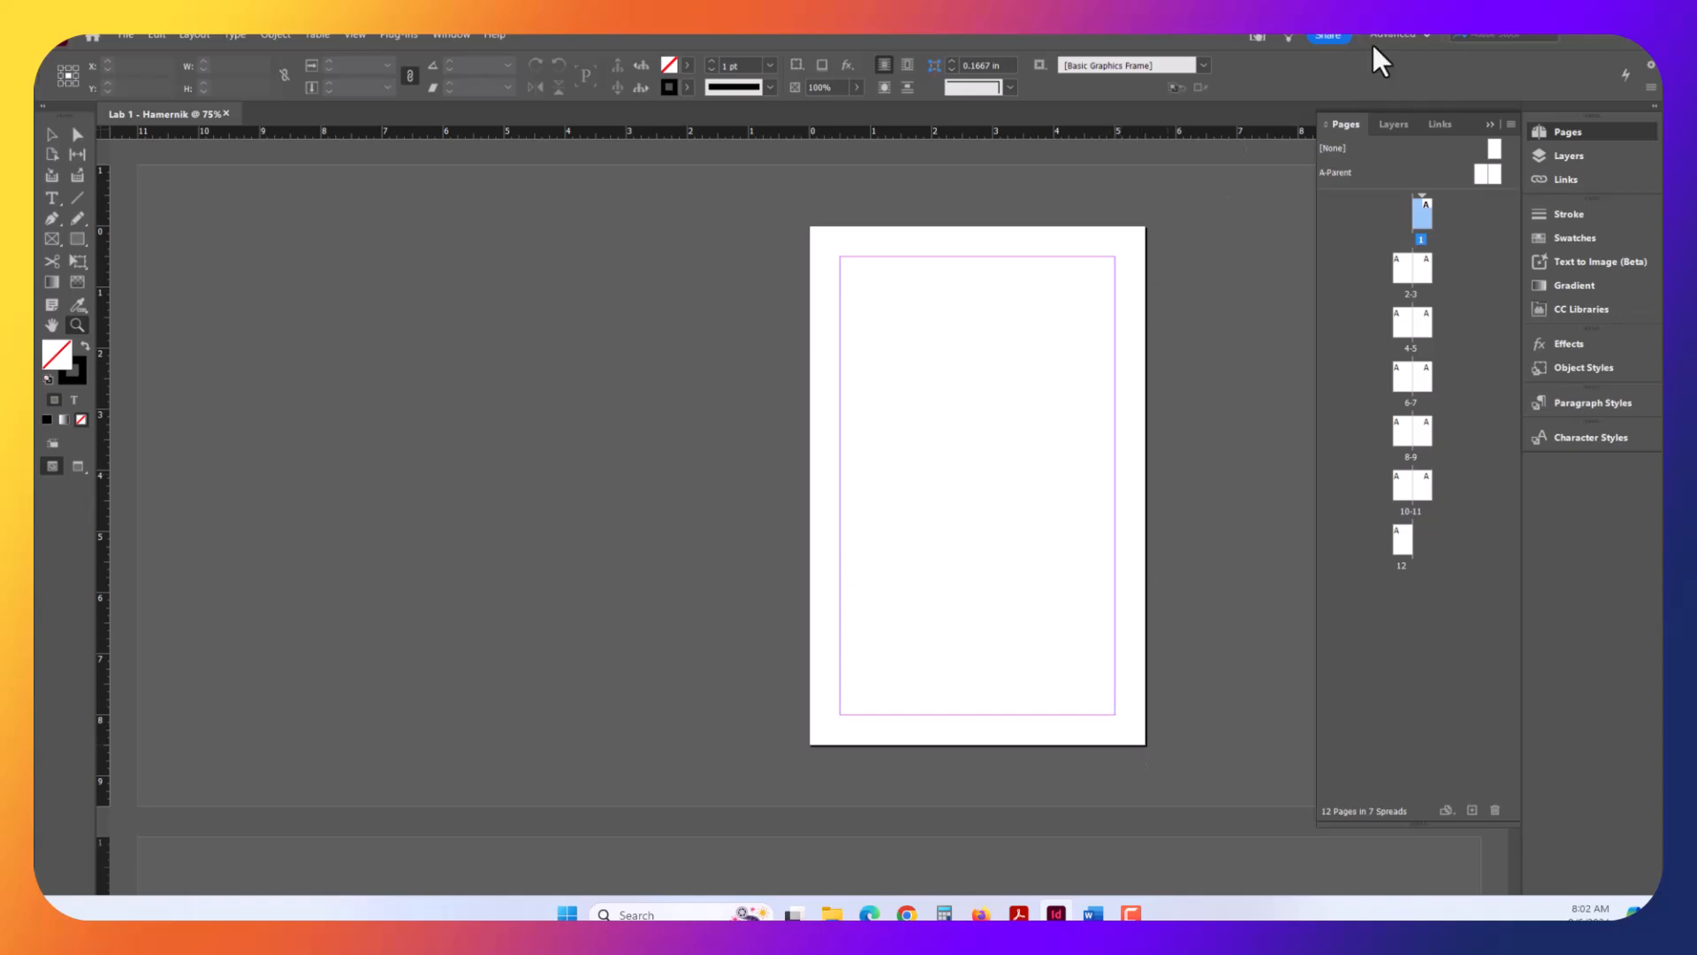
left_click(1402, 33)
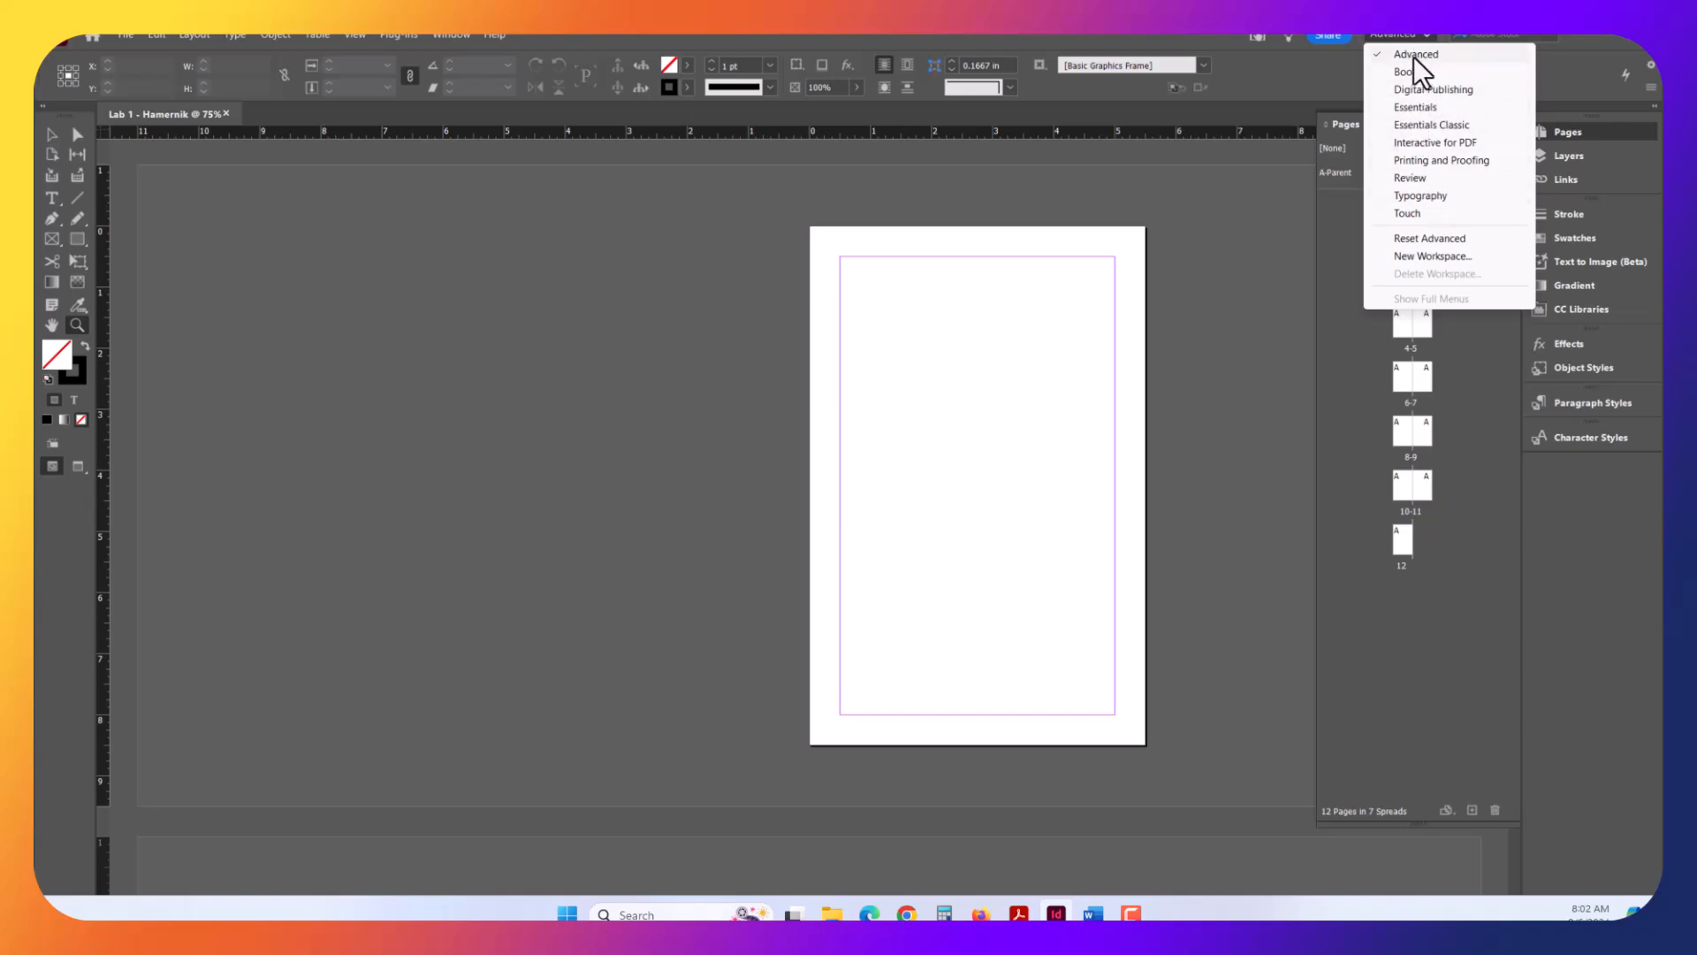
left_click(1414, 53)
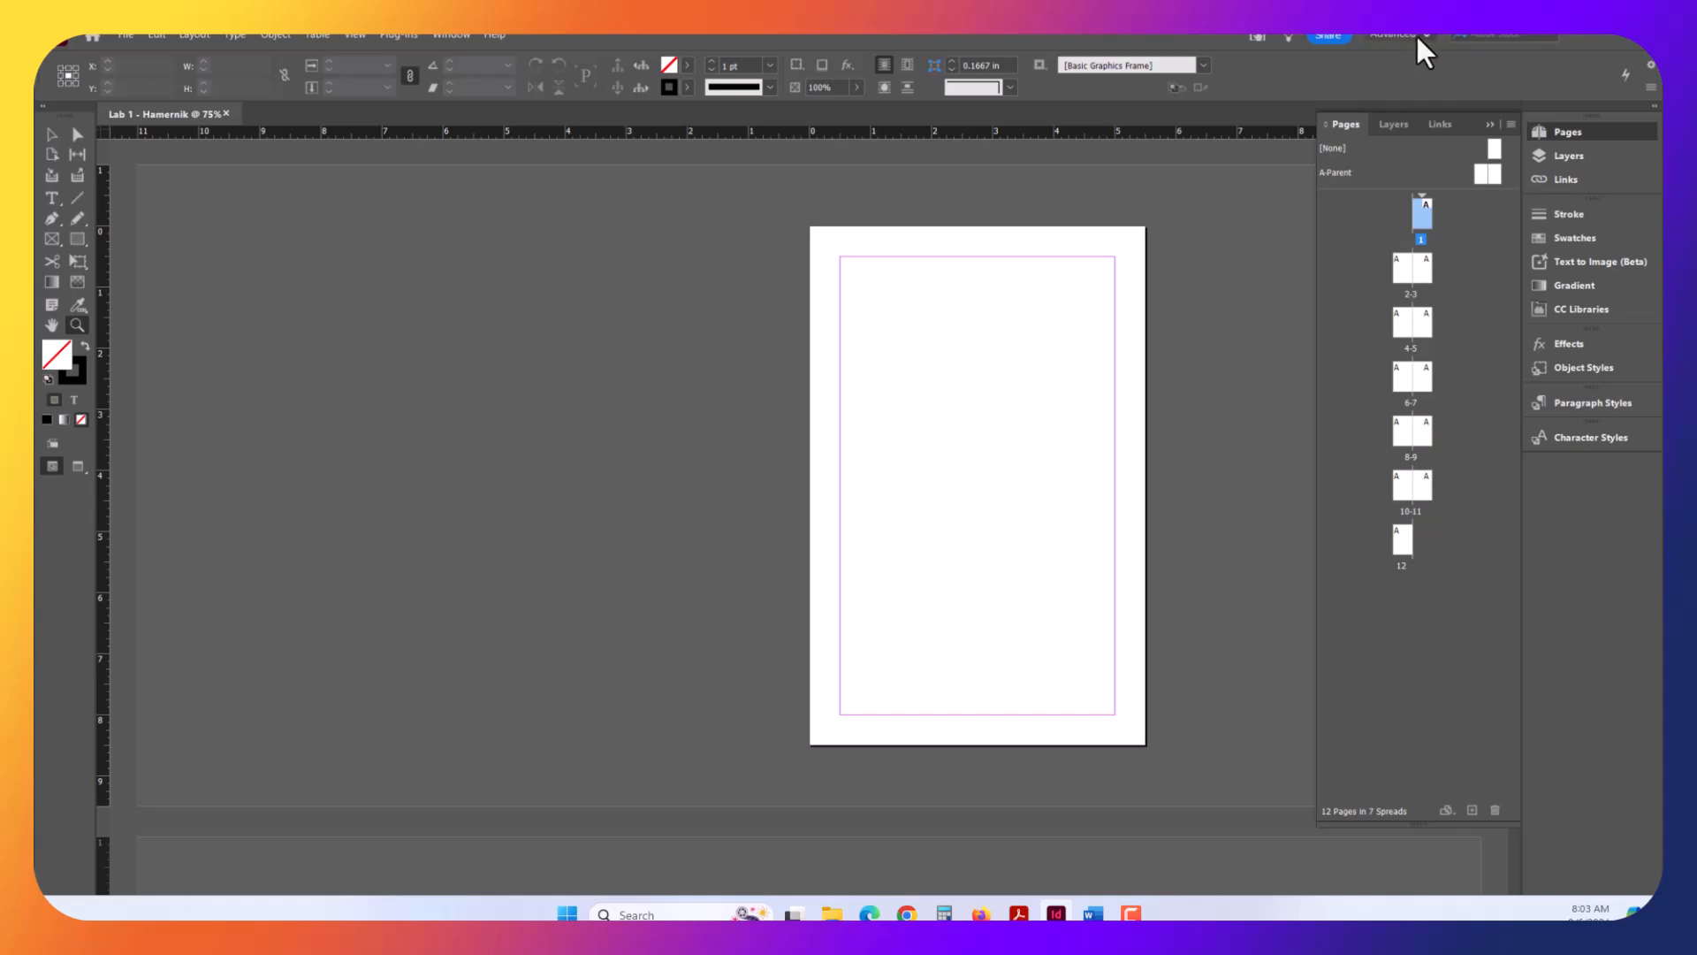
left_click(452, 35)
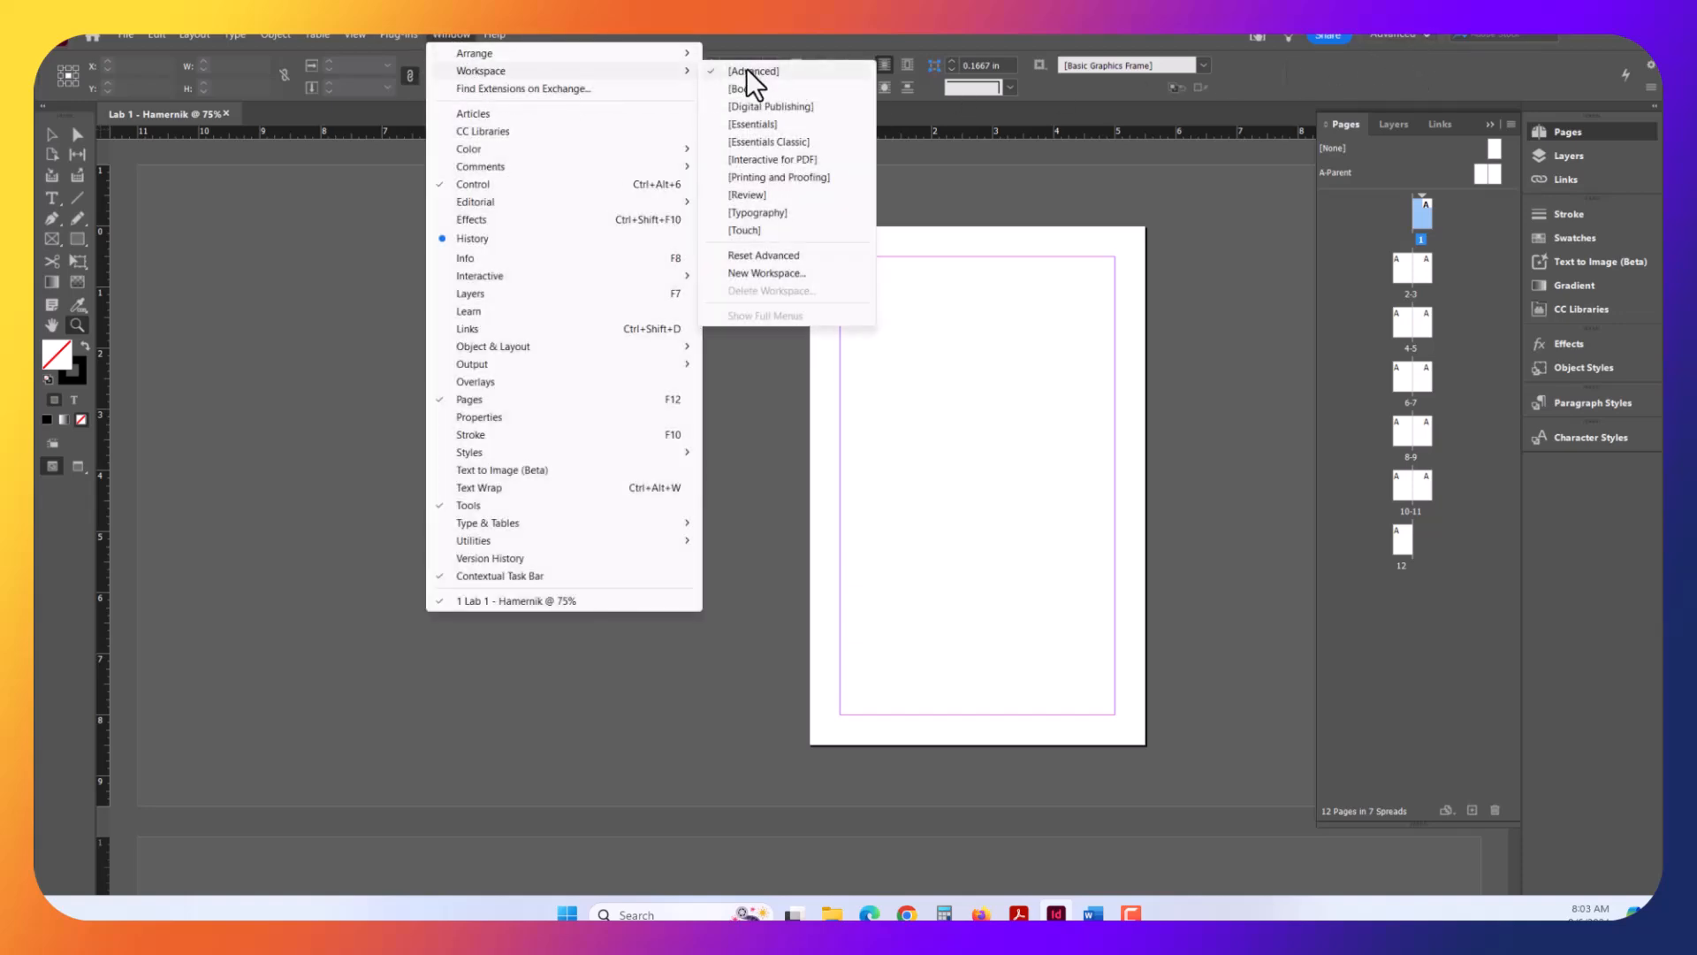
left_click(751, 70)
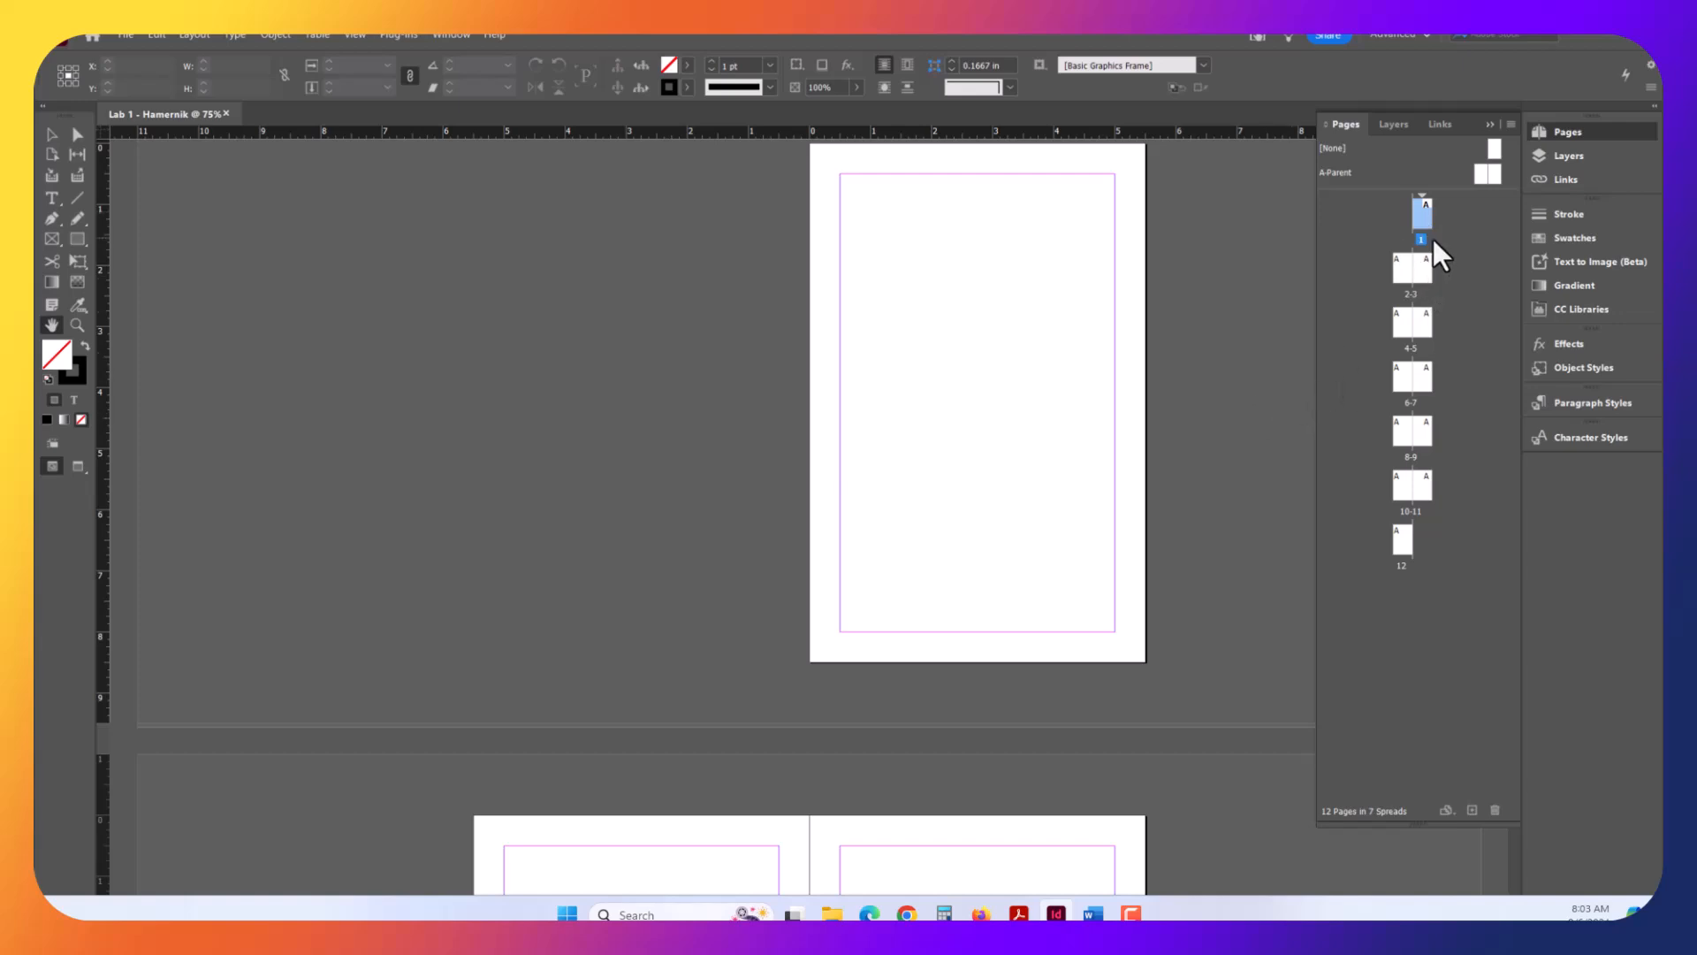
mouse_move(1391, 476)
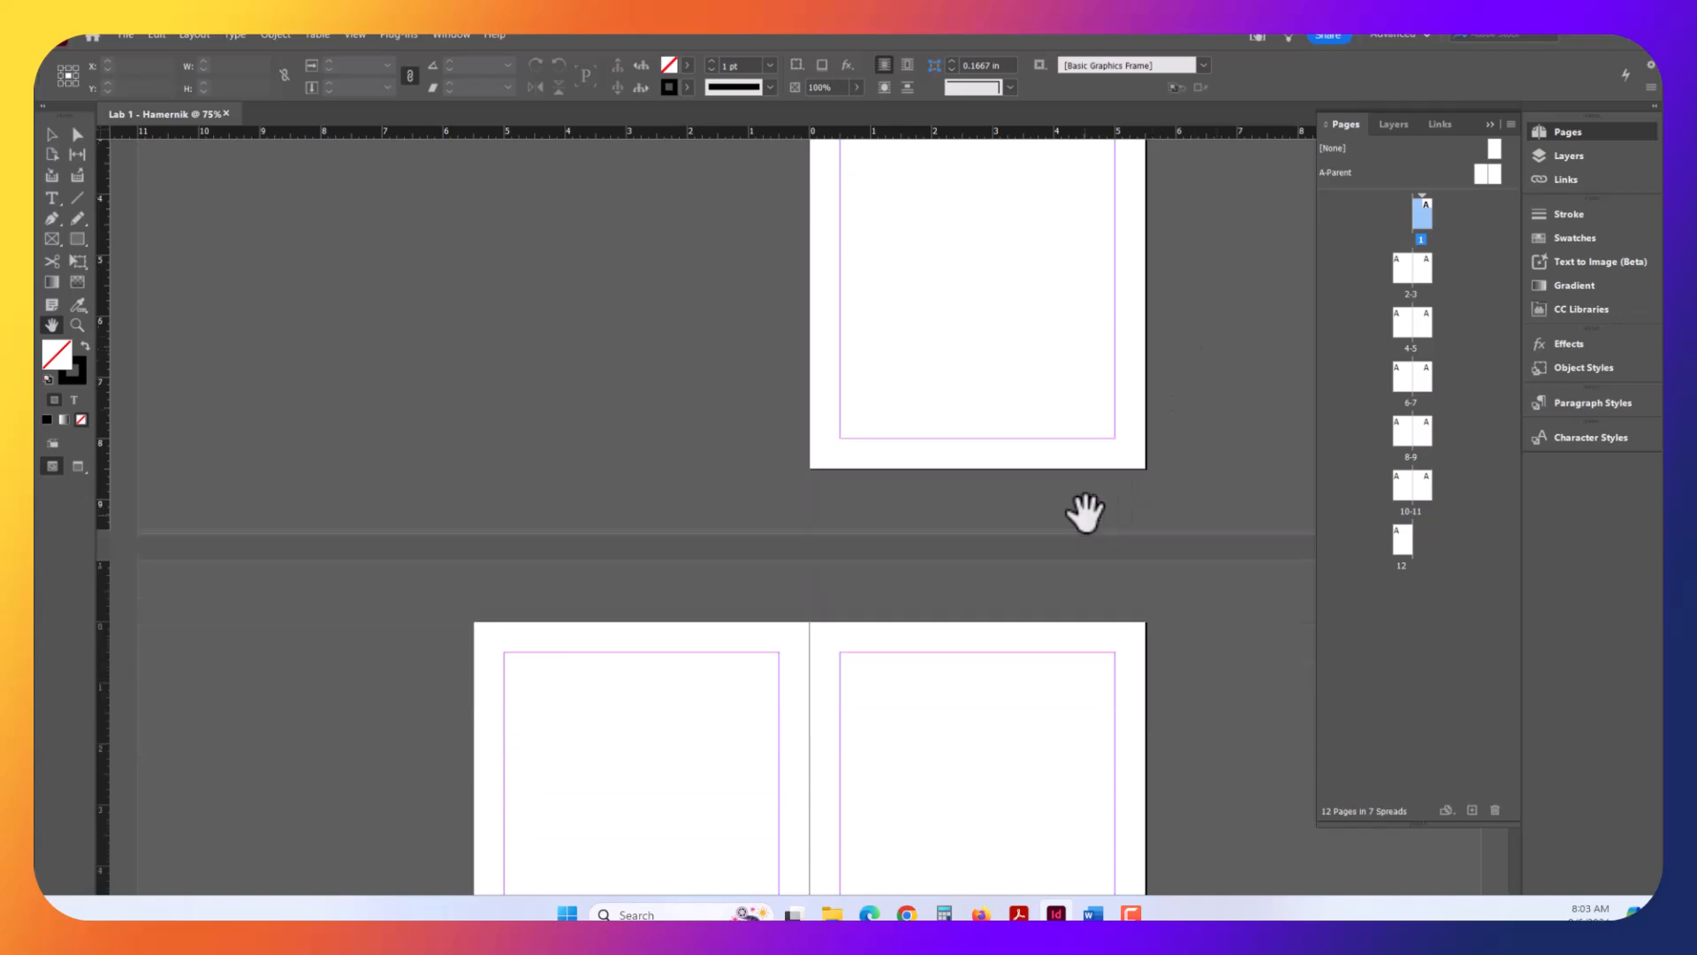
- Pan across the spreads to bring blank page 1 into the window
left_click_drag(1086, 516, 779, 501)
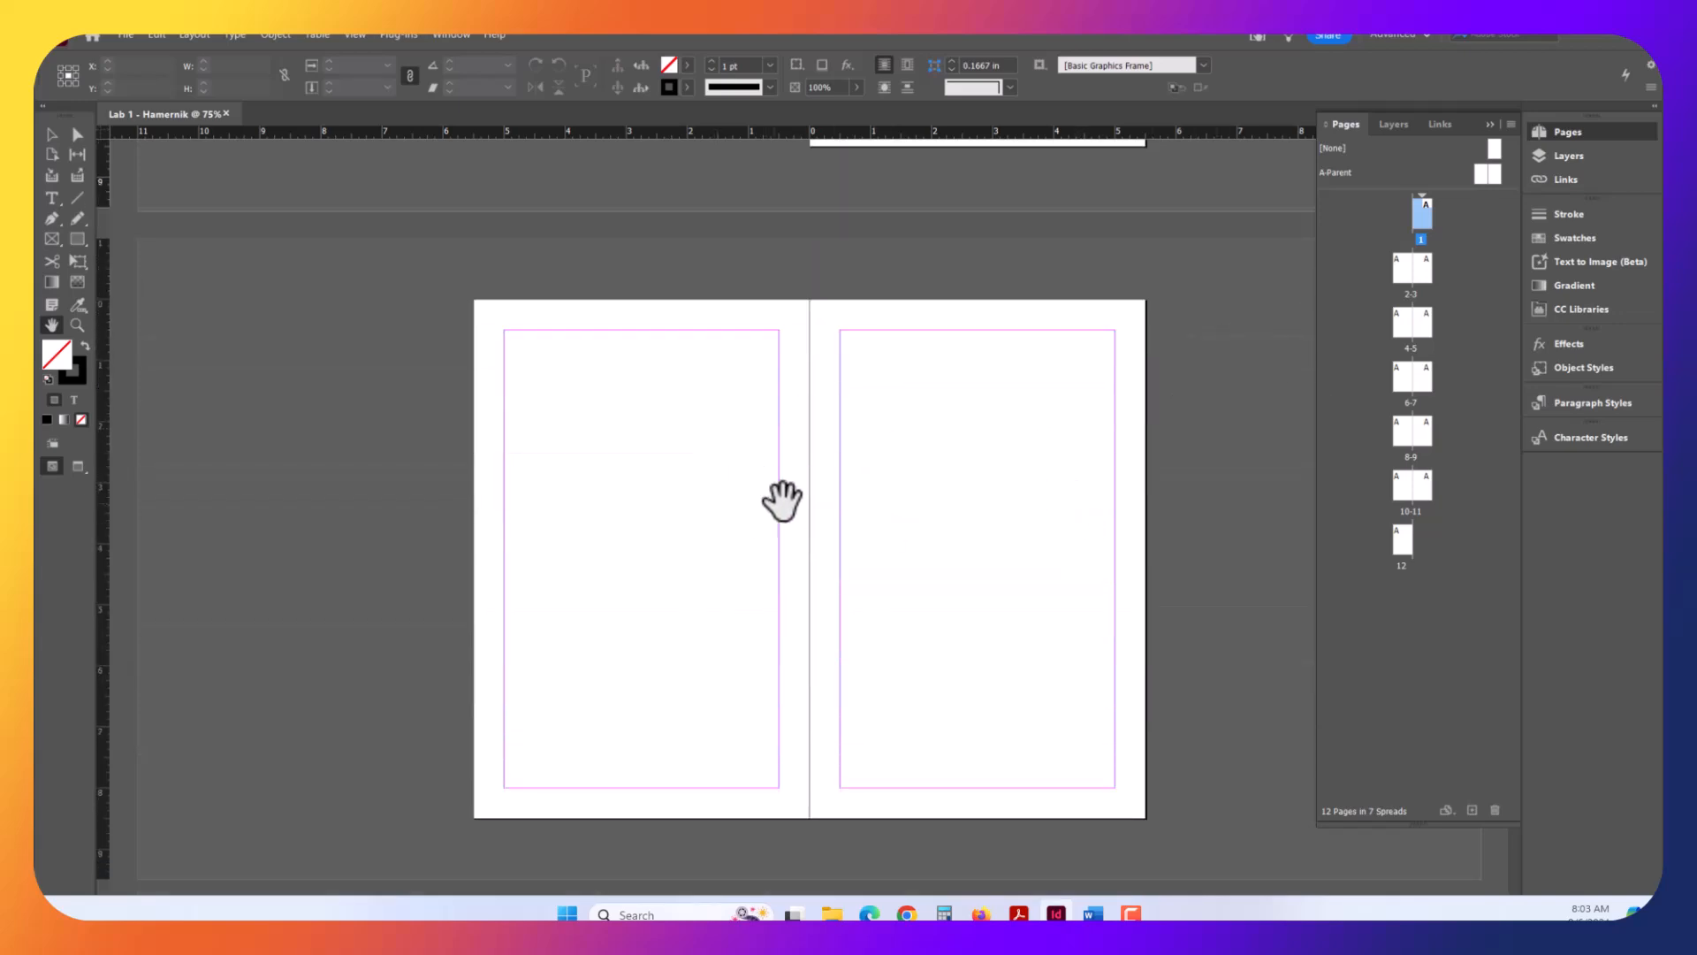
mouse_move(830, 628)
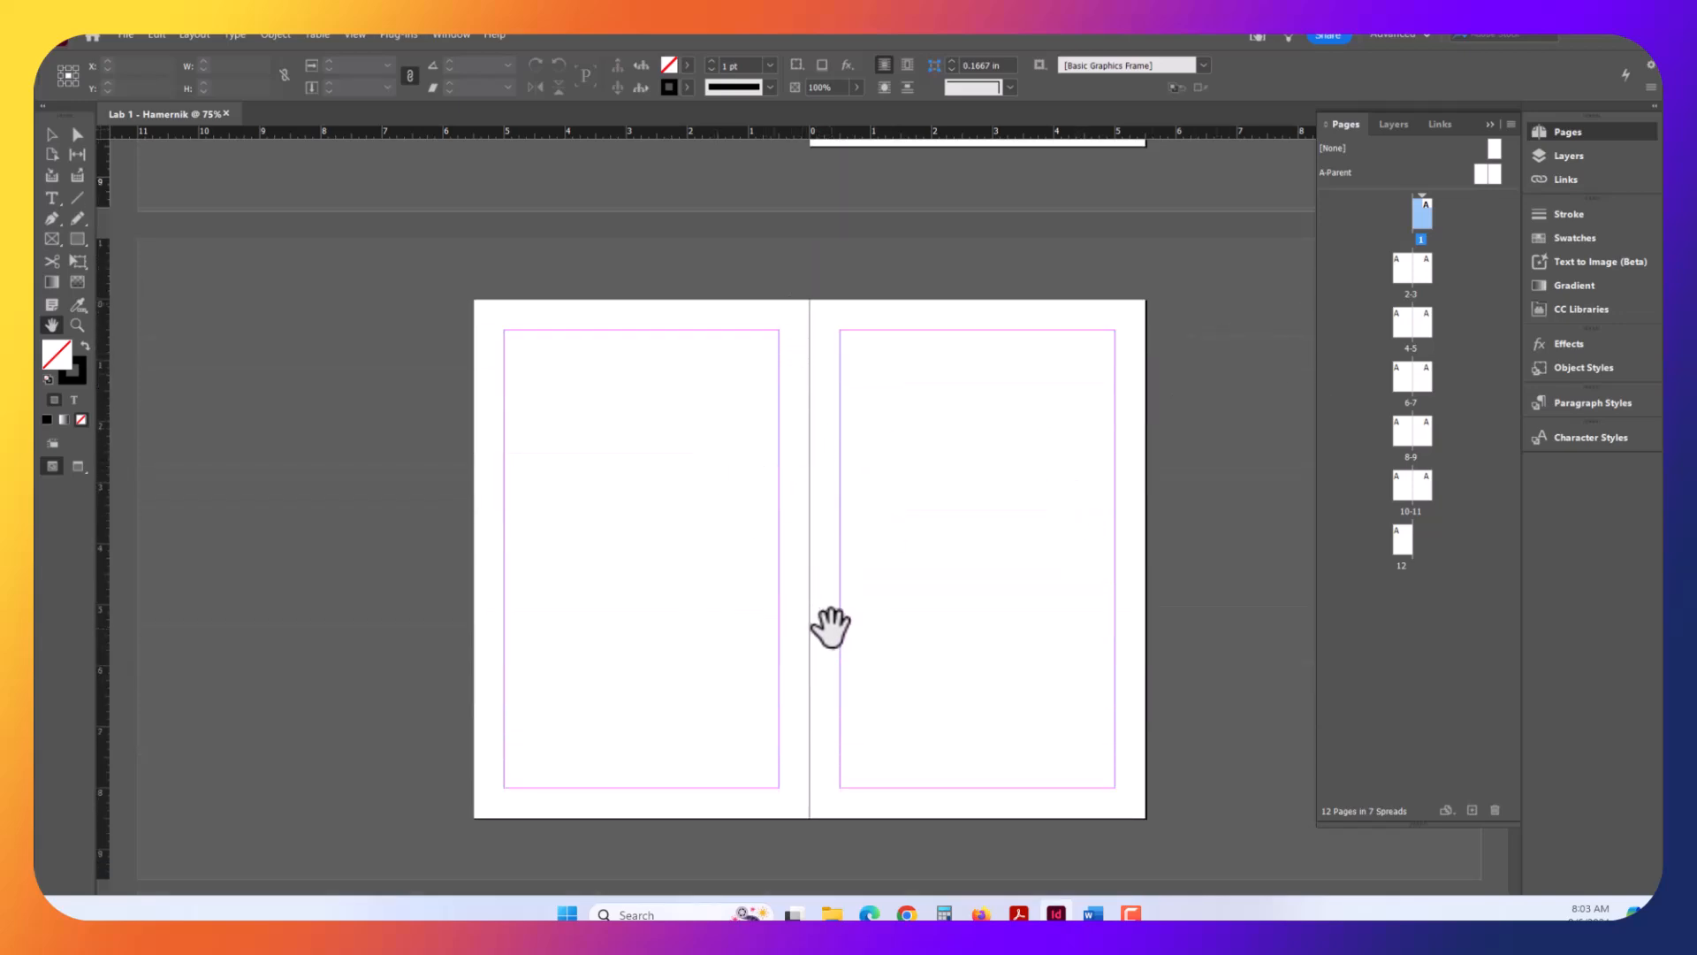
mouse_move(782, 574)
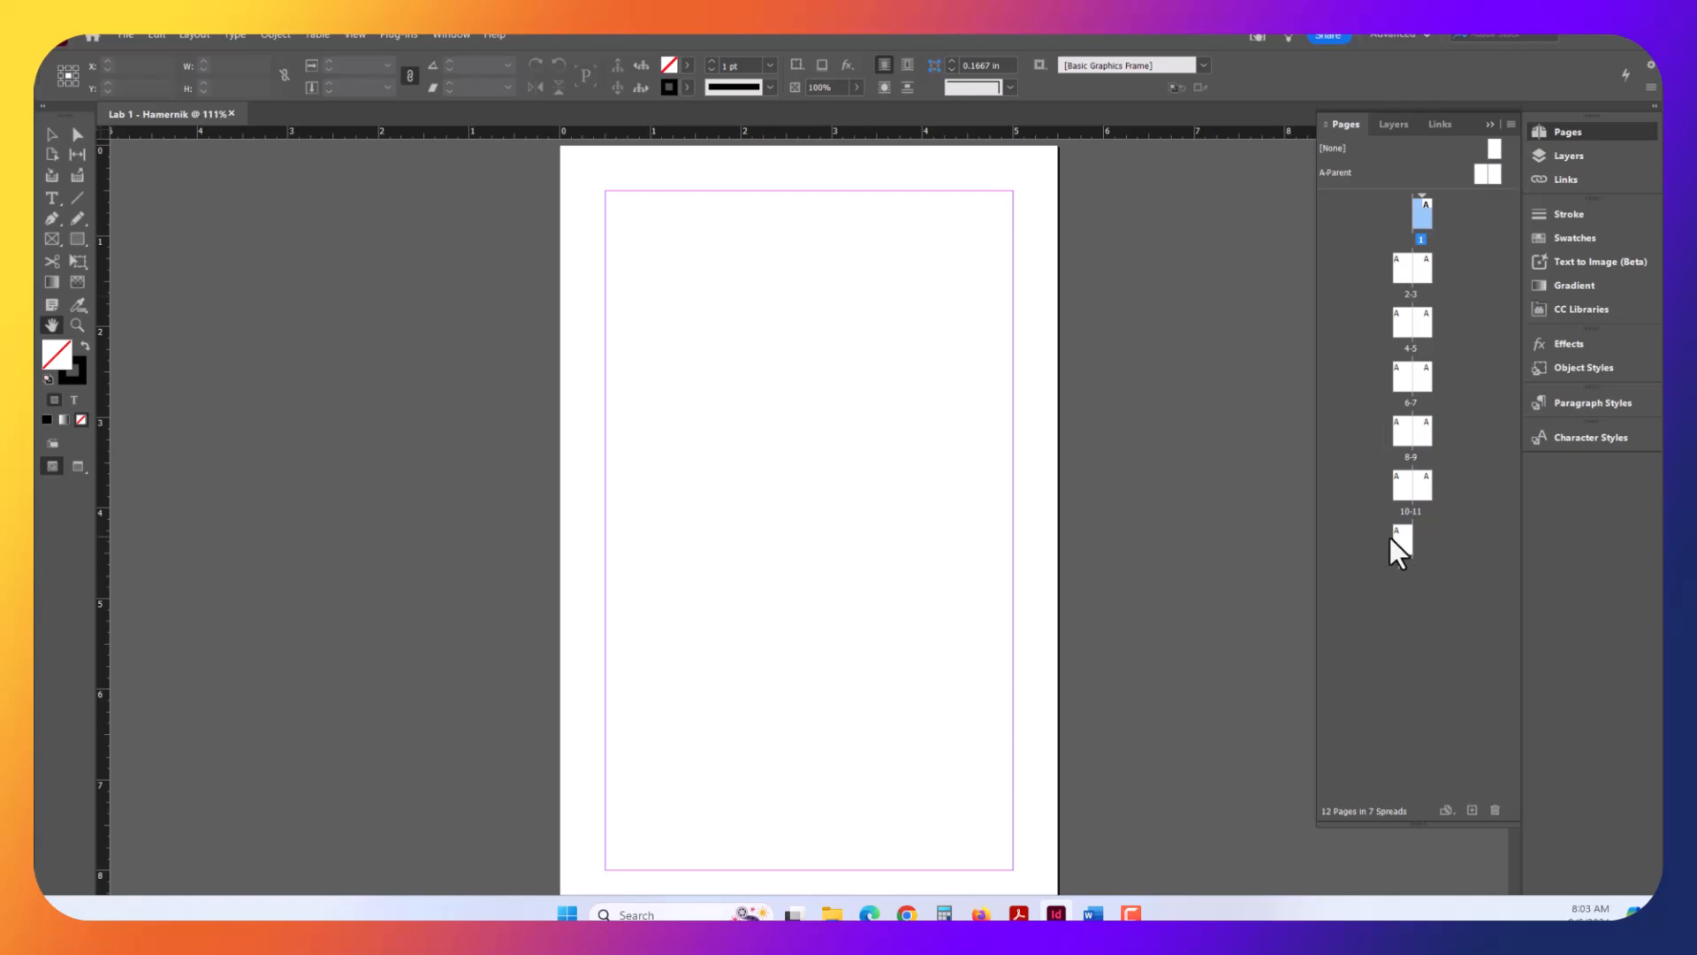
left_click(1400, 539)
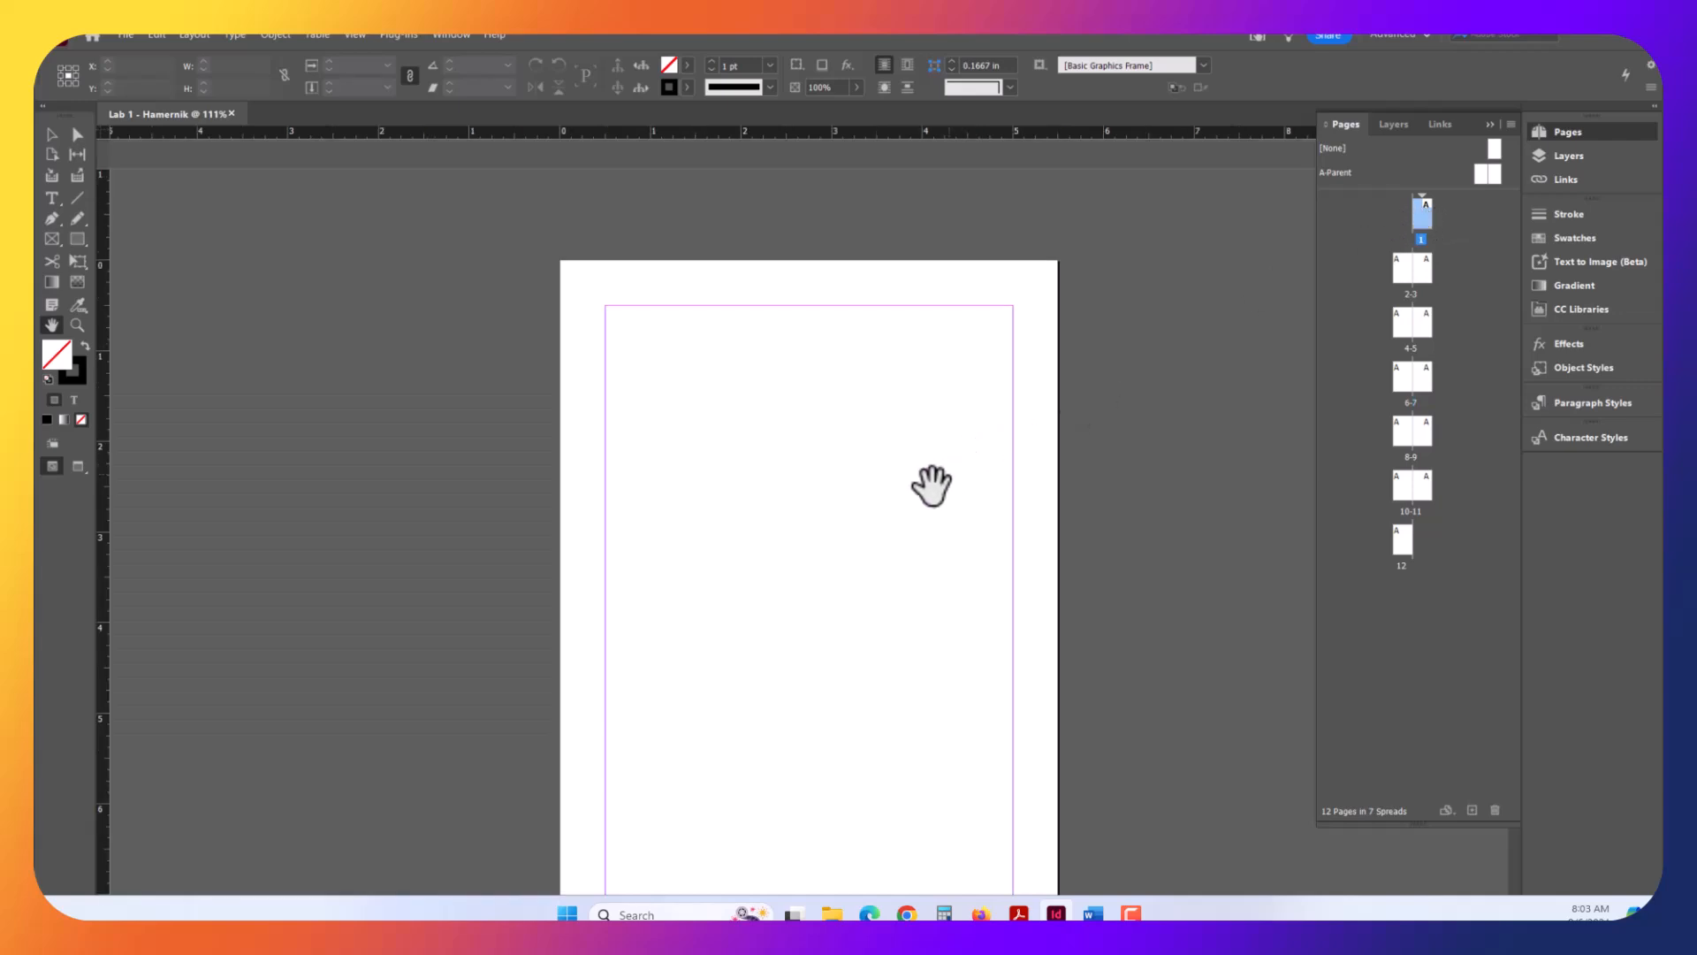
mouse_move(1440, 531)
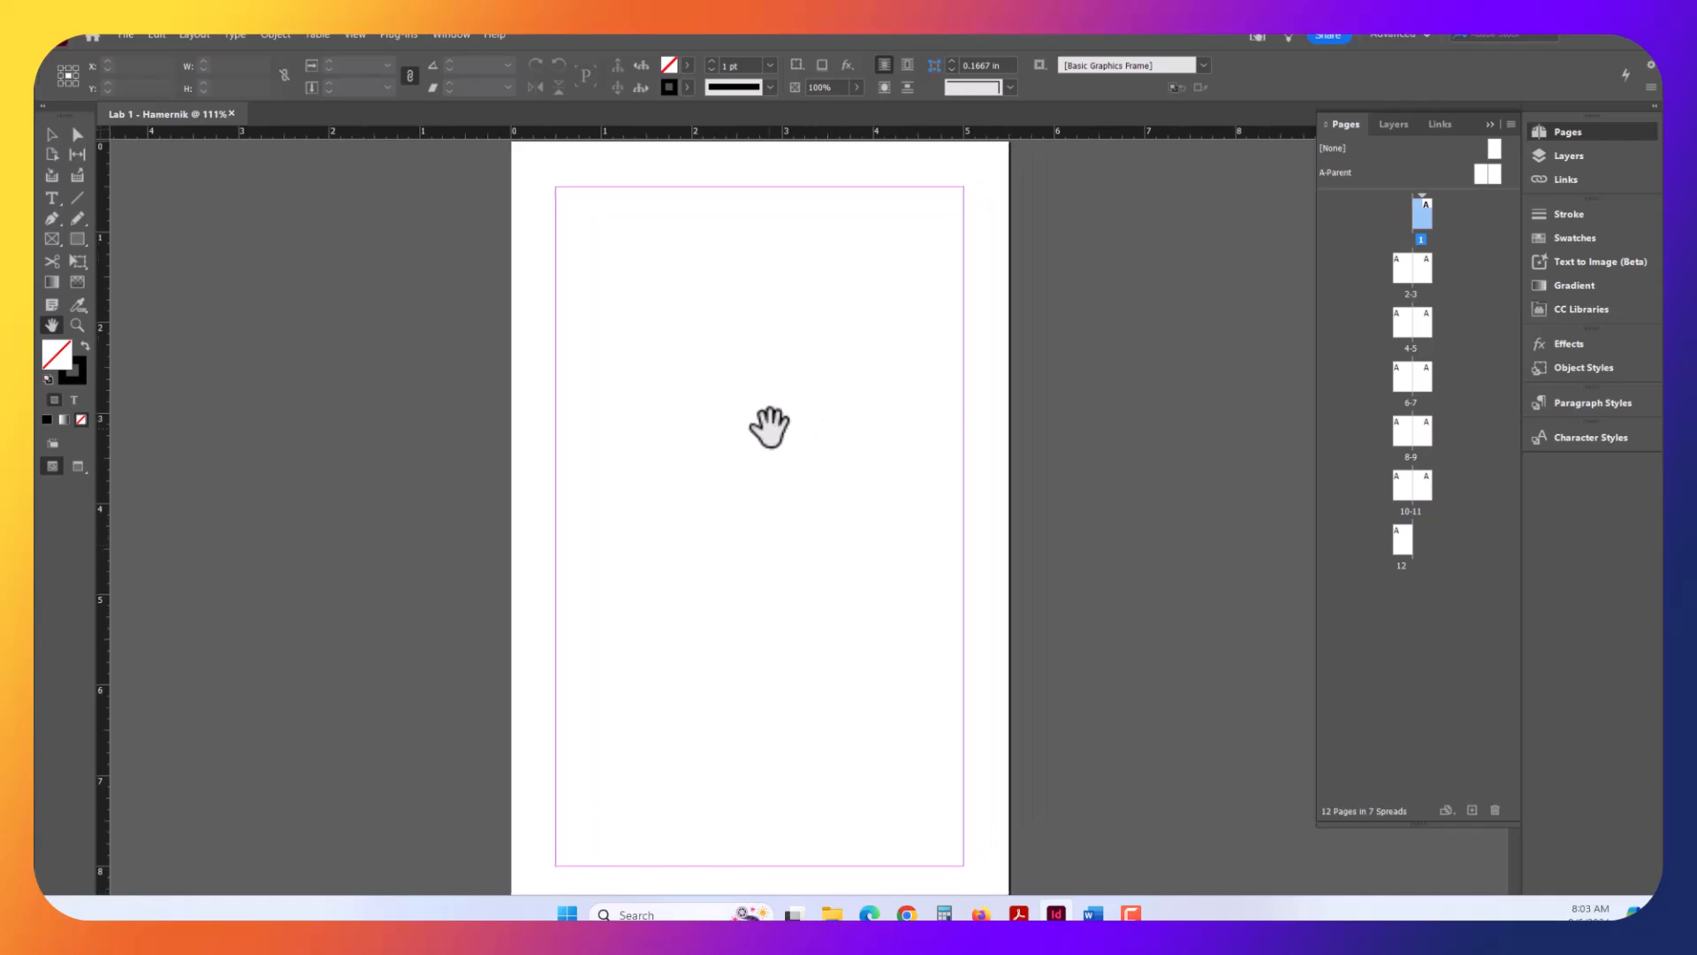
mouse_move(1229, 286)
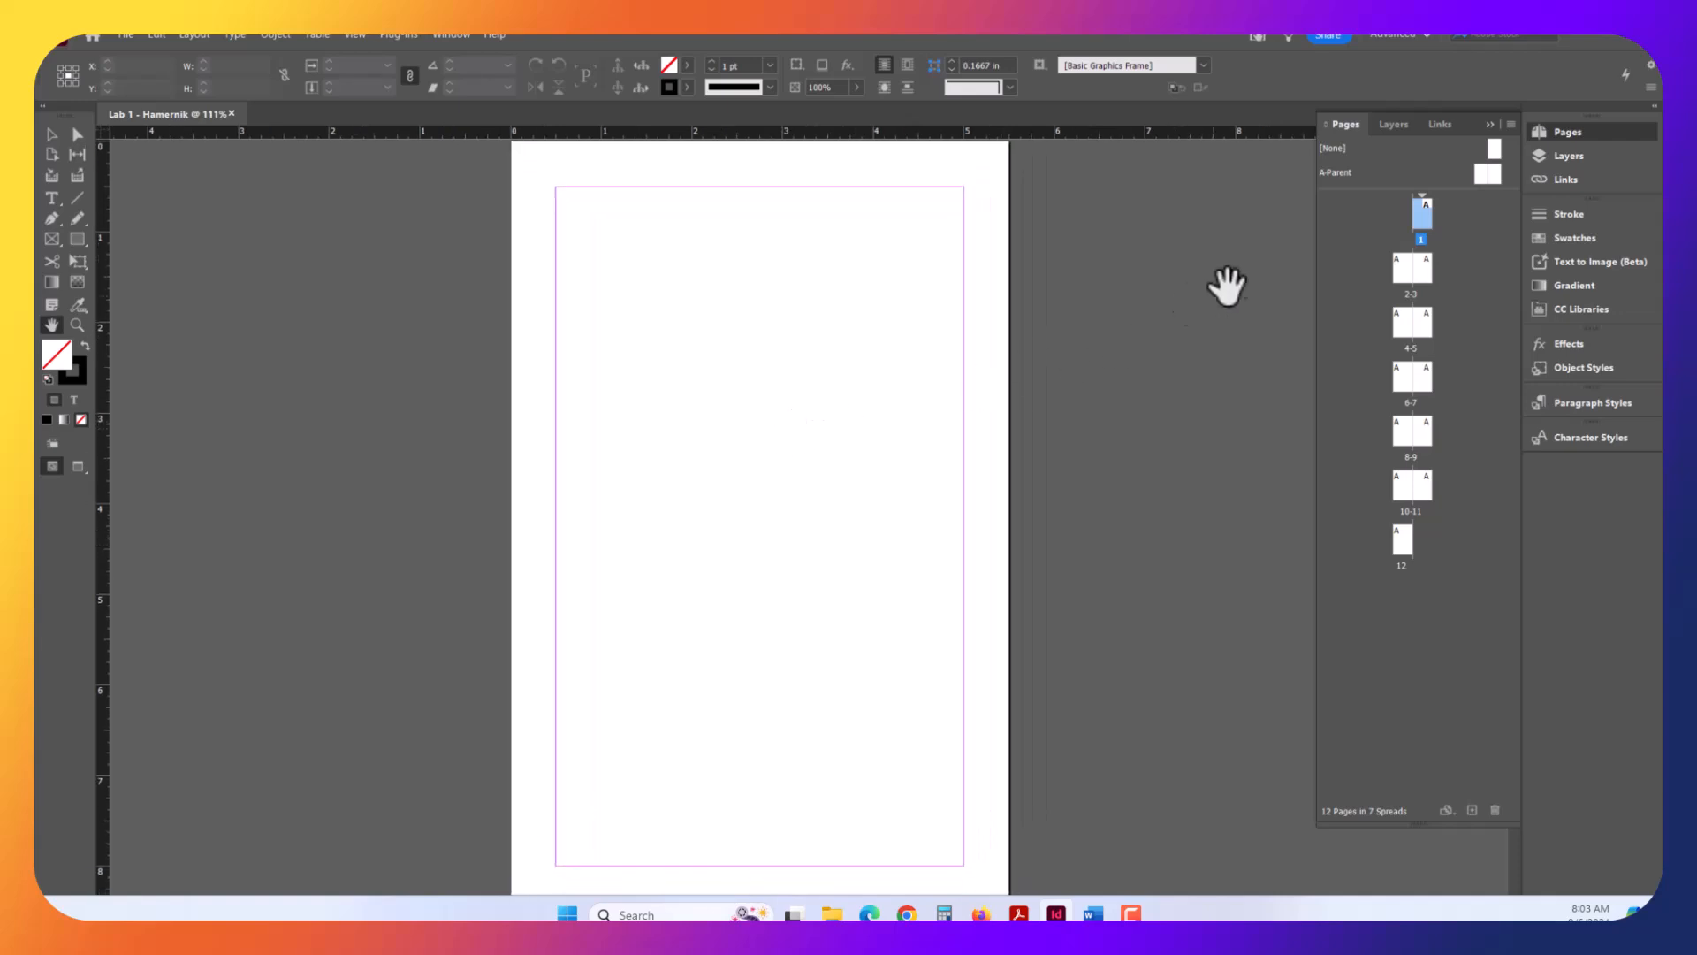
mouse_move(763, 484)
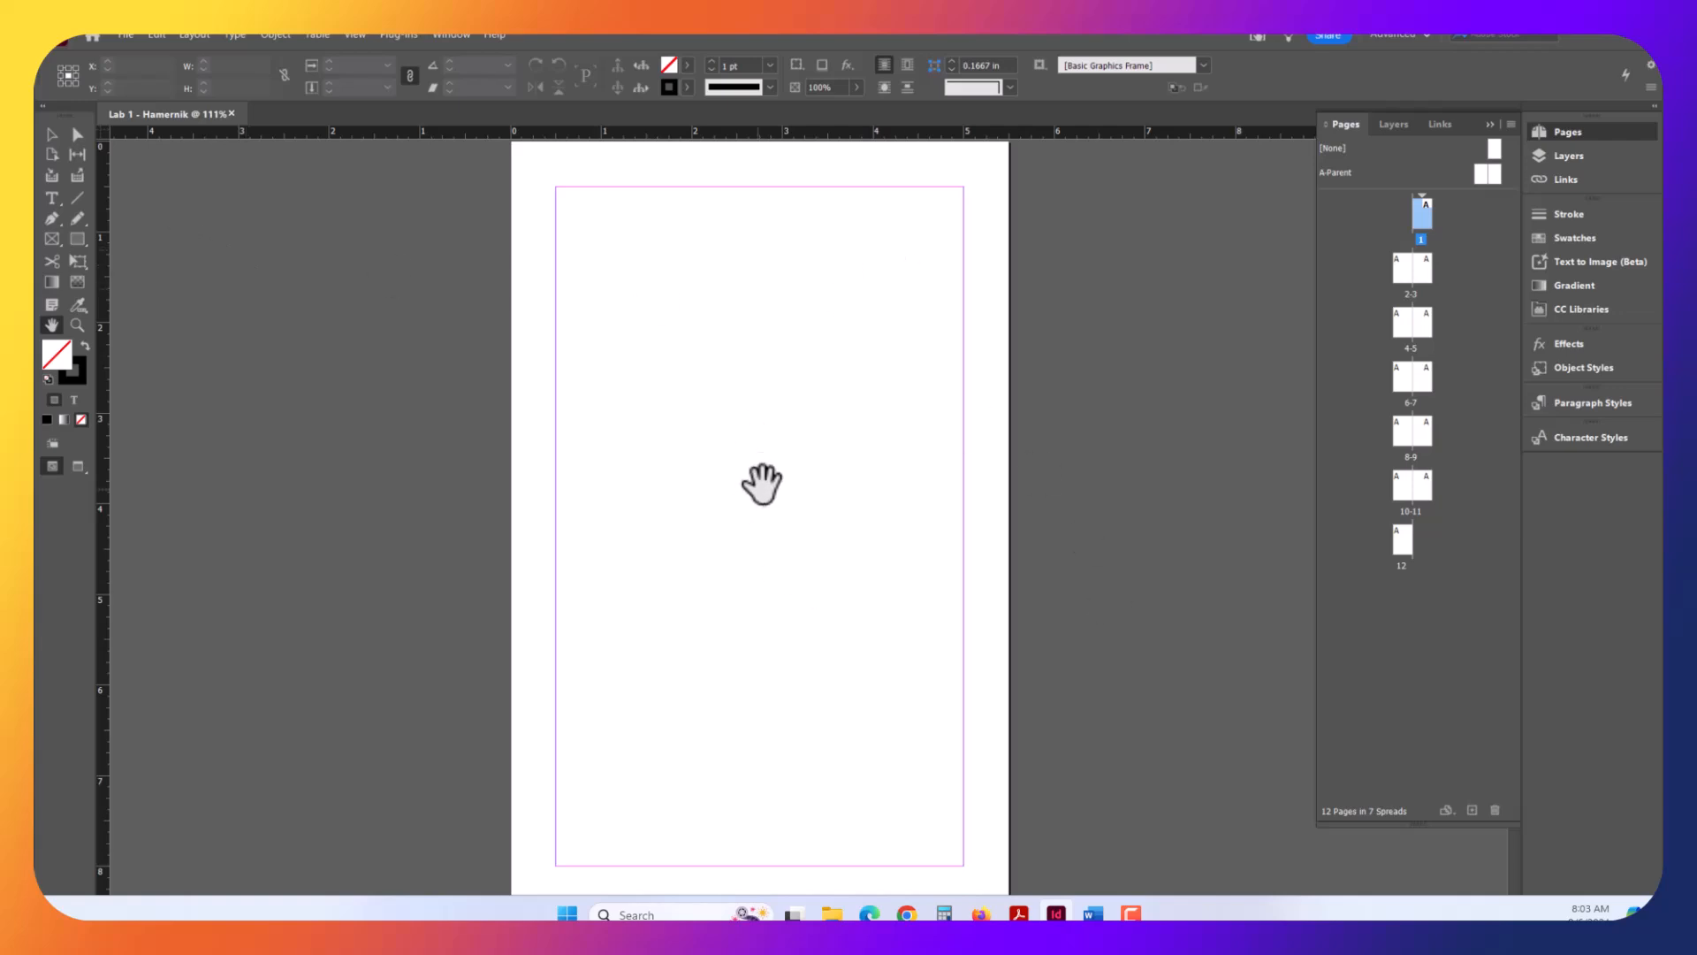
left_click(52, 197)
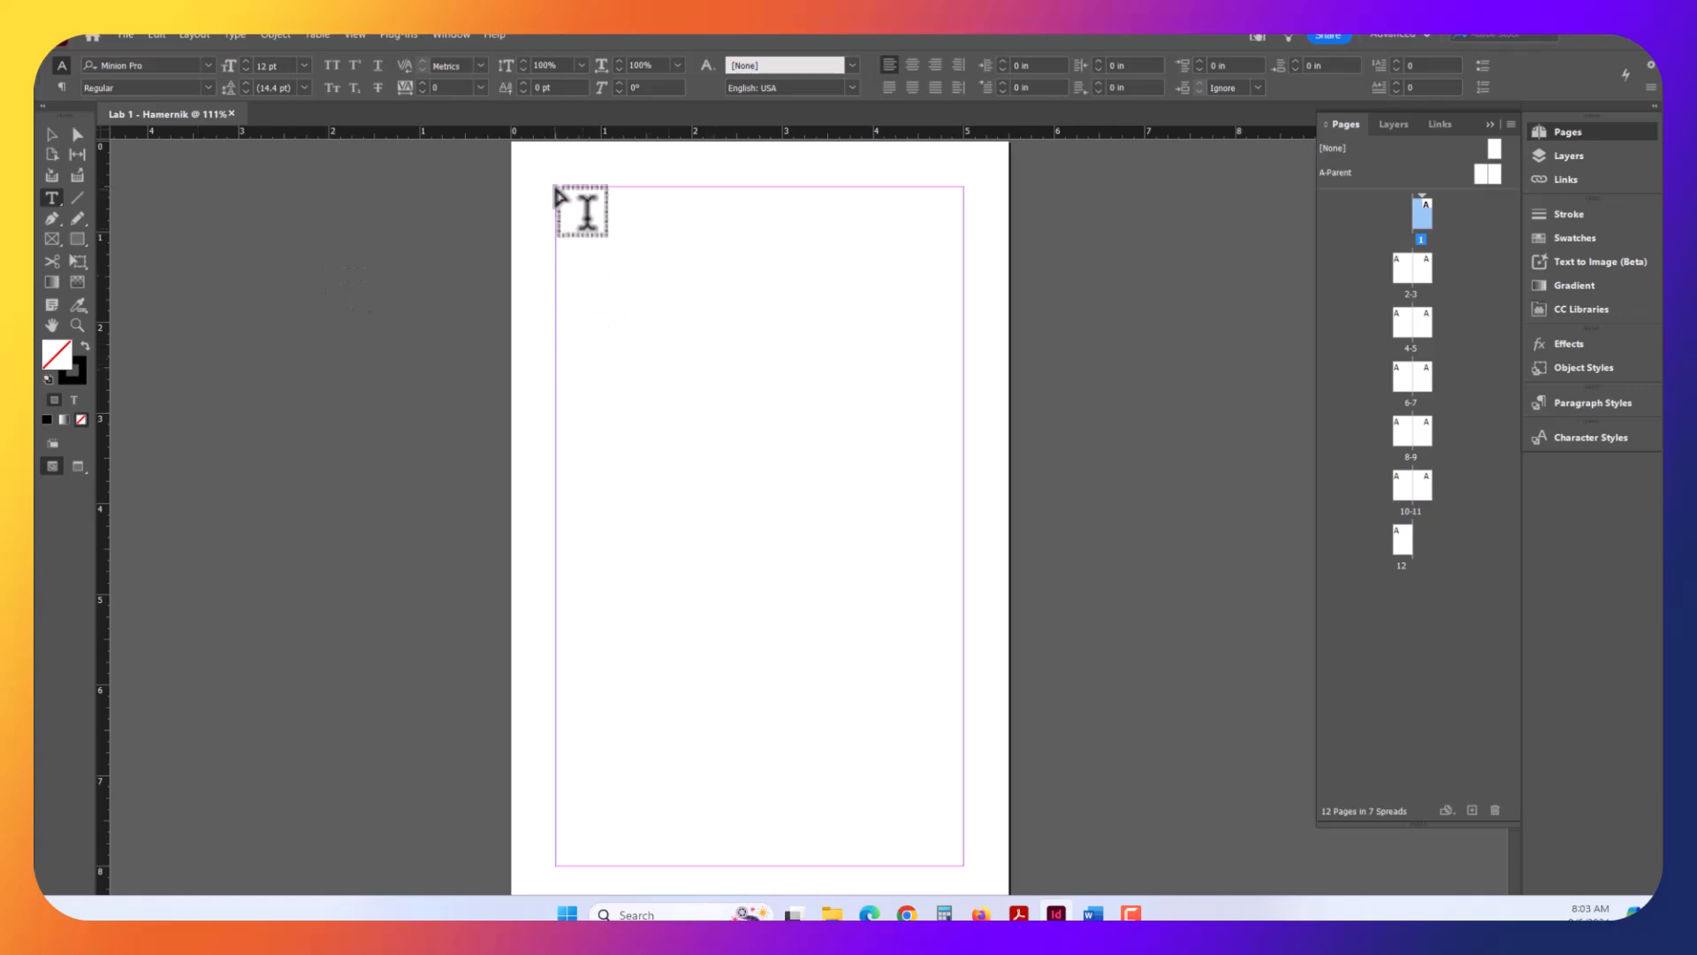
- Add a text frame over page 1's top half reading 'Page 1 - Cover'
left_click_drag(579, 211, 958, 531)
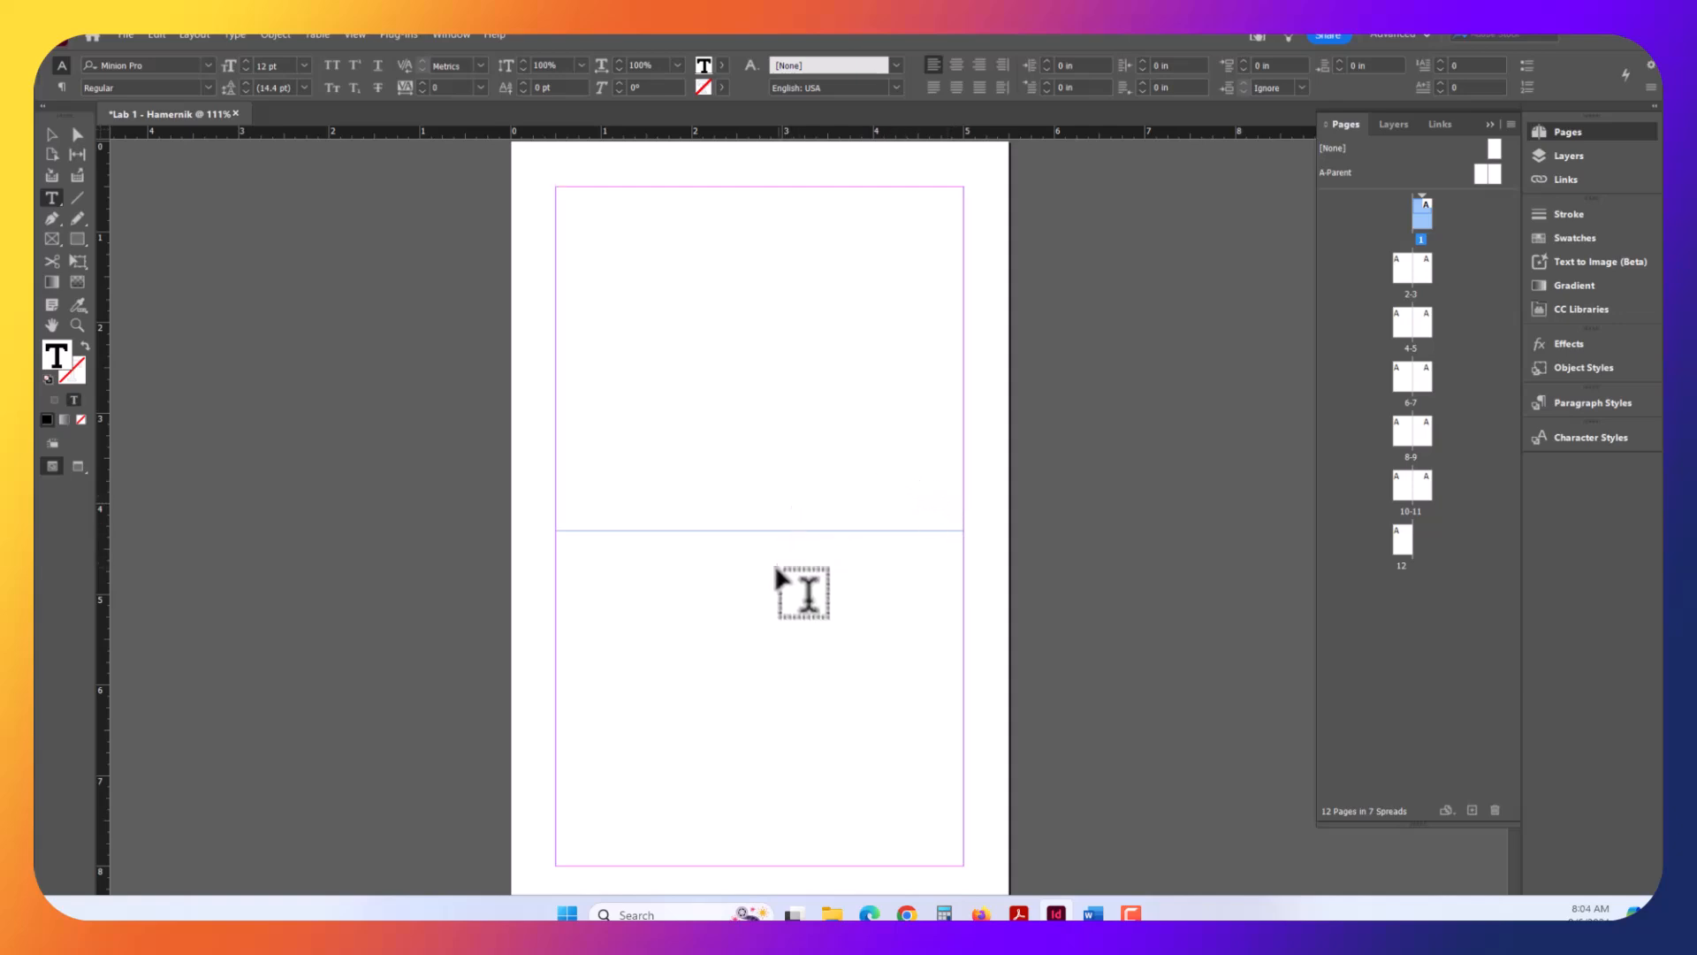
mouse_move(758, 617)
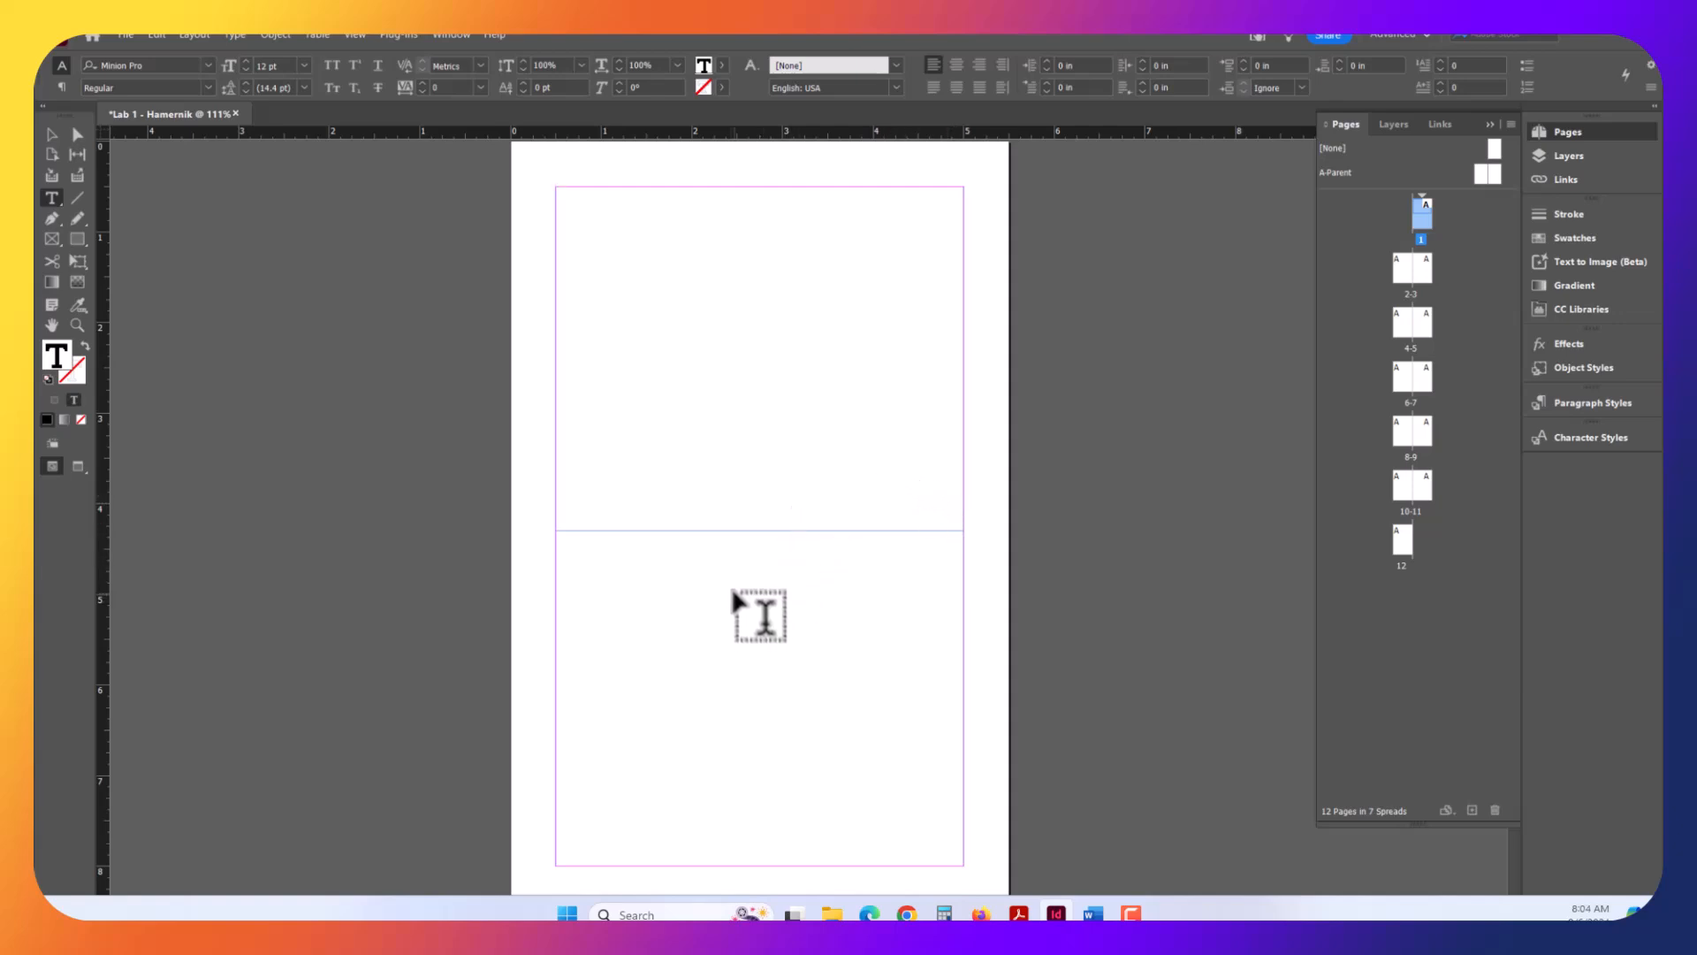
mouse_move(626, 254)
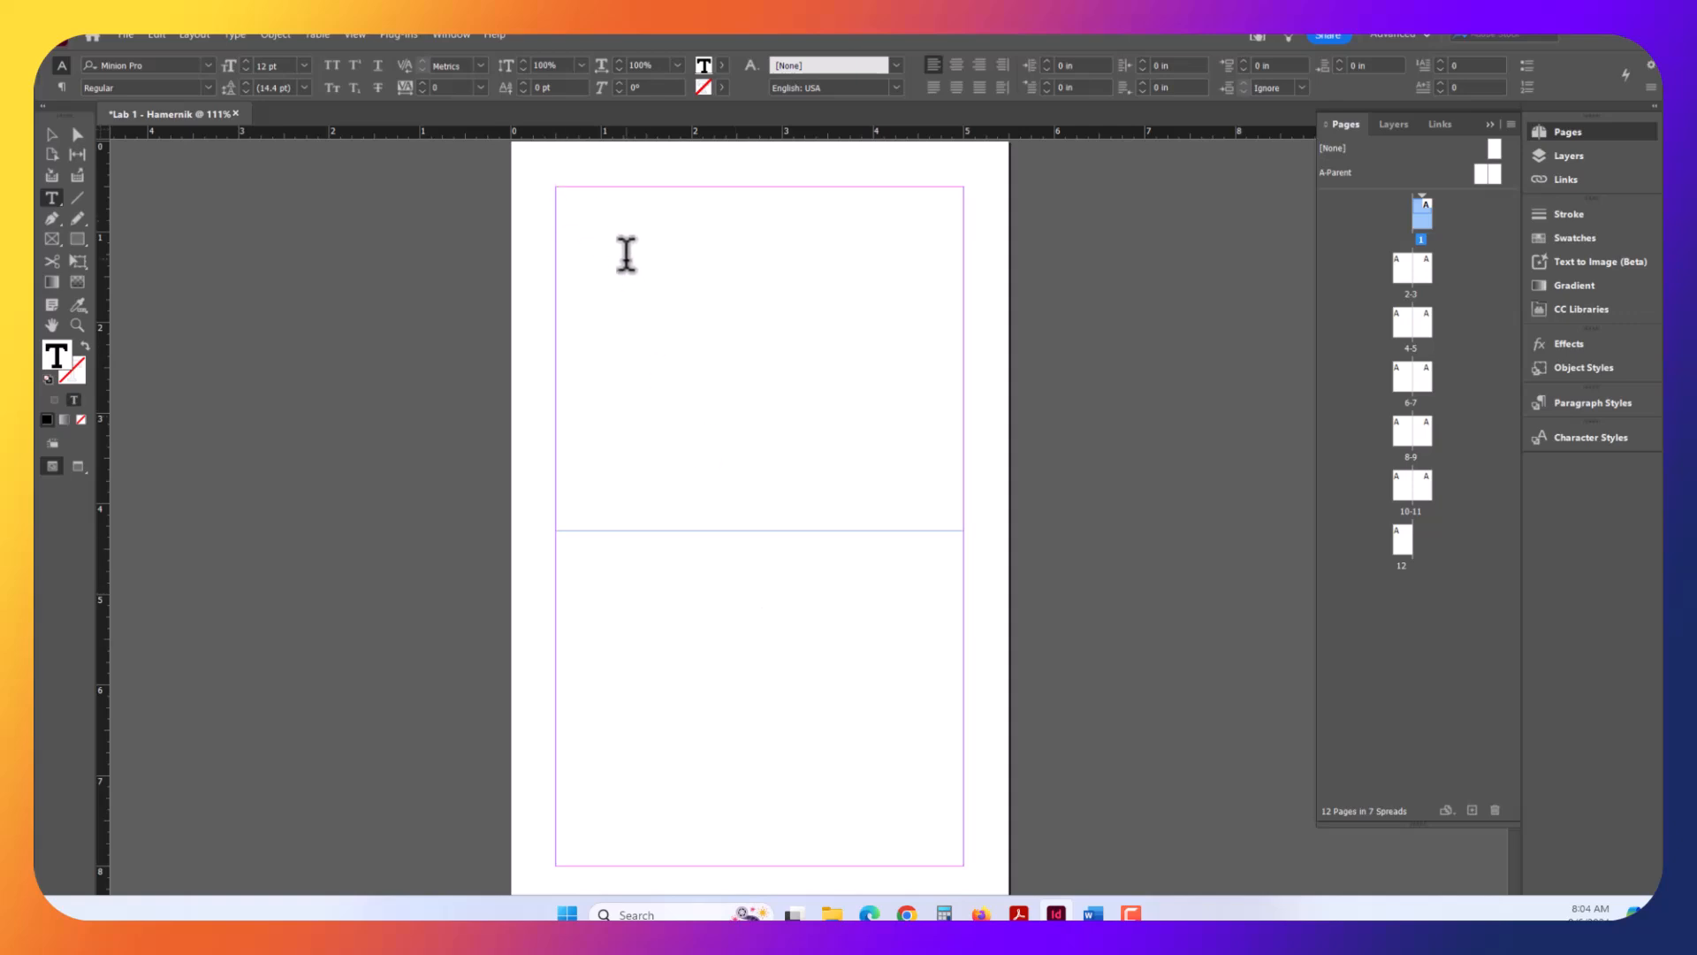
mouse_move(617, 247)
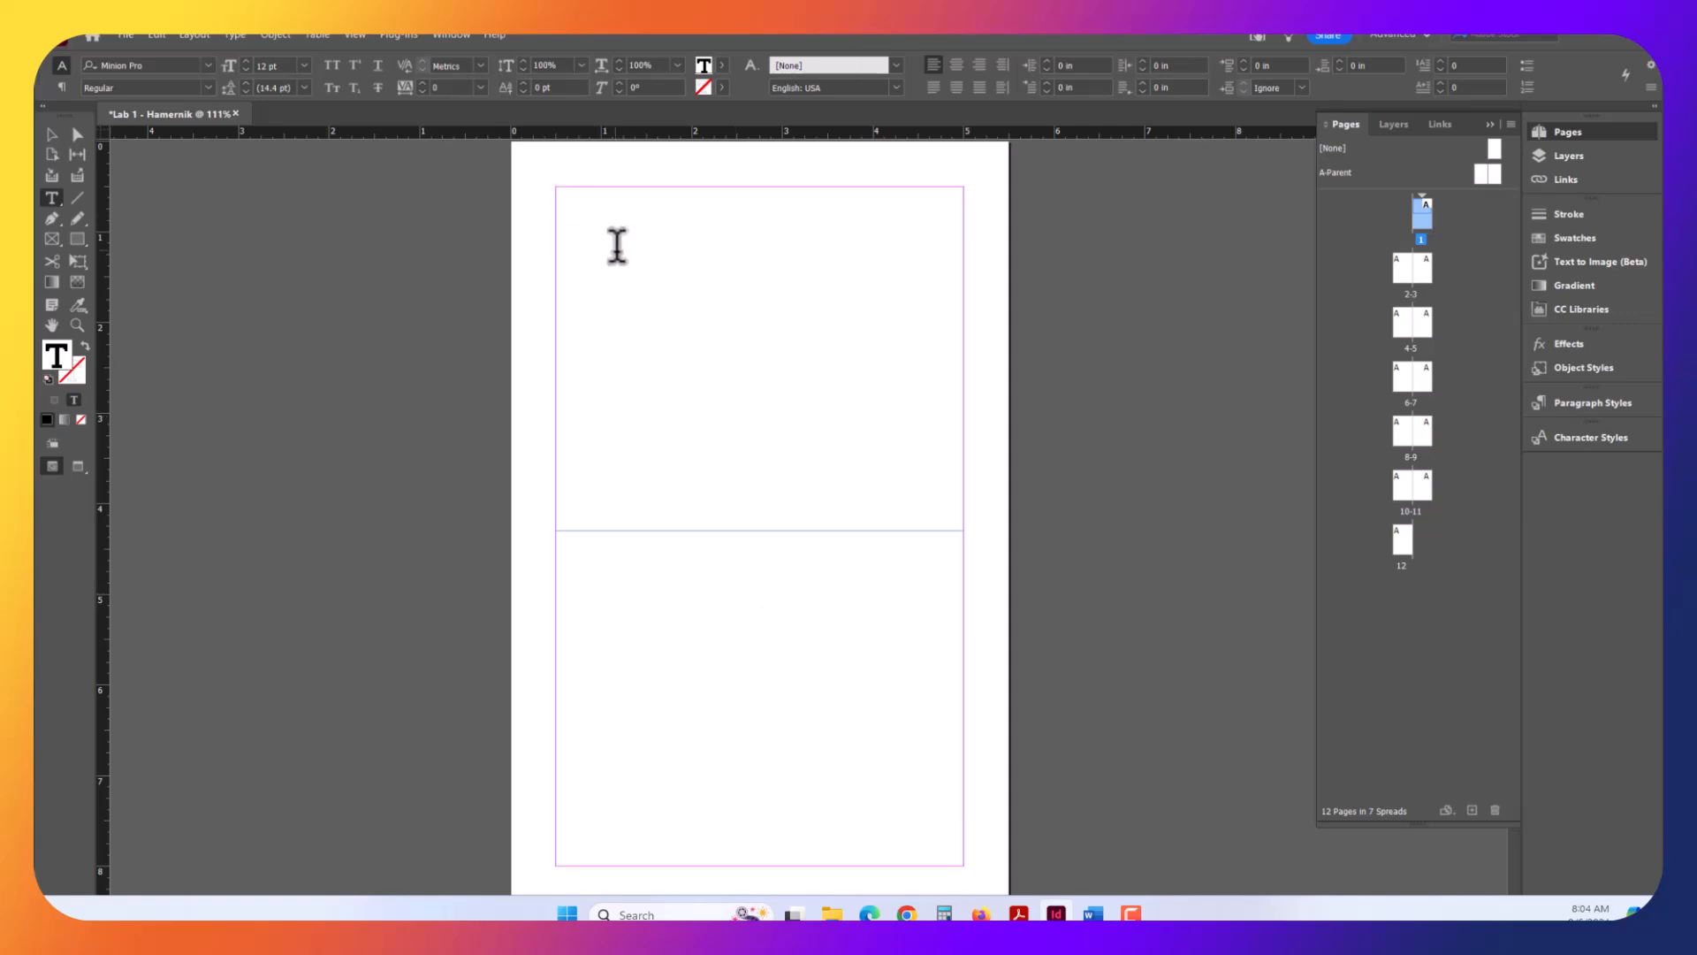
type("Pave 1")
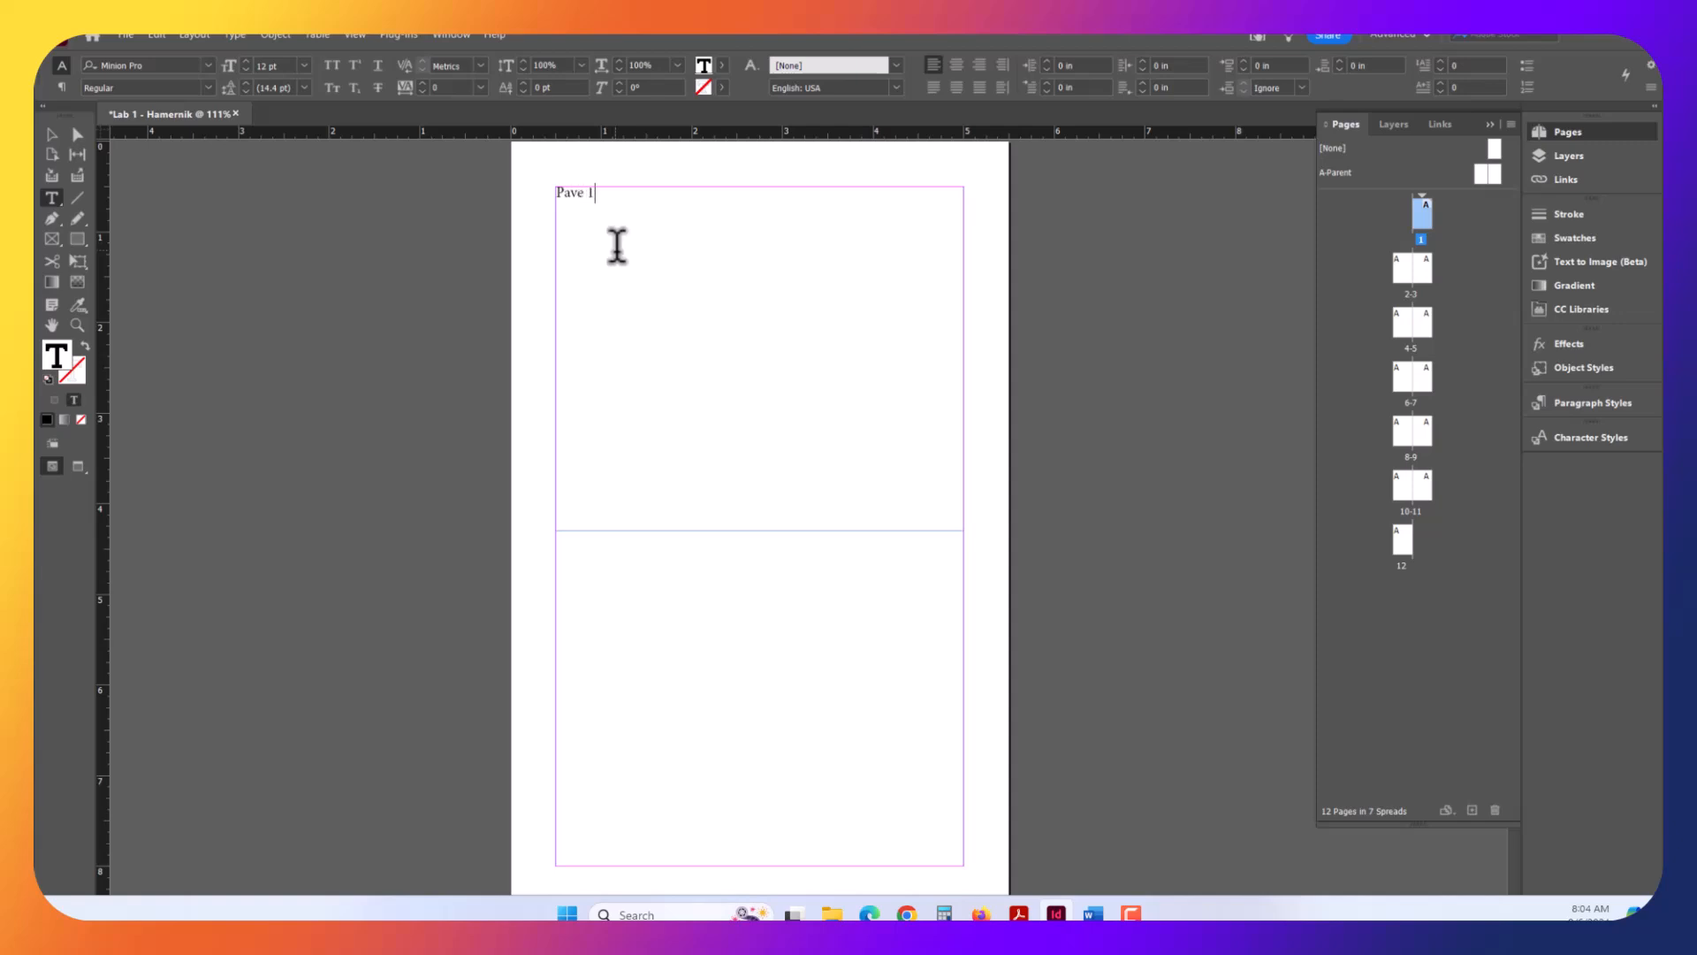
type("- Cover")
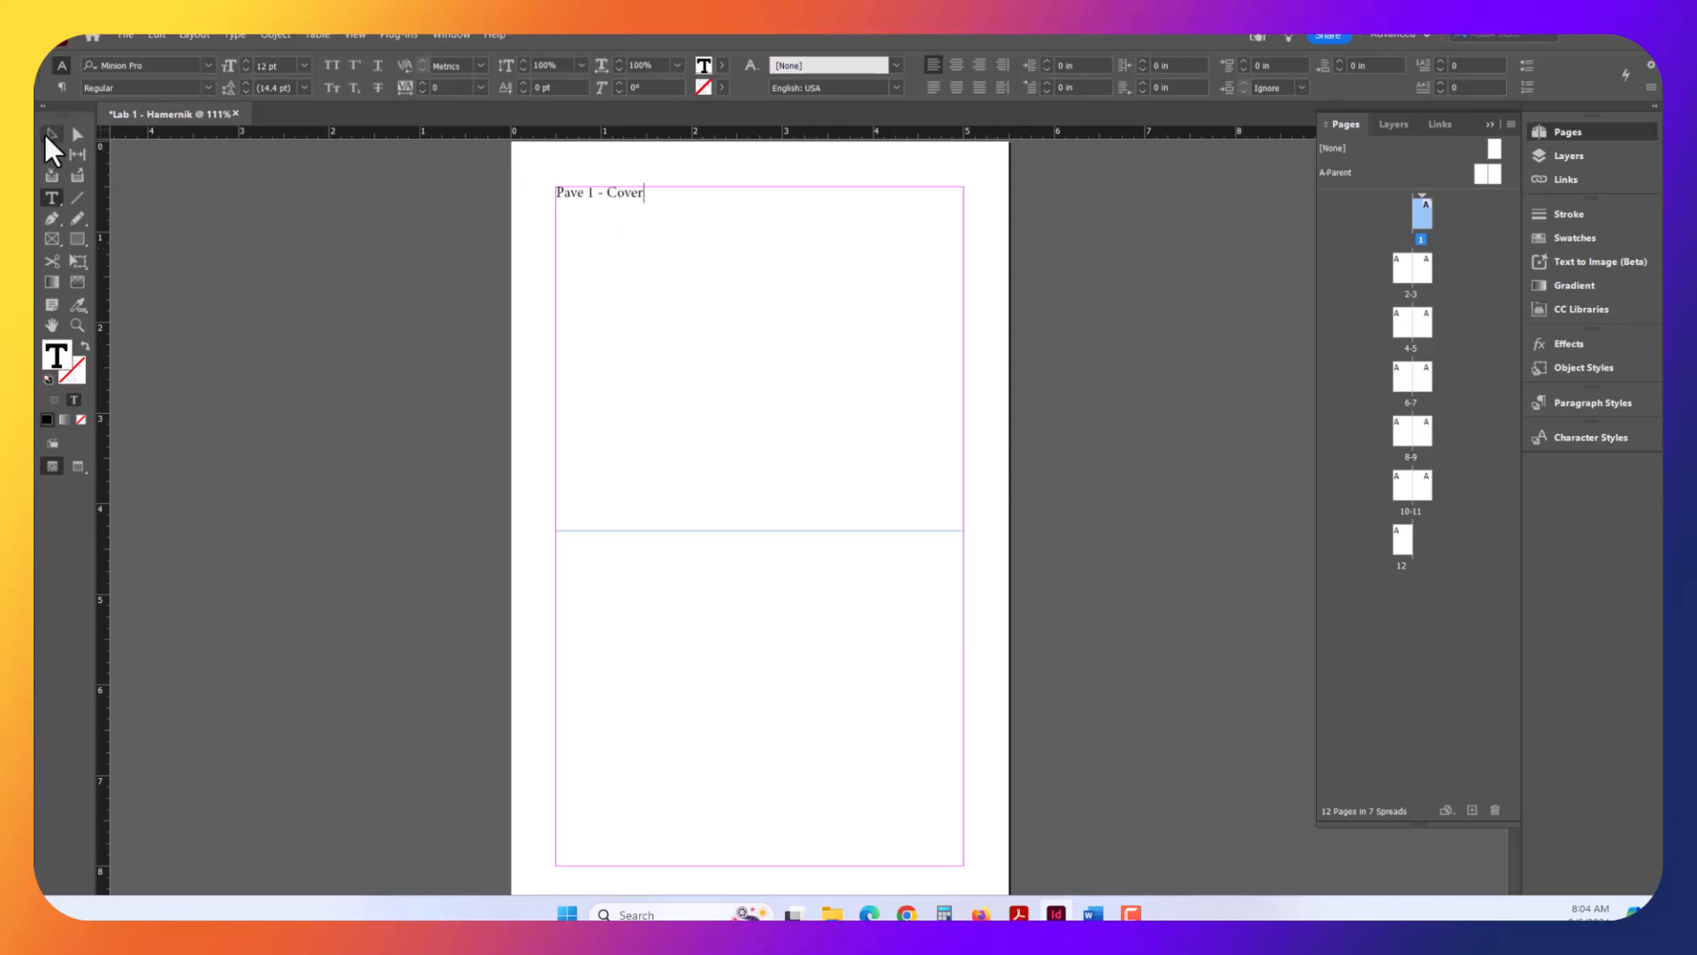
left_click(49, 134)
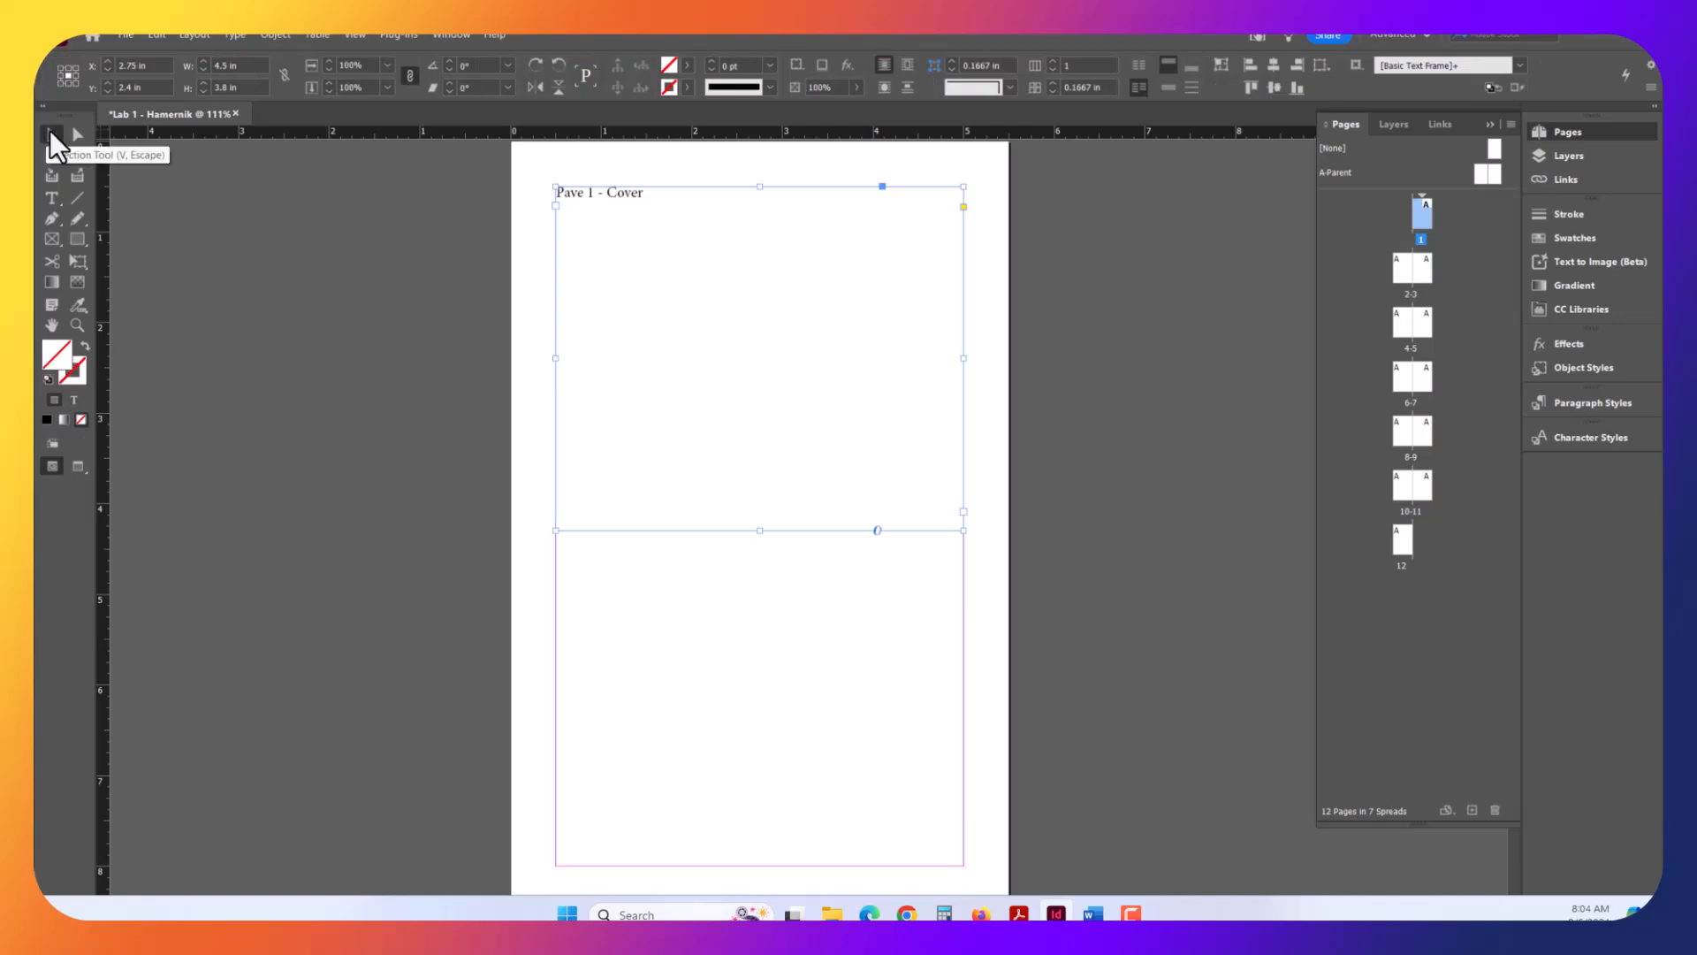
left_click(51, 196)
type("g")
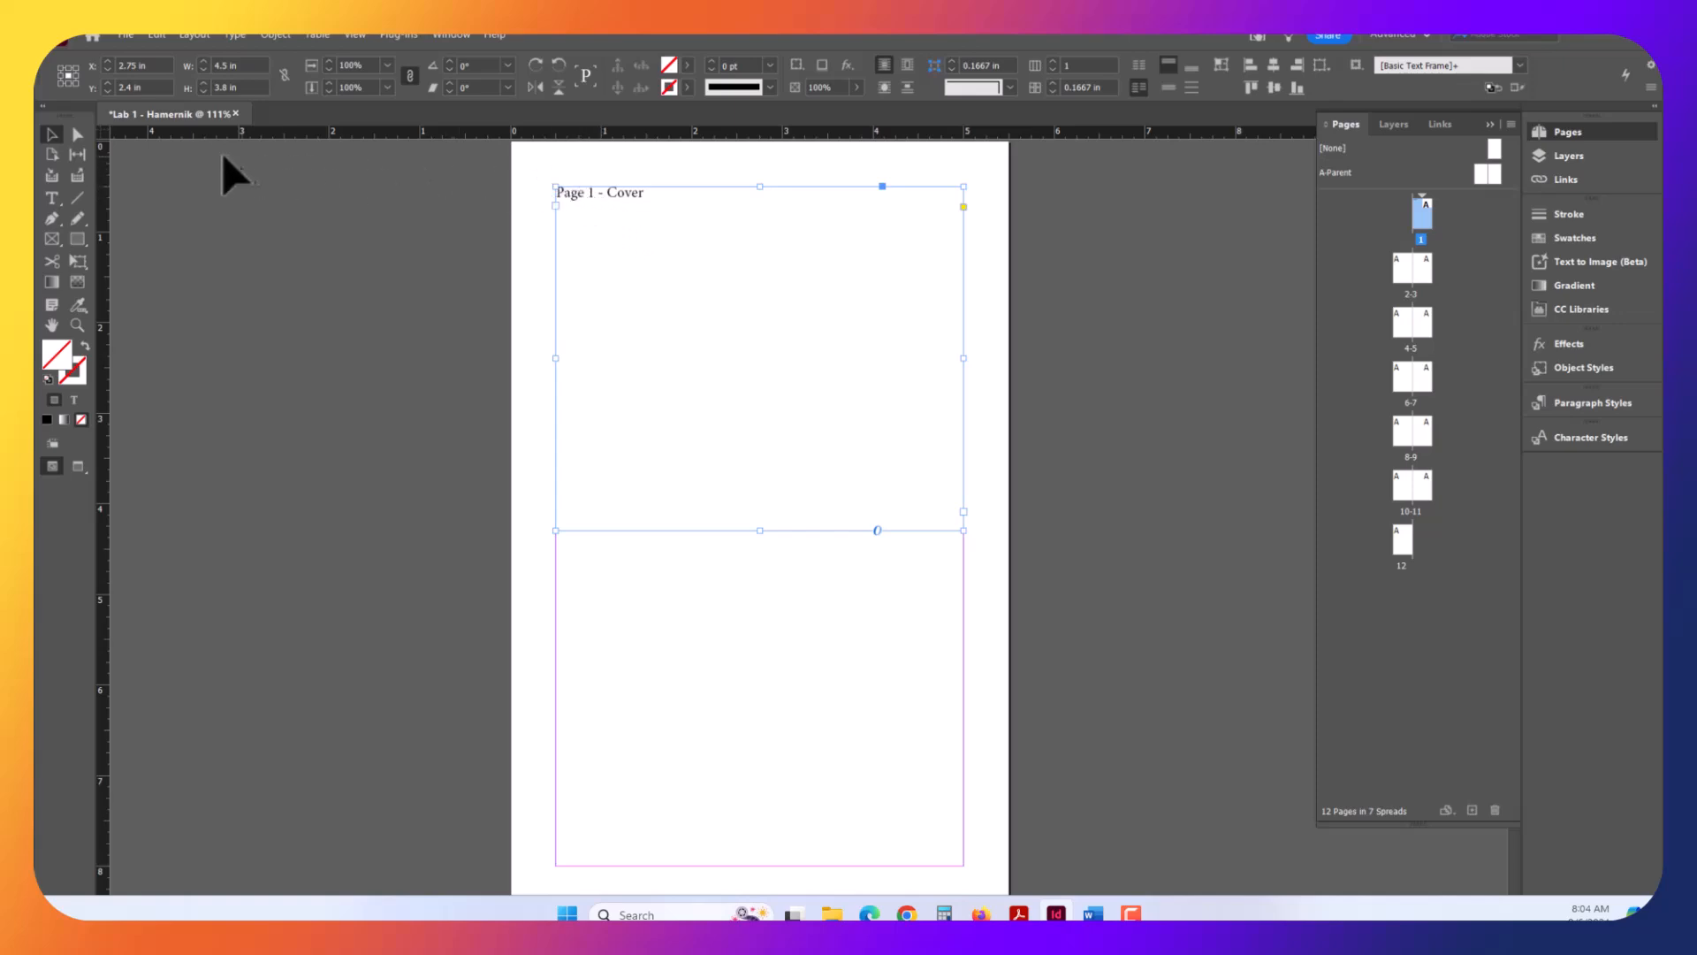
left_click(52, 198)
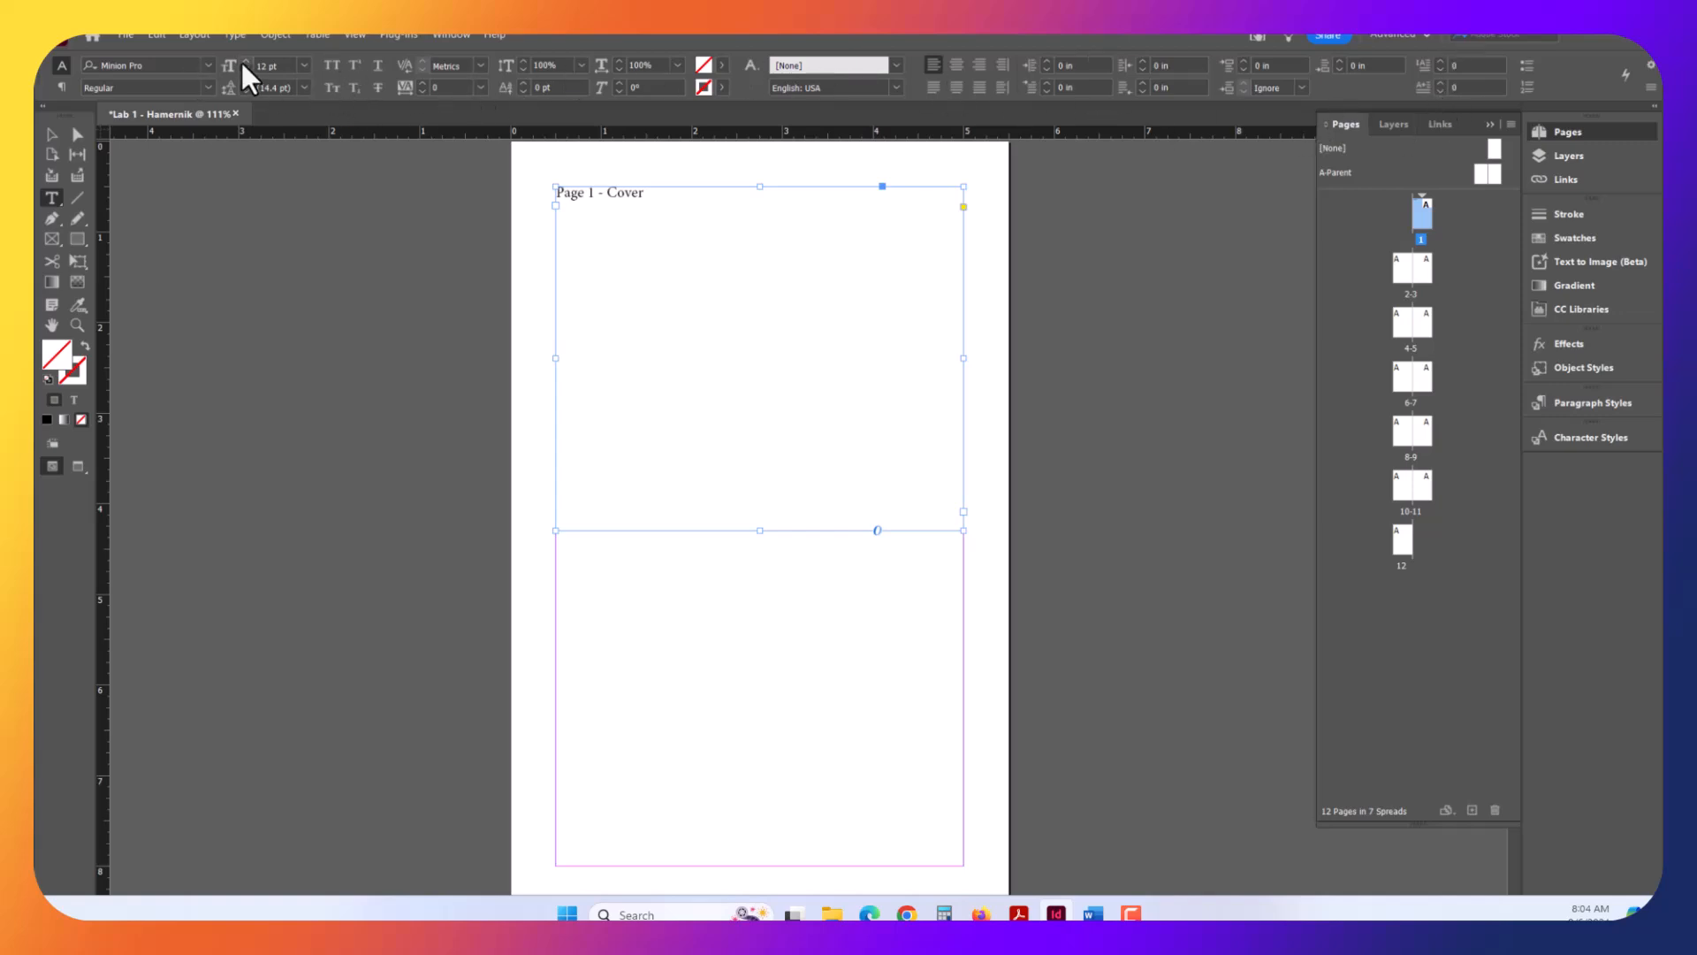
- Set the 'Page 1 - Cover' label to 48 pt
left_click(304, 64)
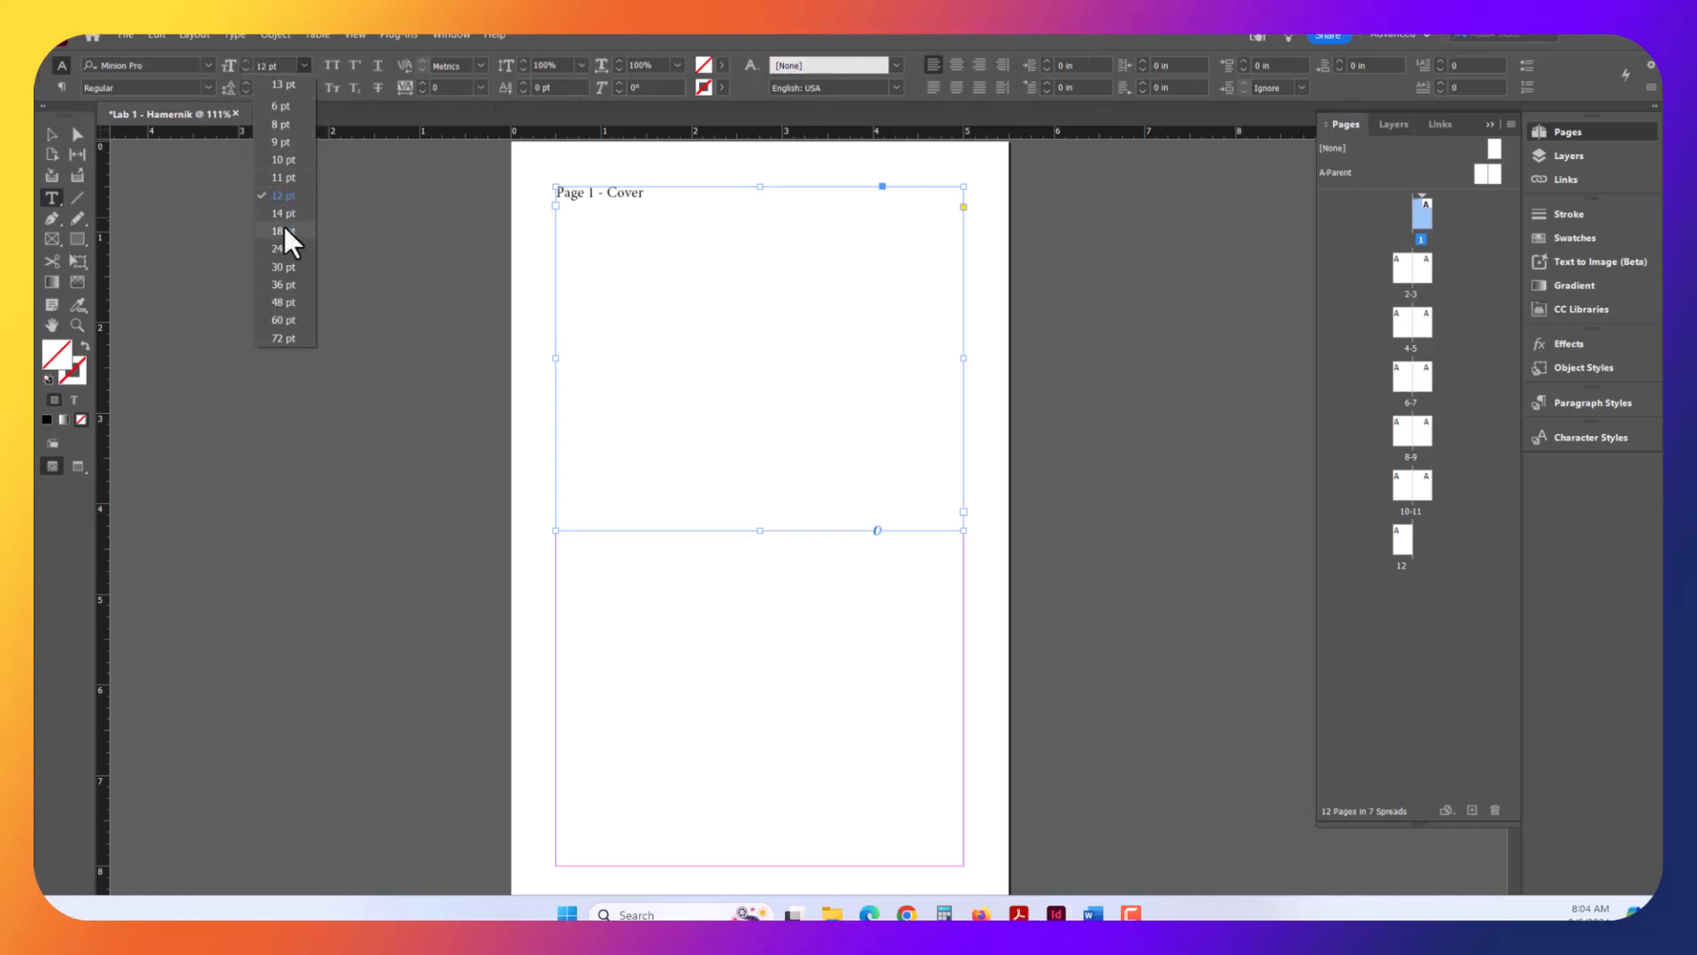
left_click(281, 300)
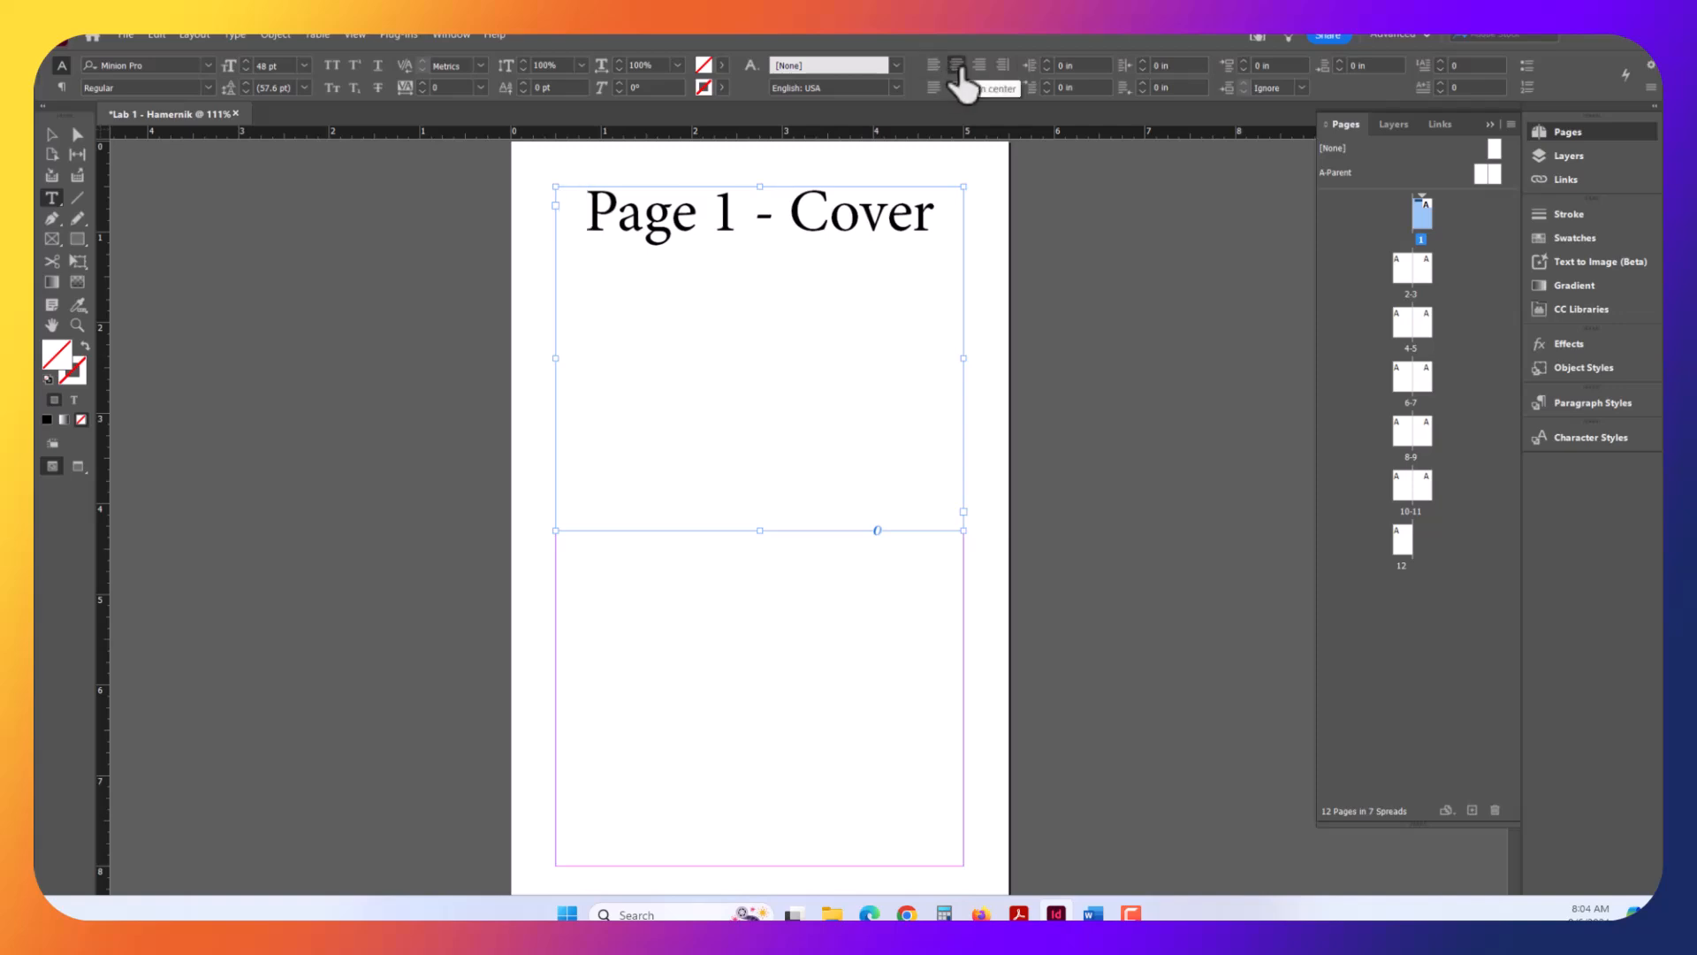
mouse_move(45, 138)
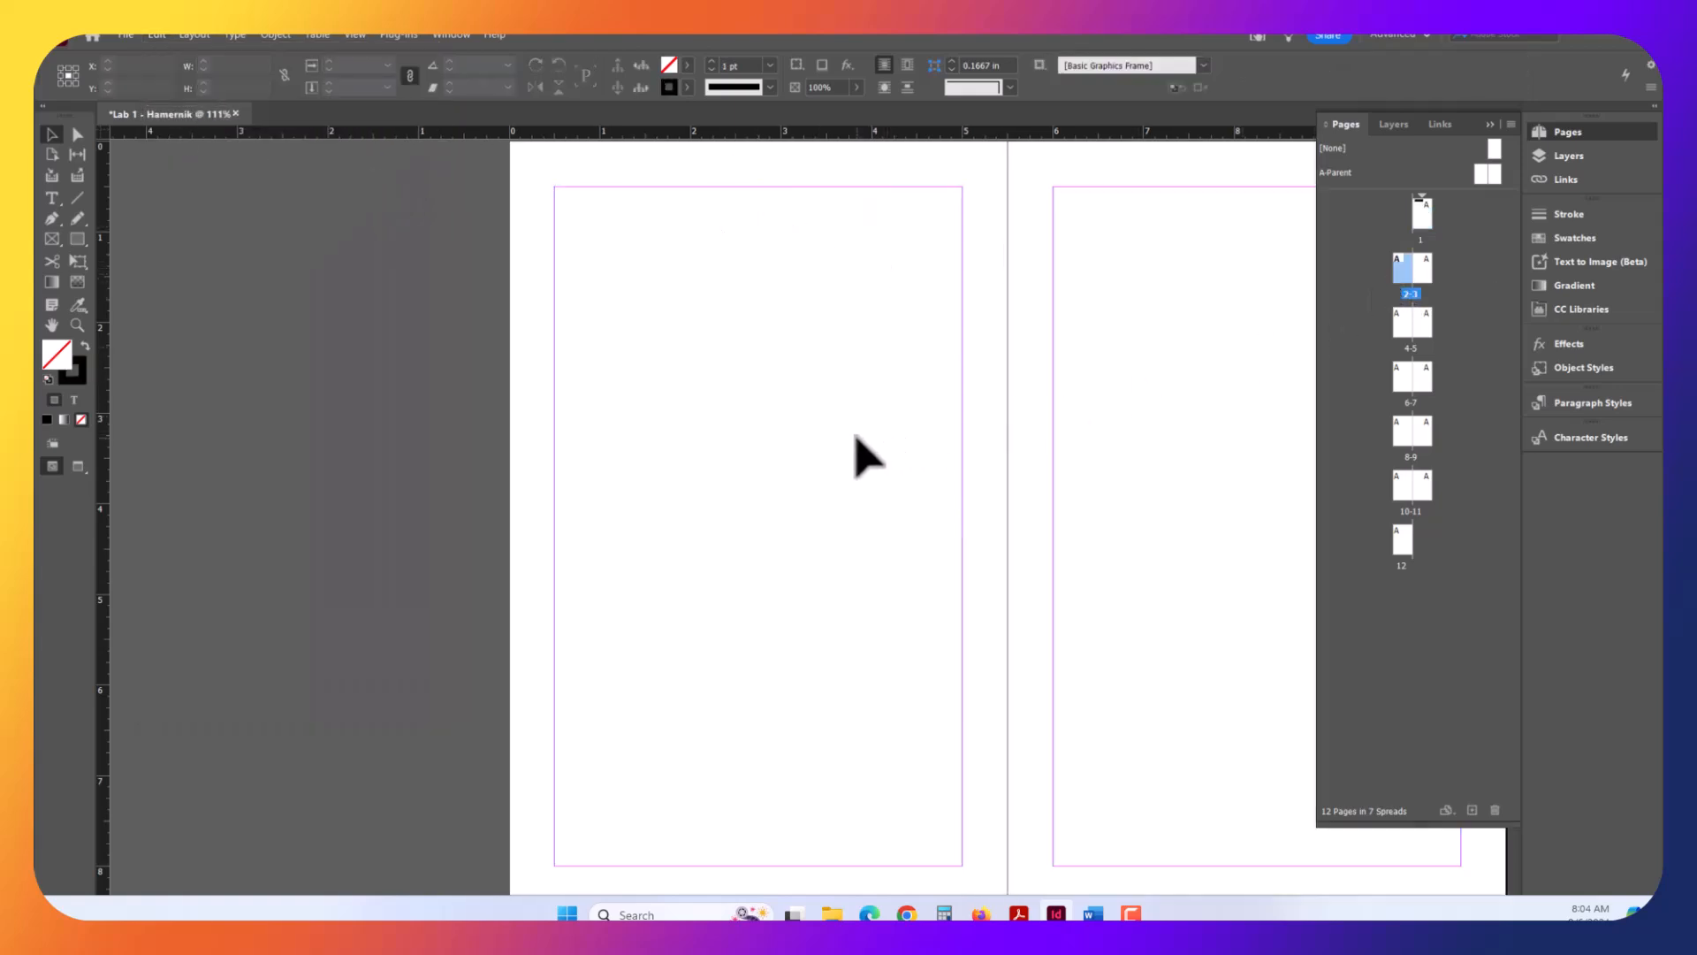
- Move a label copy to page 2's top margin and retype it 'Page 2'
left_click_drag(606, 357, 1012, 701)
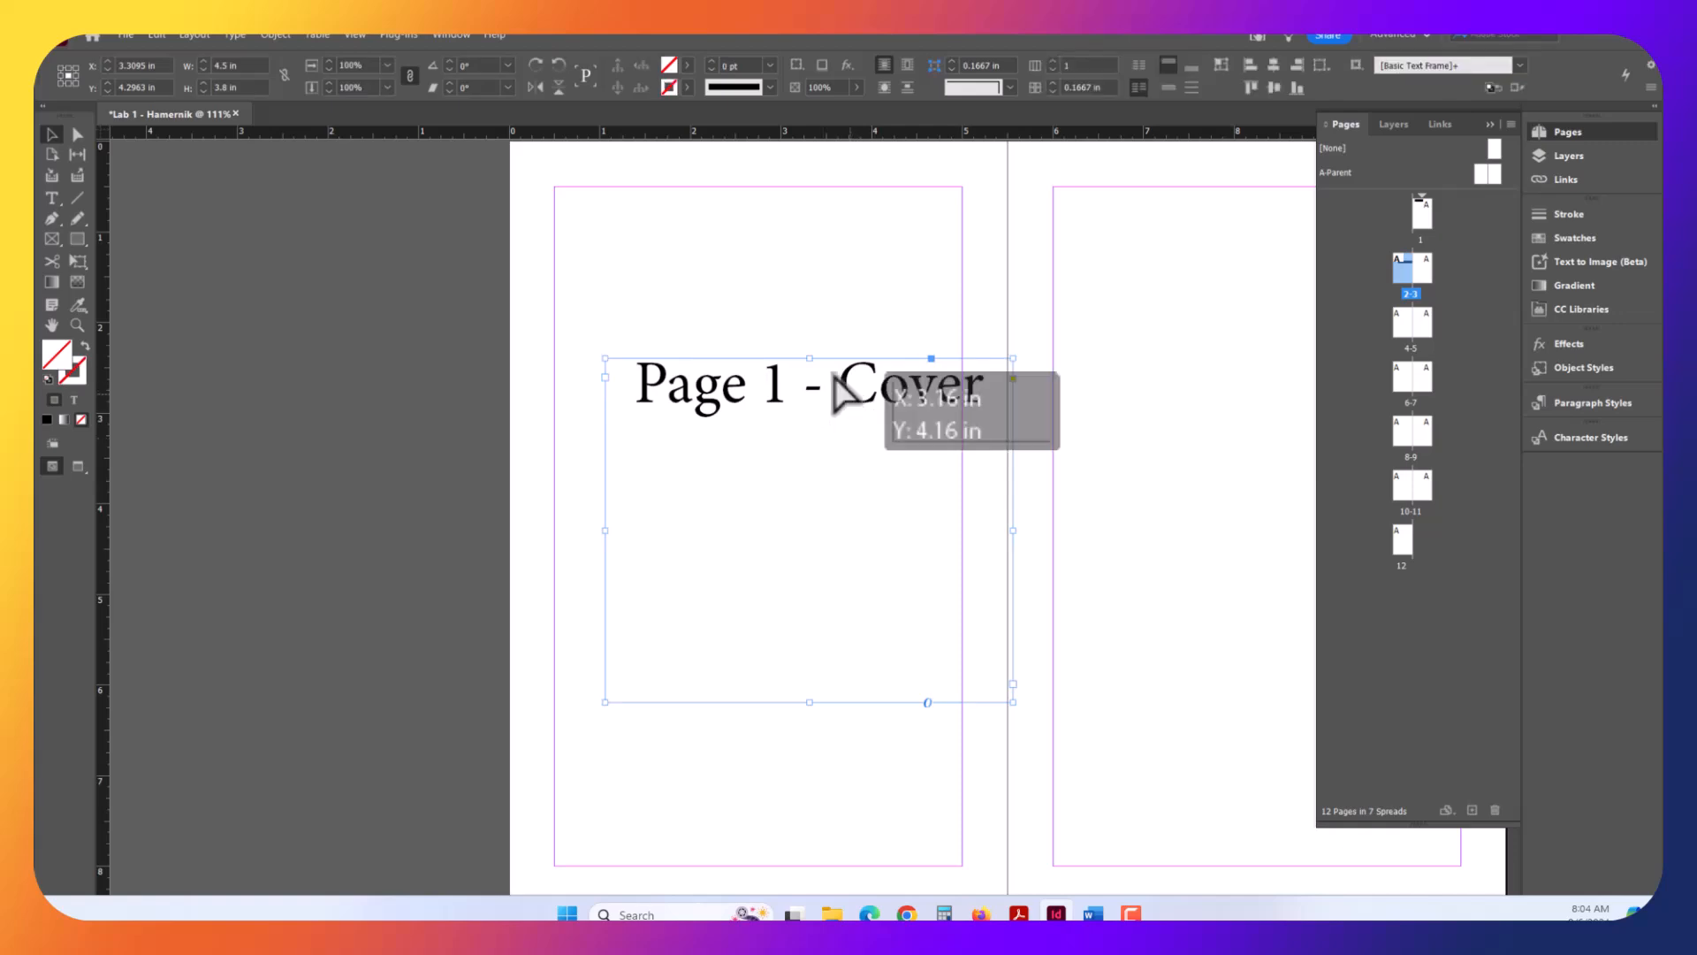
left_click_drag(844, 390, 795, 238)
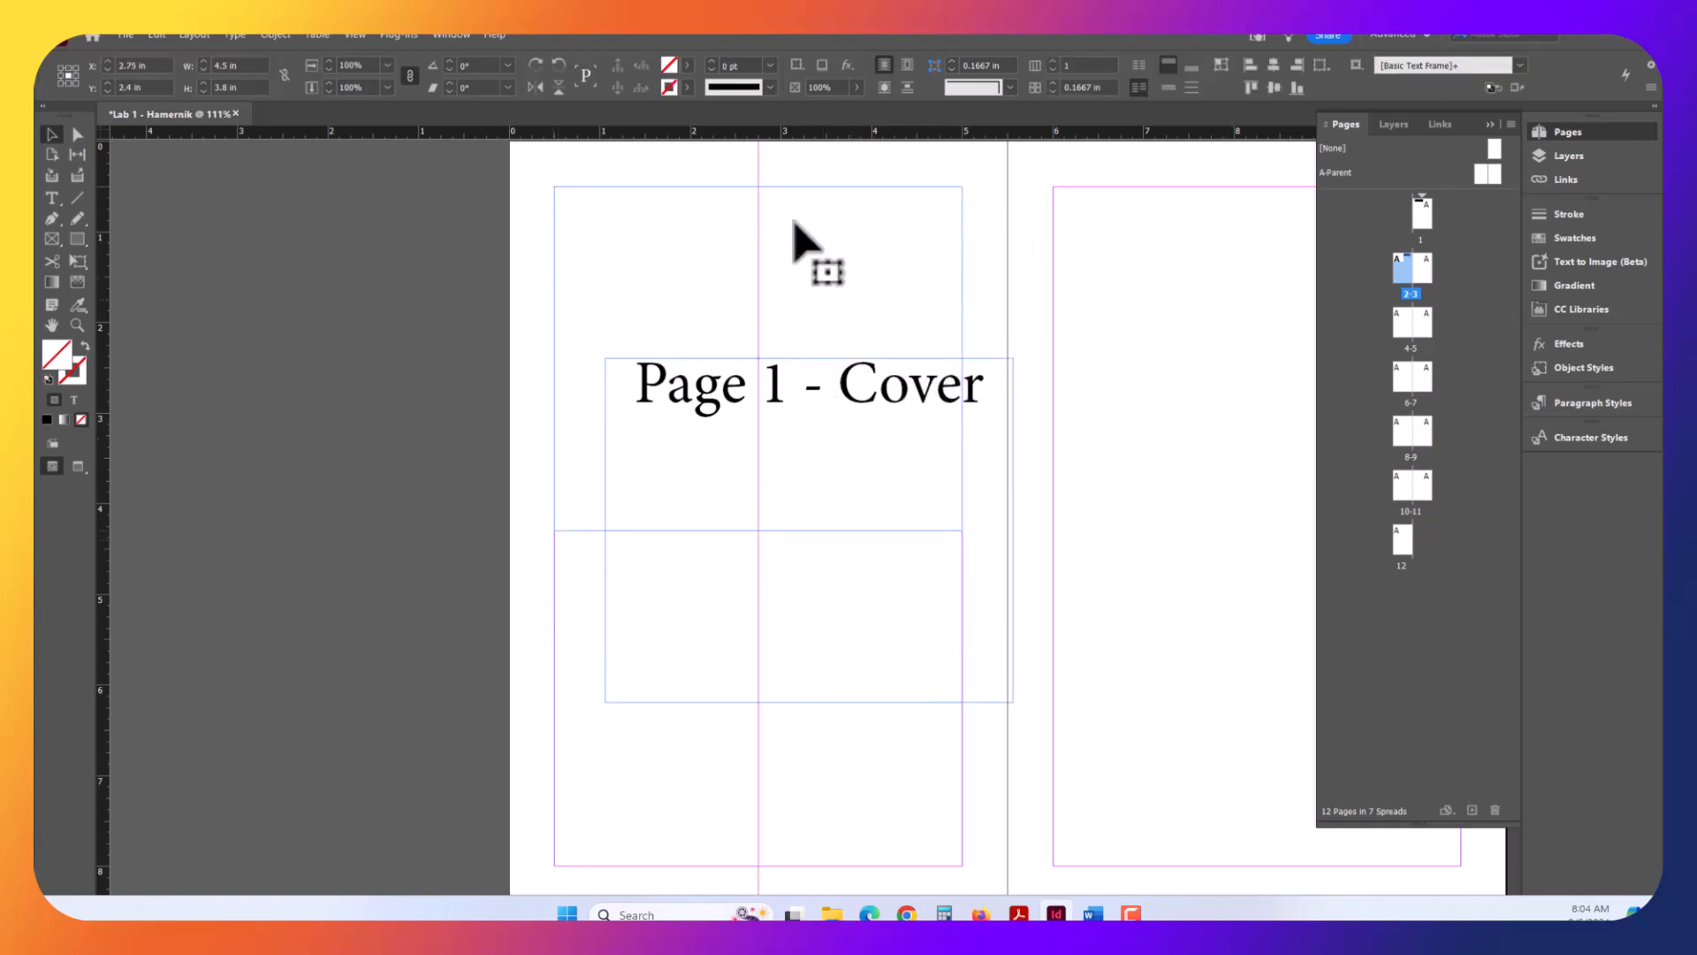
left_click(155, 33)
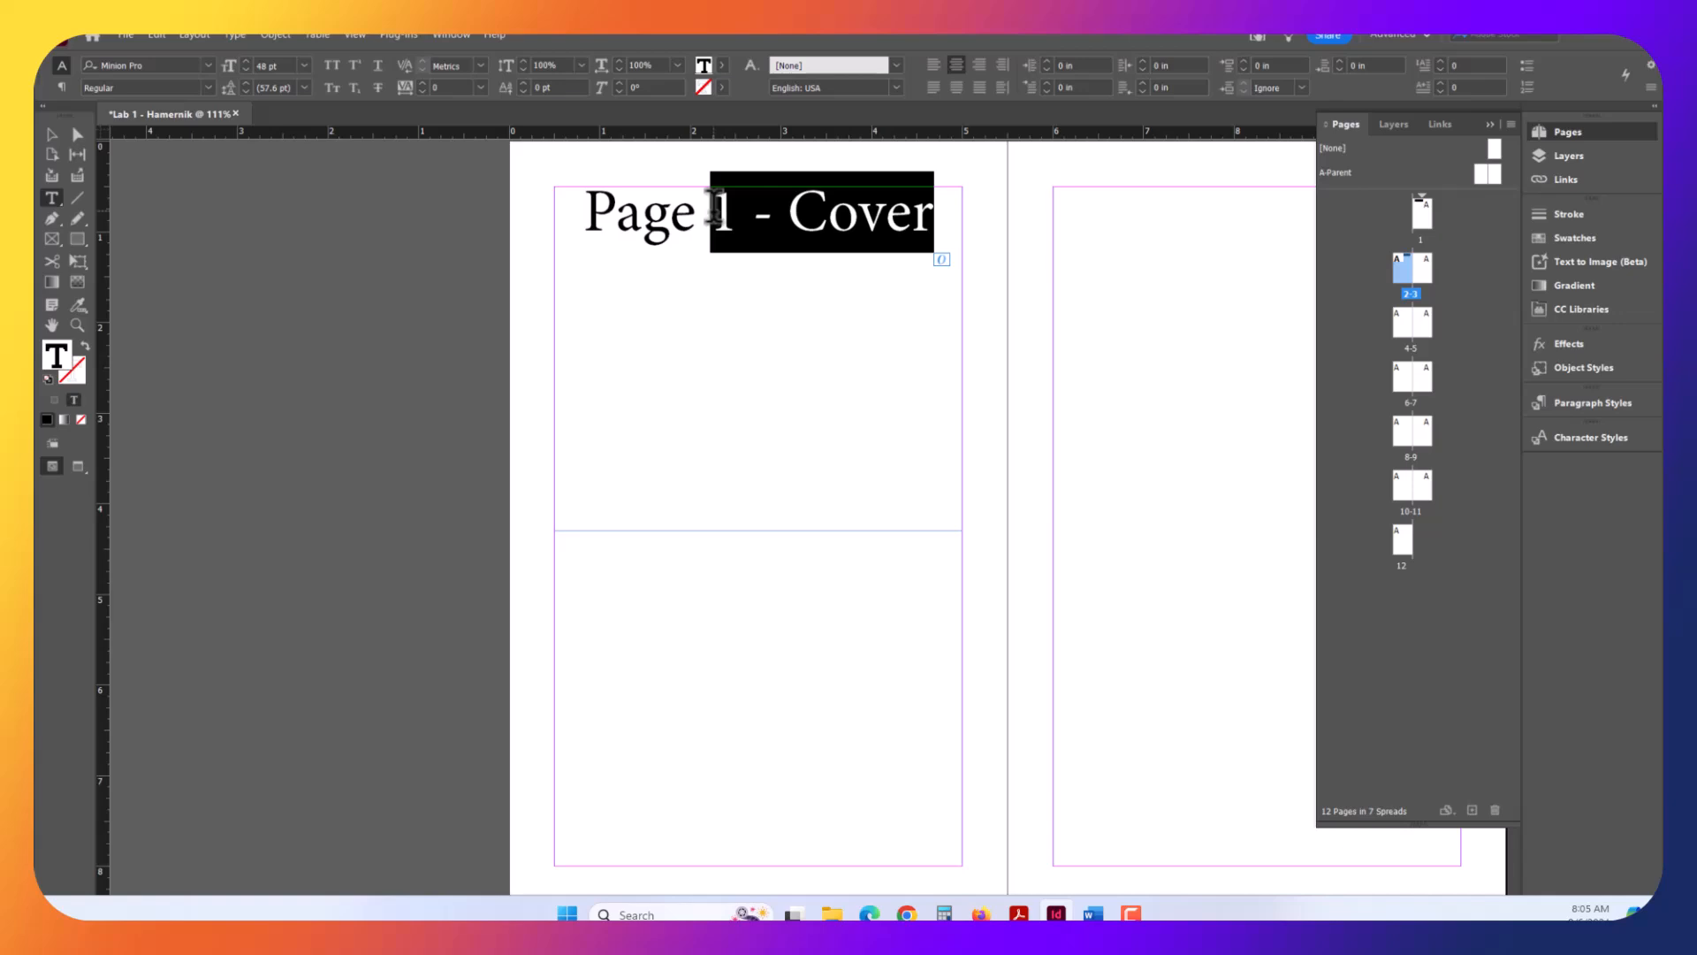
type("Page 2")
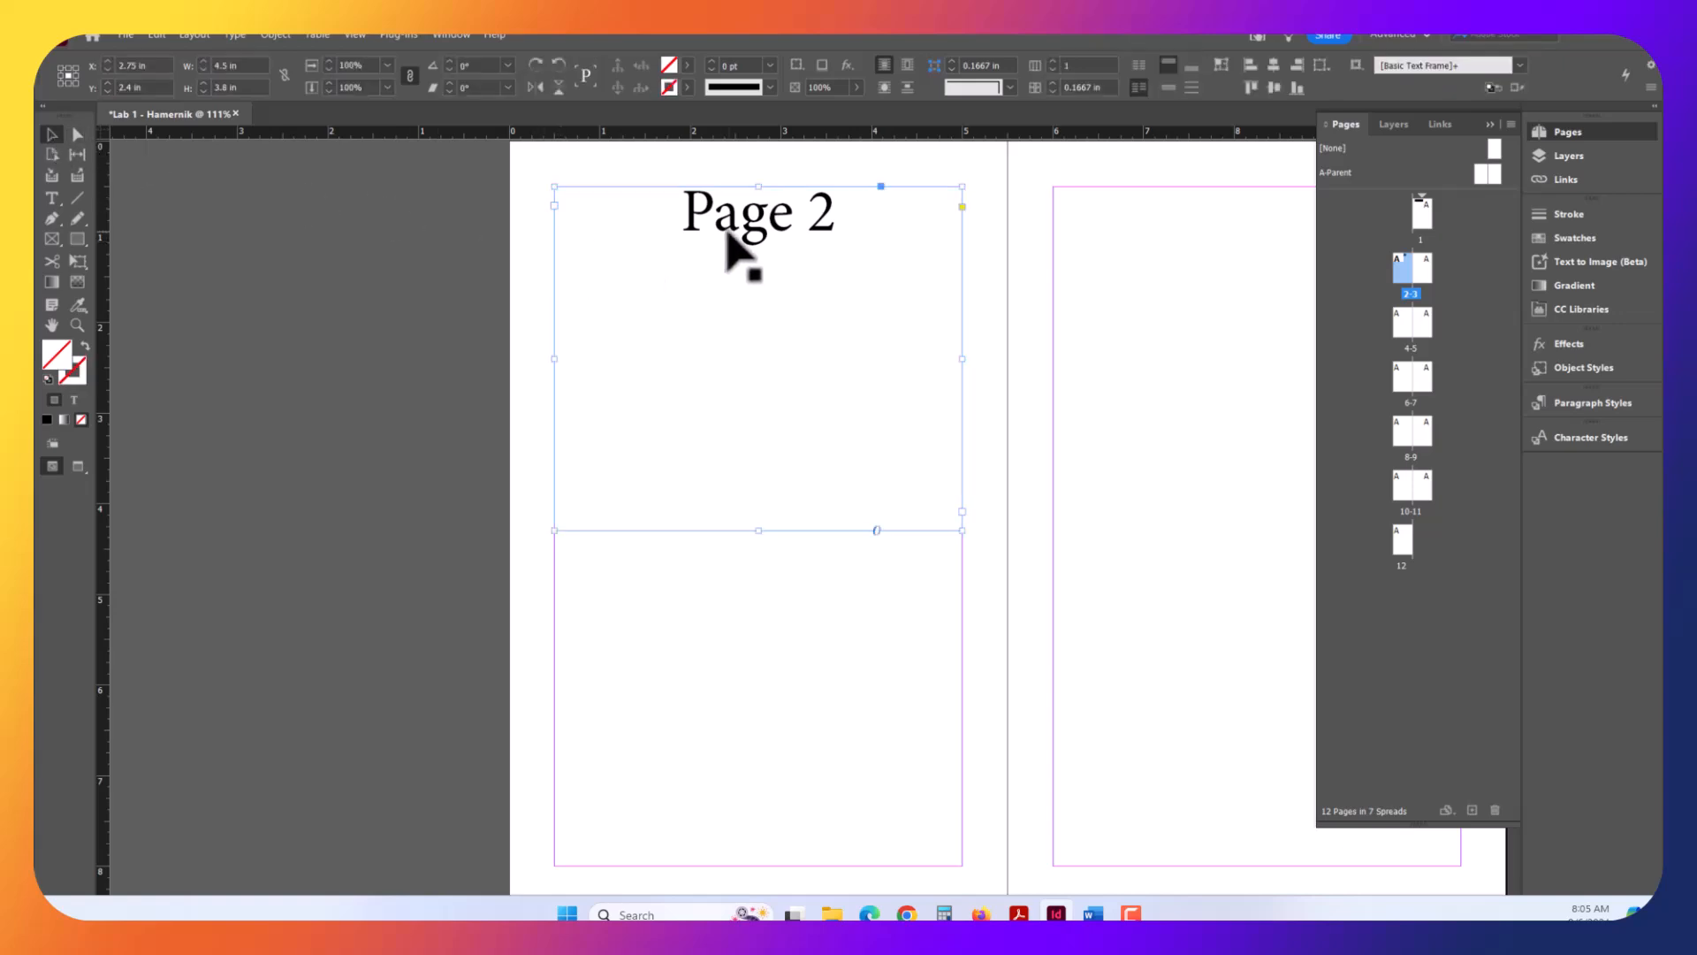
mouse_move(709, 573)
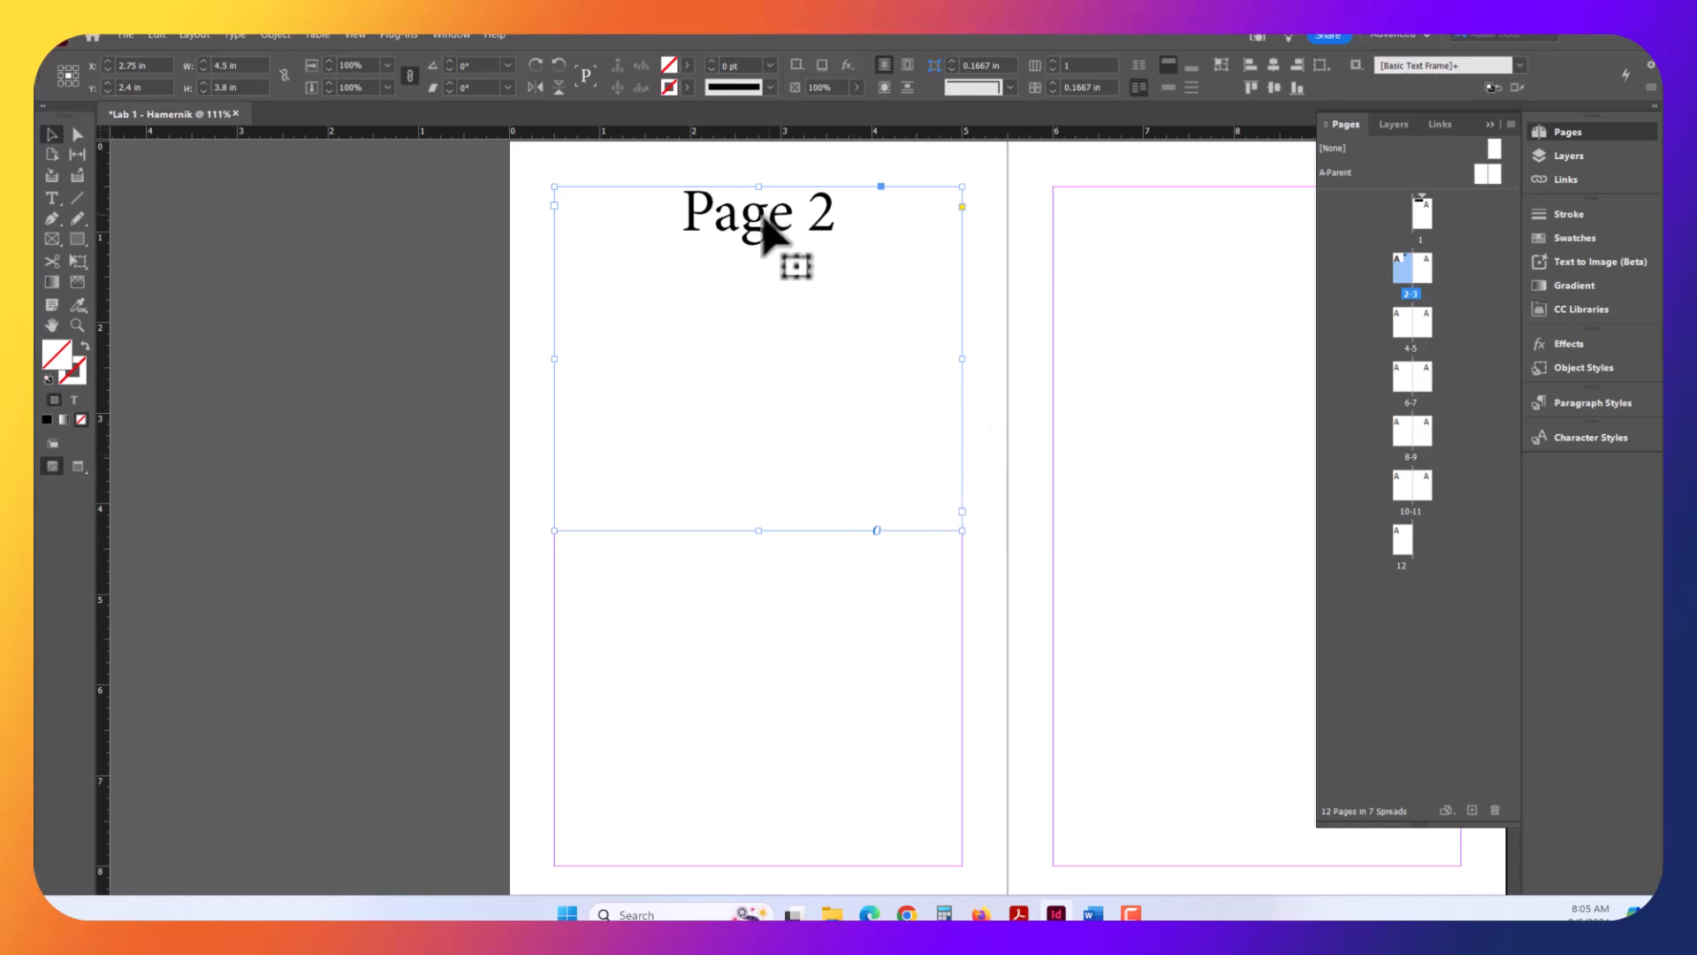
left_click(156, 35)
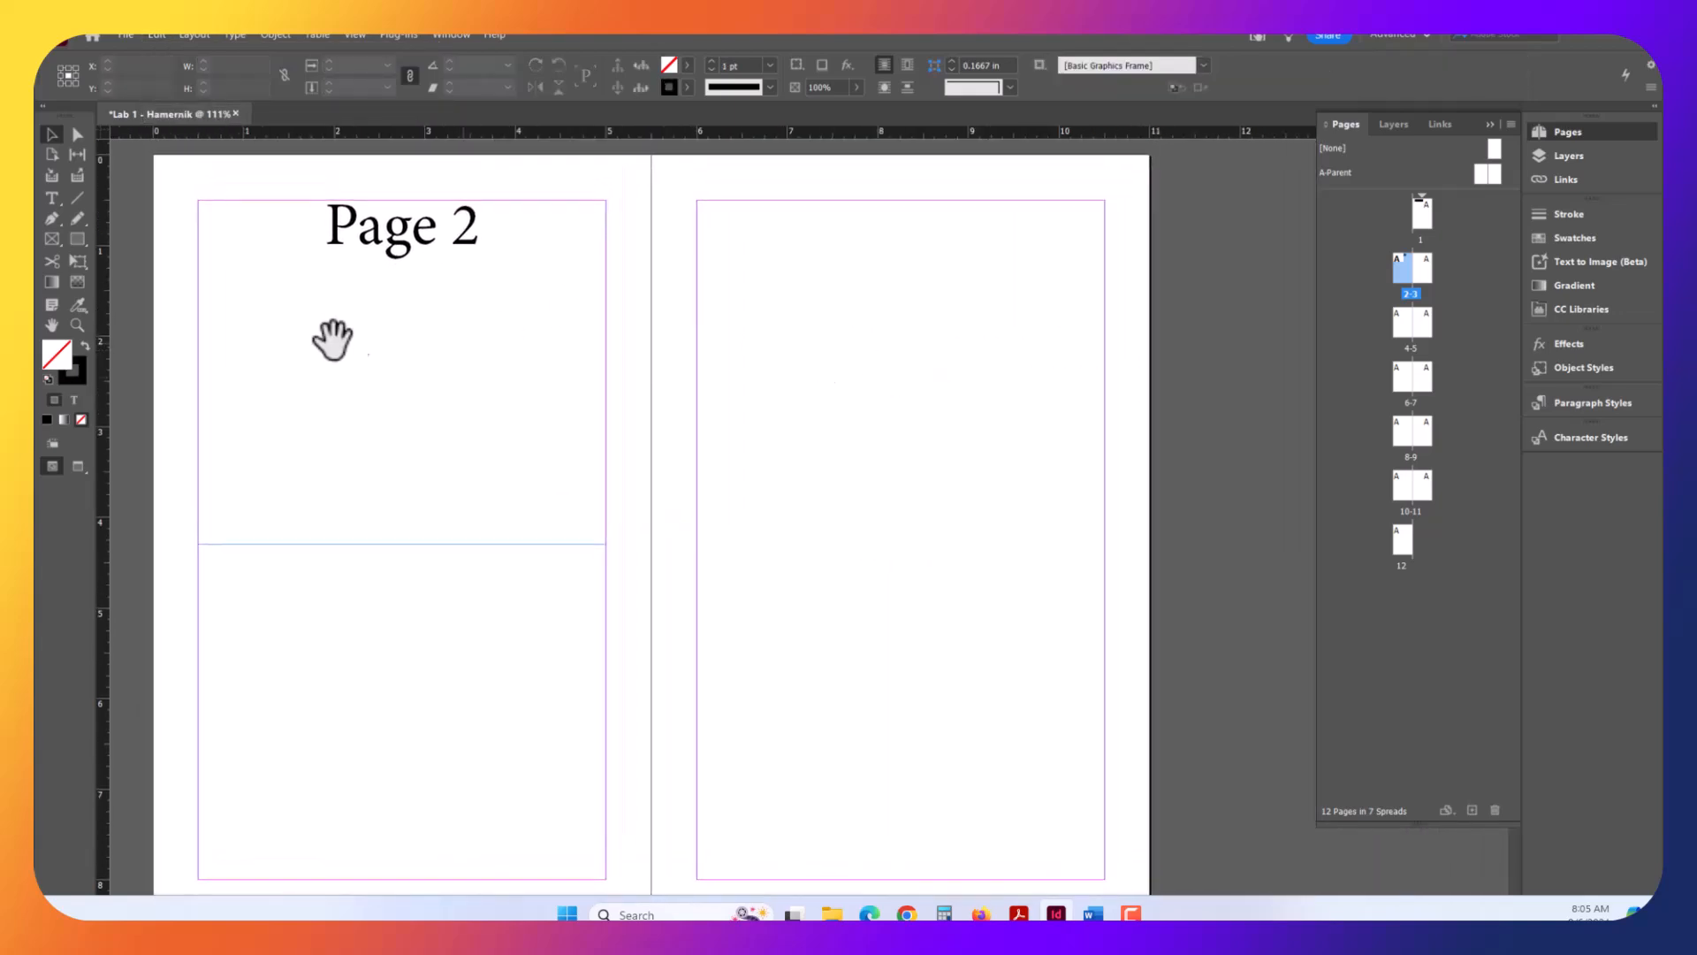
mouse_move(926, 405)
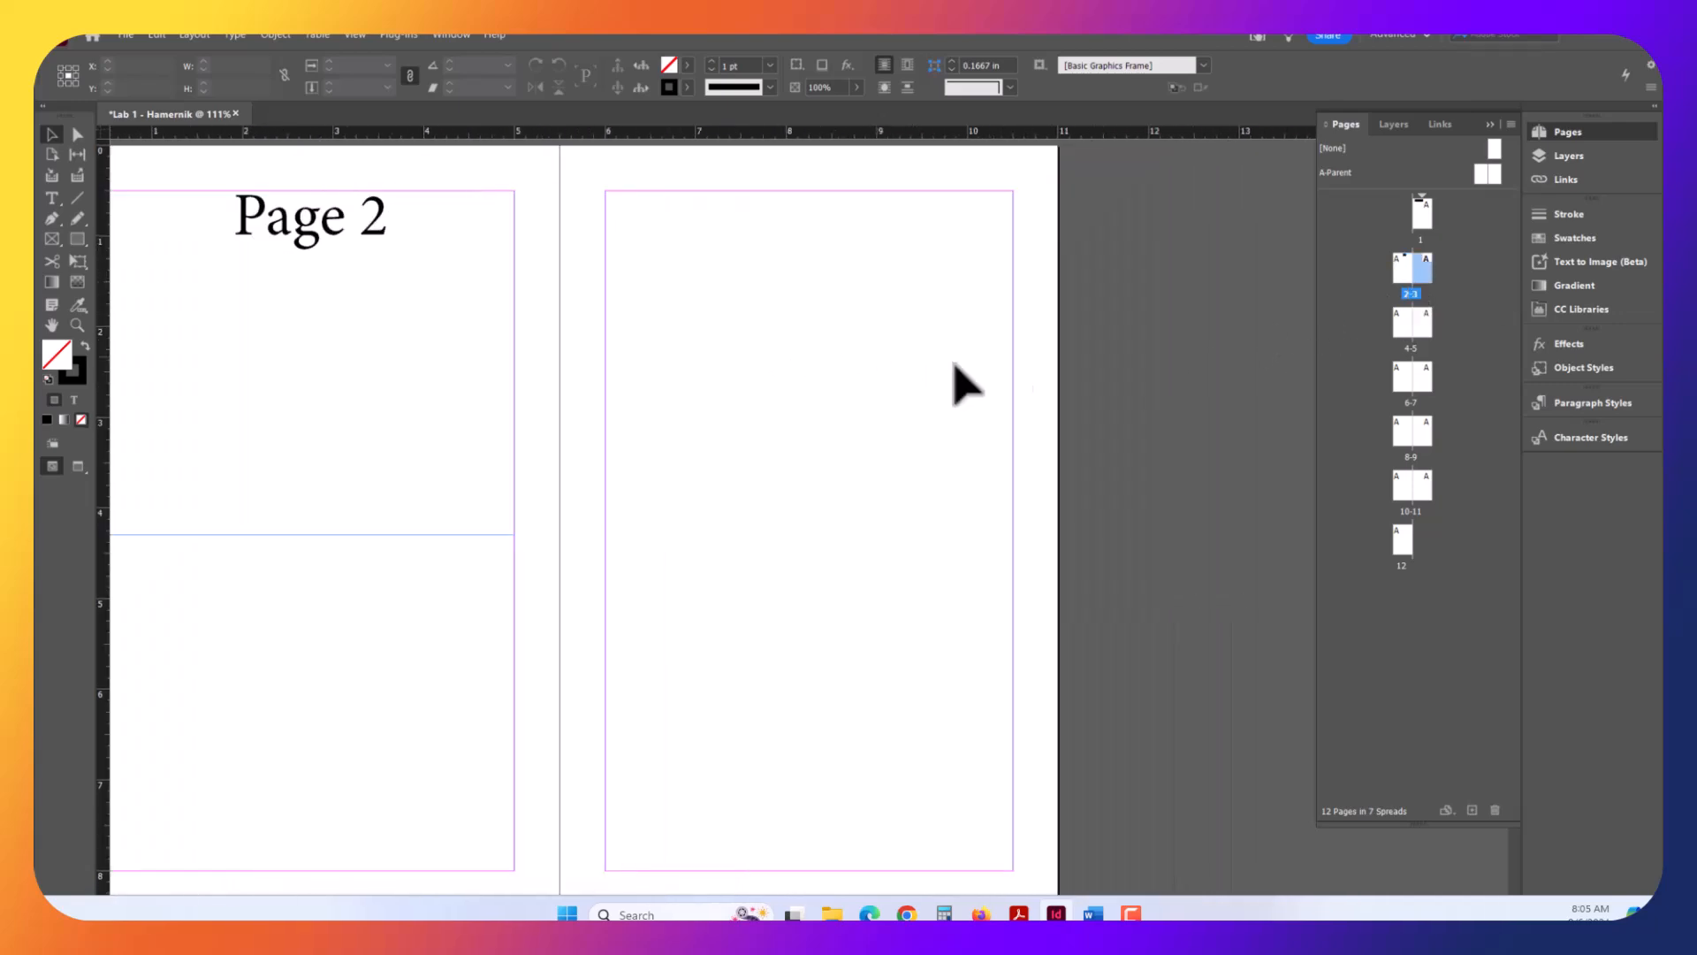
- Paste a label copy as page 3's 'Page 3' heading, then go to spread 4–5
left_click(155, 34)
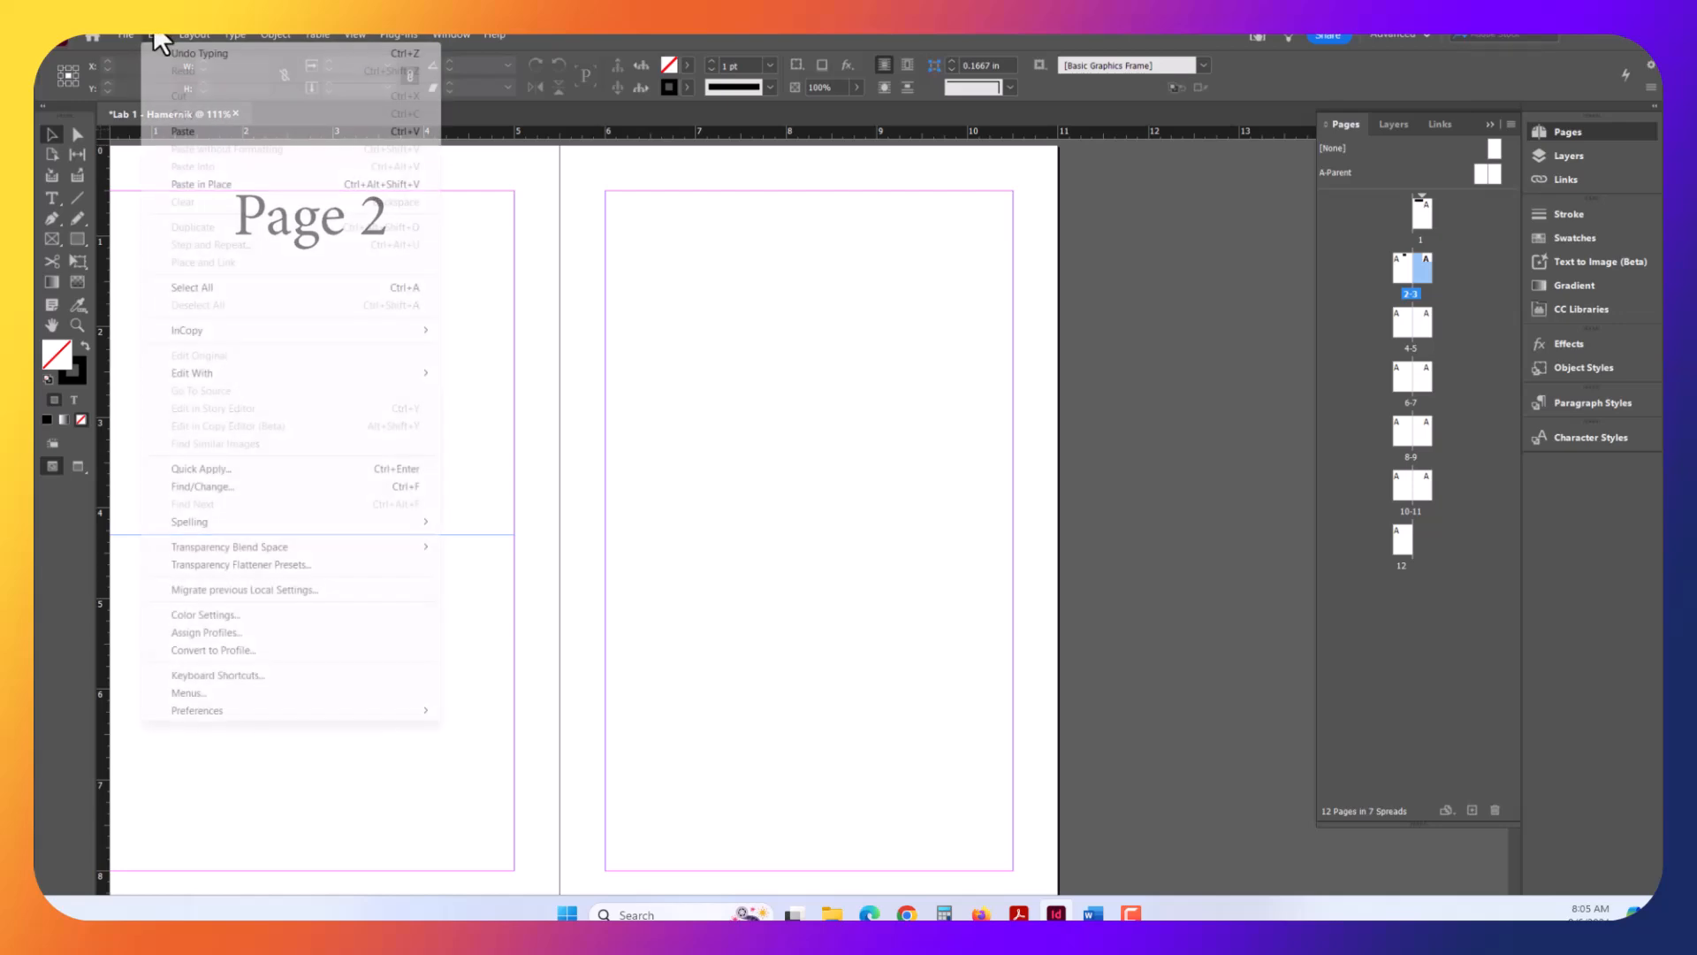
left_click(202, 184)
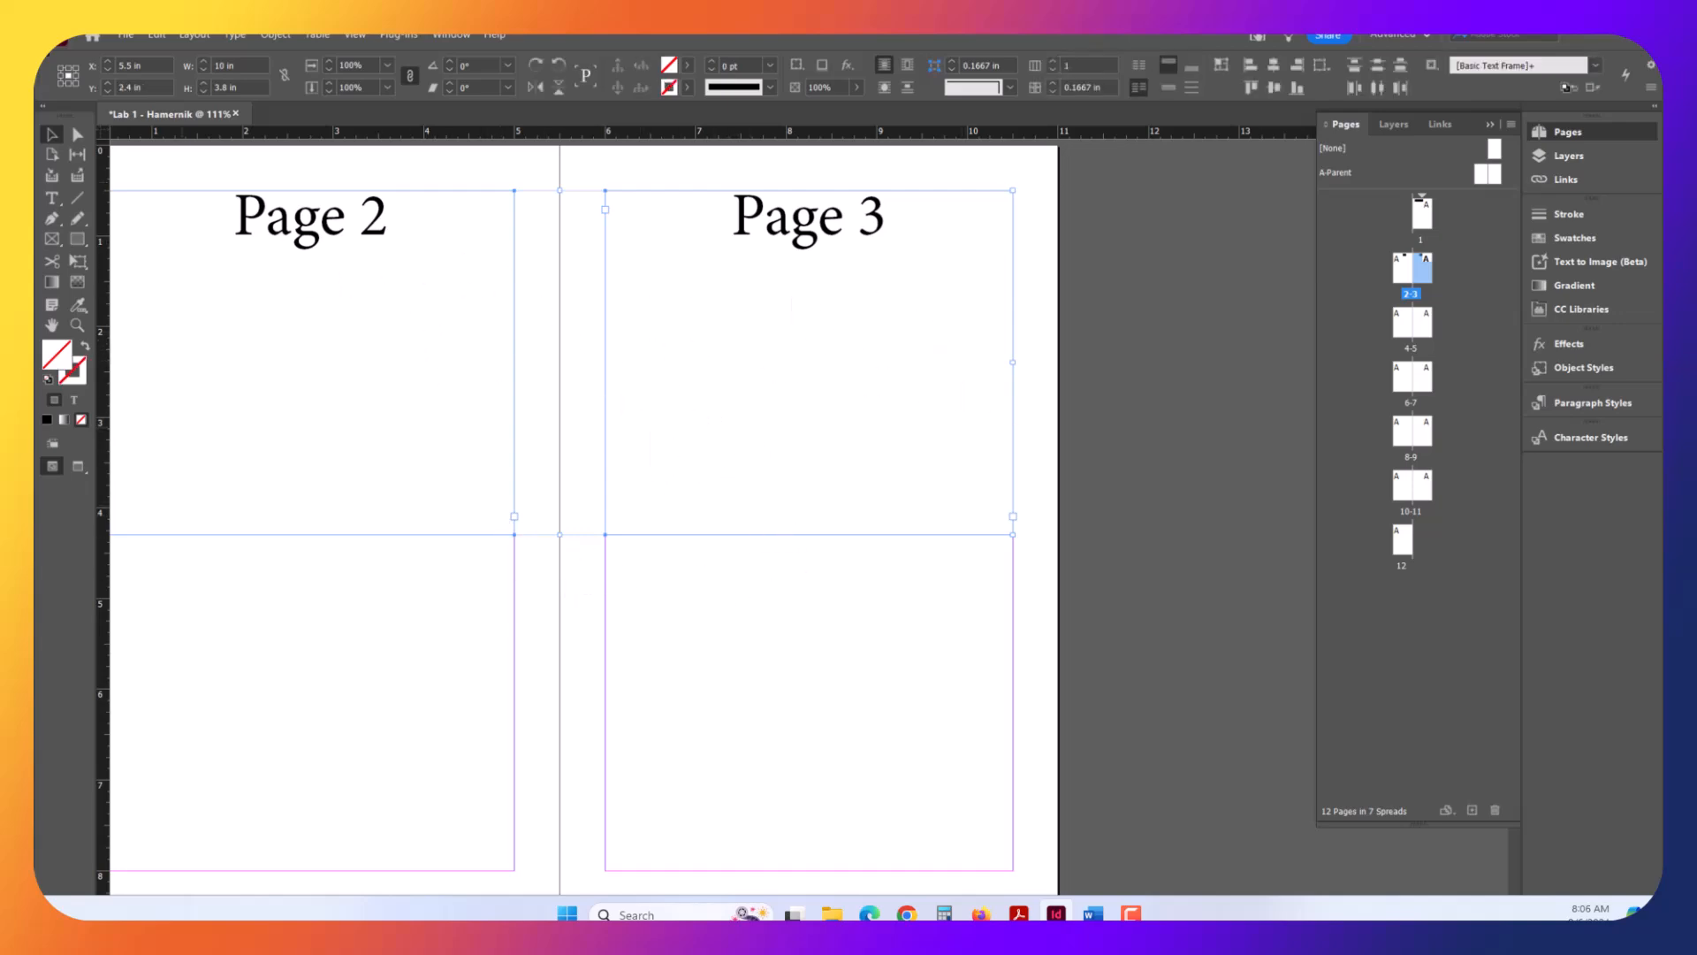
left_click(156, 34)
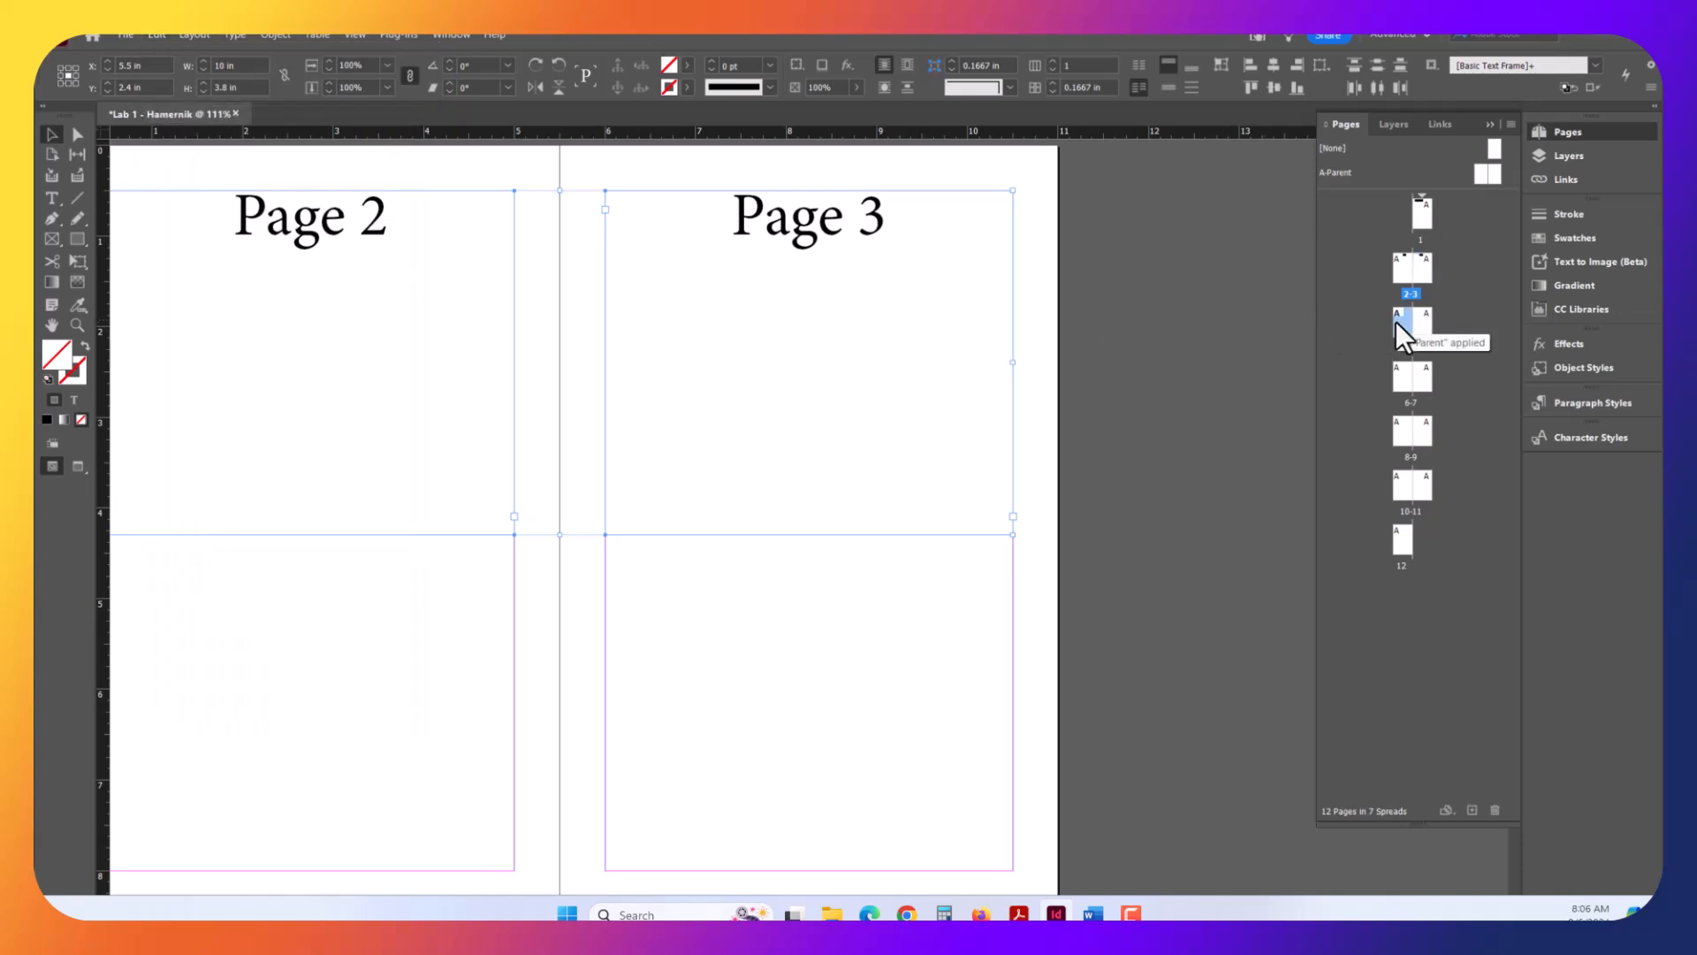
left_click(1411, 322)
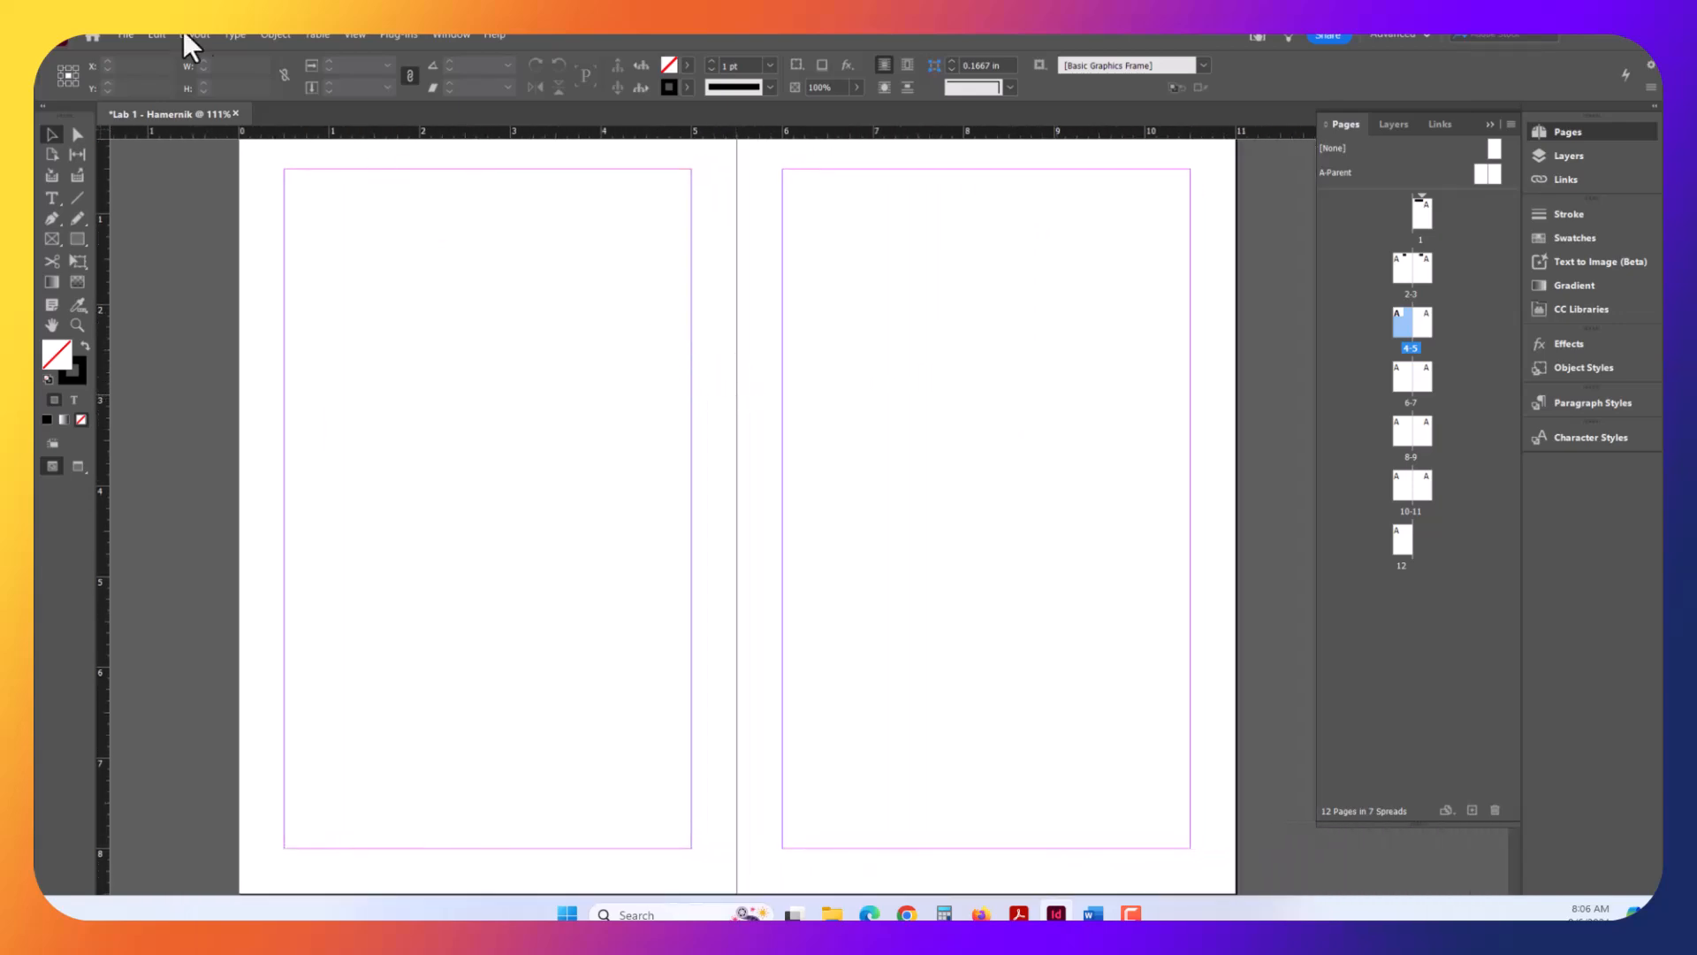
- Paste the headings in place on spread 4–5 and select their numbers for renumbering
left_click(154, 34)
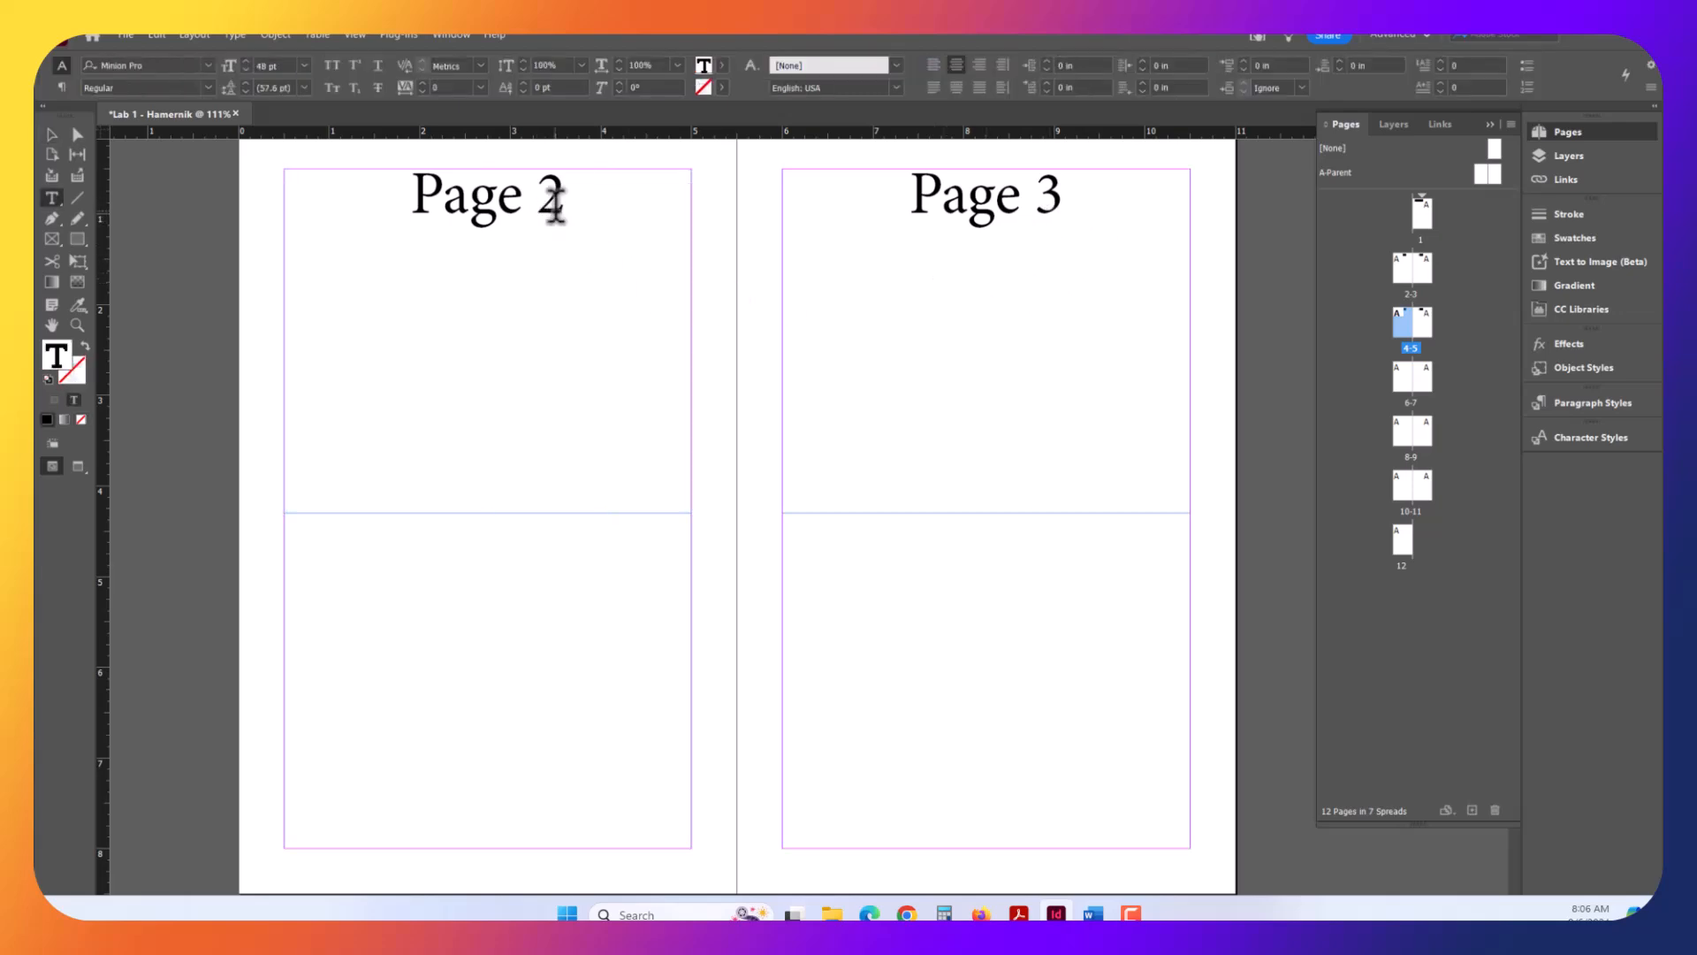
left_click(561, 200)
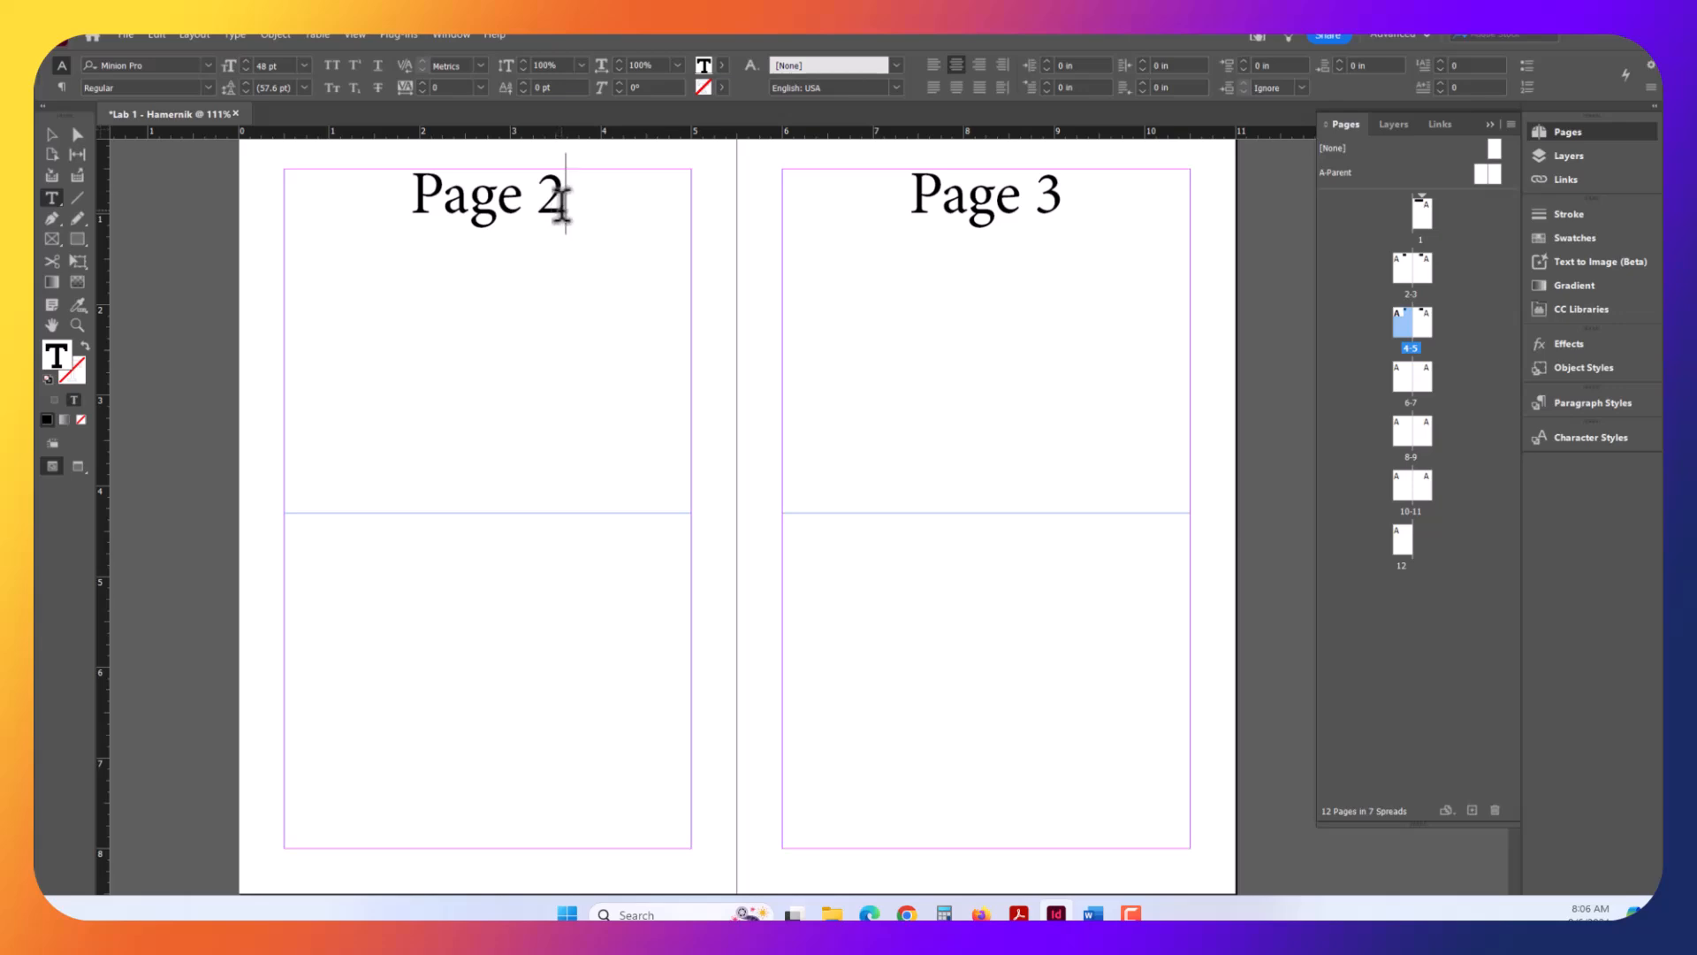
double_click(555, 194)
type("4")
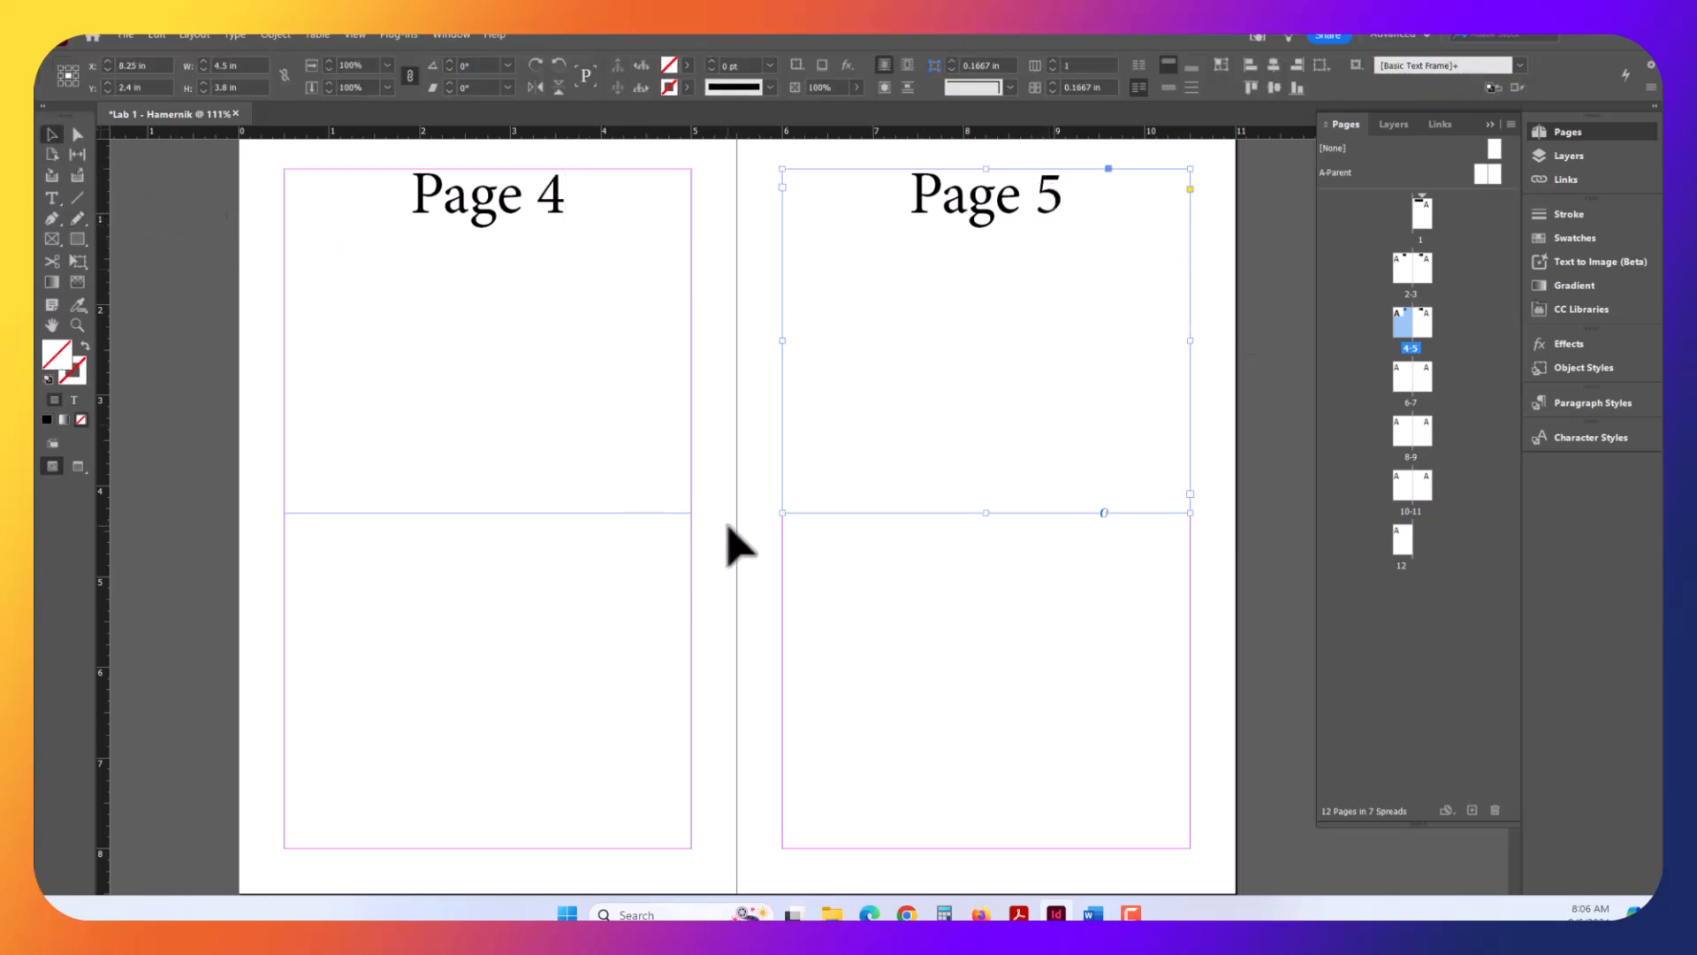
mouse_move(1407, 395)
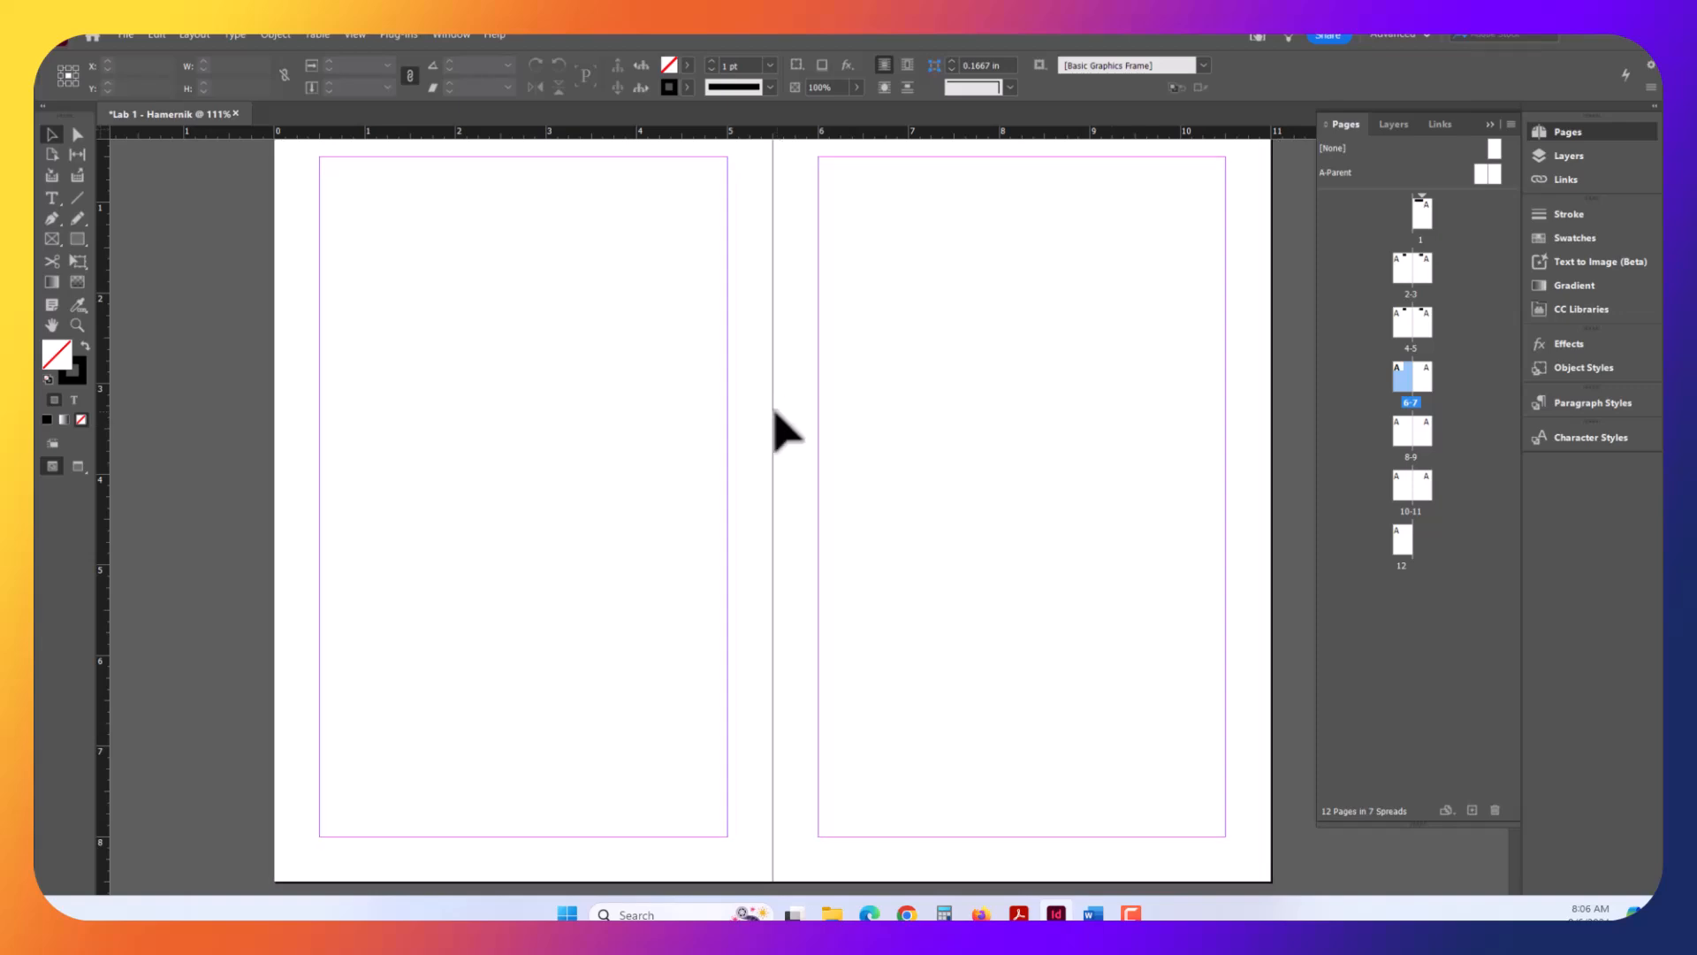
- Paste the copied page headings in place on the later spreads
left_click(155, 34)
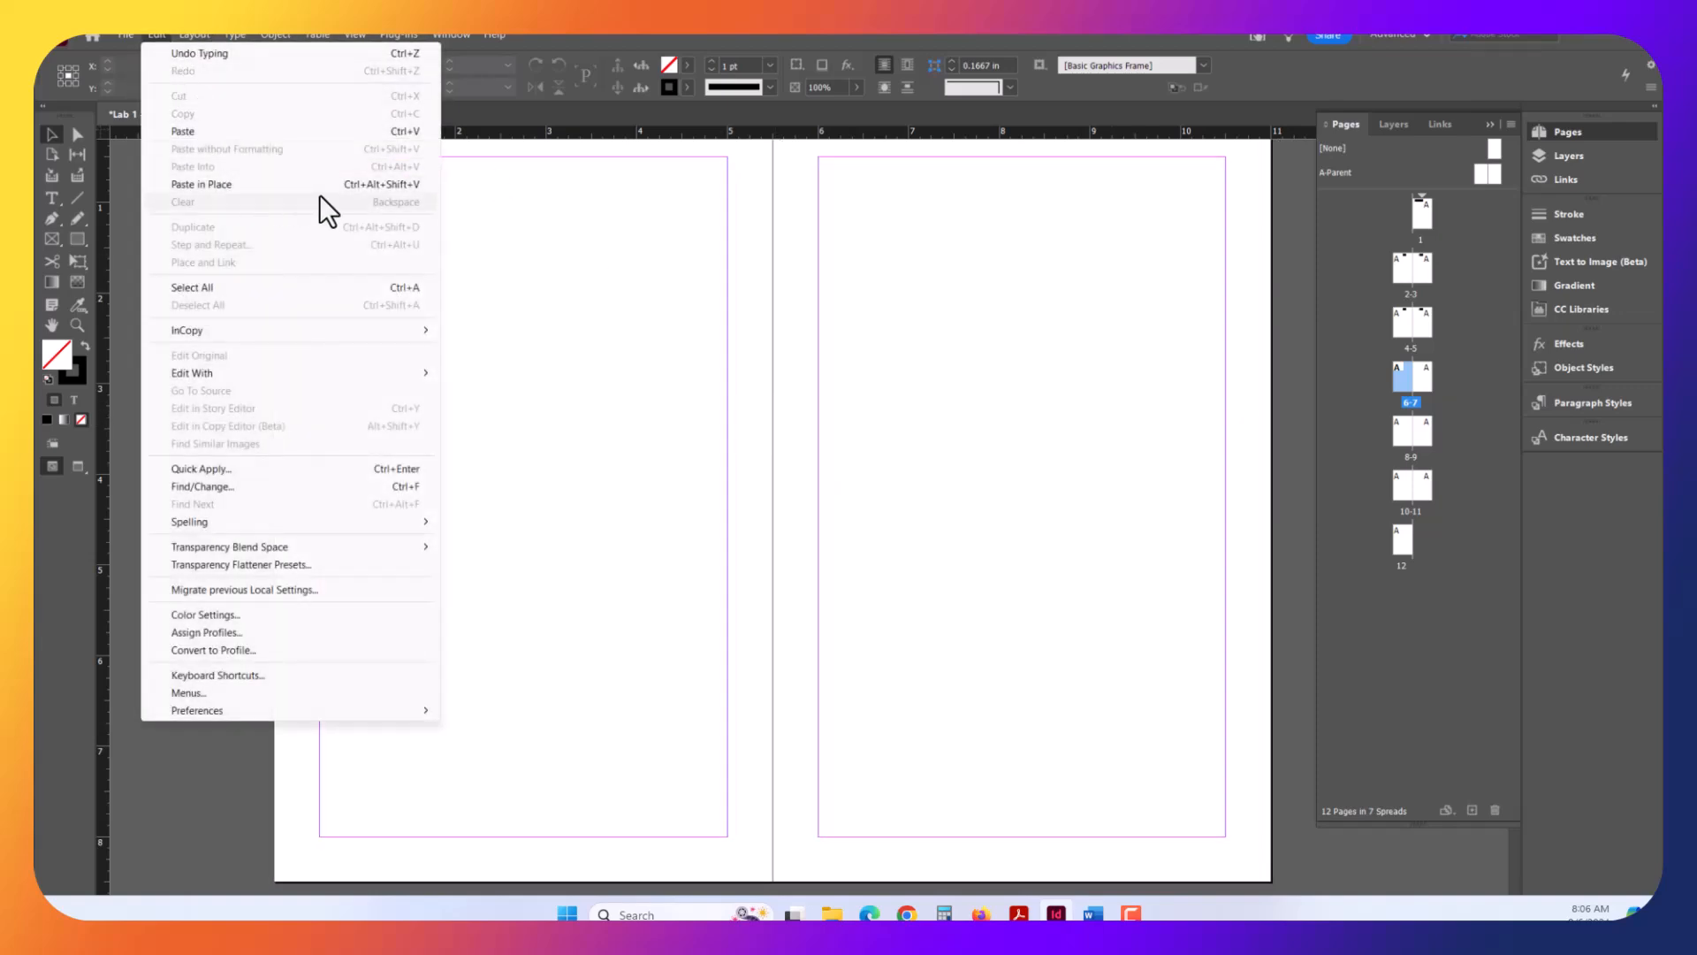
left_click(200, 184)
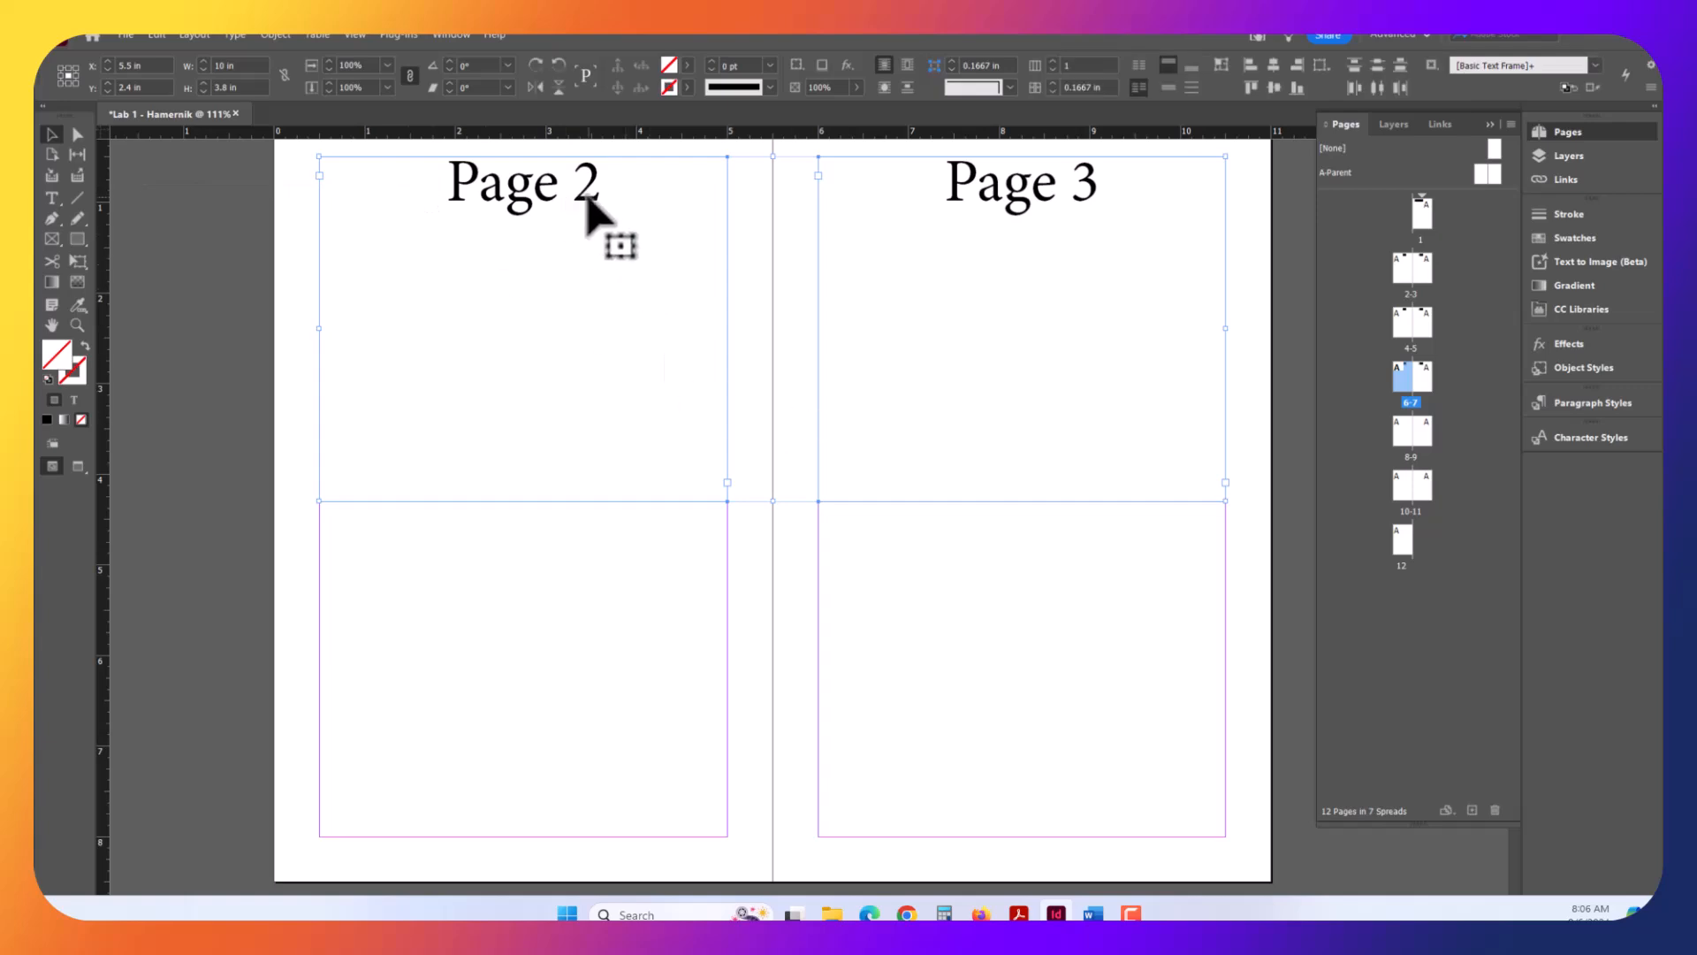
left_click(584, 206)
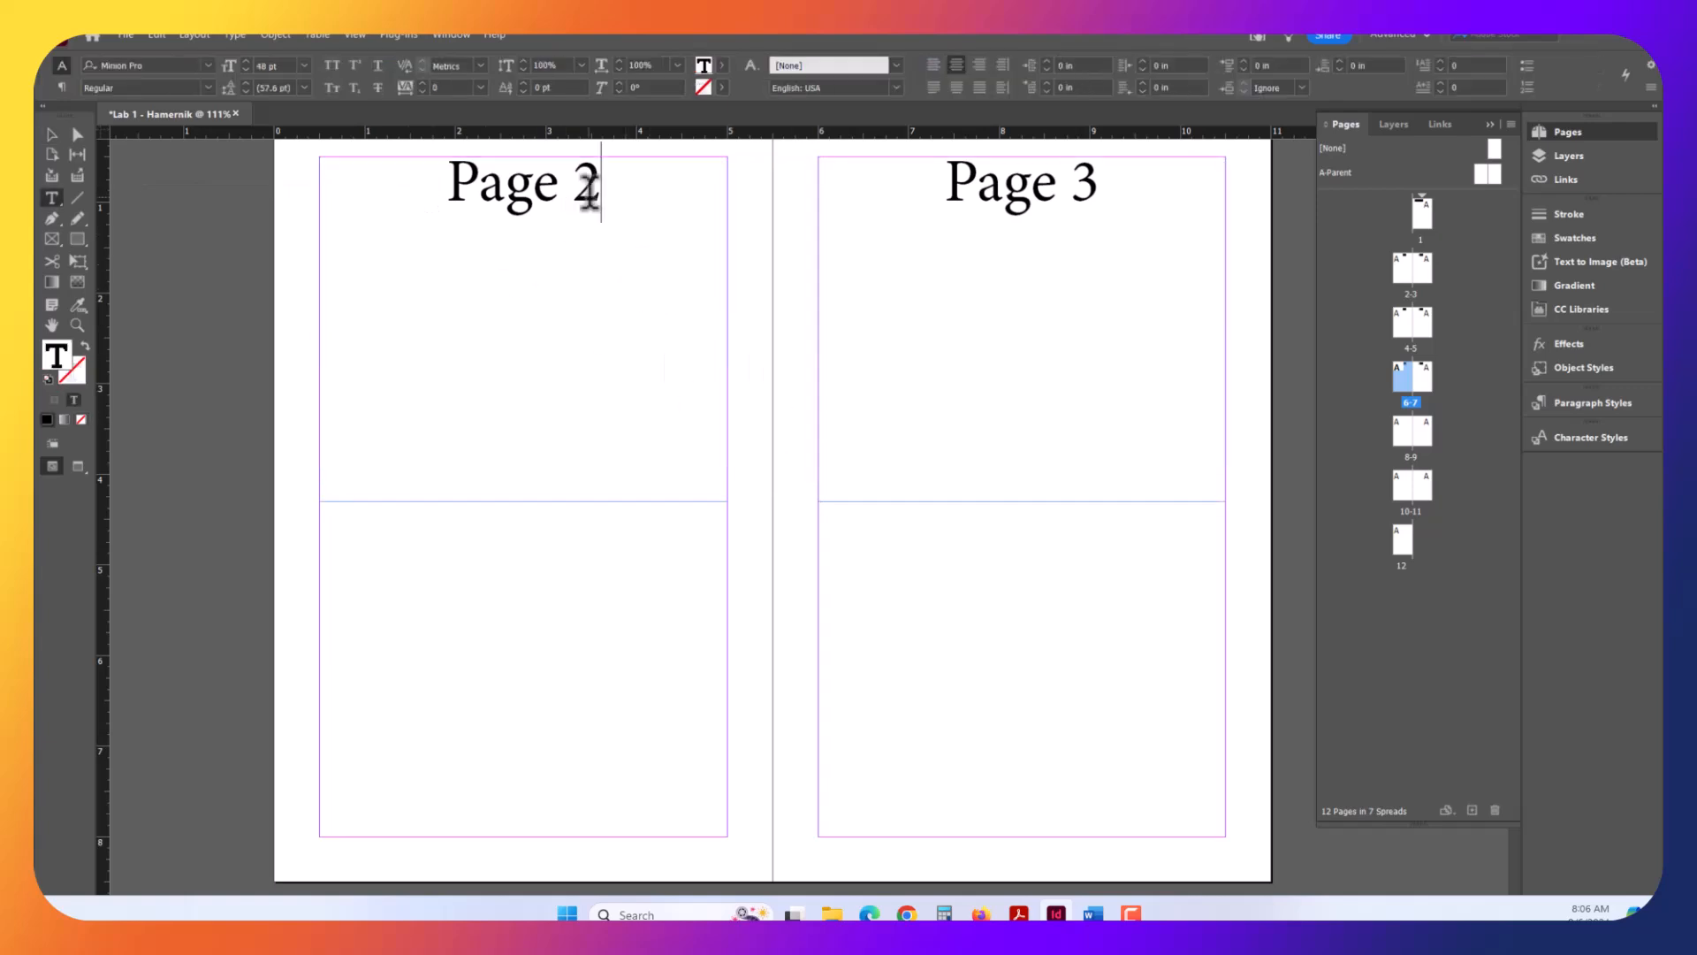
- Renumber the pasted headings to Page 8 and Page 10, then select the next number
double_click(588, 182)
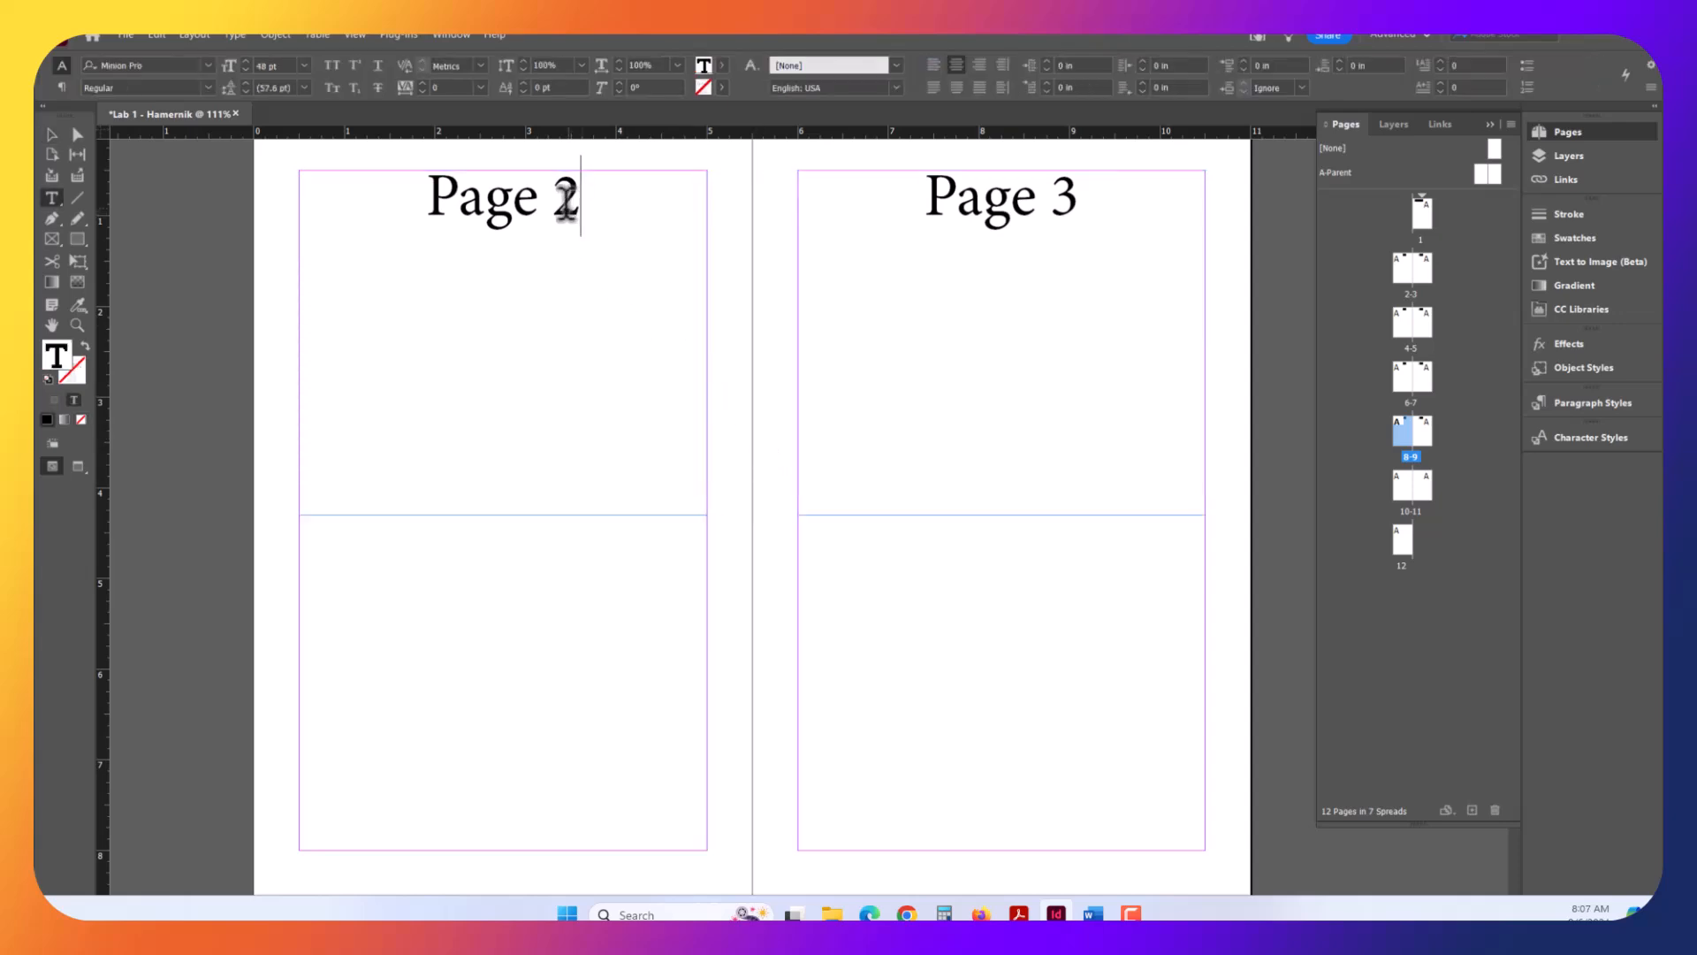
type("8")
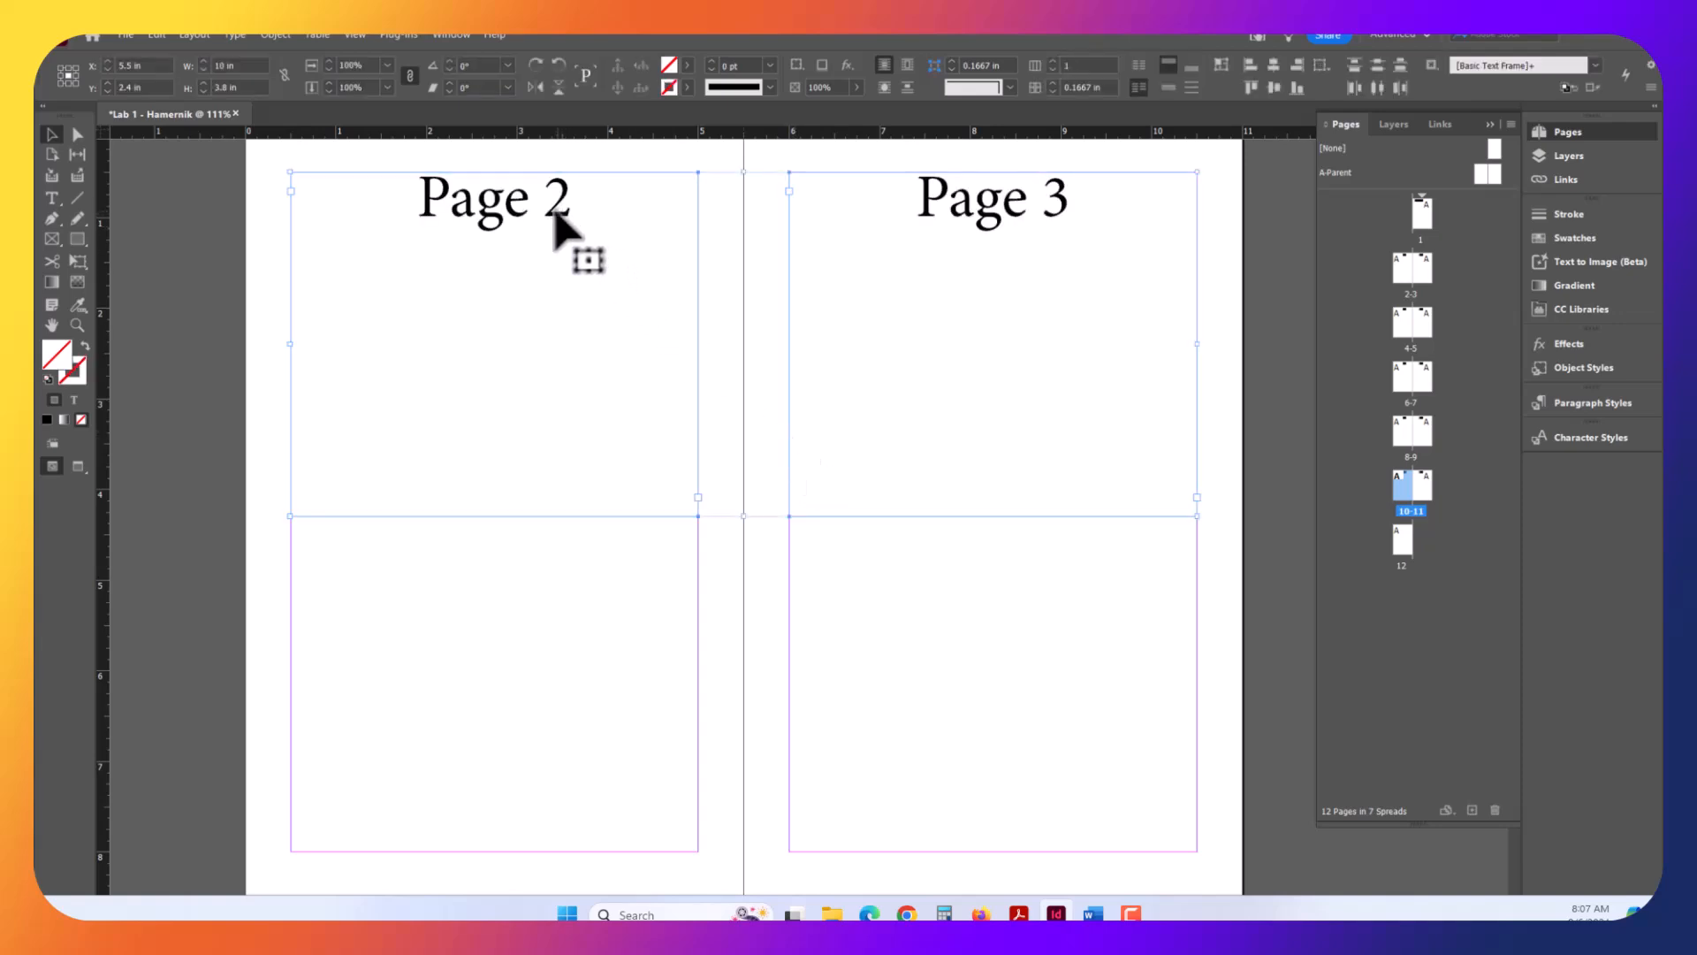
double_click(558, 198)
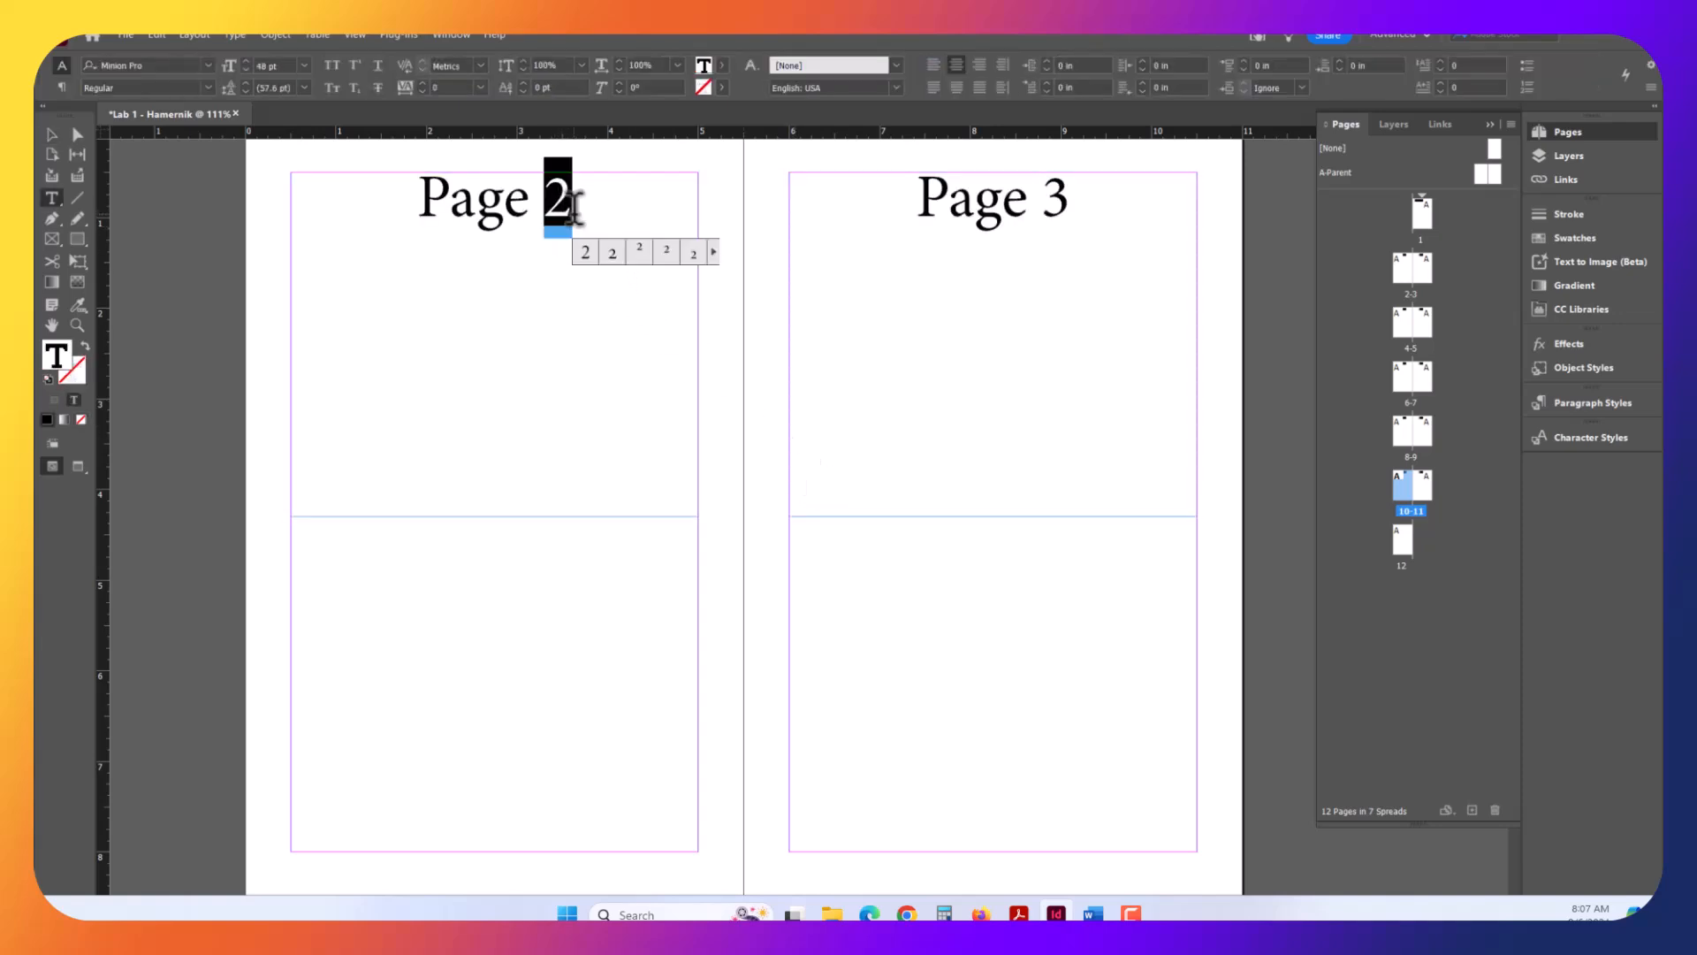
type("10")
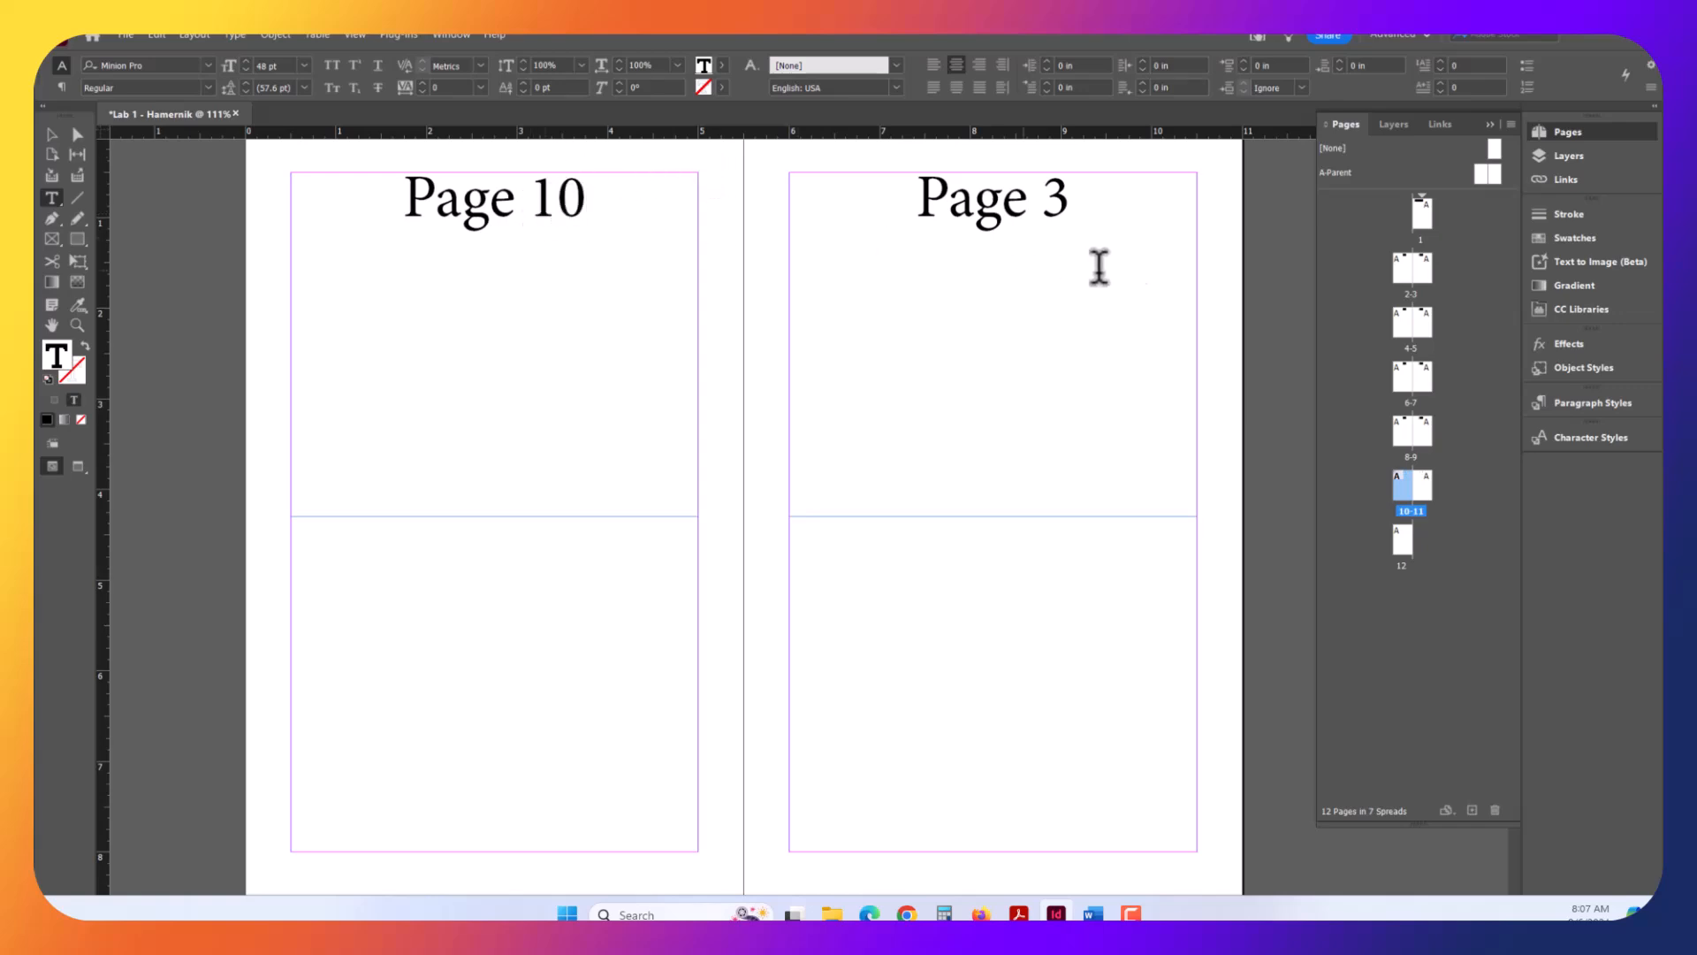
double_click(1055, 197)
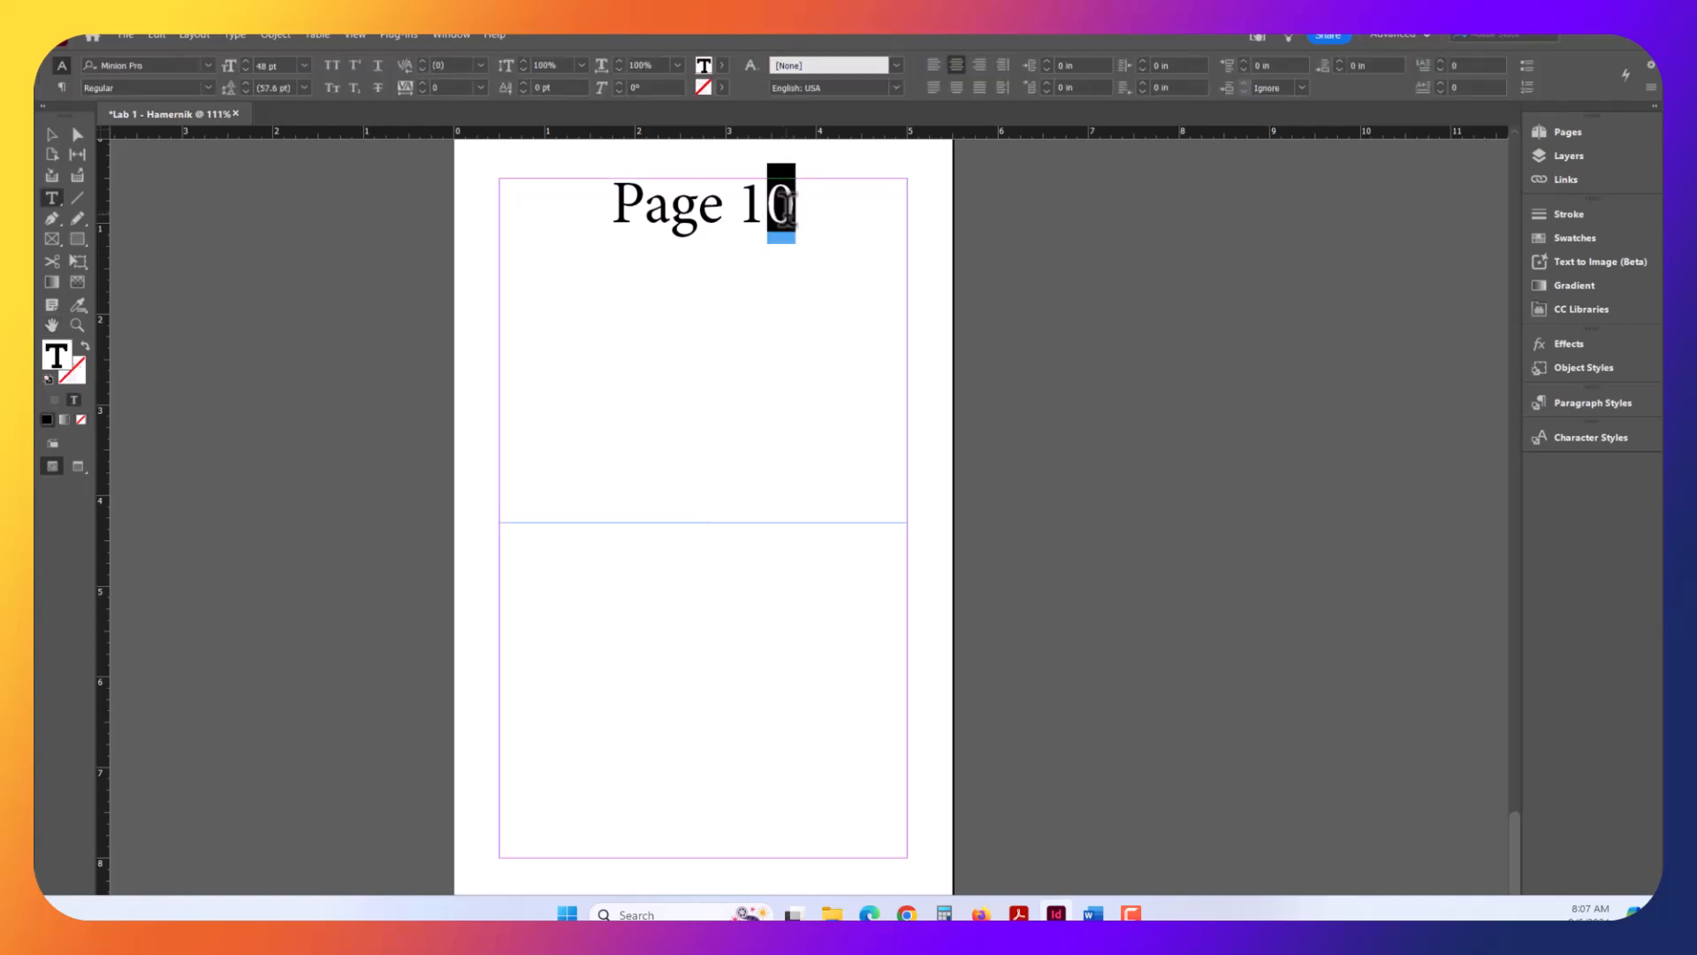
- Make the last heading read 'Page 12 - Back cove' and reopen the Pages panel
type("2")
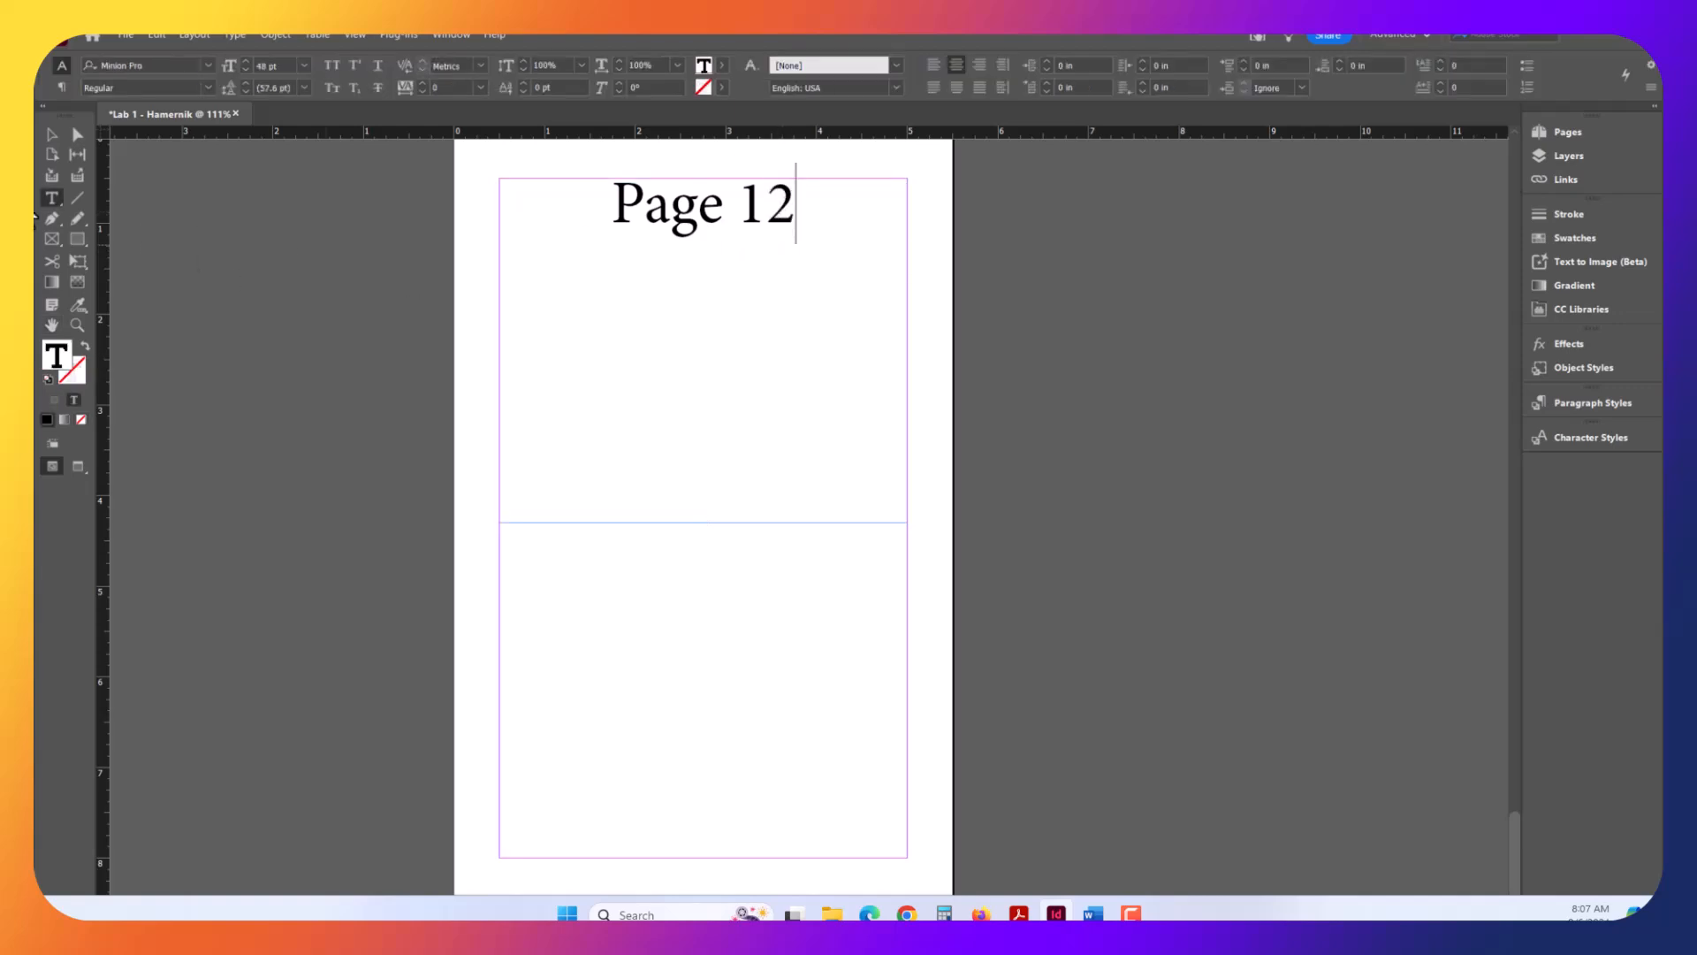
left_click(52, 135)
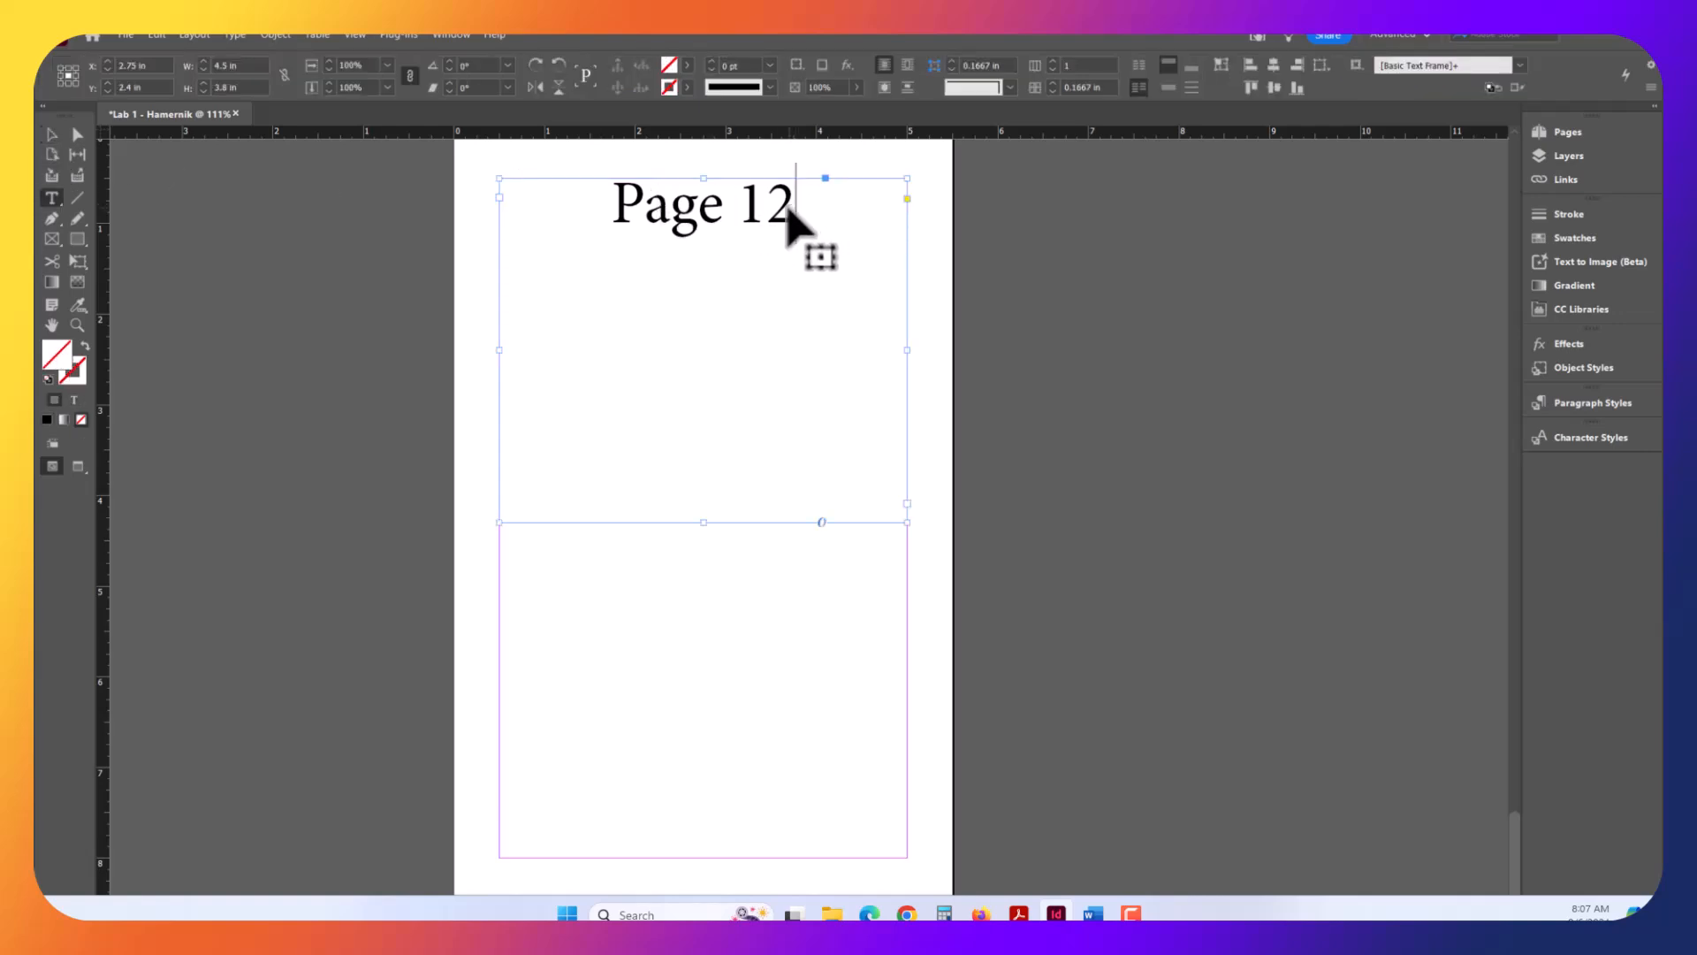
left_click(52, 197)
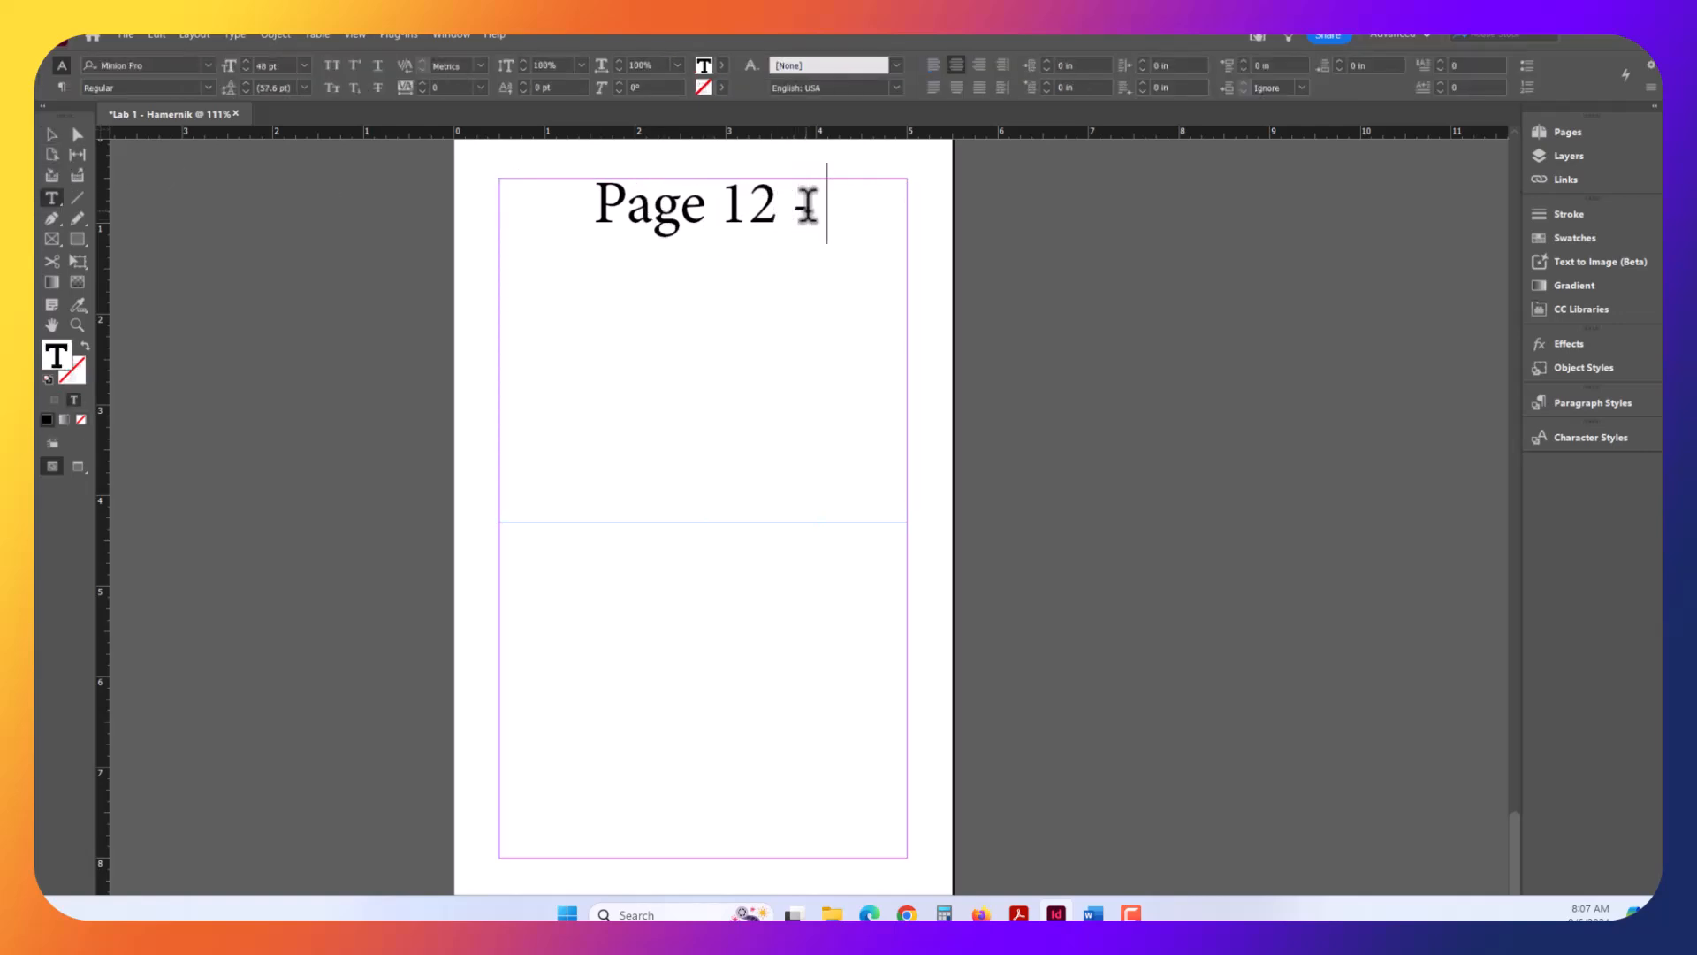
type("- Back cove")
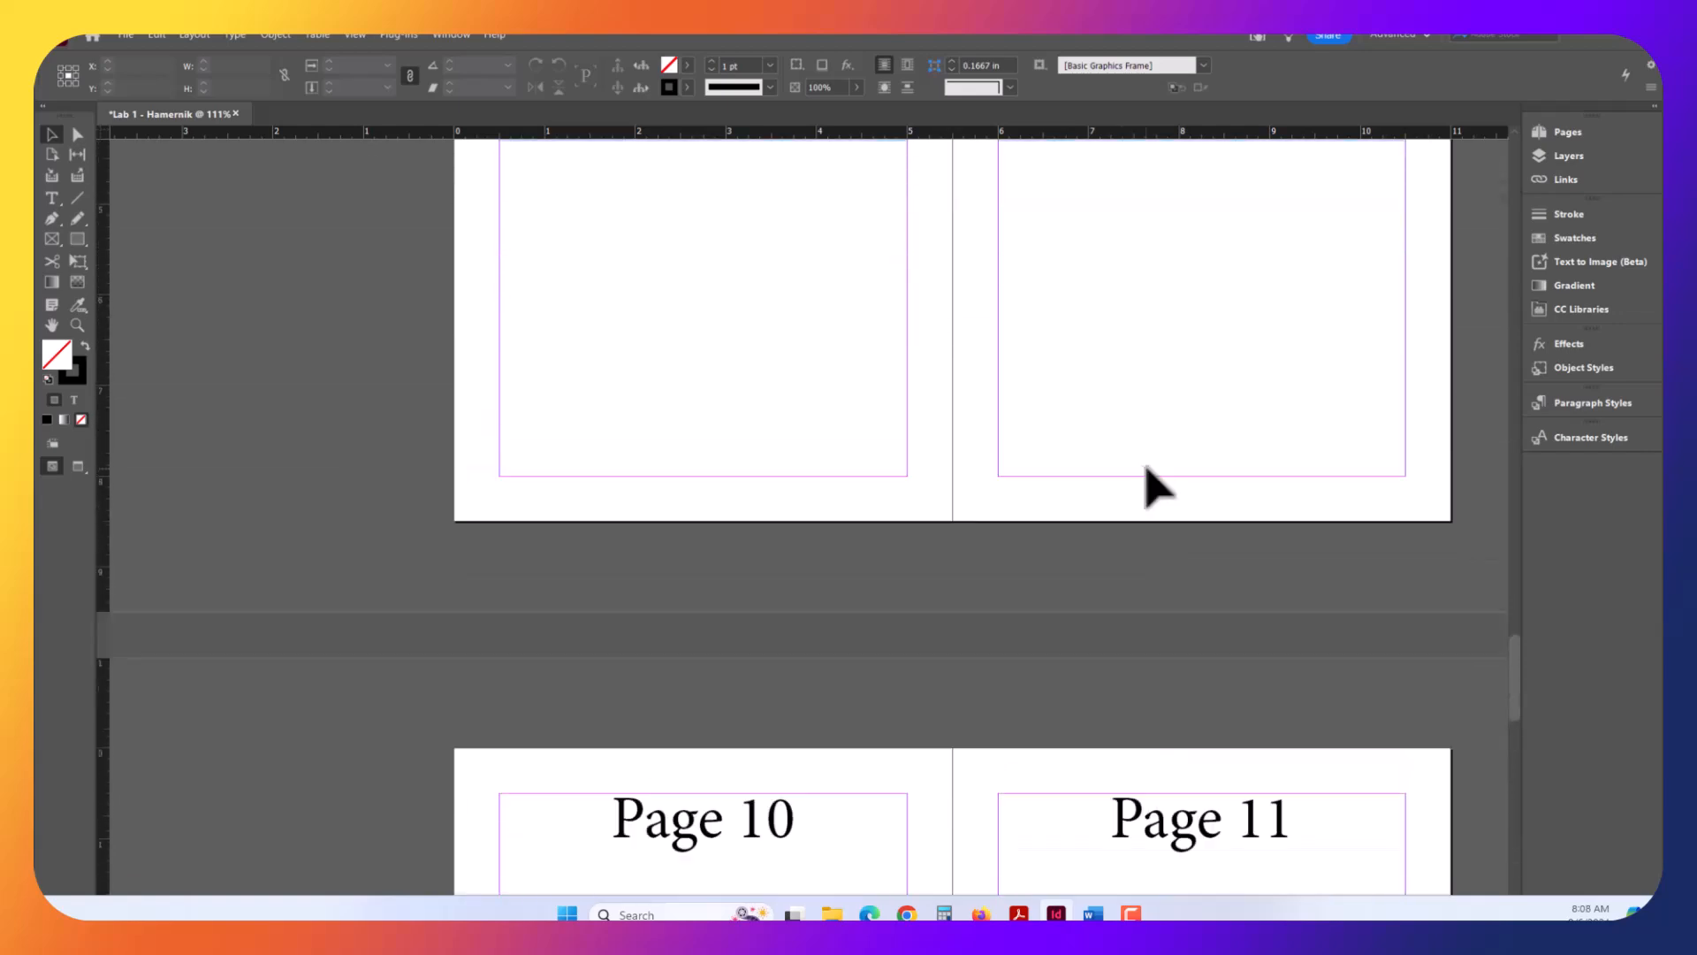
left_click(1567, 131)
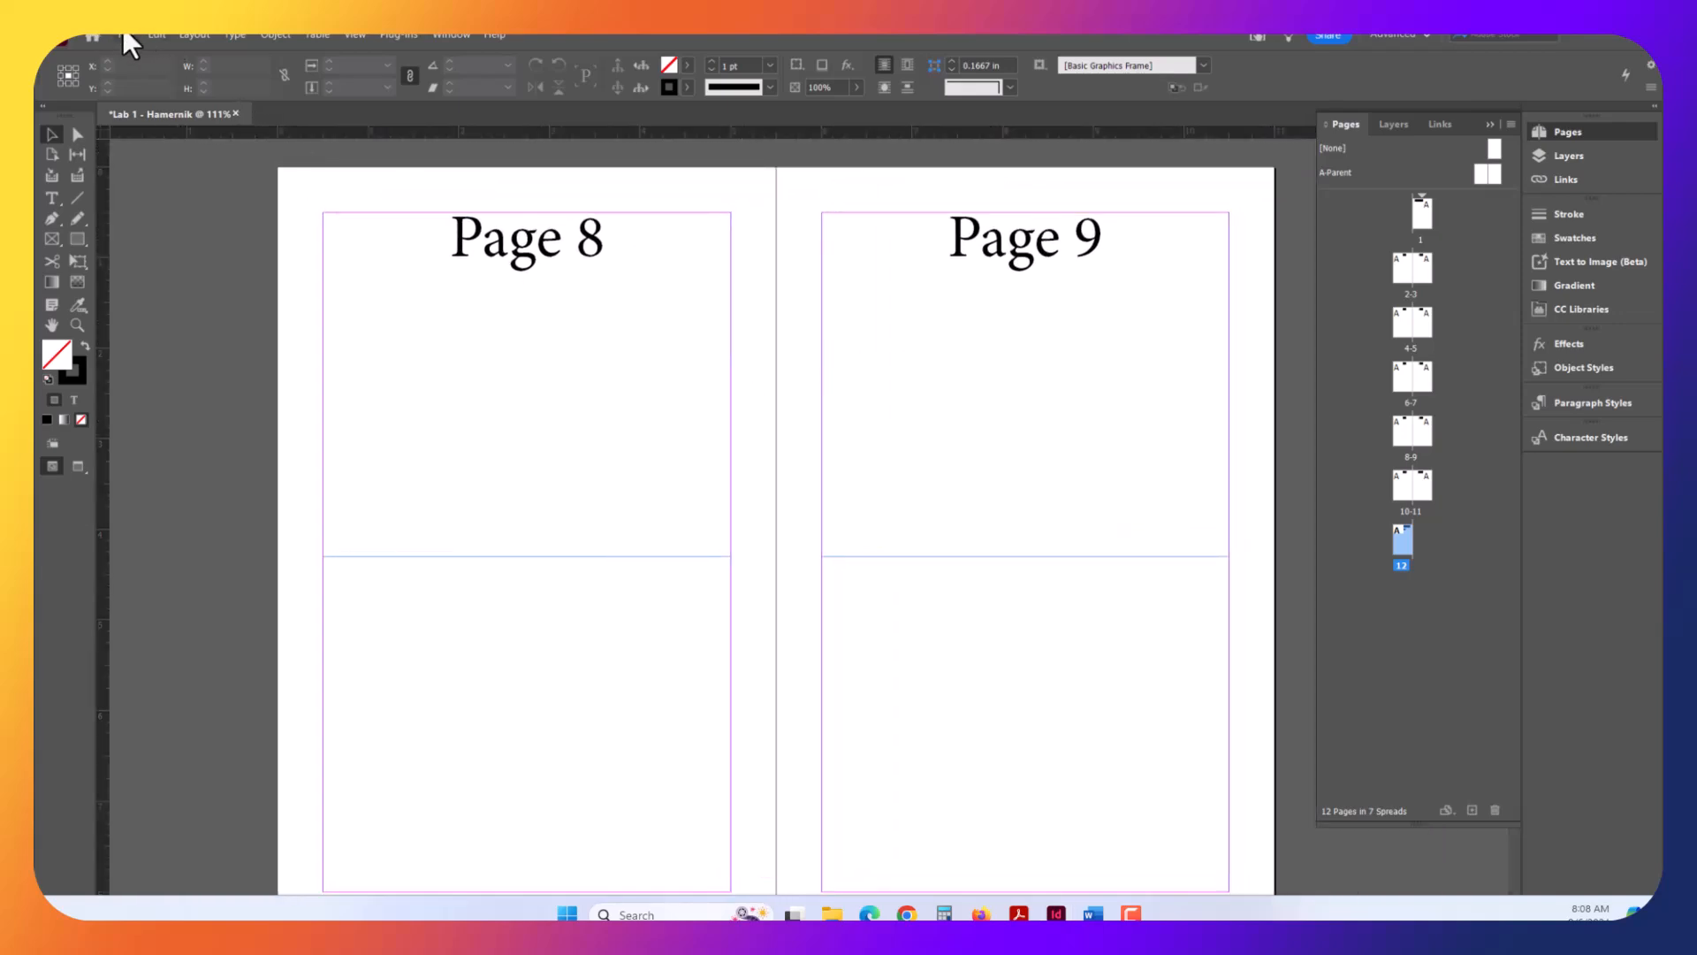
- Open the File menu to reach Print Booklet
left_click(126, 34)
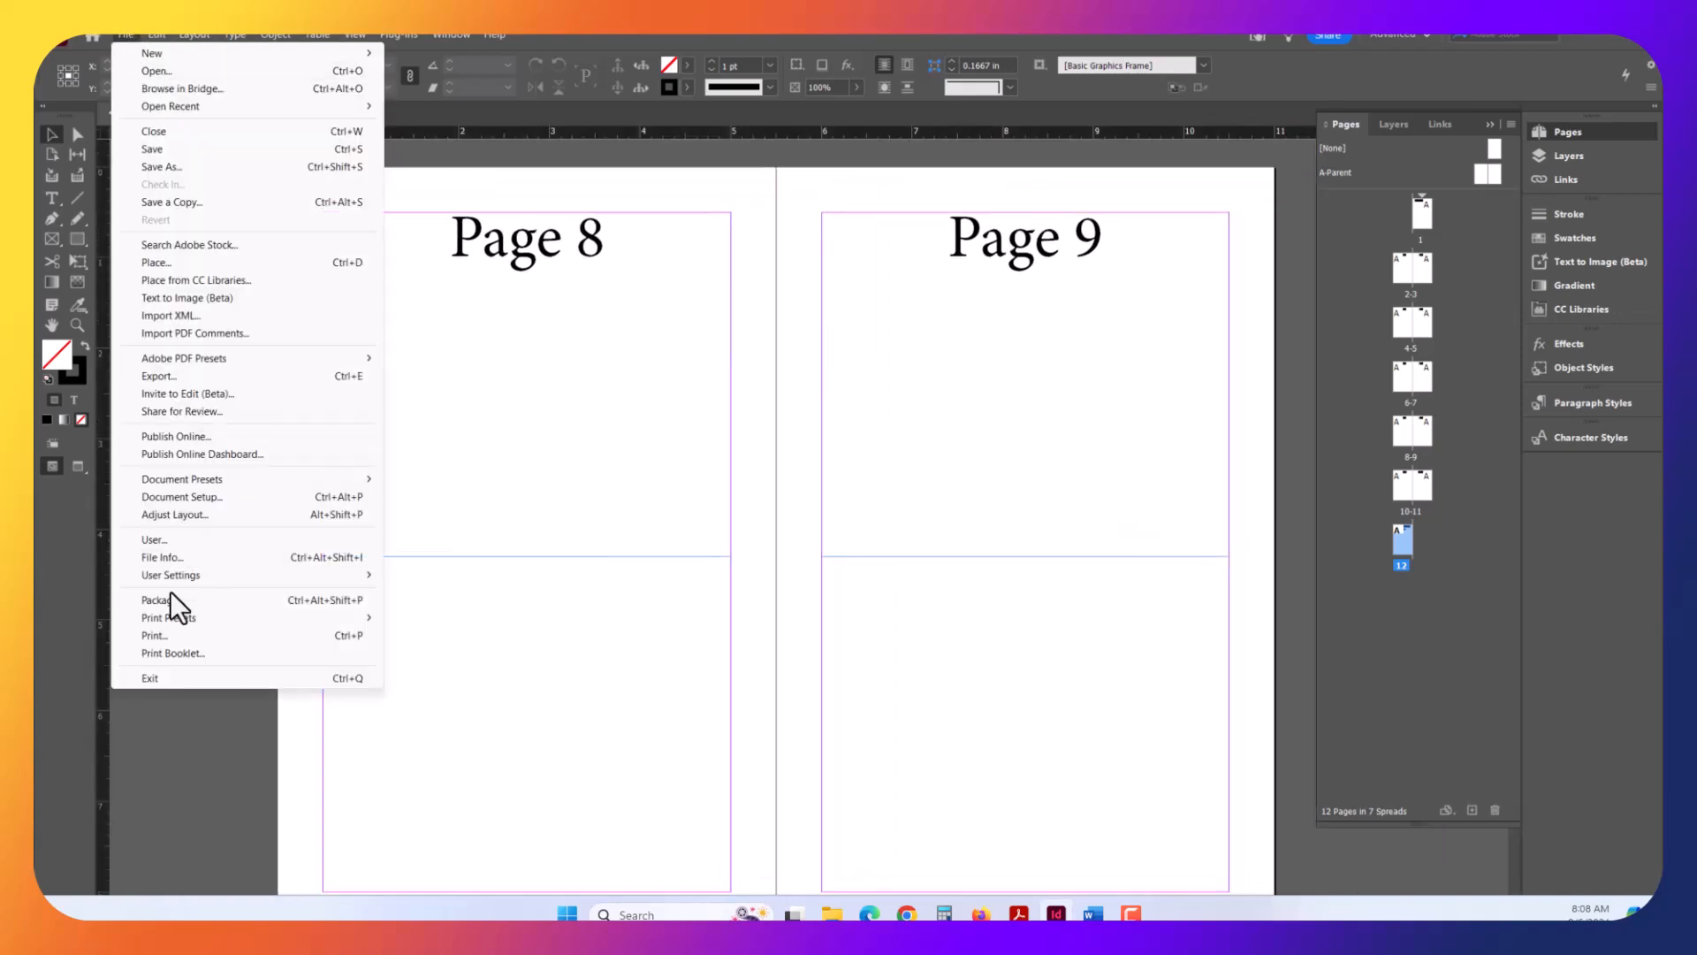
mouse_move(154, 636)
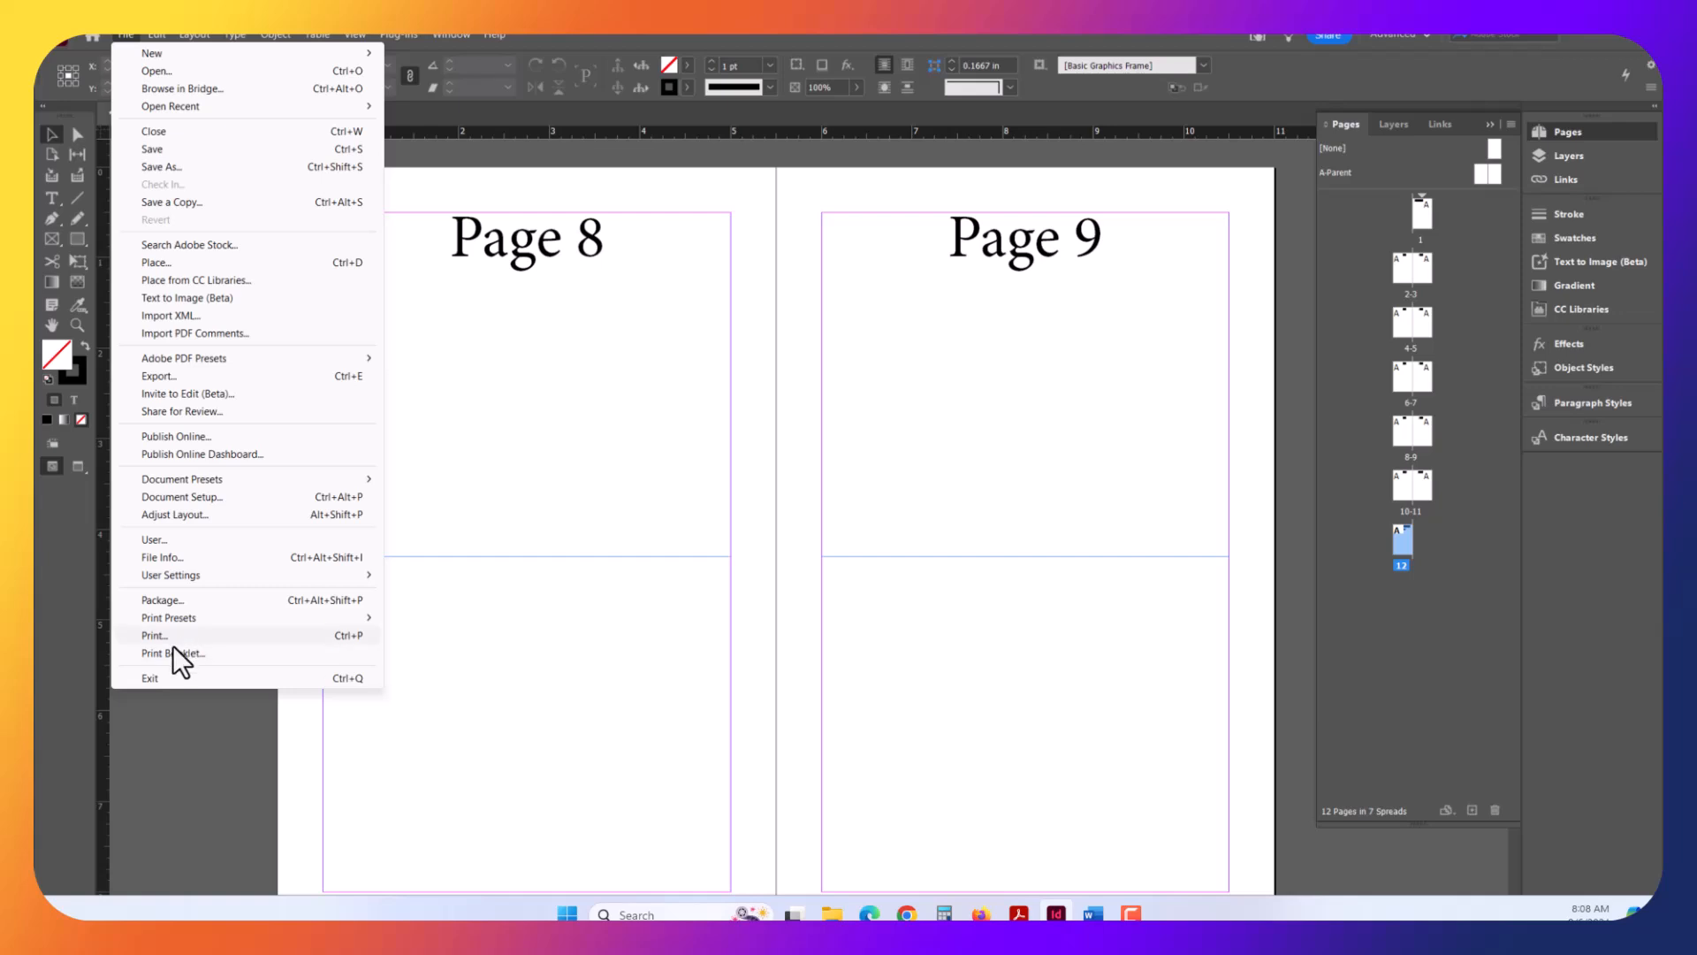
- Open Print Booklet with all pages as a 2-up Saddle Stitch booklet
left_click(173, 652)
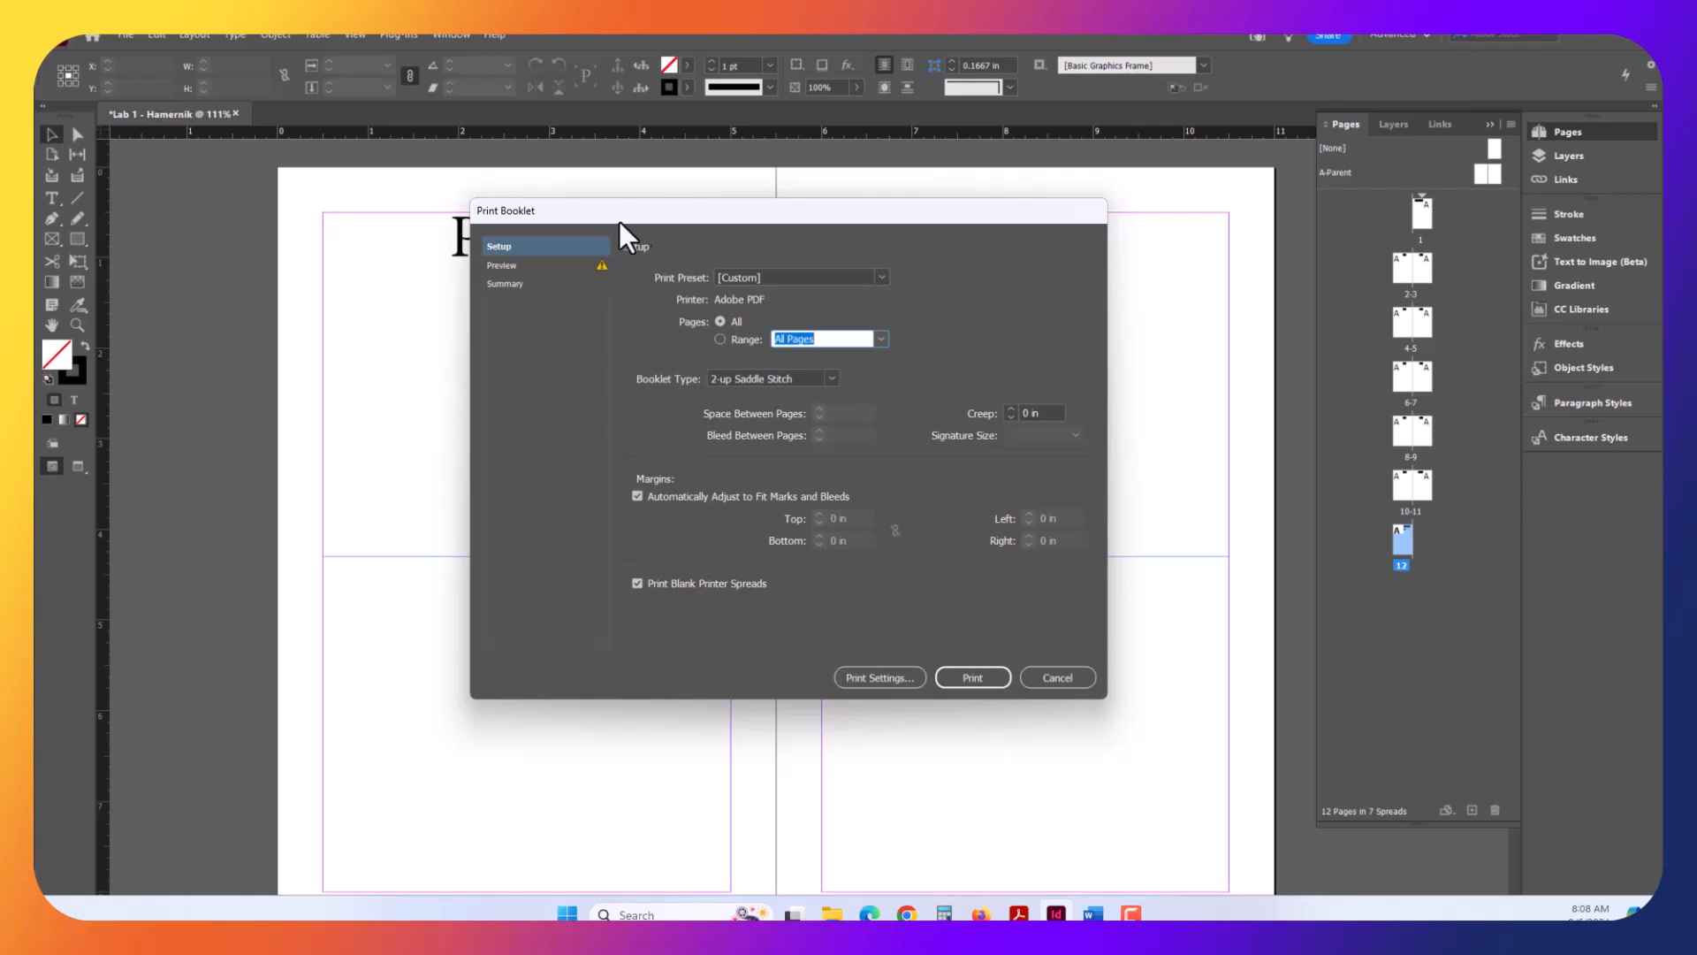
mouse_move(709, 263)
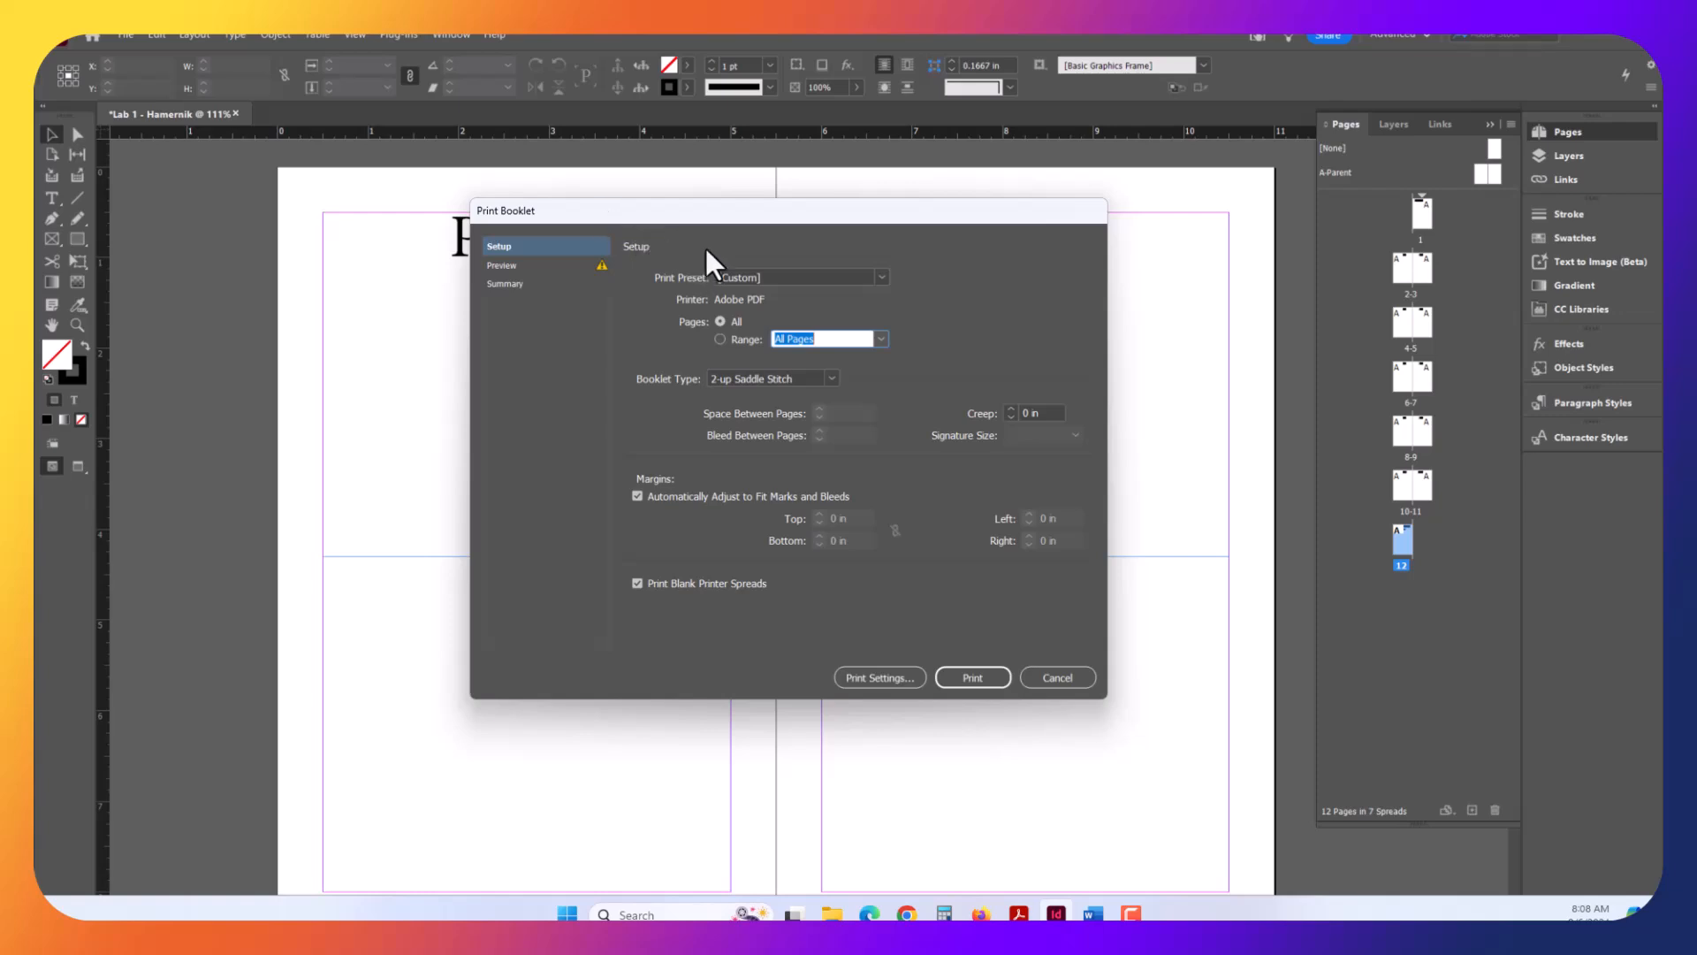
mouse_move(714, 270)
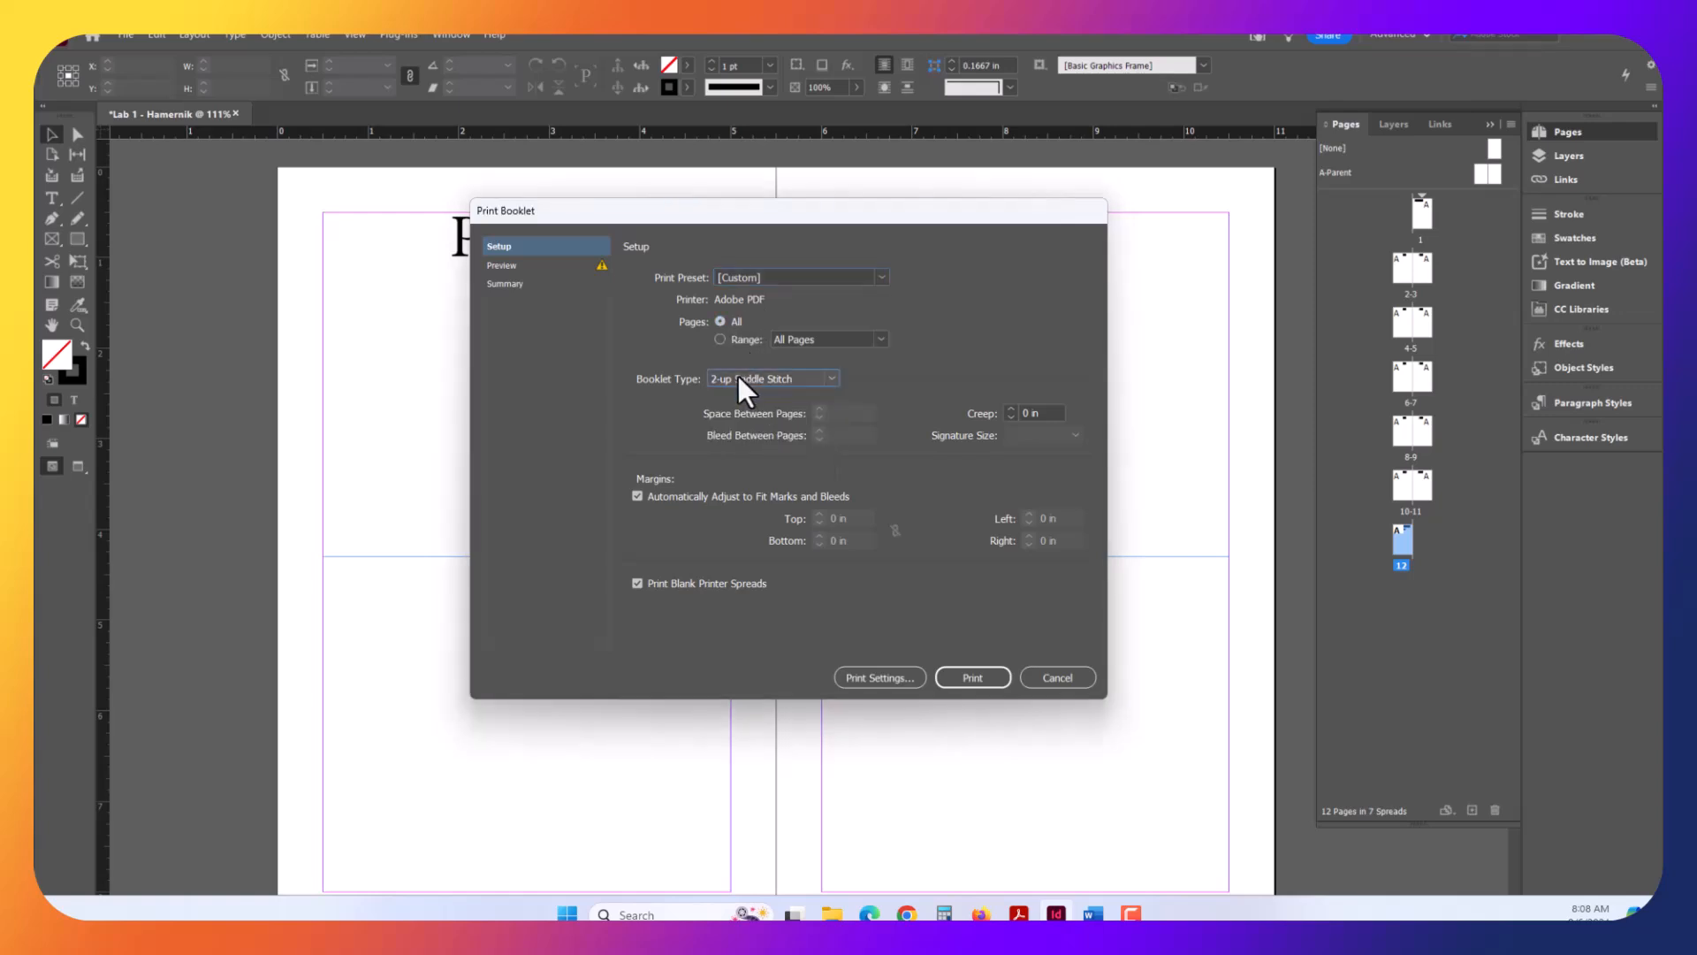
mouse_move(757, 389)
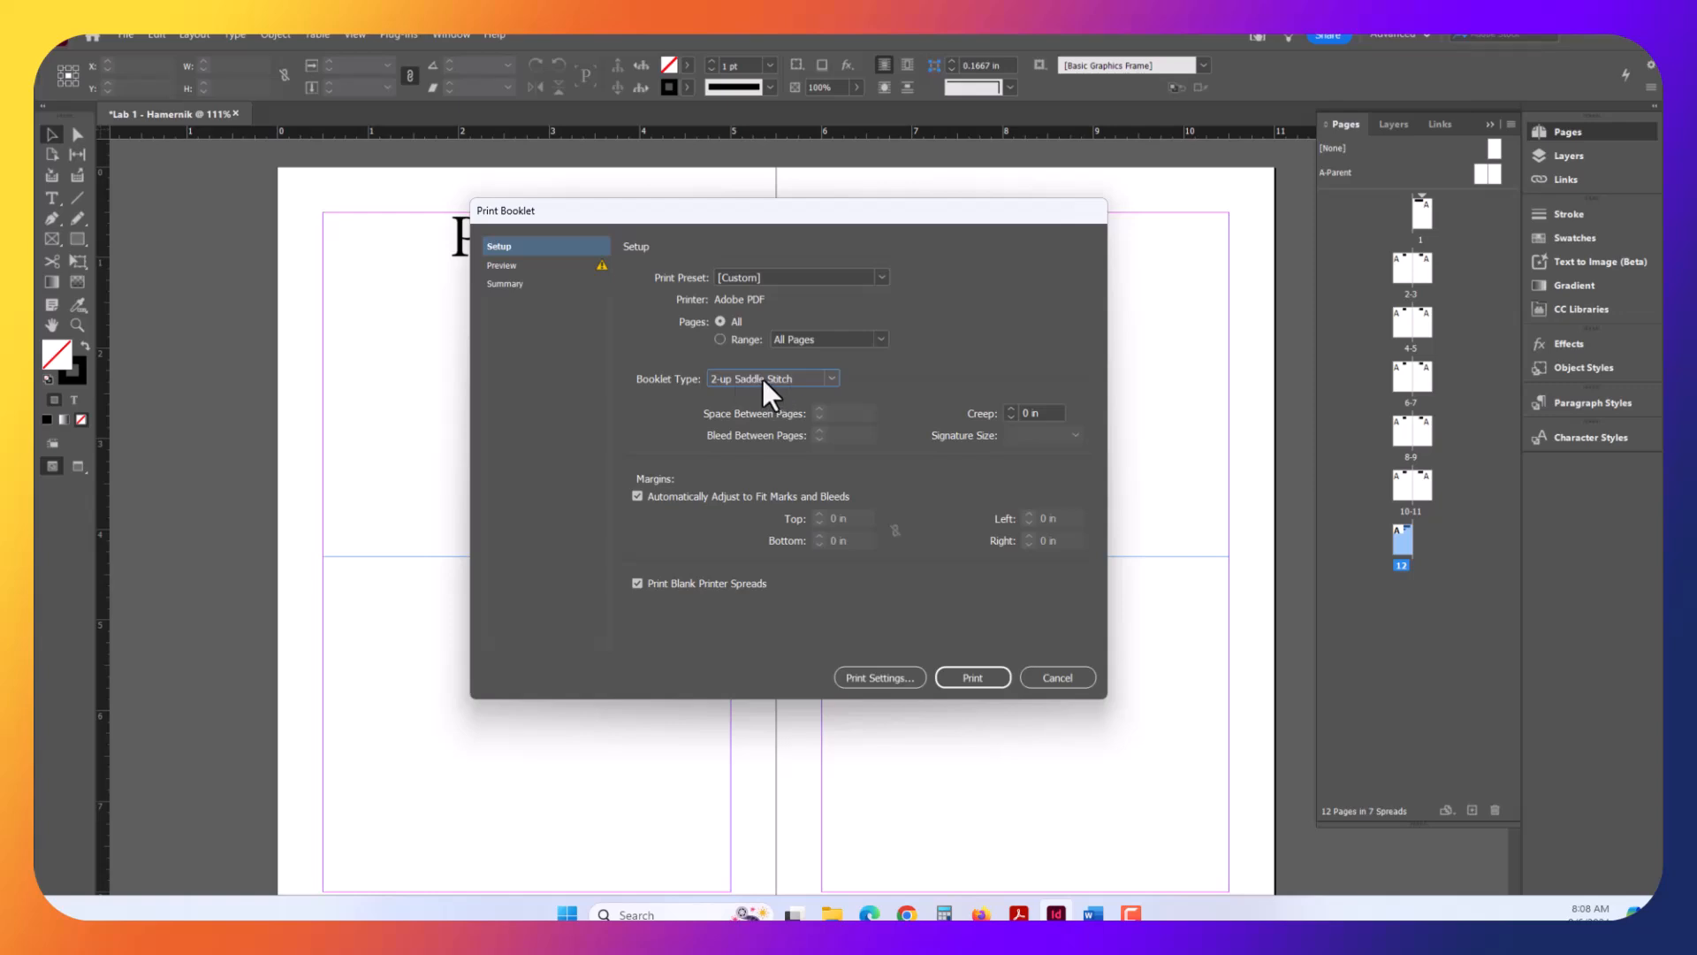
mouse_move(757, 400)
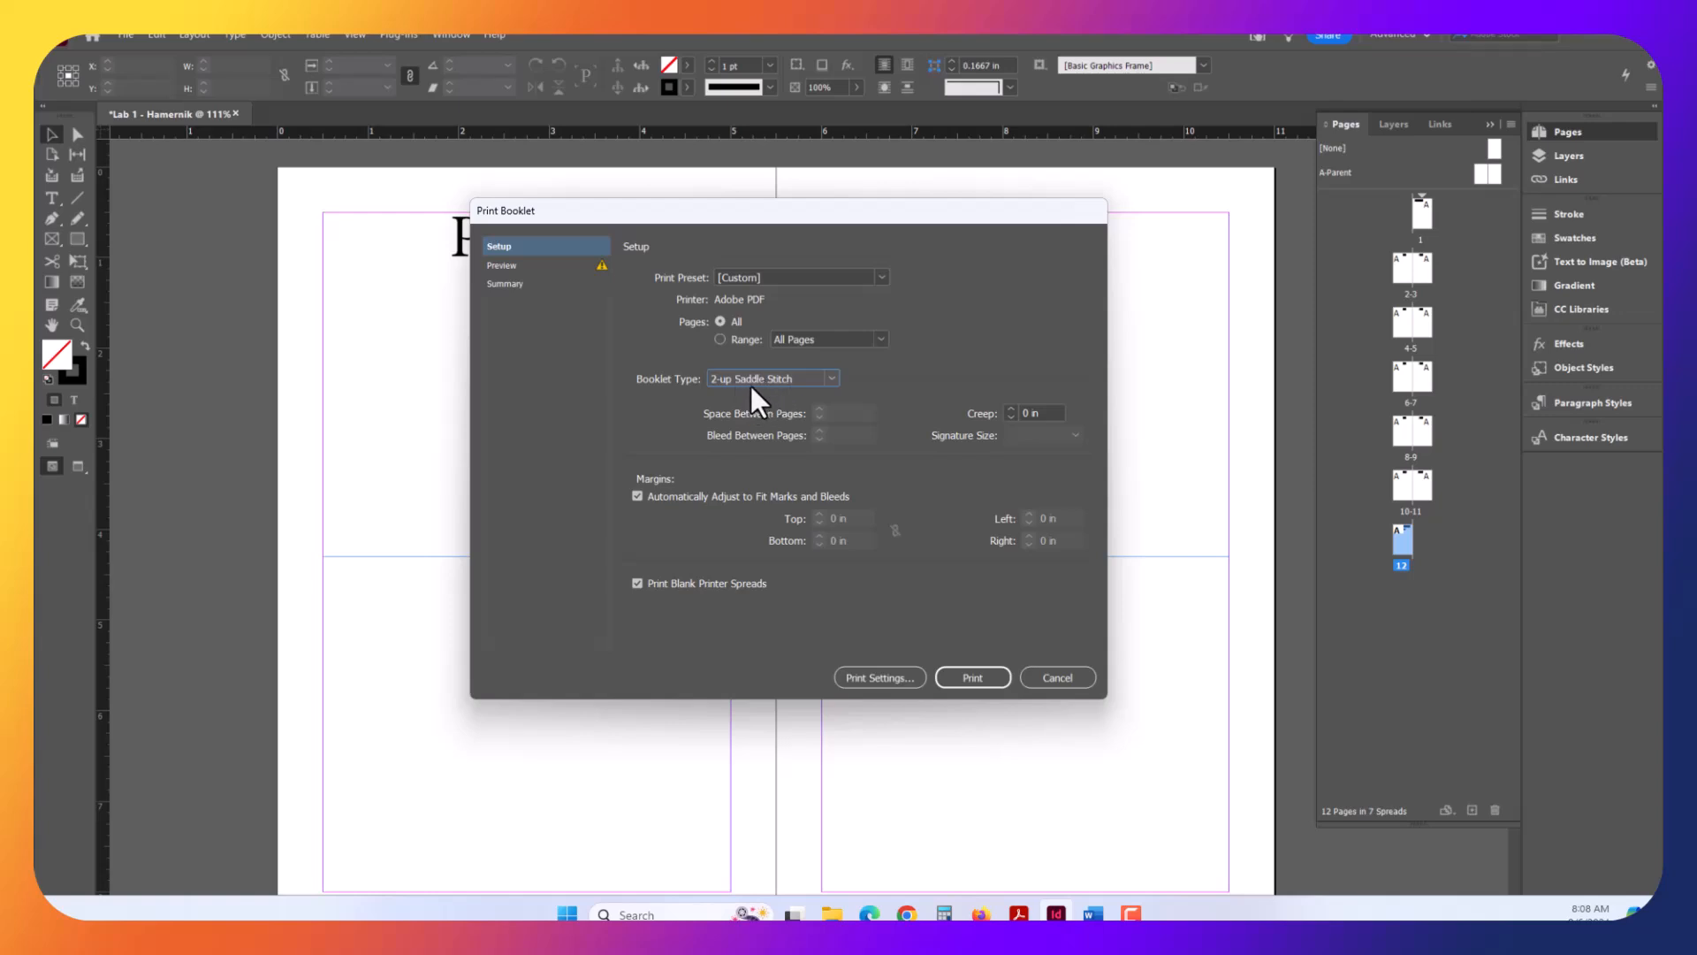
mouse_move(743, 400)
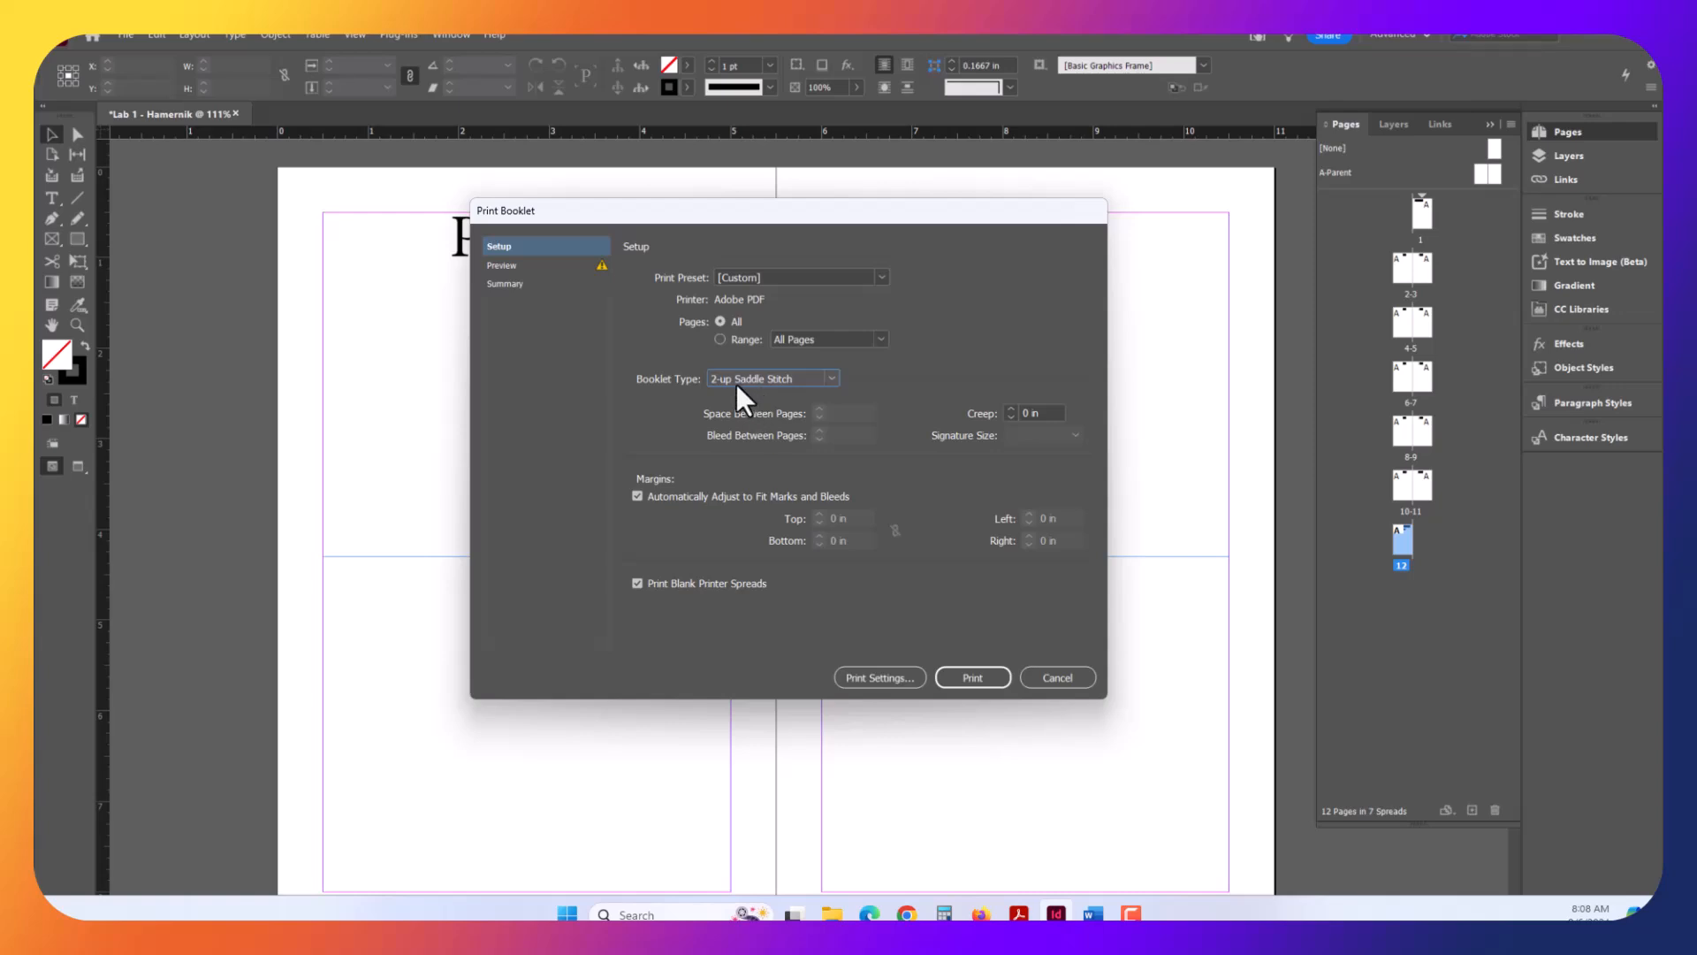
- Preview the booklet spreads and check the paper-size warning
left_click(502, 265)
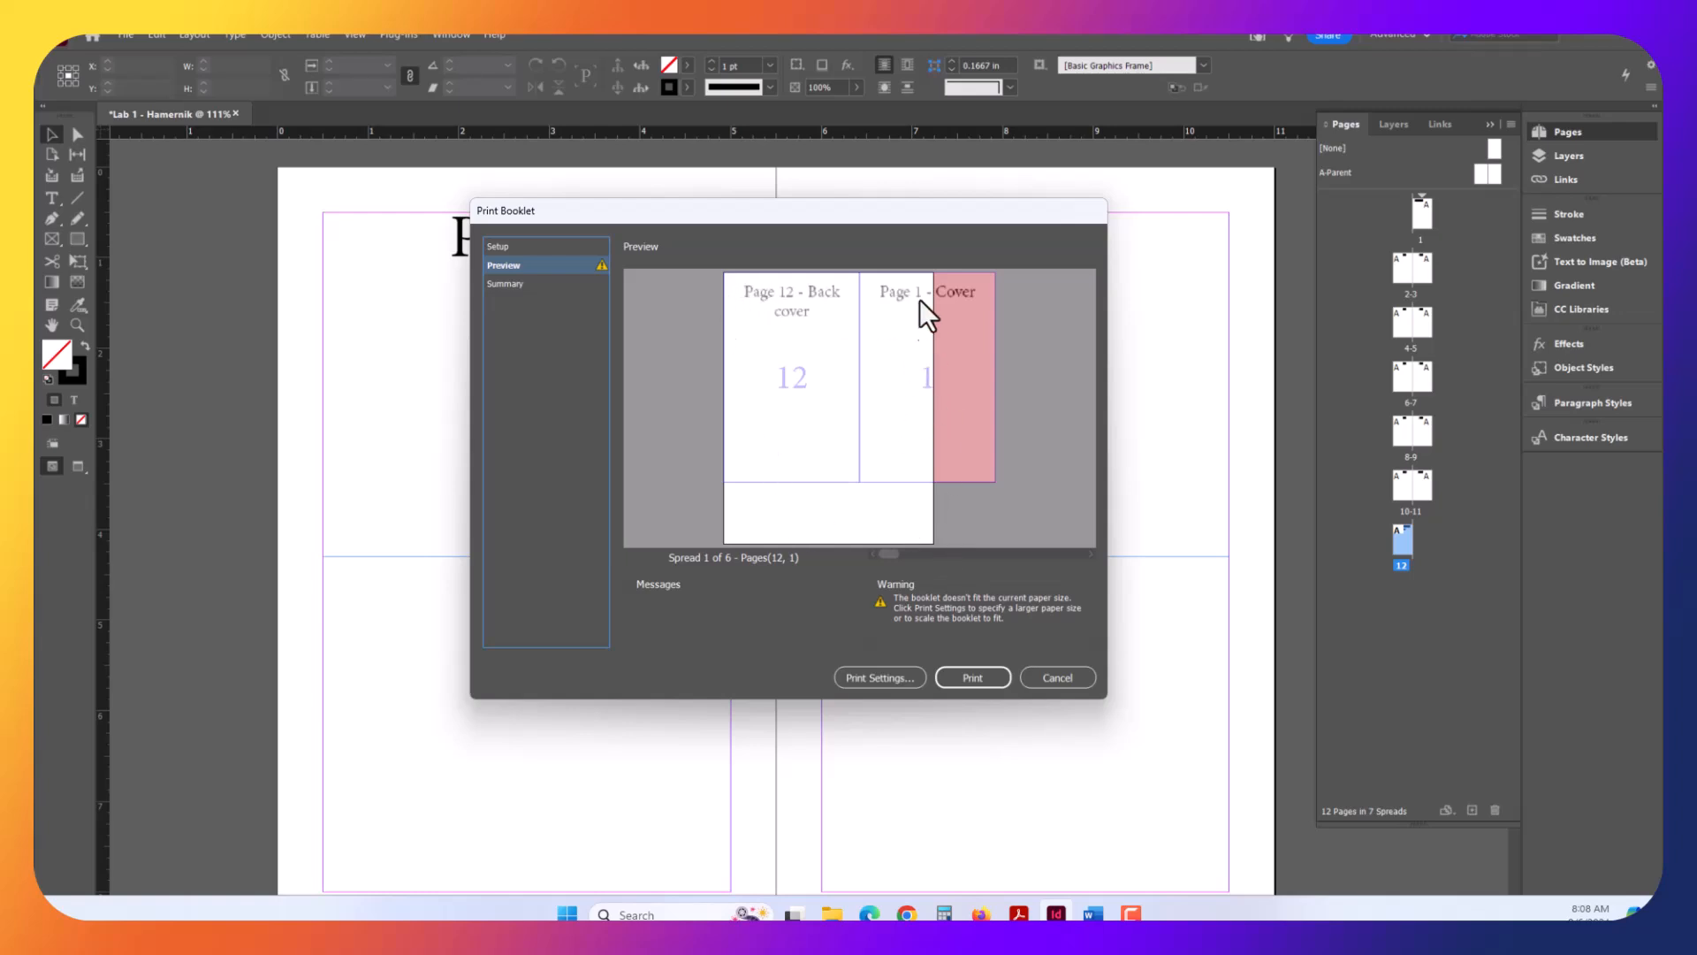
mouse_move(779, 467)
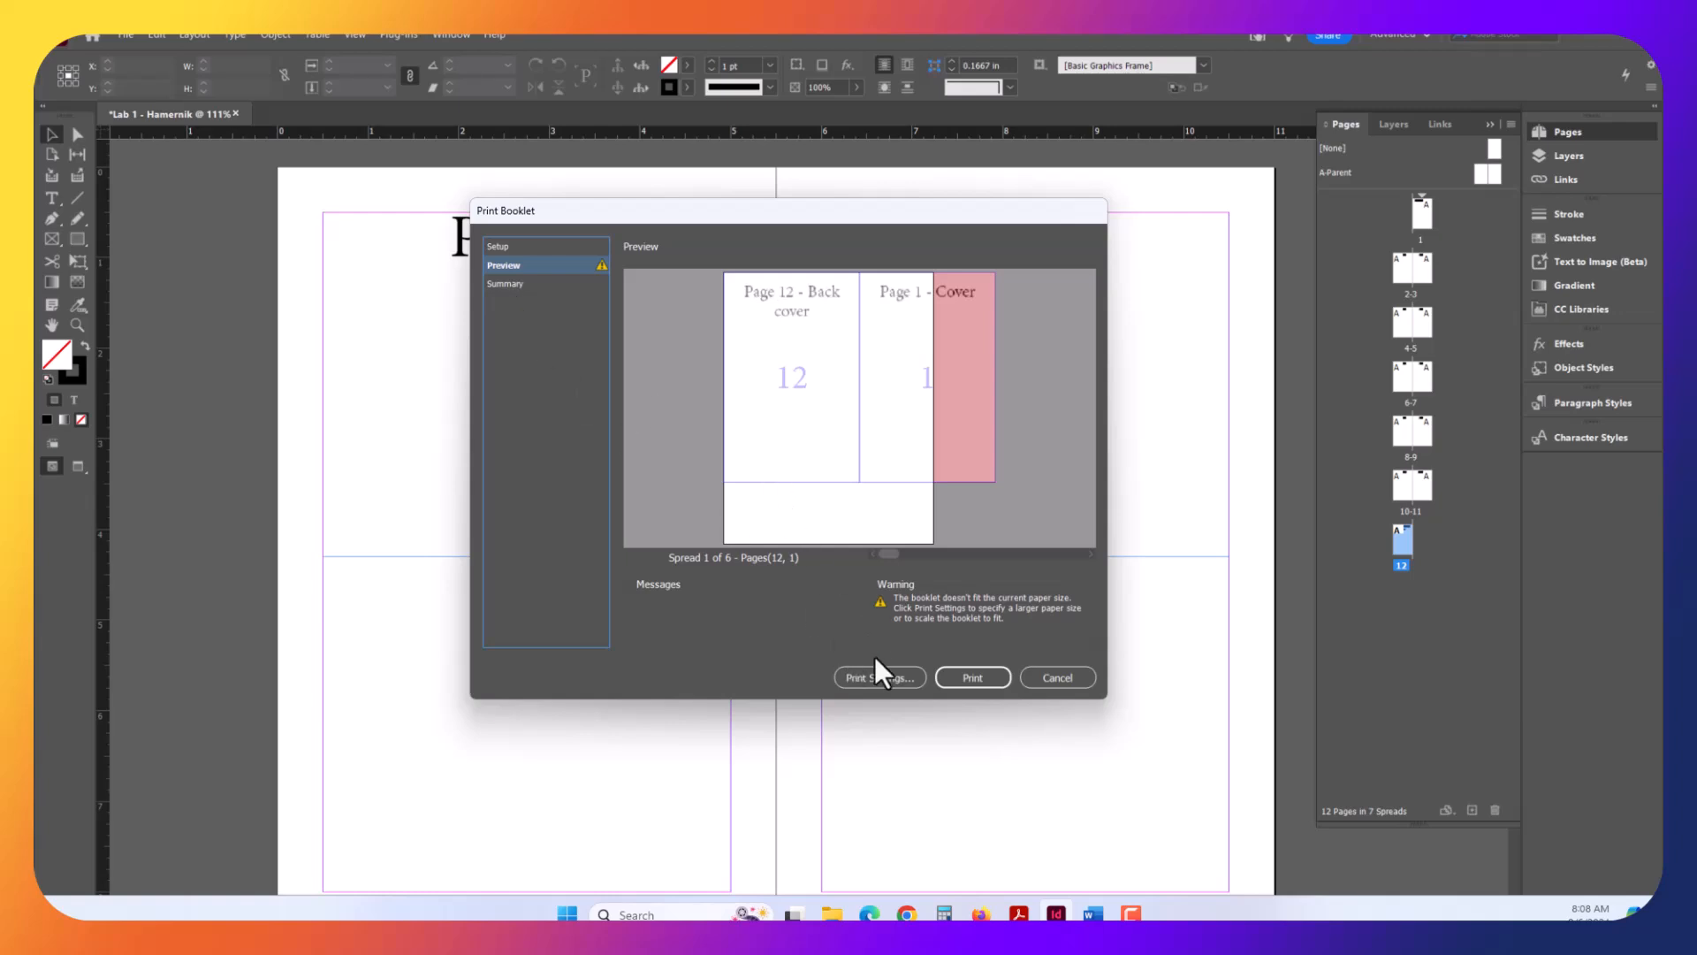
- Set the booklet's print setup to Letter paper in landscape orientation
left_click(878, 676)
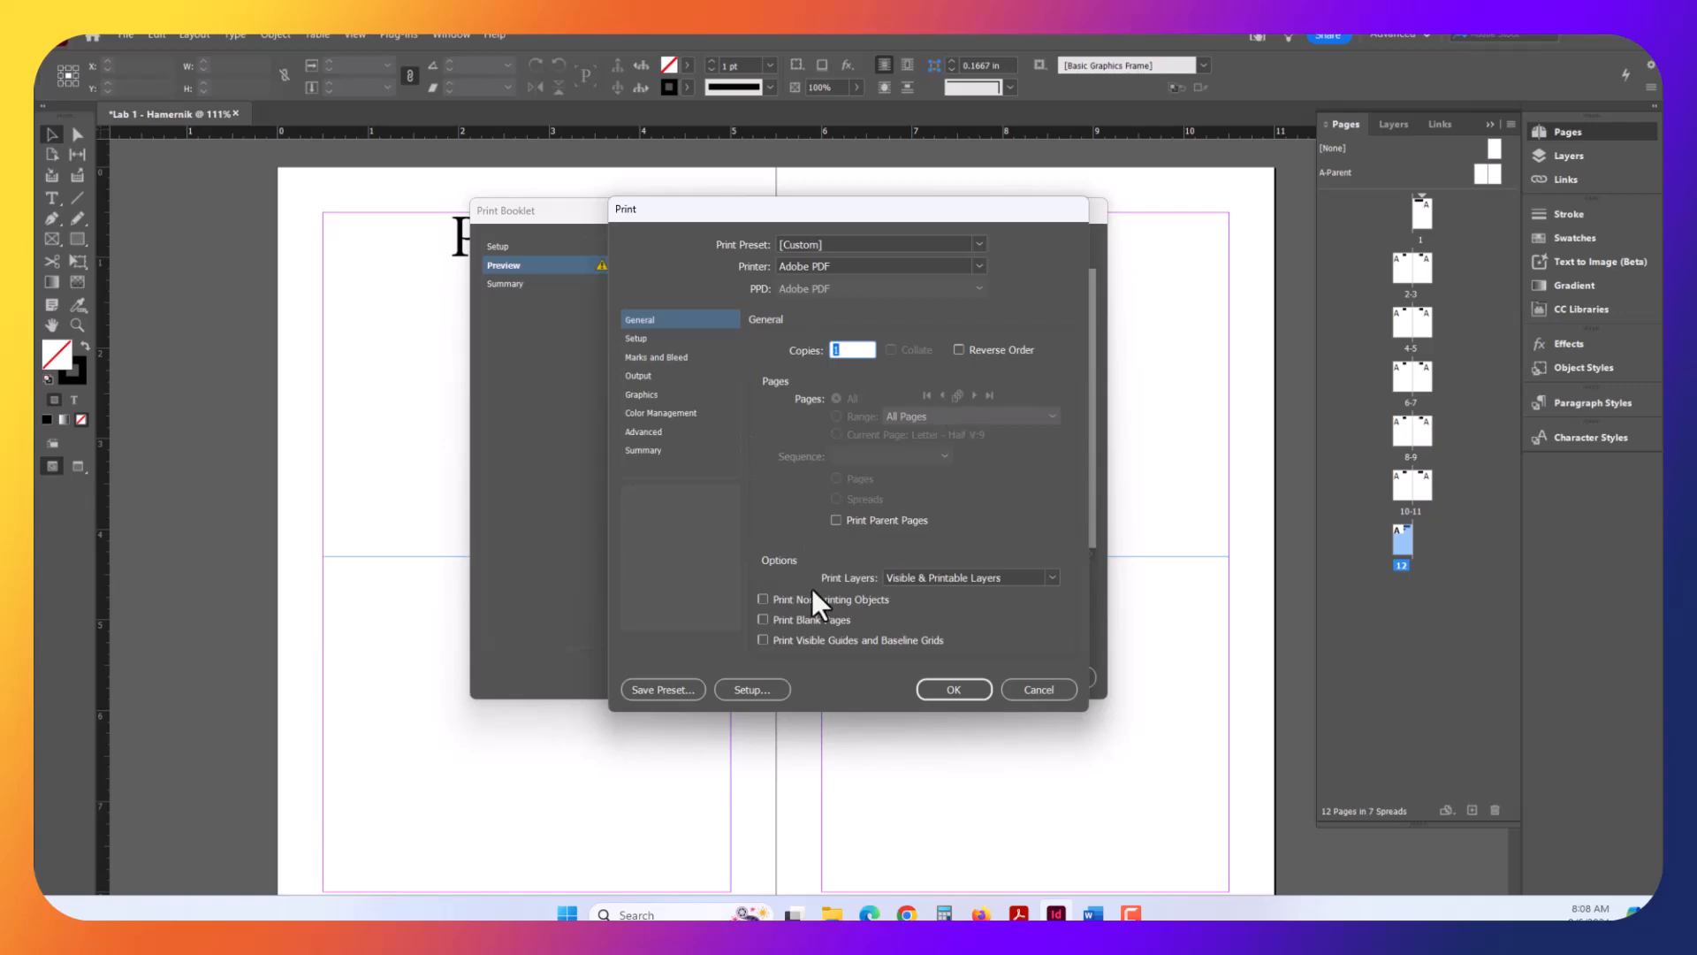
left_click(636, 337)
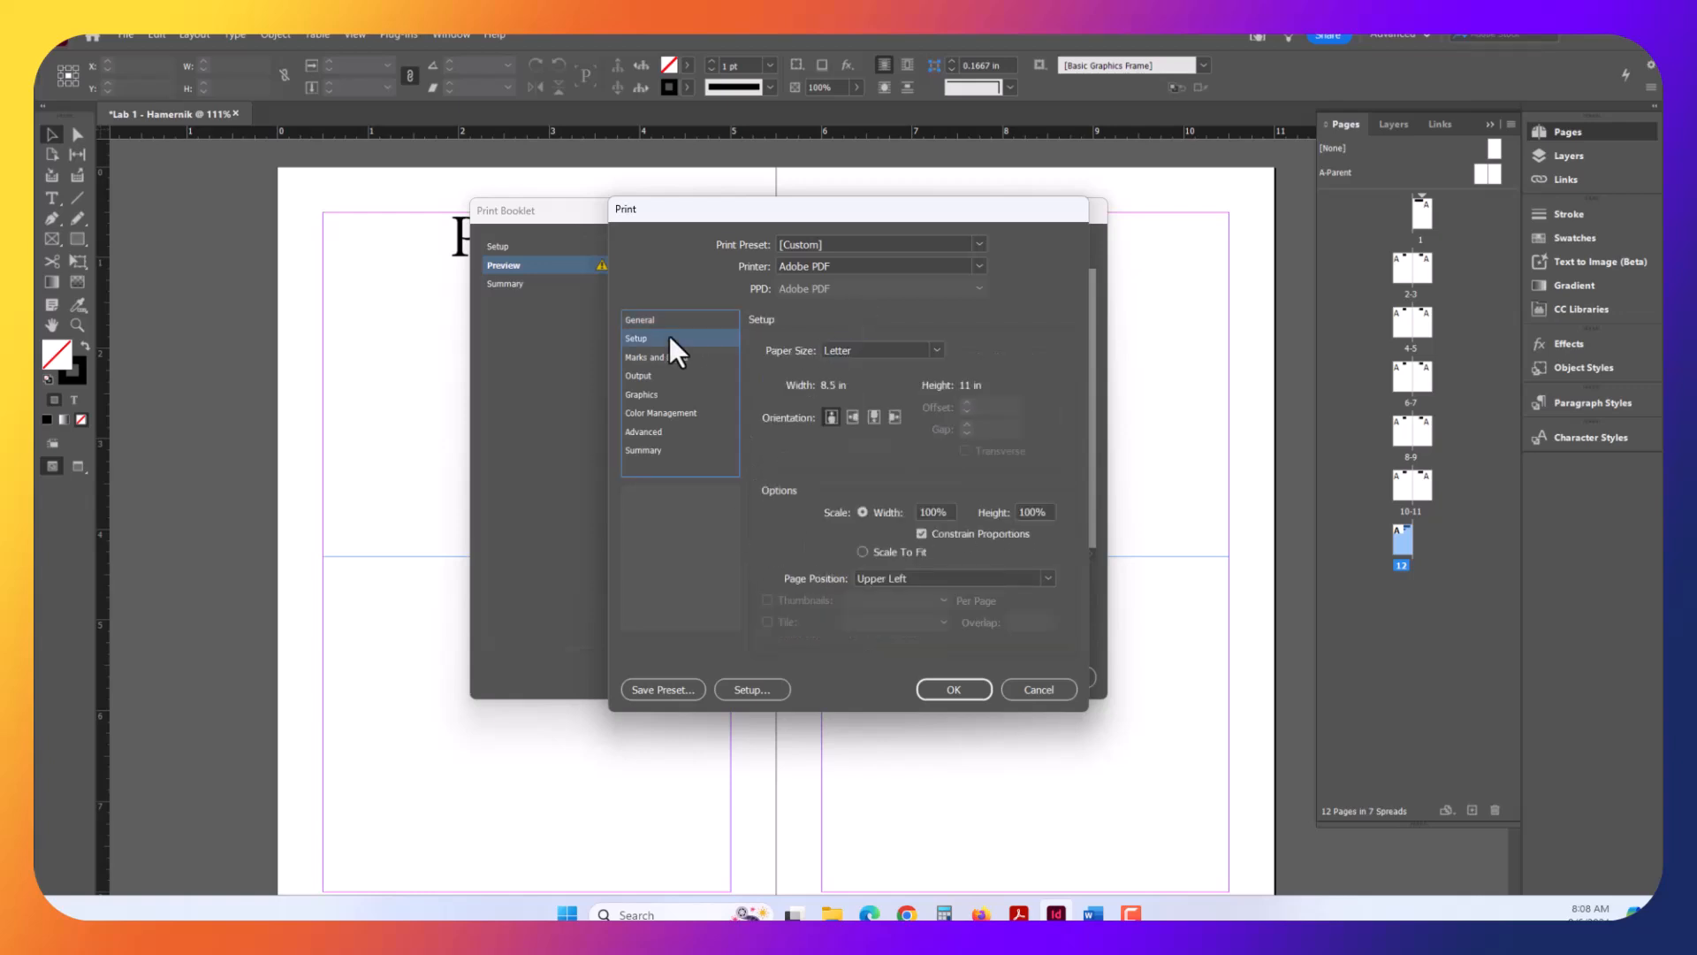
mouse_move(645, 346)
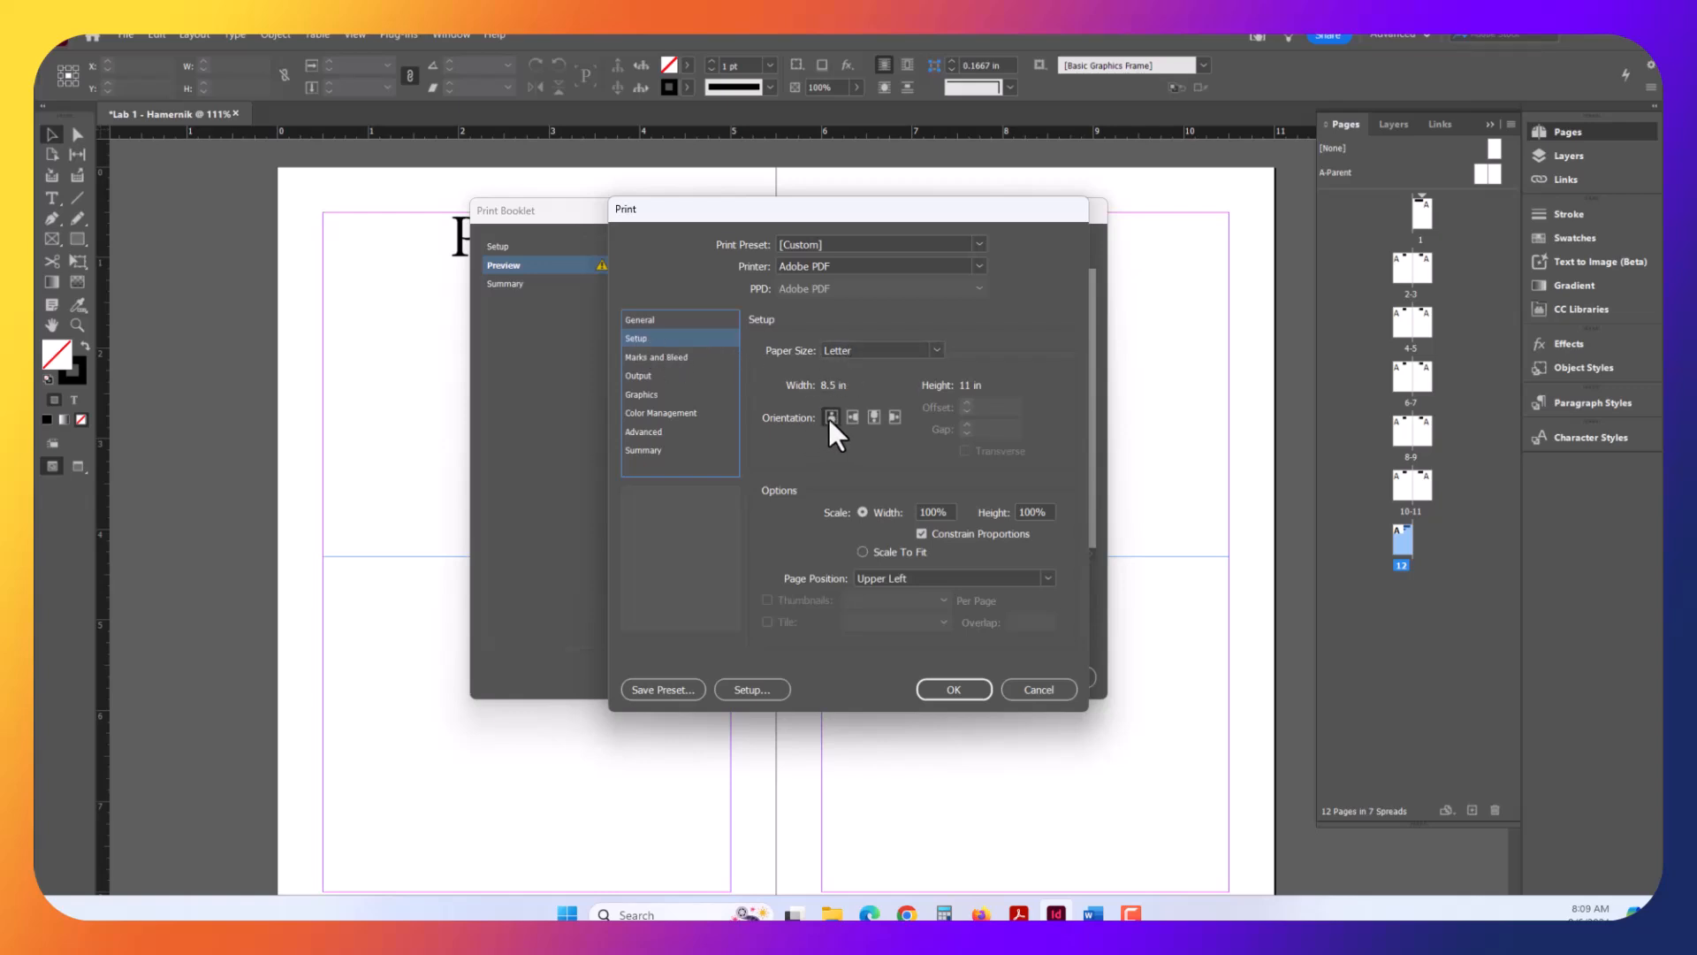
left_click(852, 419)
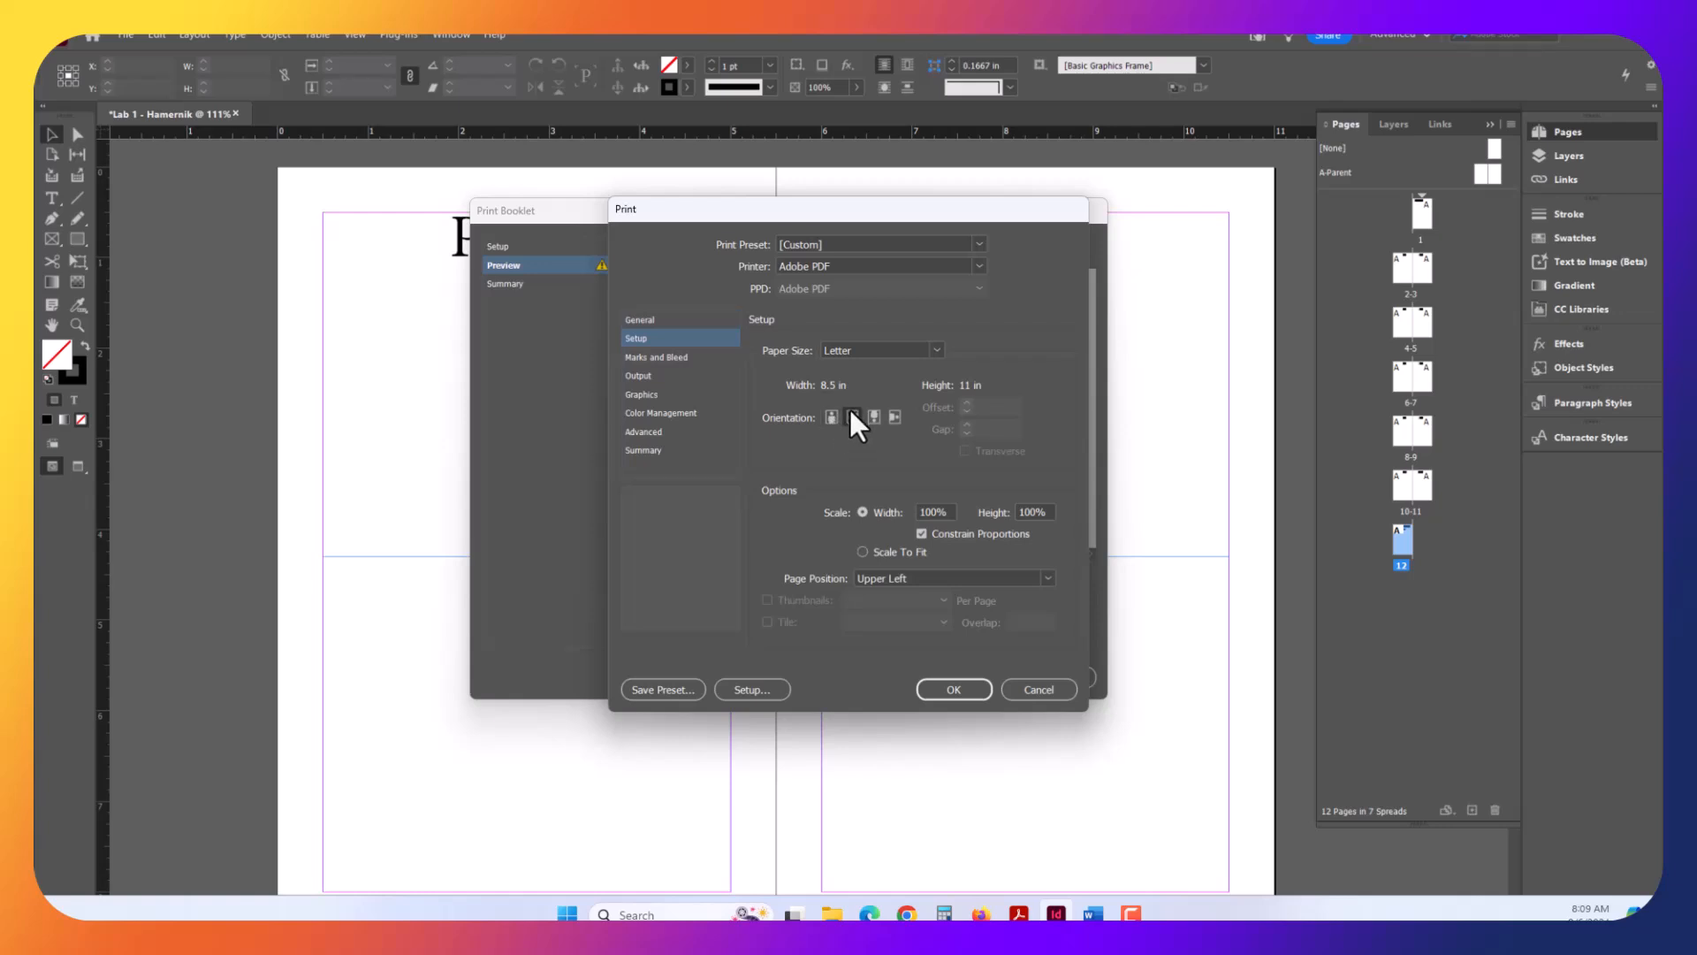
left_click(852, 418)
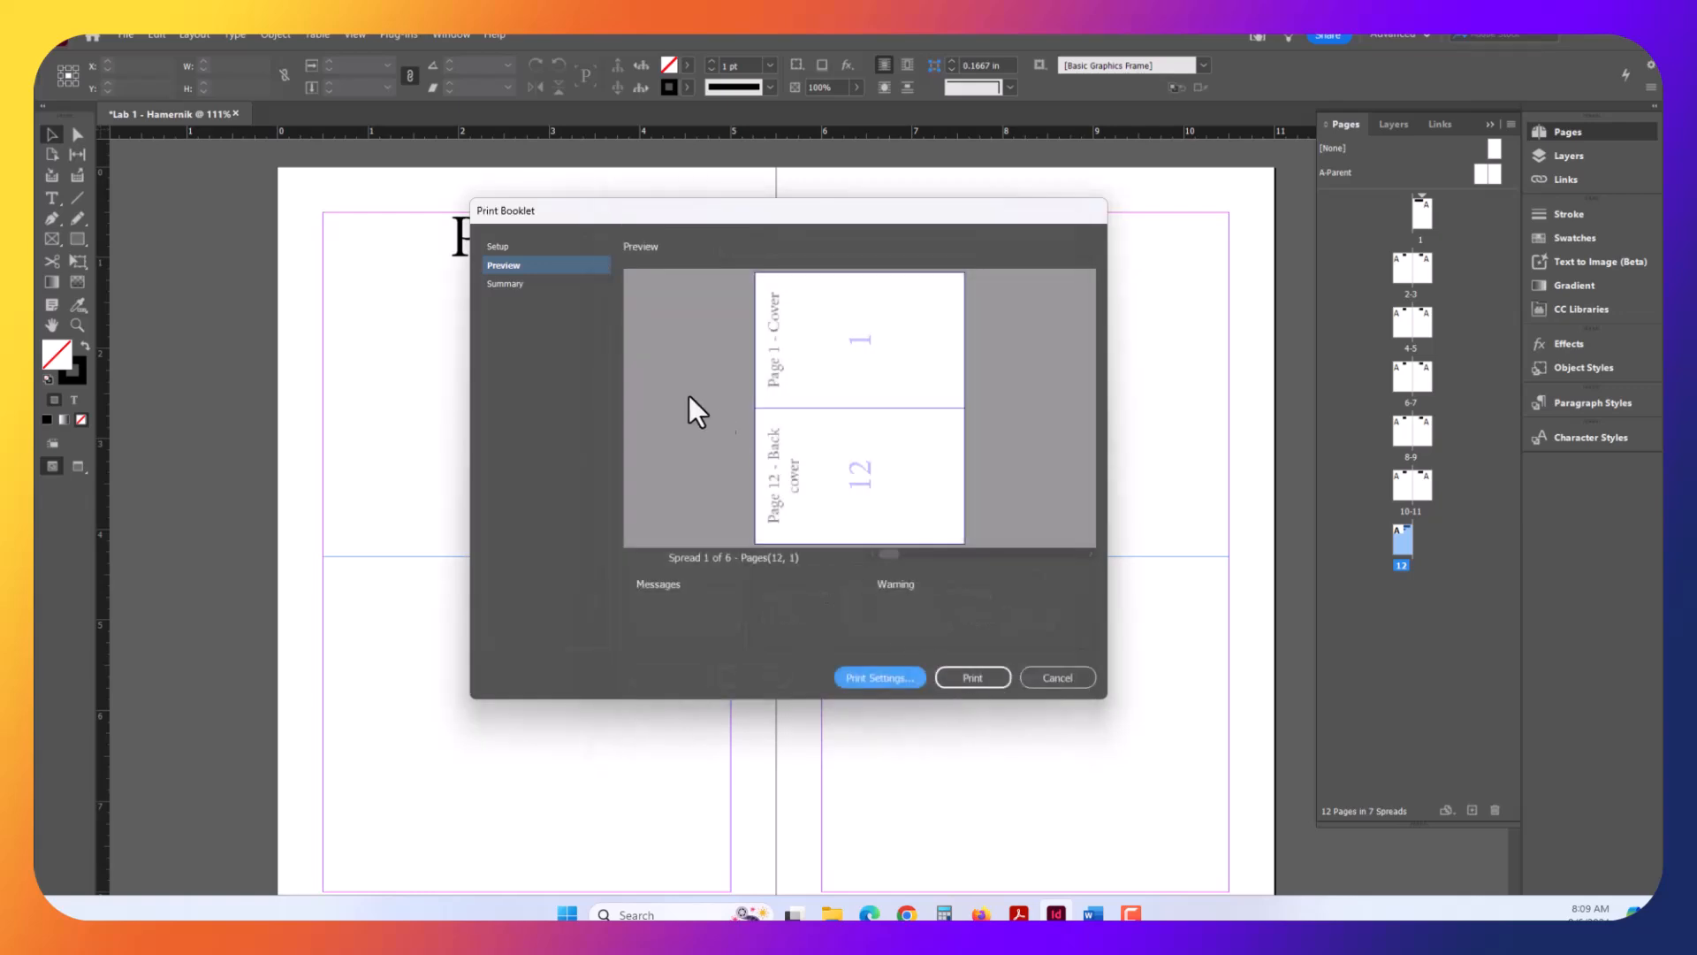
mouse_move(860, 481)
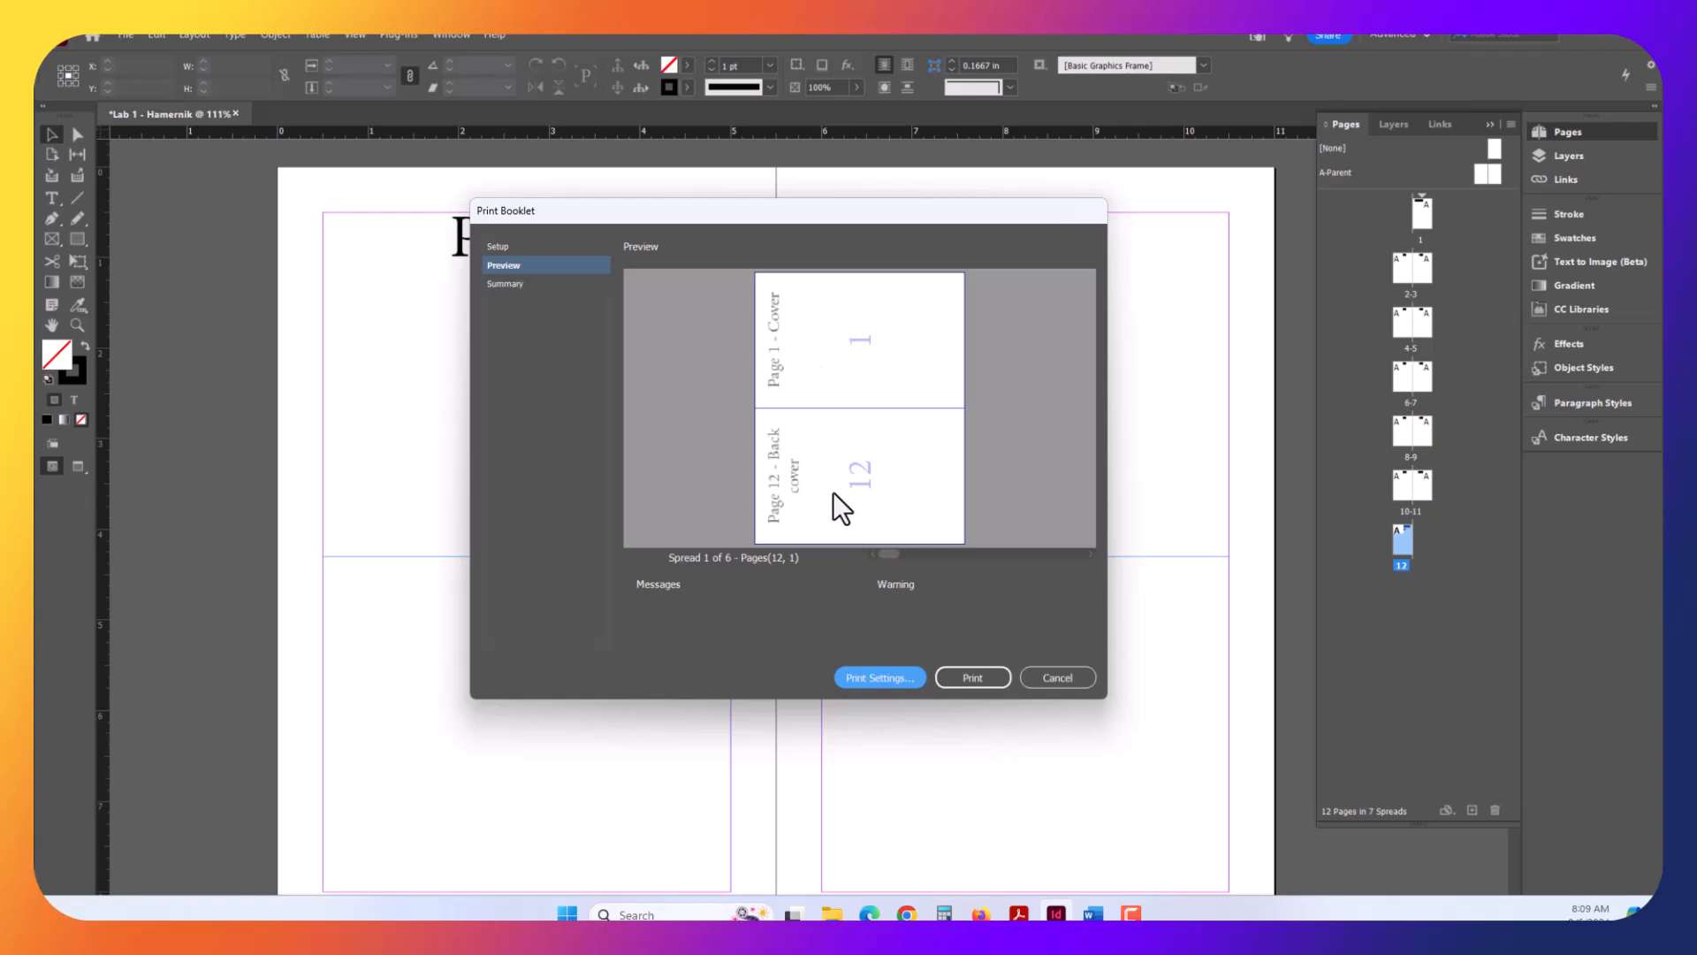
mouse_move(801, 397)
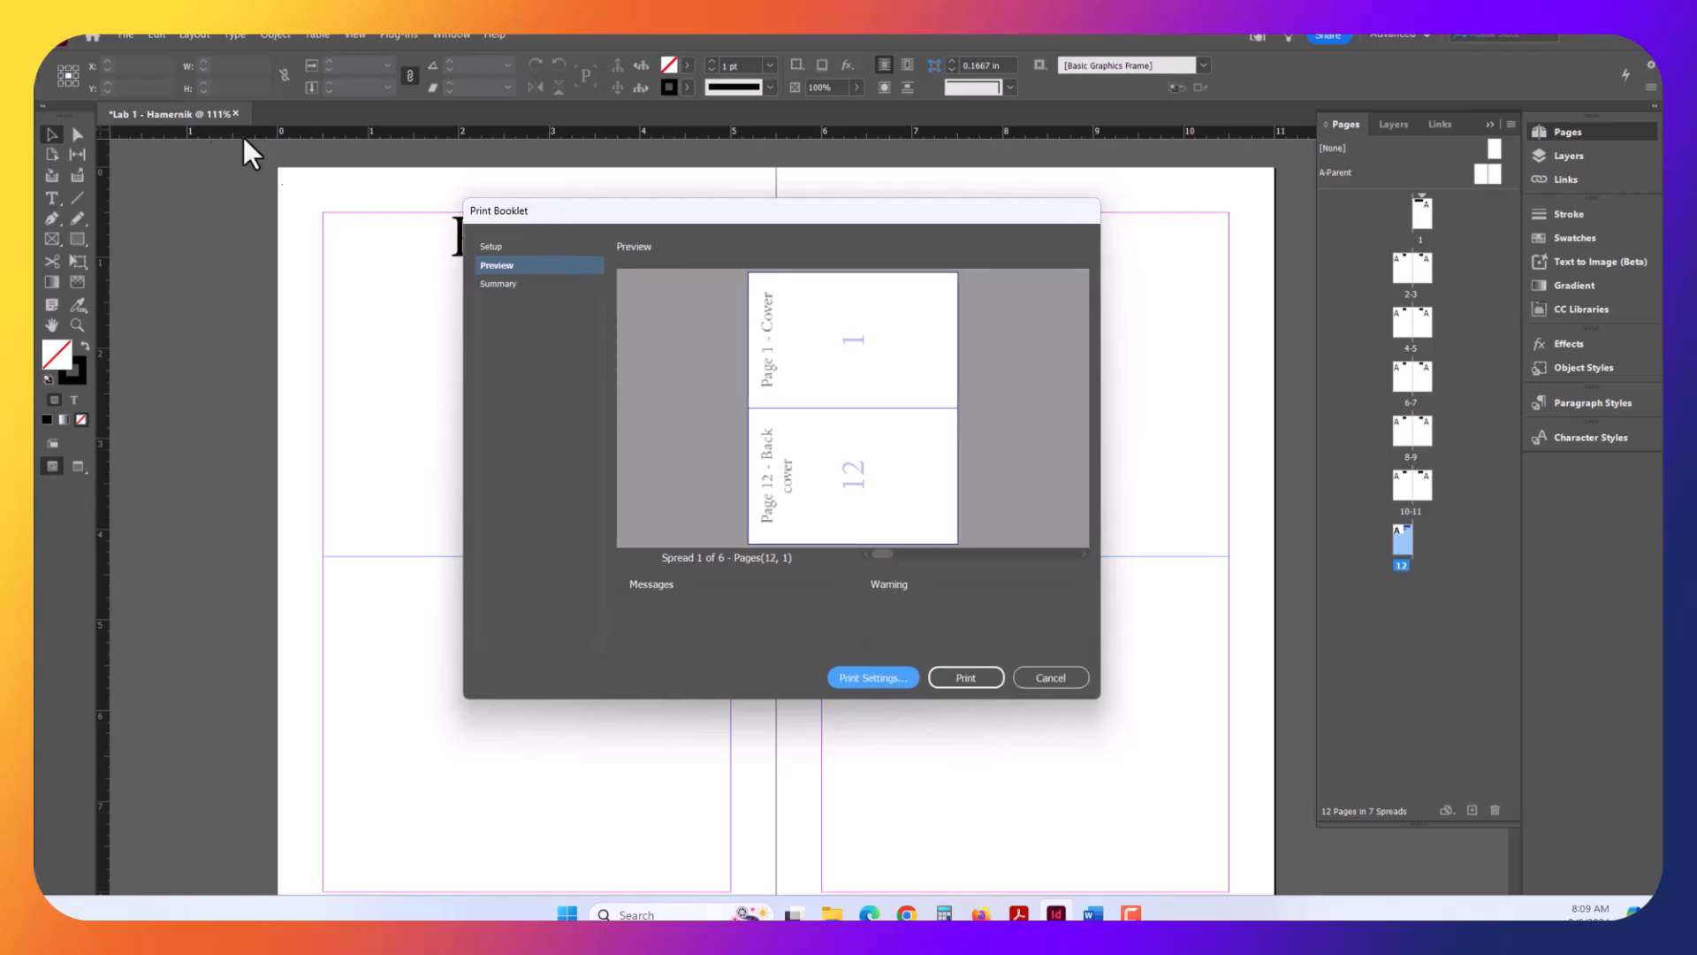
mouse_move(854, 486)
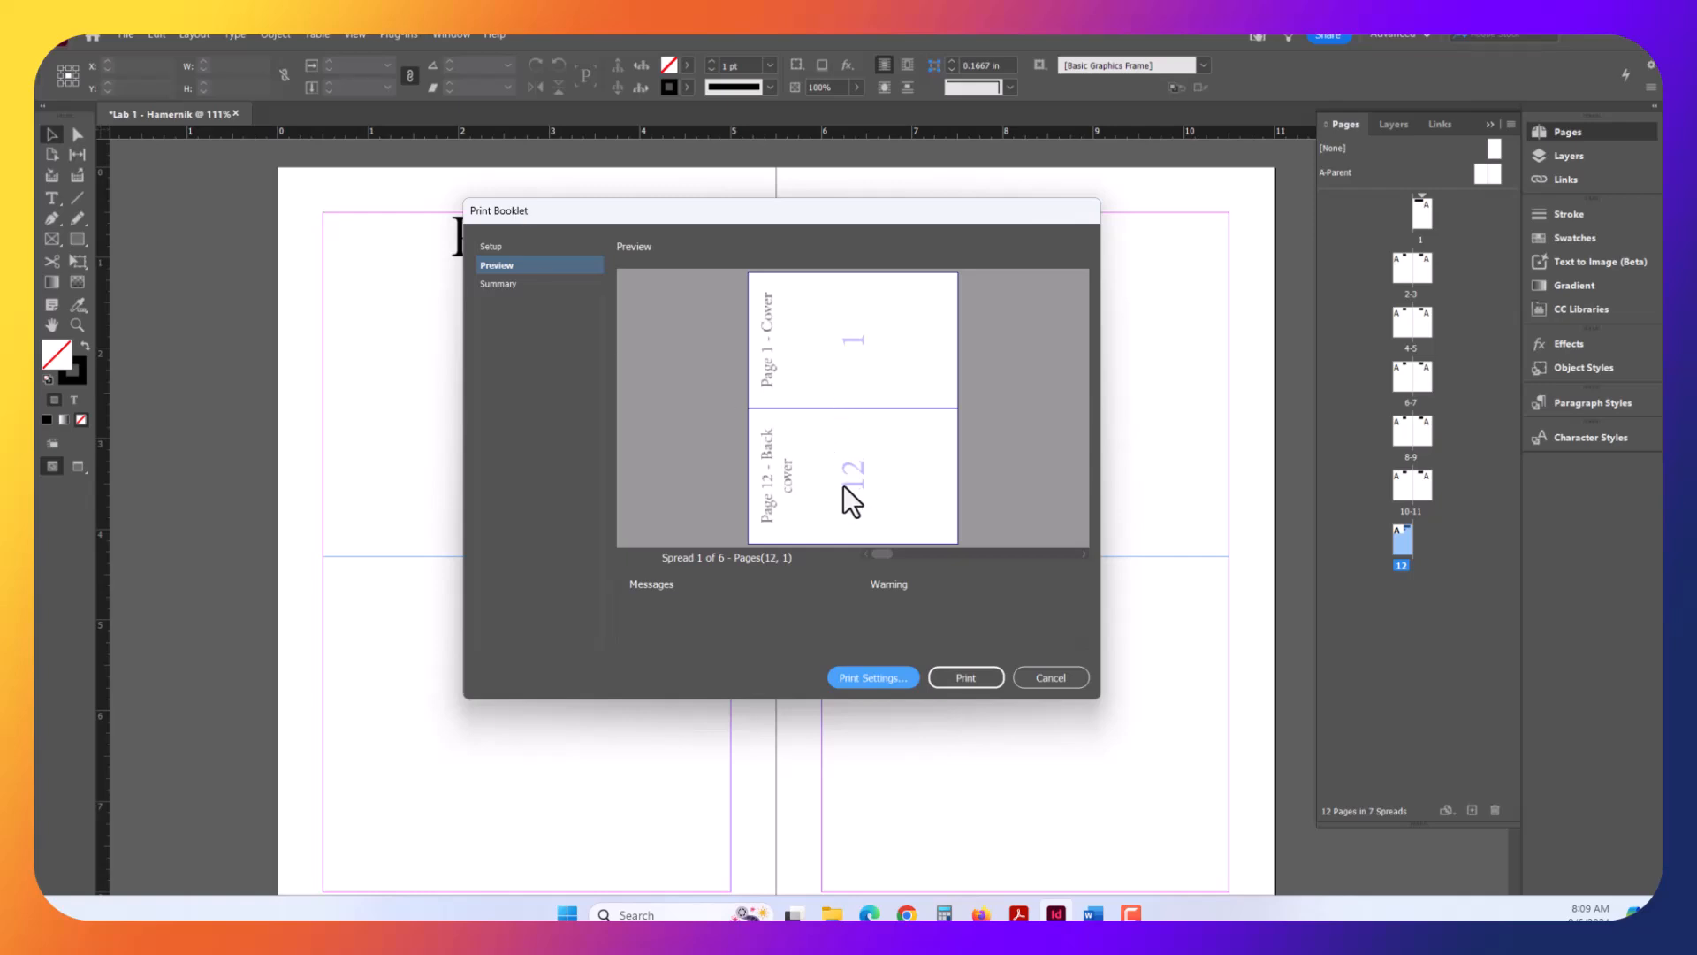
mouse_move(795, 487)
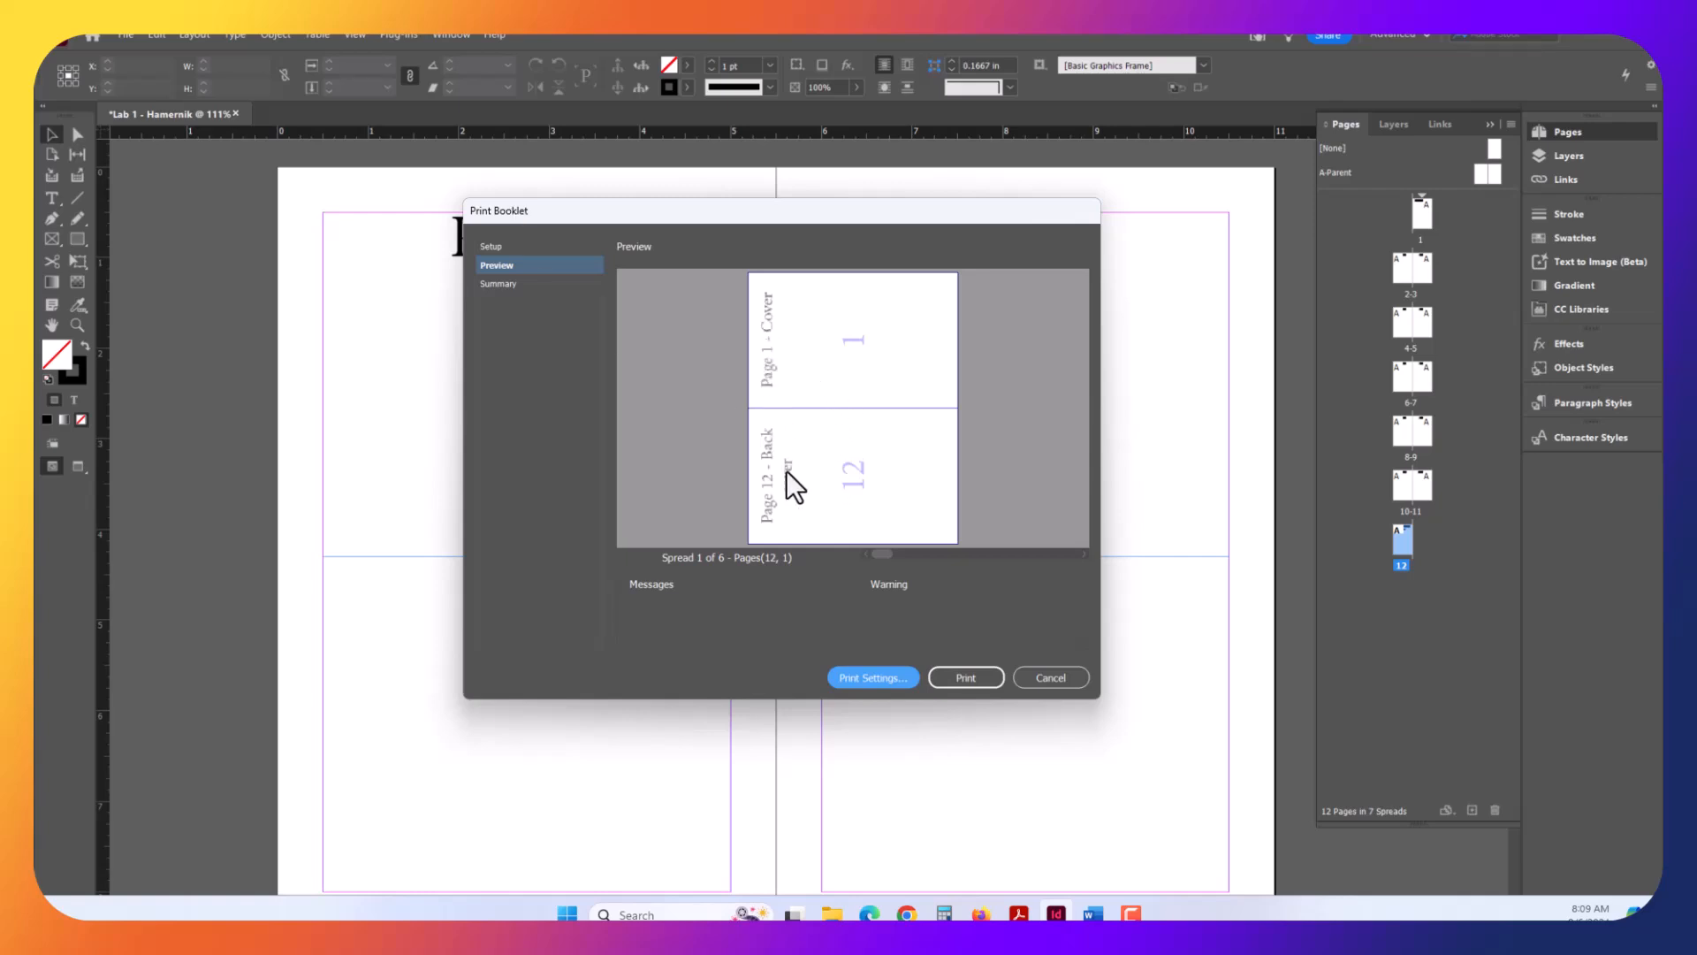
mouse_move(794, 501)
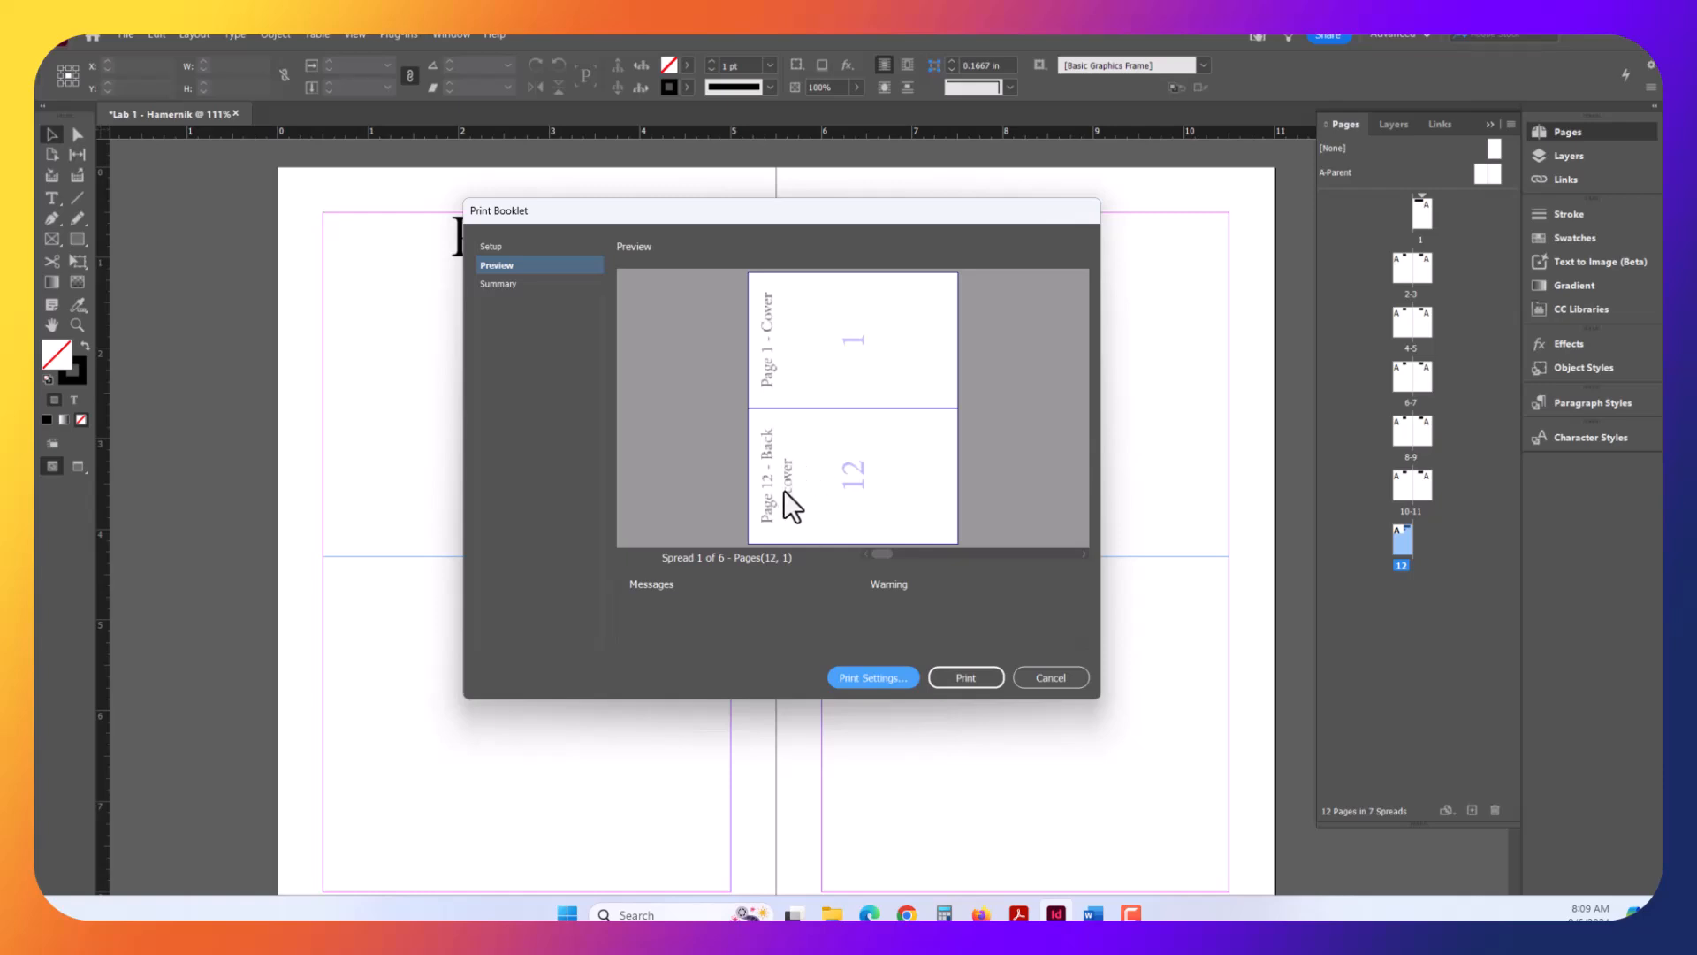
mouse_move(911, 423)
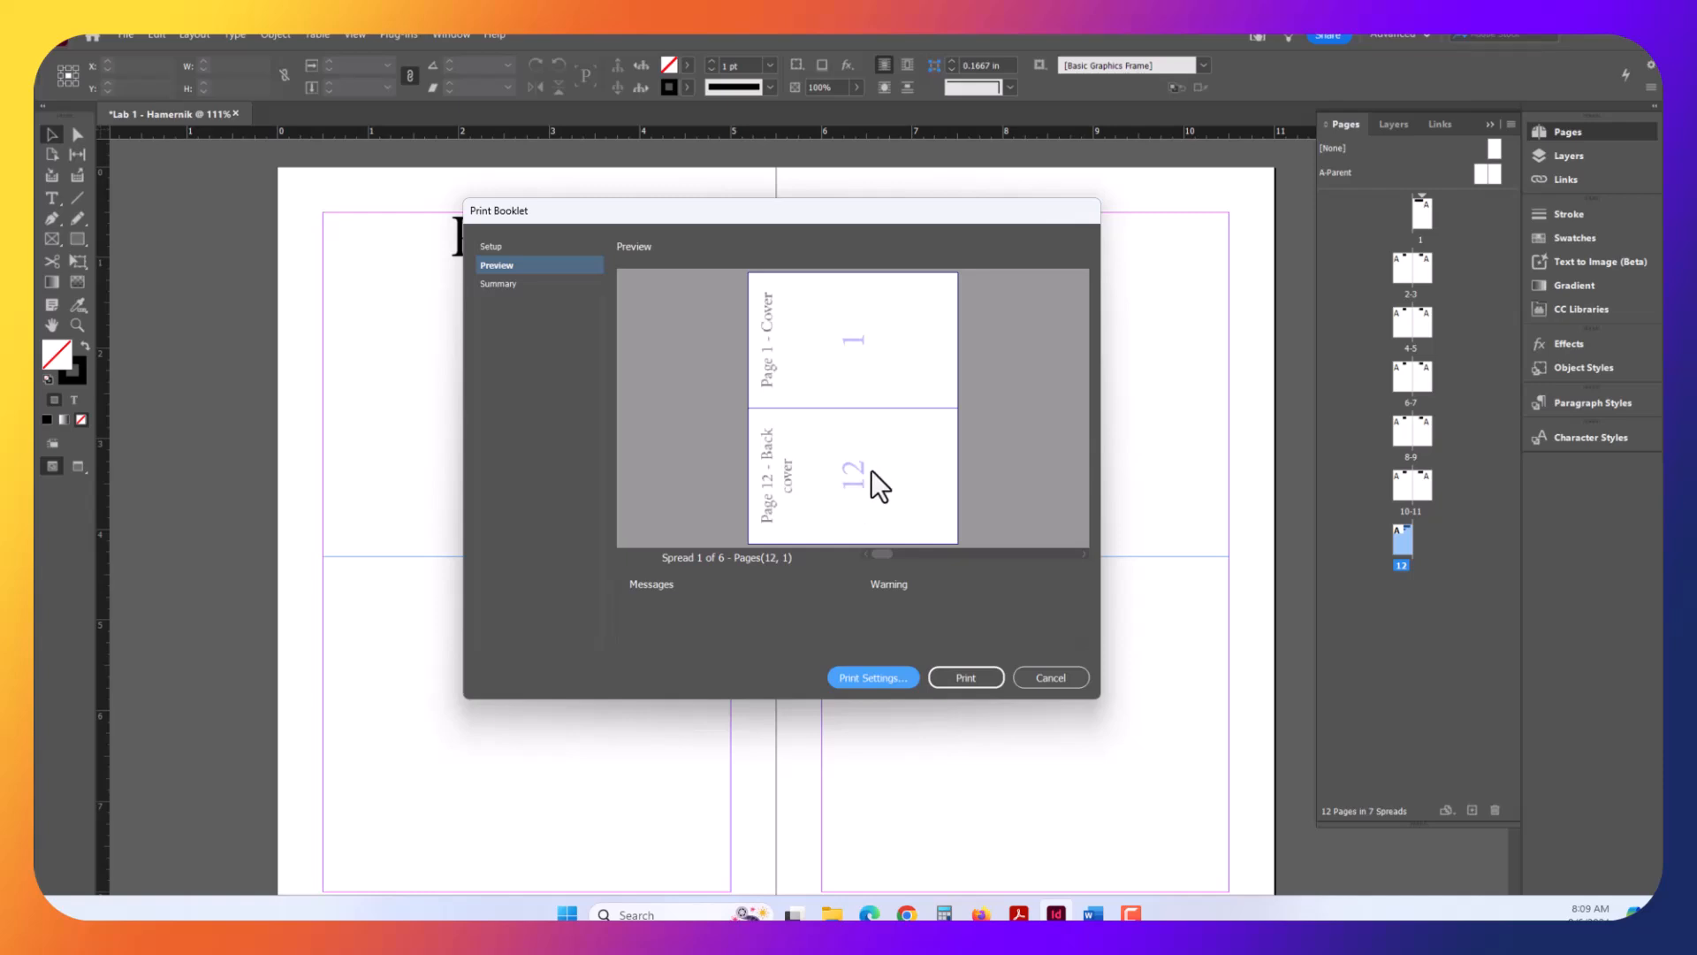
mouse_move(898, 577)
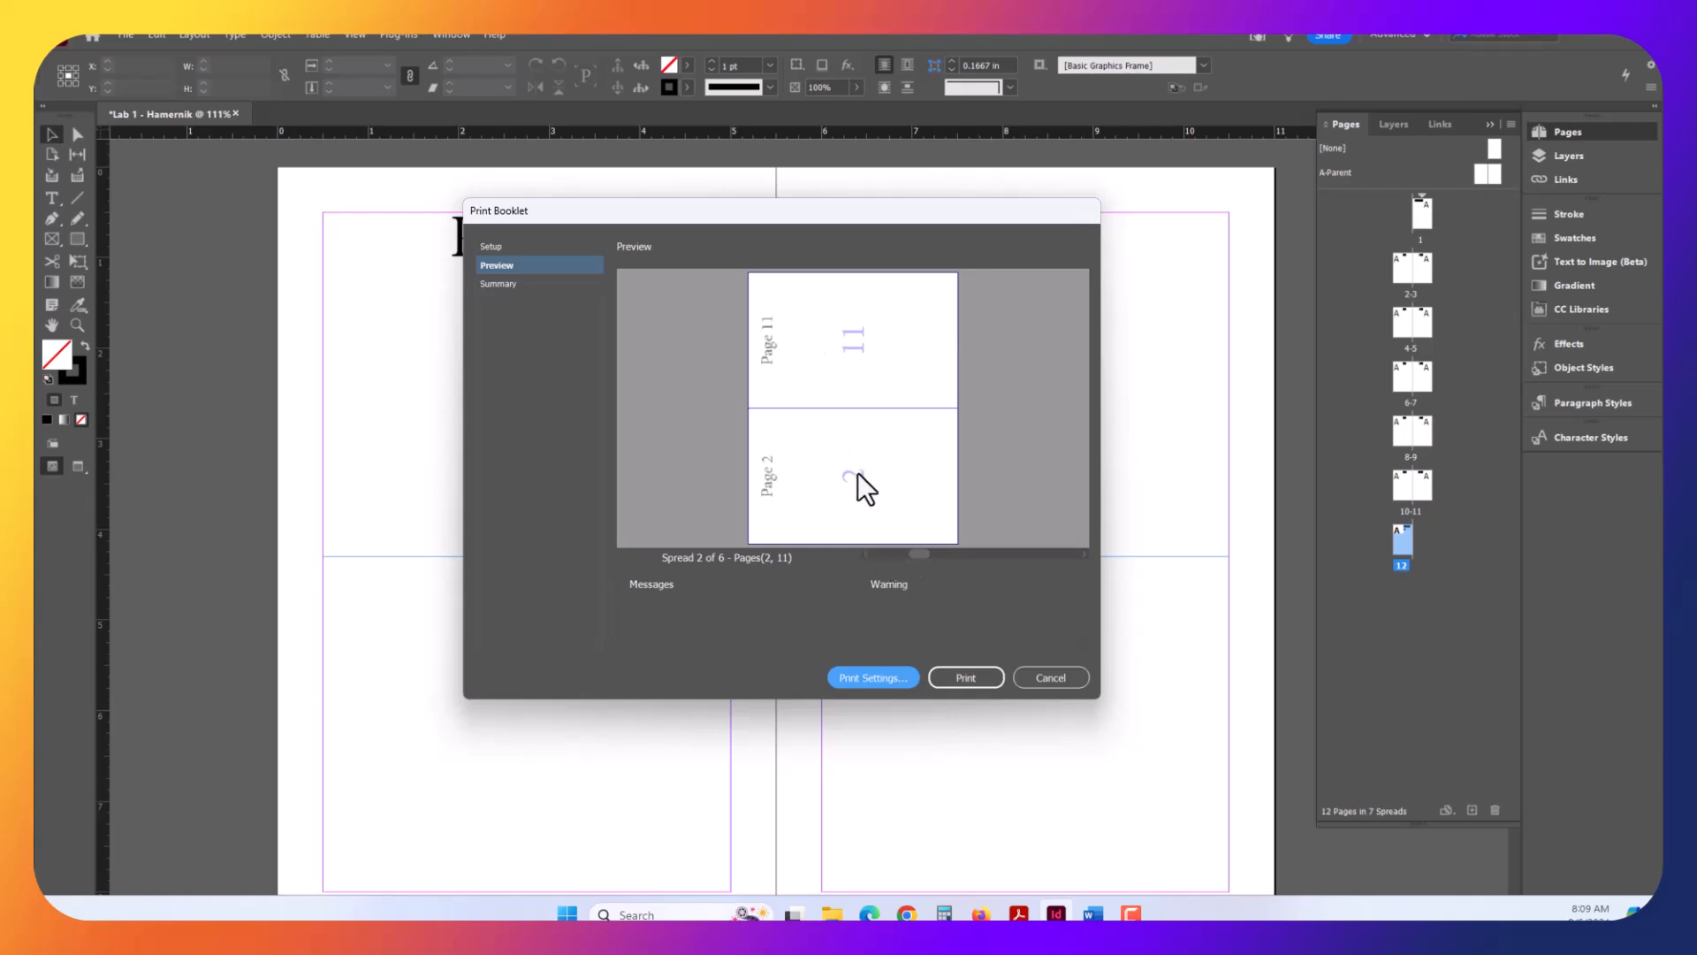
mouse_move(857, 476)
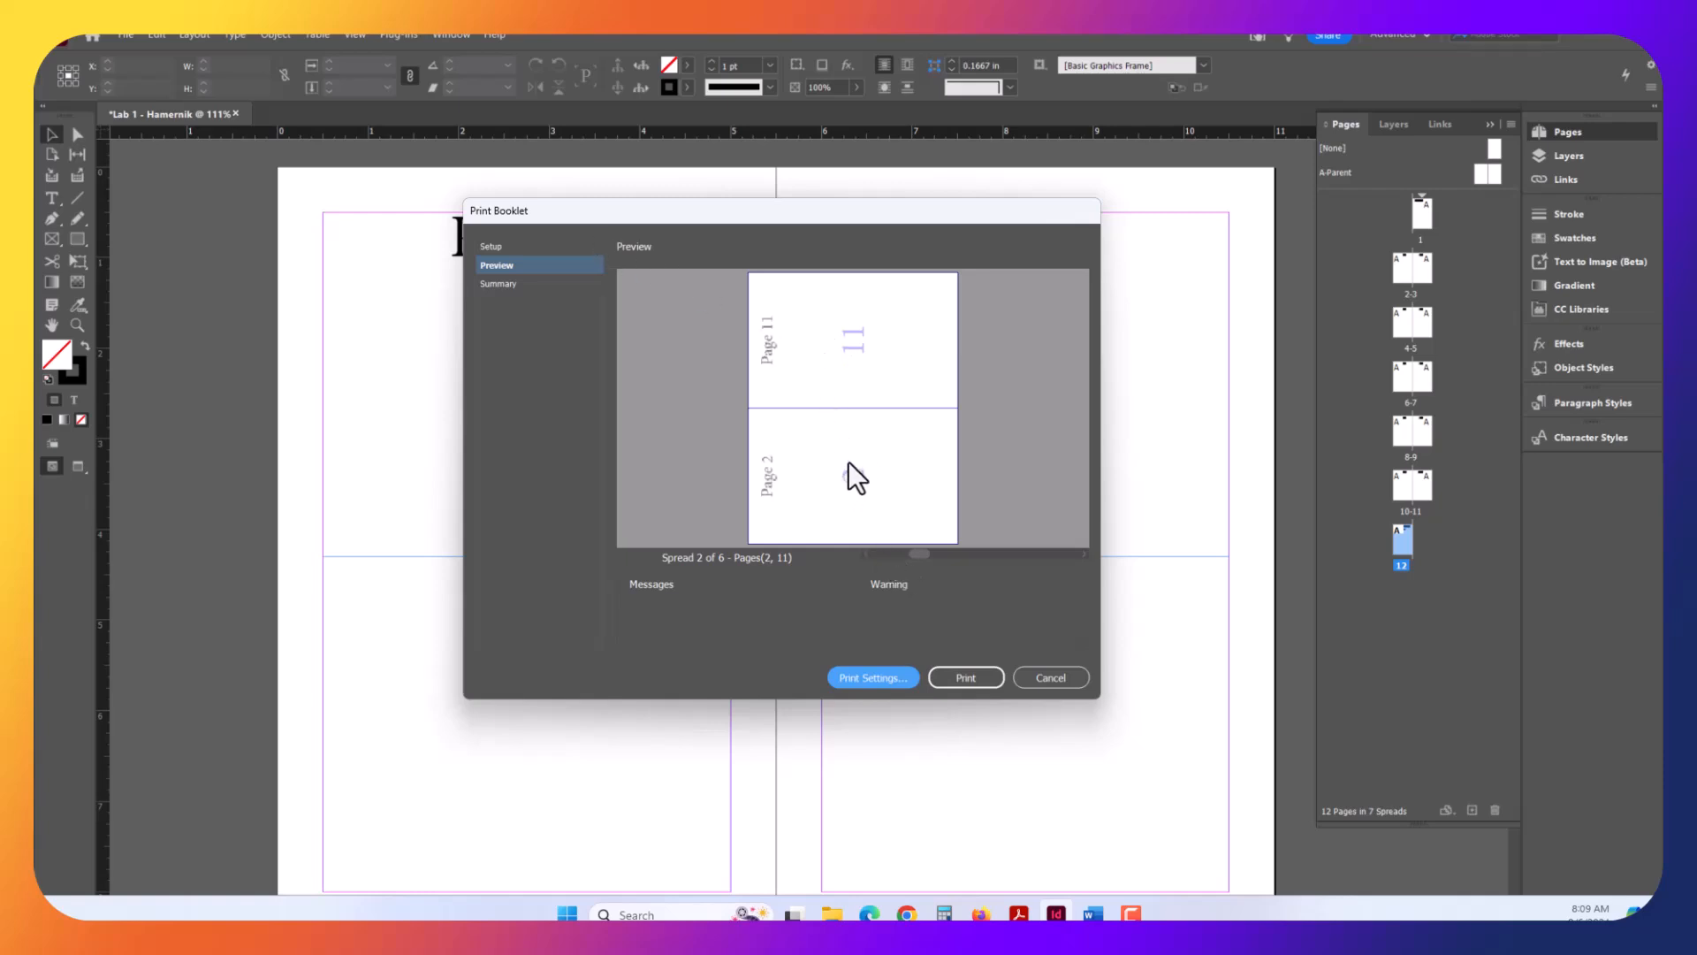
mouse_move(866, 357)
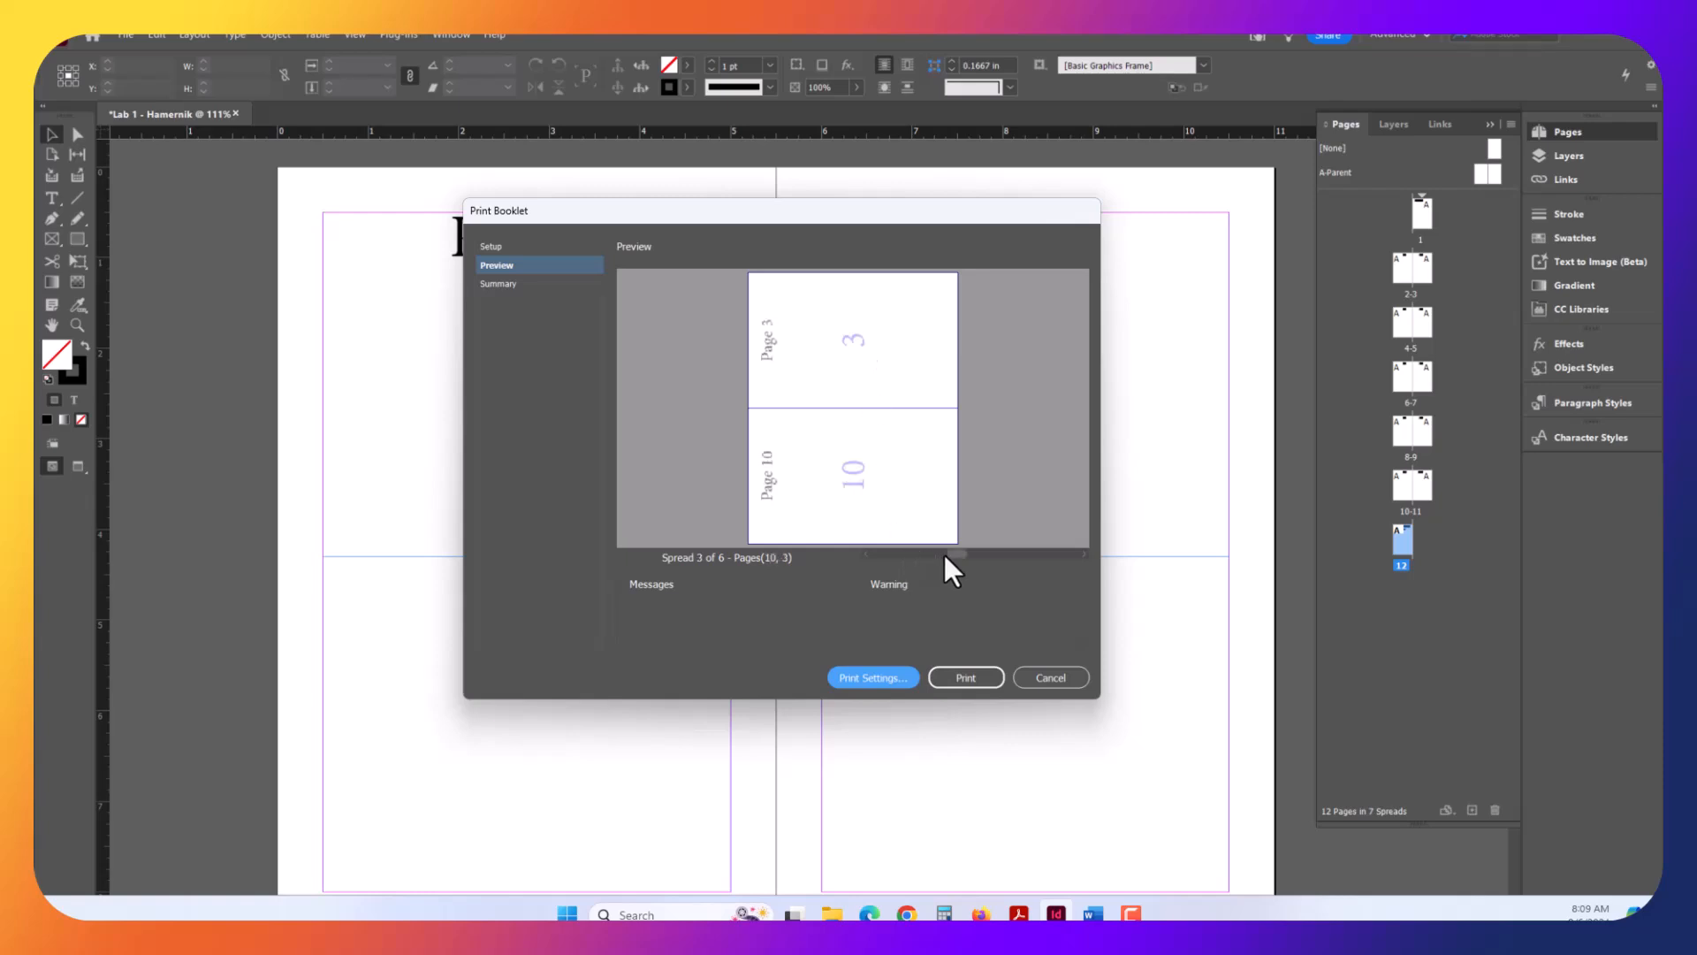
mouse_move(947, 569)
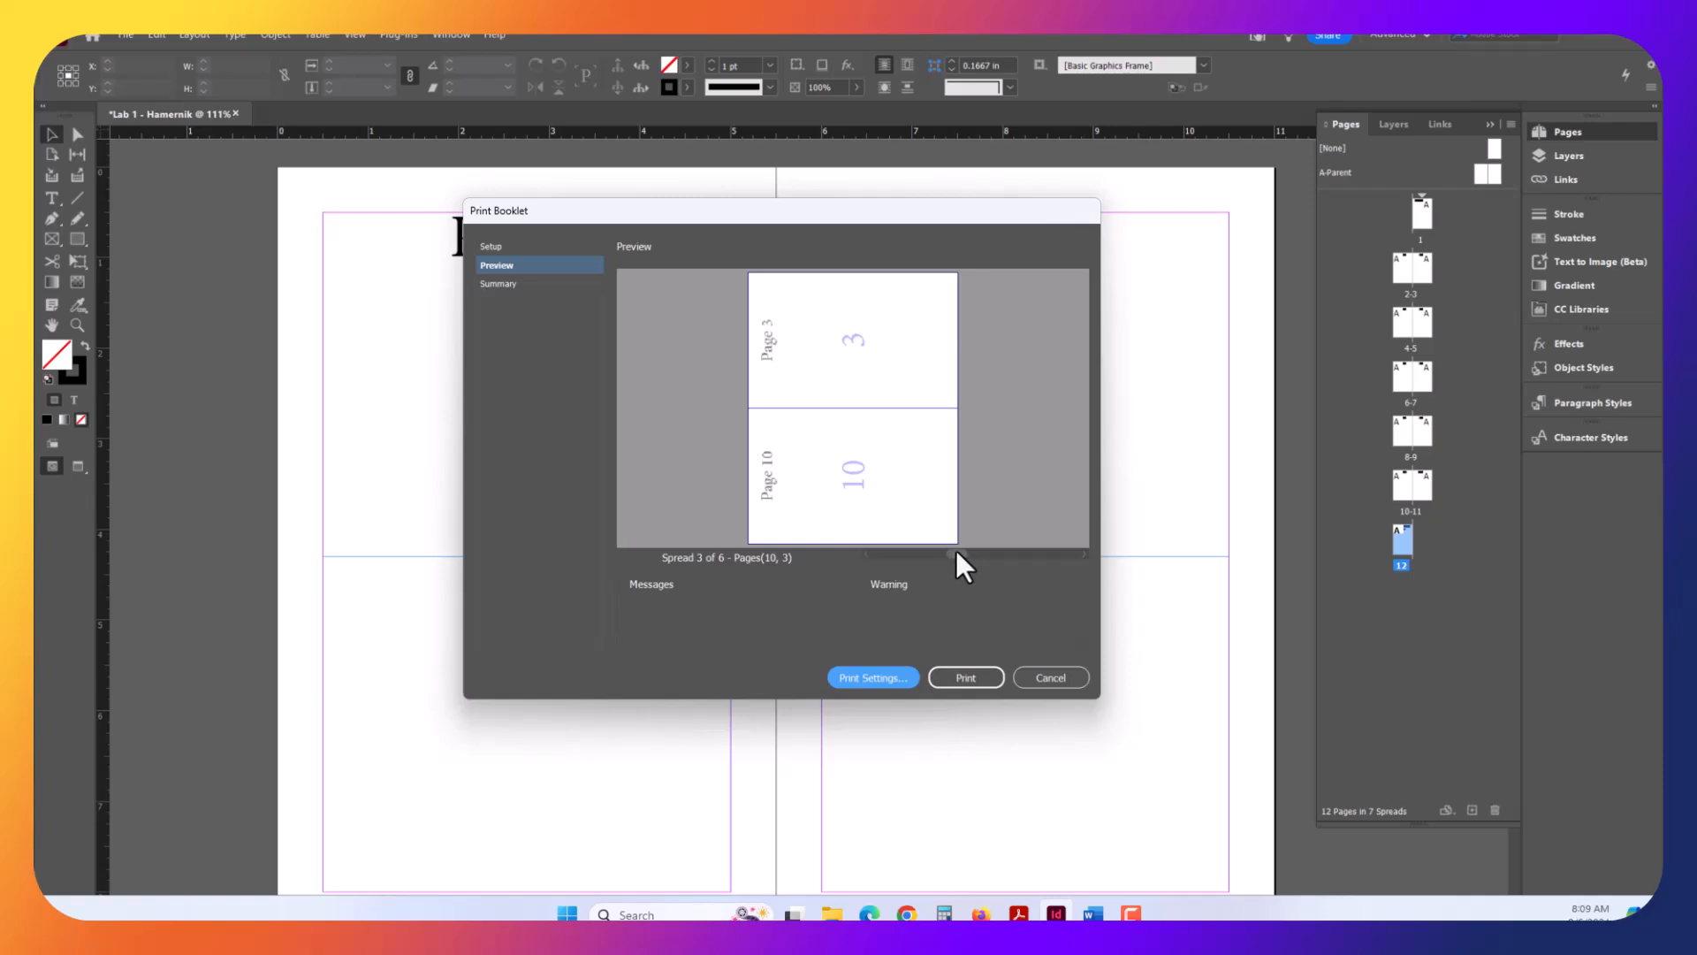
left_click(979, 553)
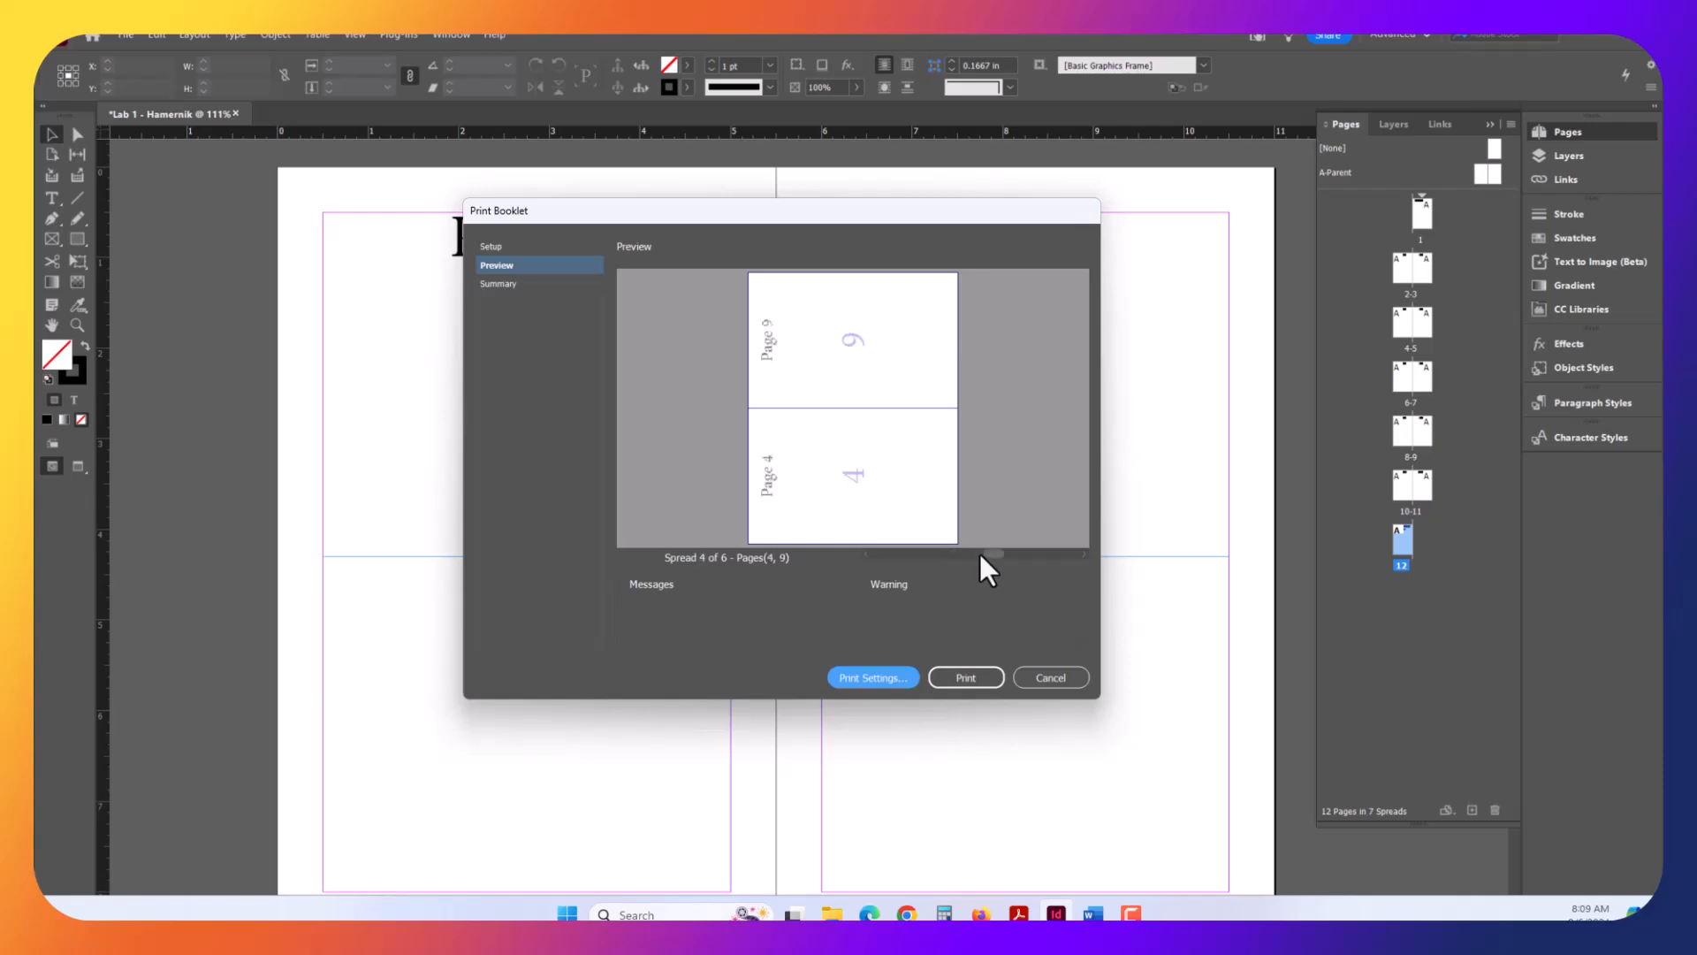
mouse_move(998, 572)
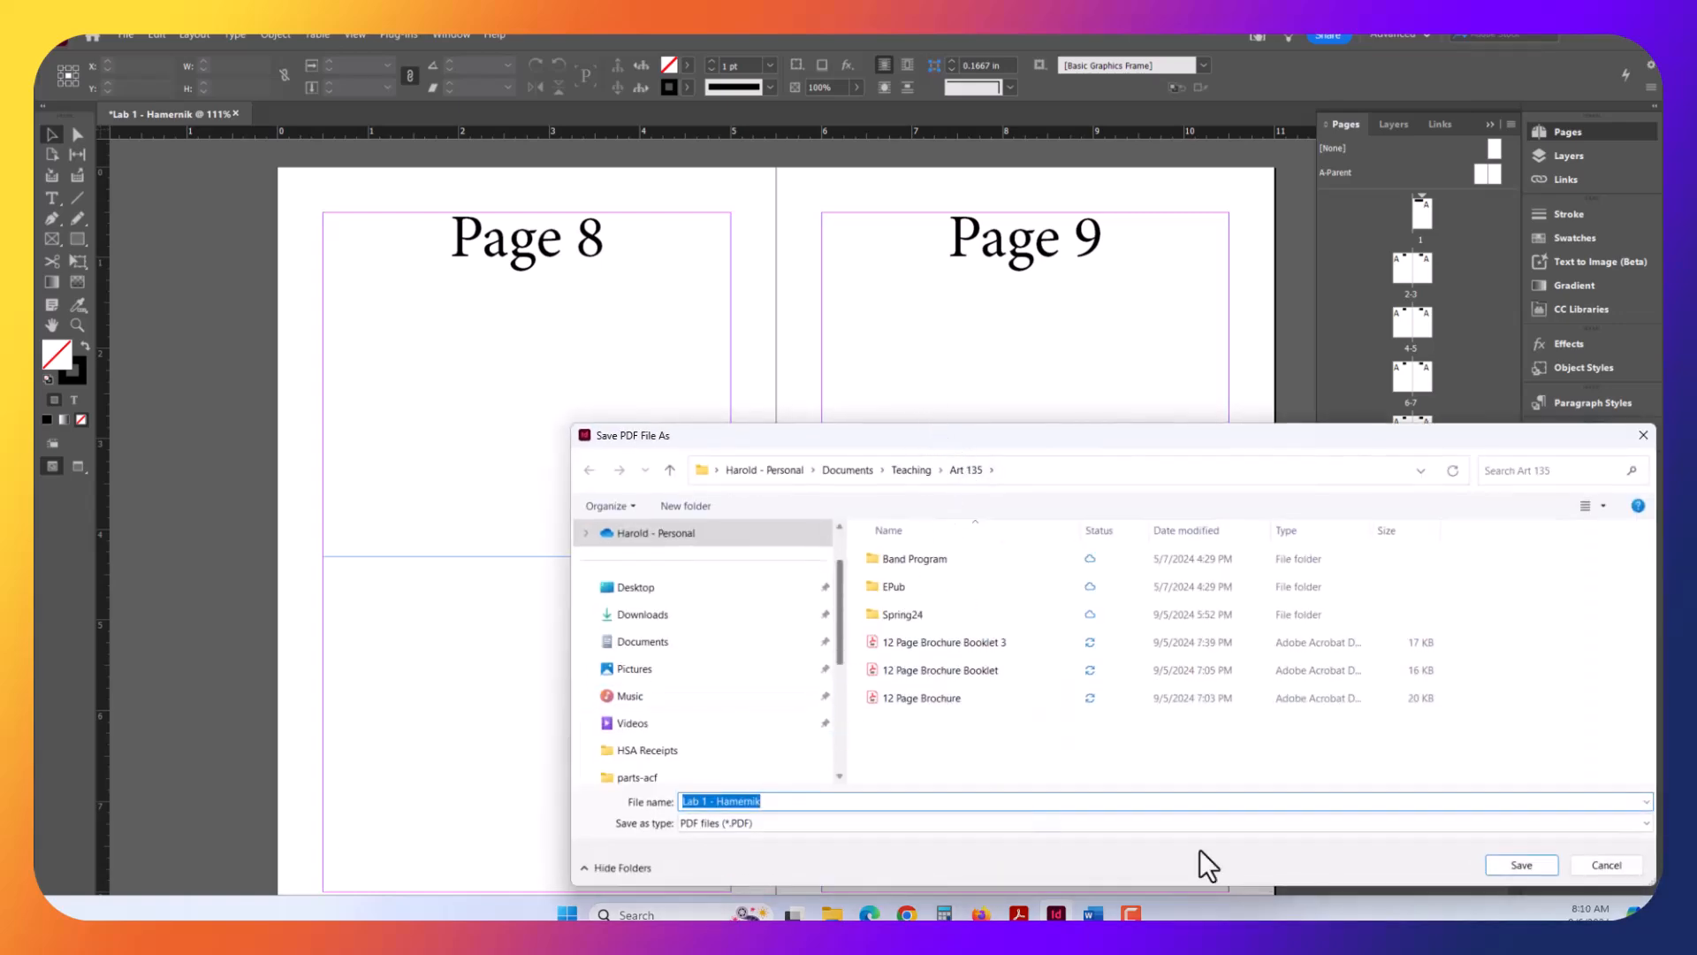
- Print the booklet to a PDF saved in the Art 135 folder
left_click(1519, 863)
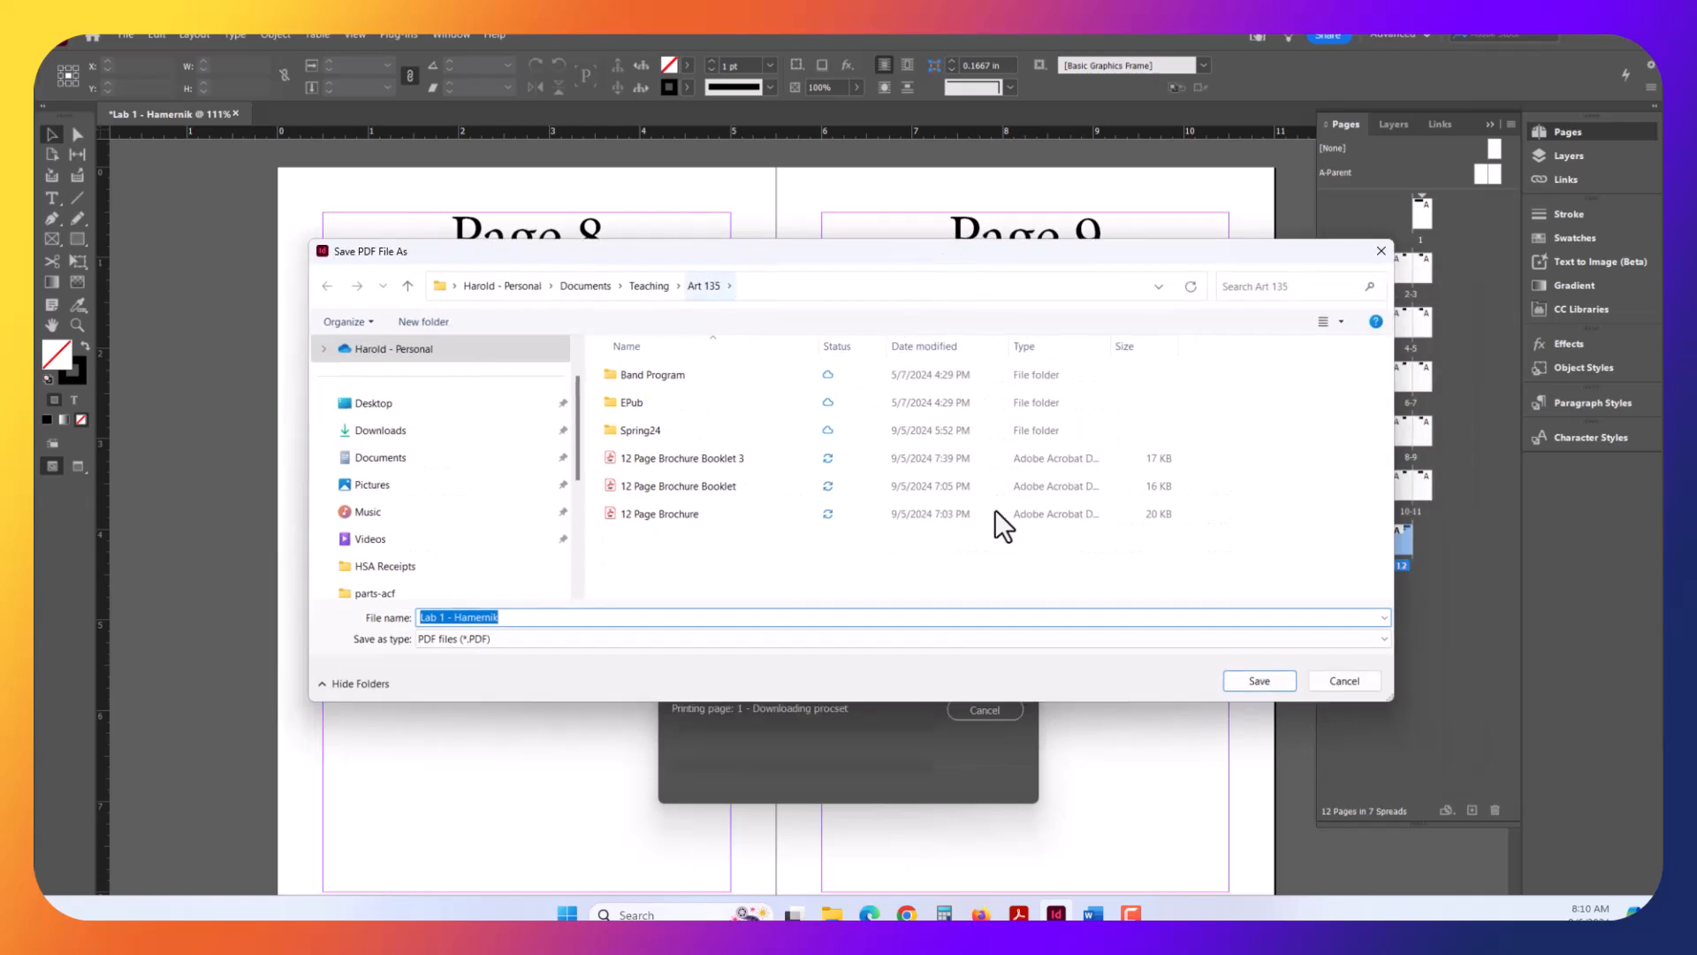
left_click(1258, 680)
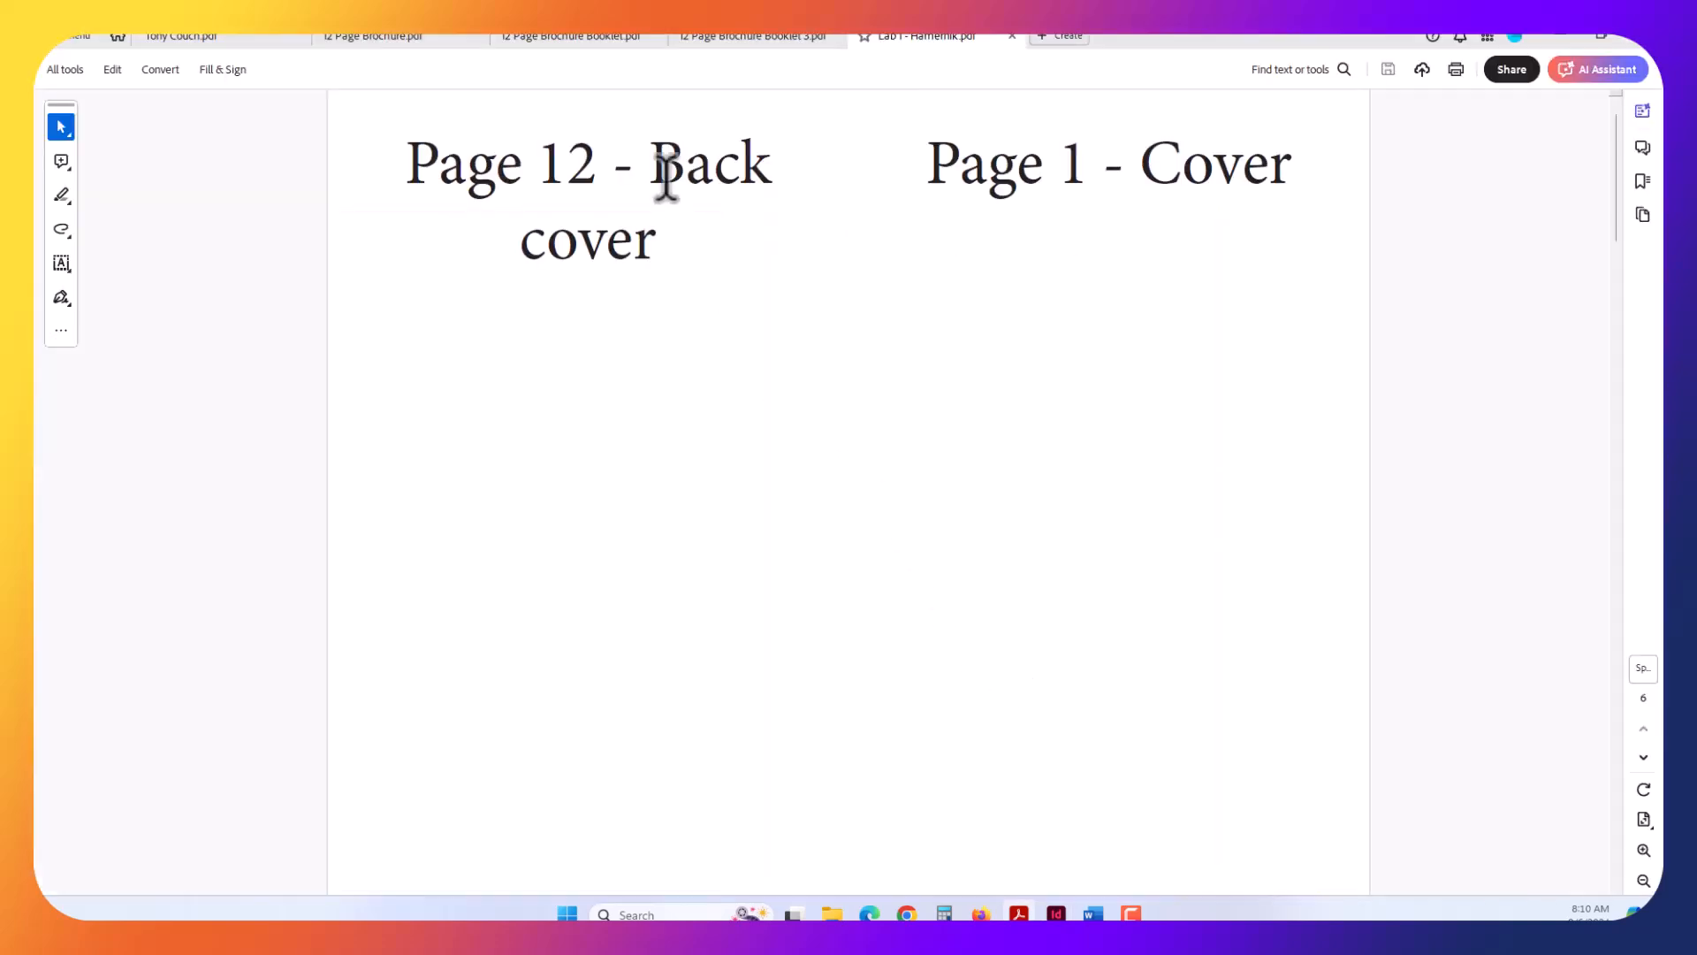
mouse_move(956, 162)
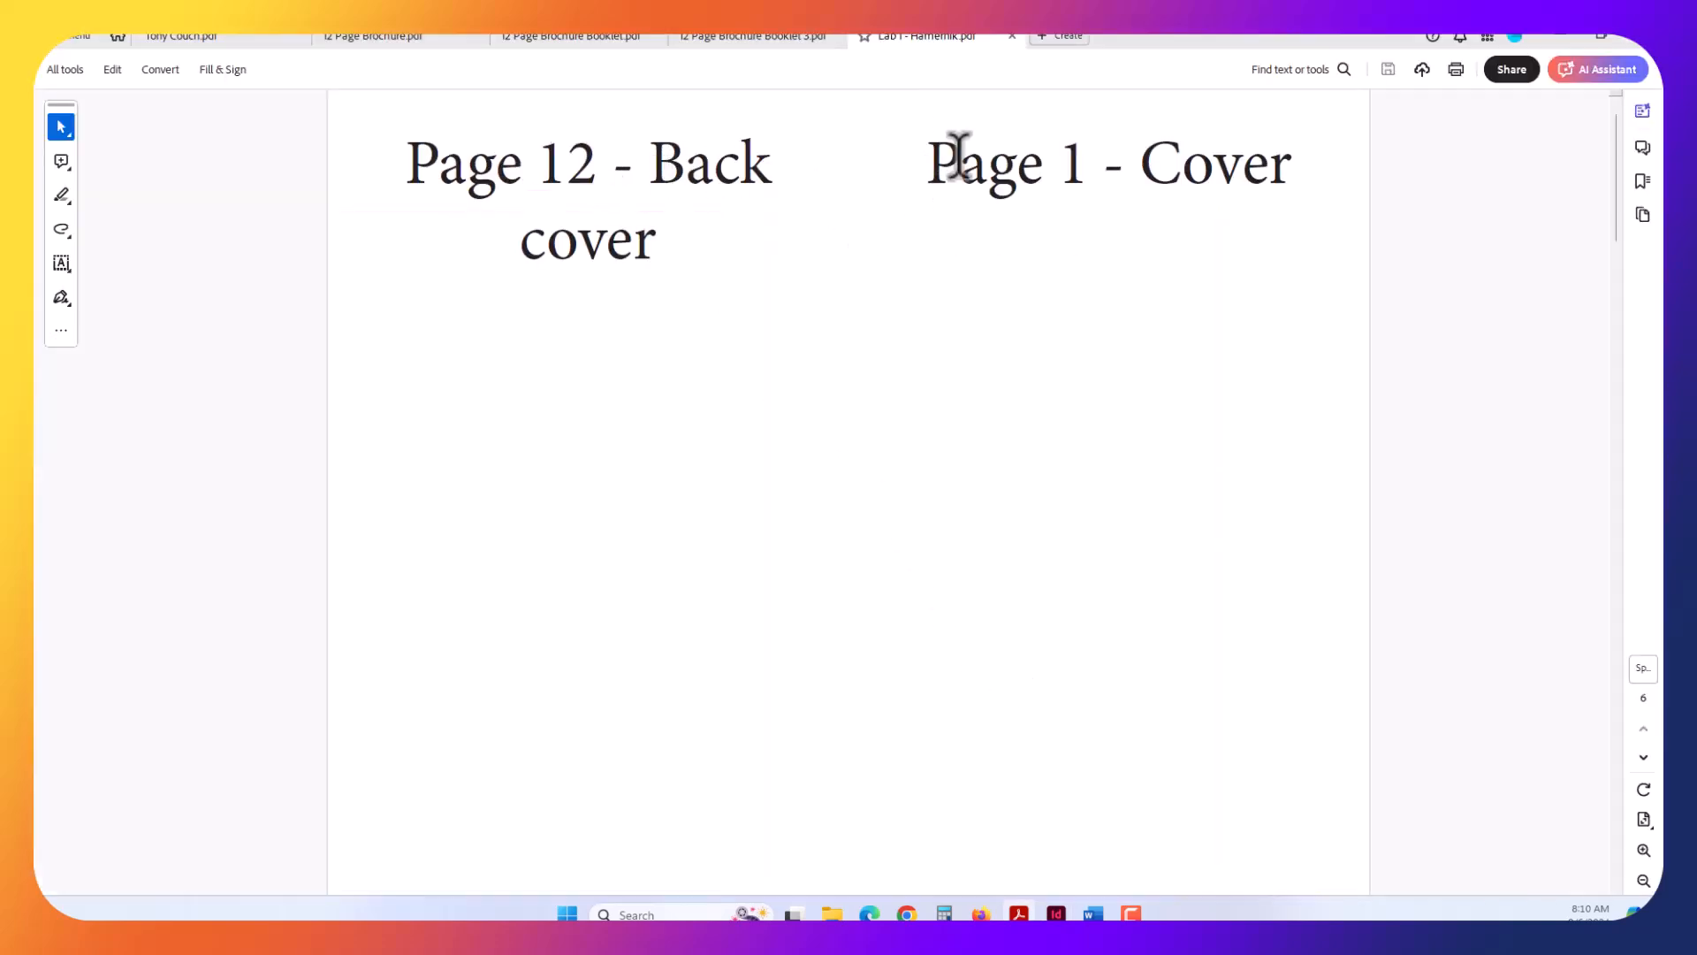
- Select the 'Page 1 - Cover' heading text in the booklet PDF
double_click(1105, 163)
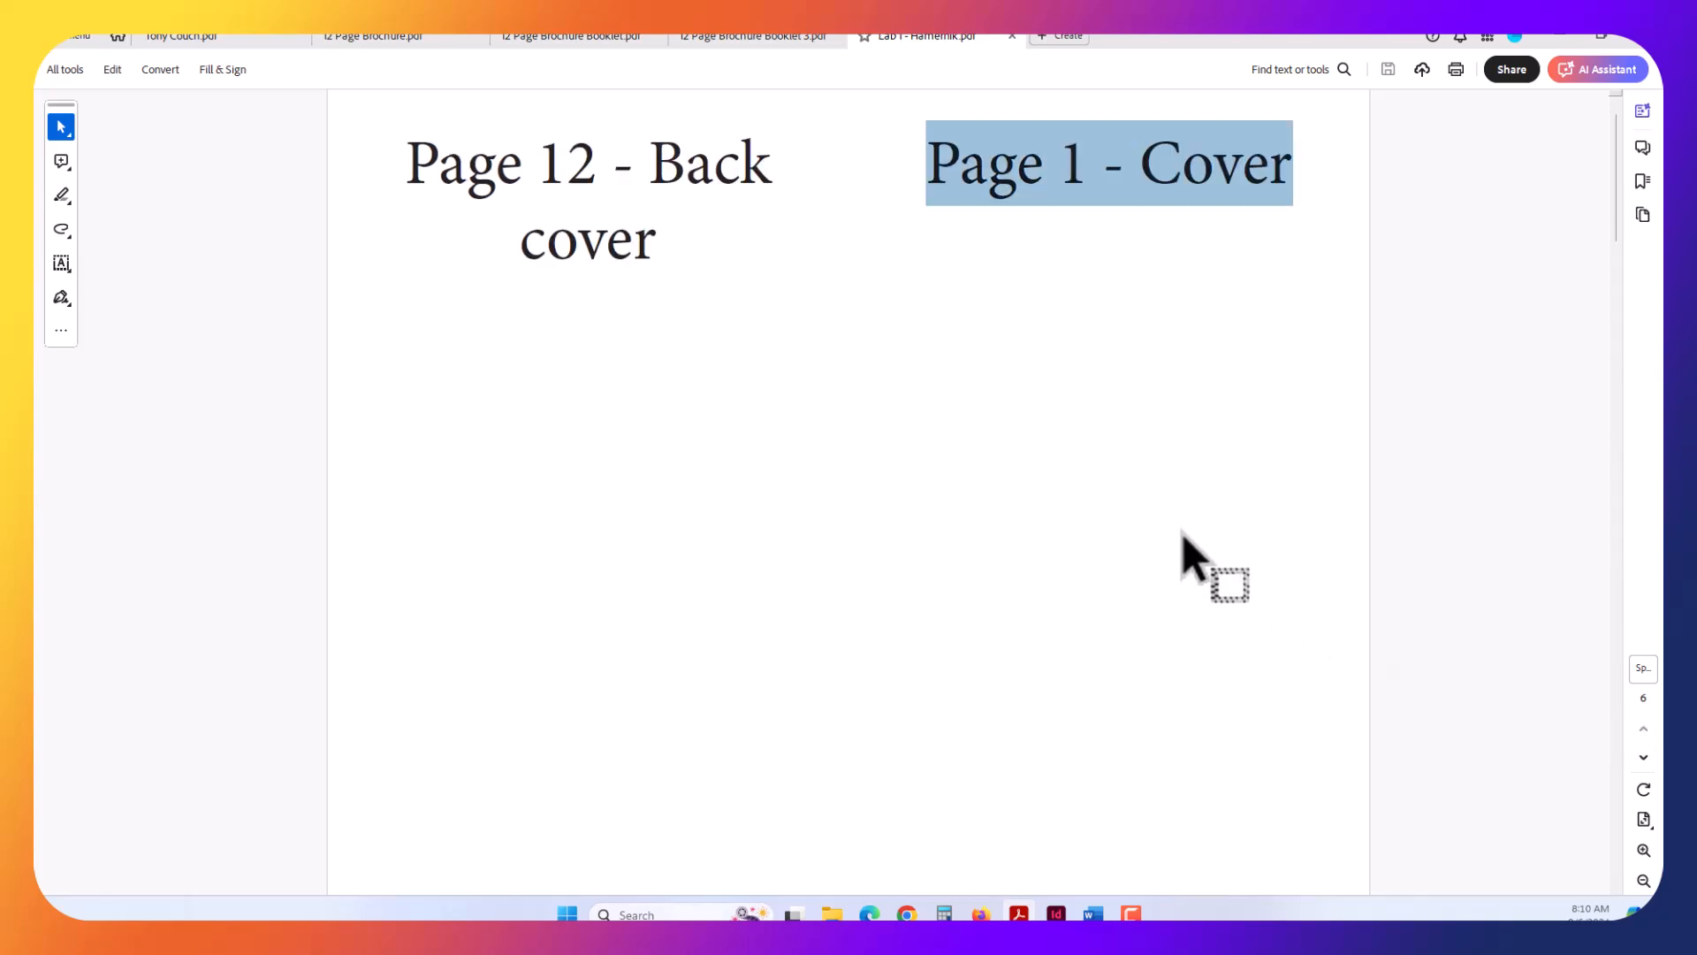
mouse_move(1066, 449)
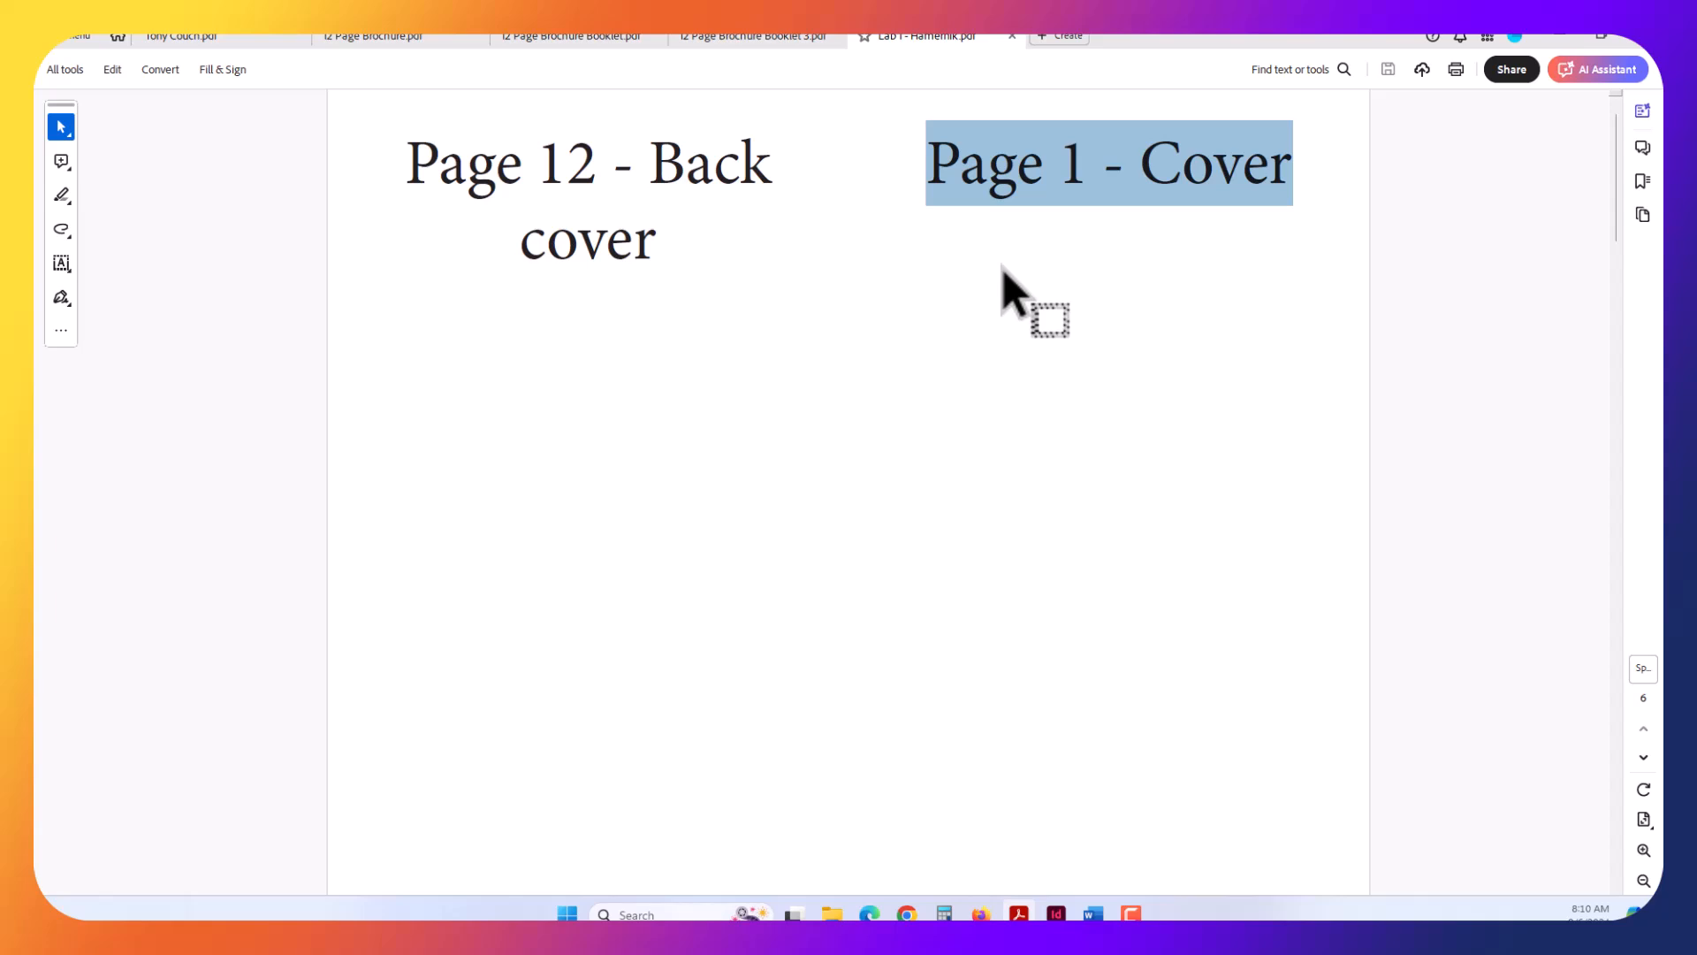
mouse_move(990, 324)
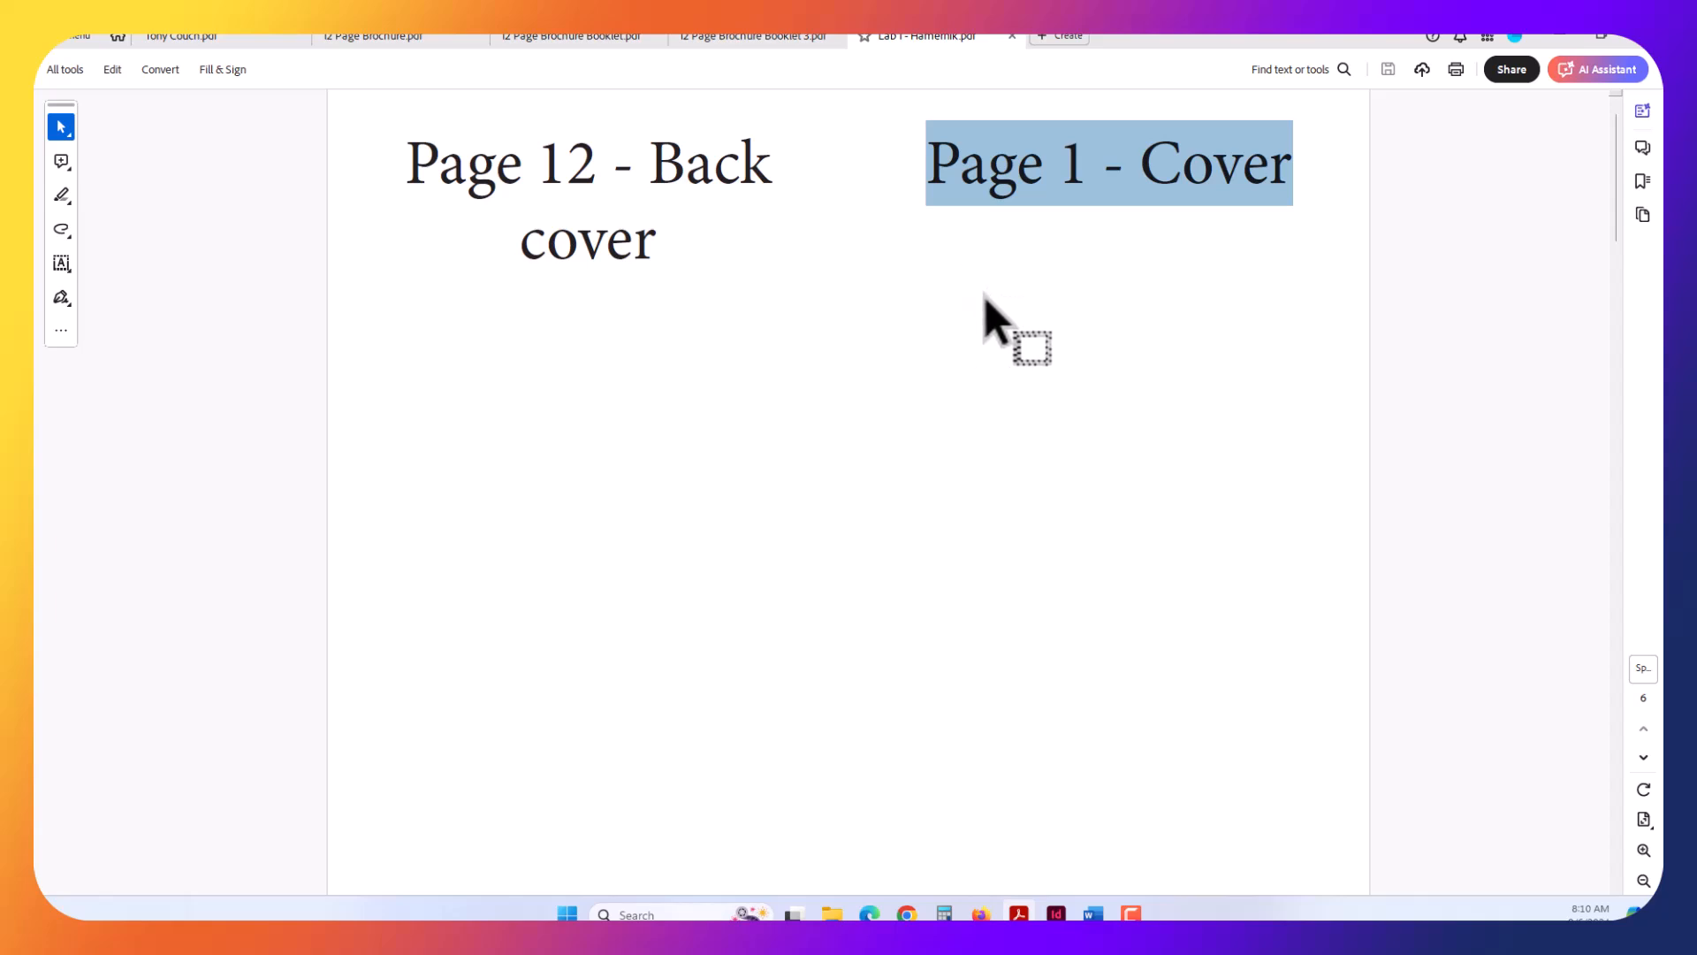